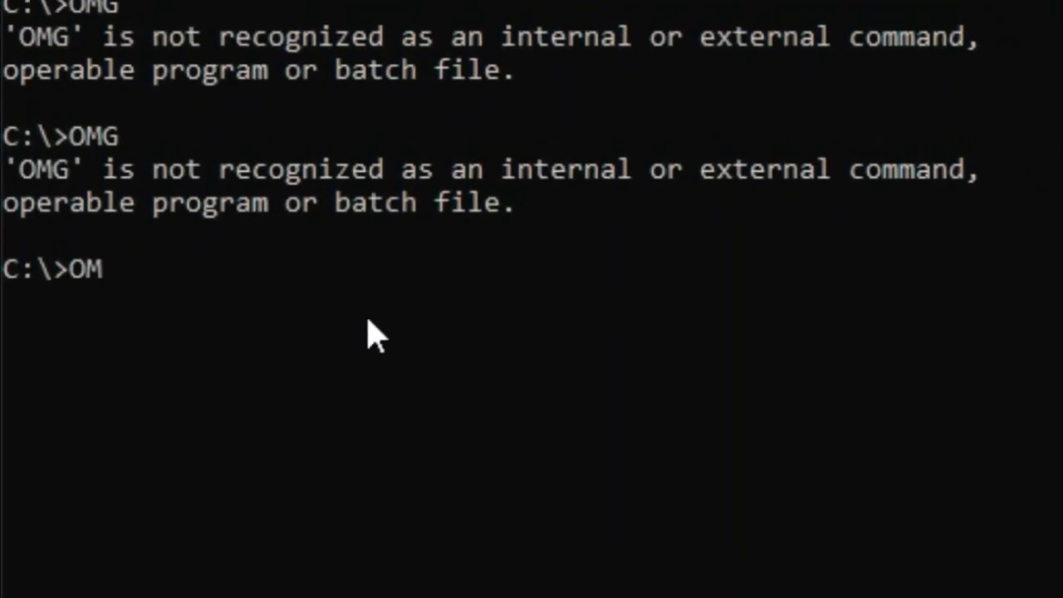
- Test the G-code controls: toggle emergency stop and raise feed rate override to 110% then back to 100%
type("G!!!!!!")
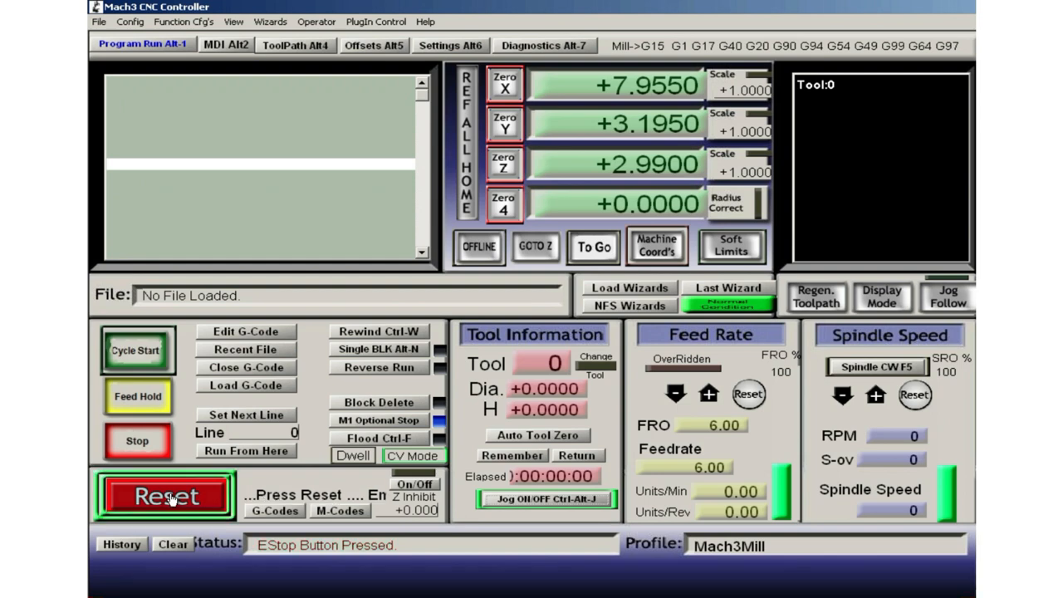
left_click(166, 495)
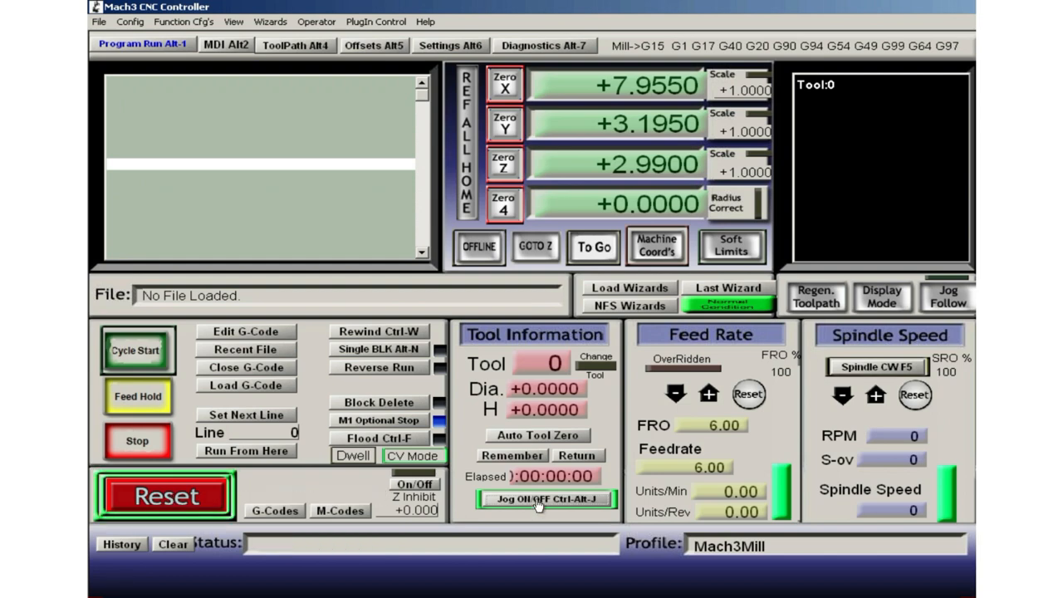
left_click(708, 393)
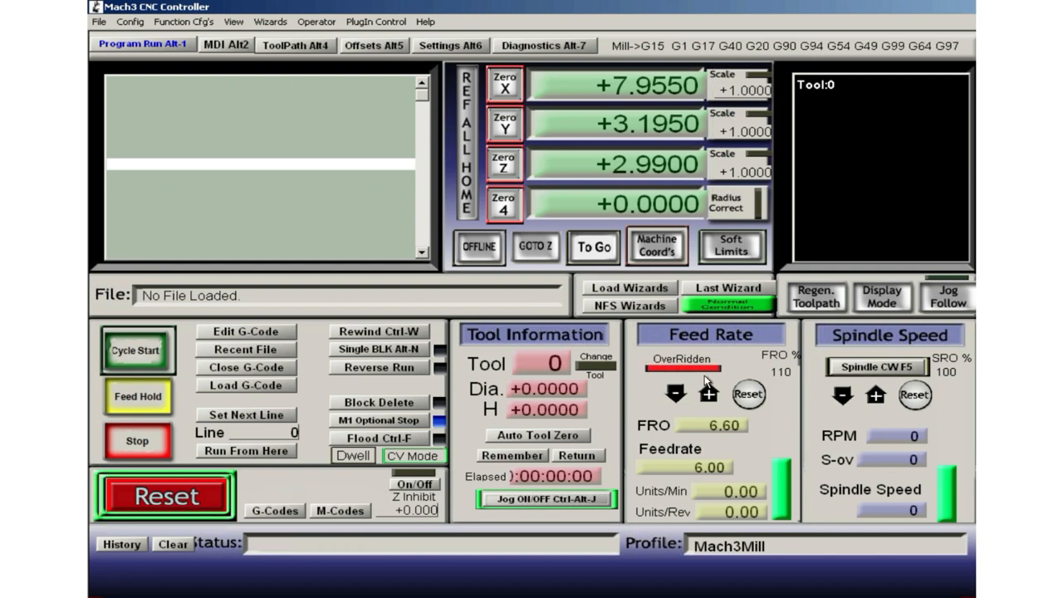
left_click(163, 495)
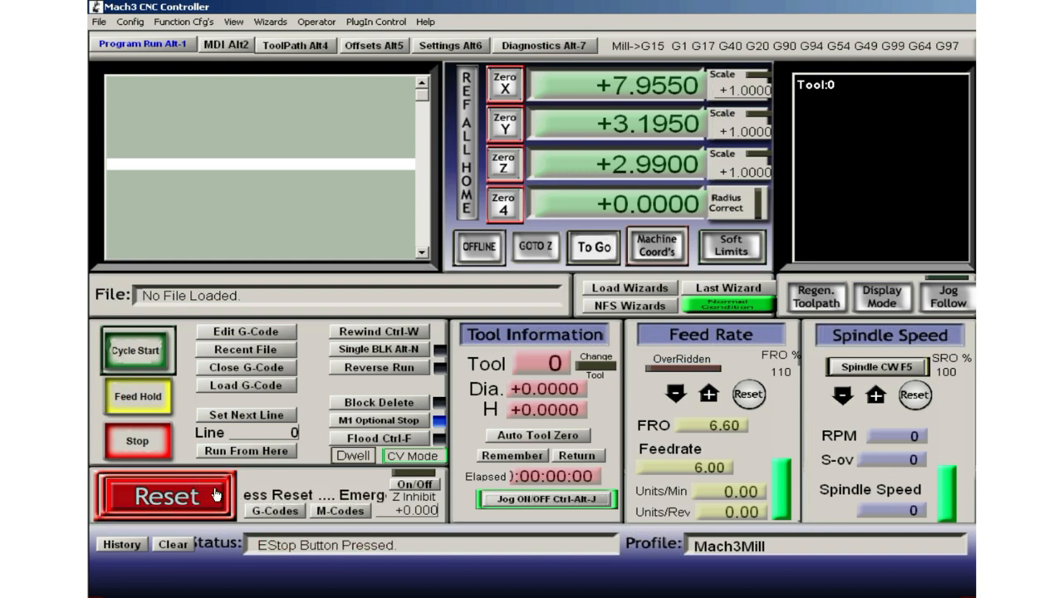
left_click(163, 495)
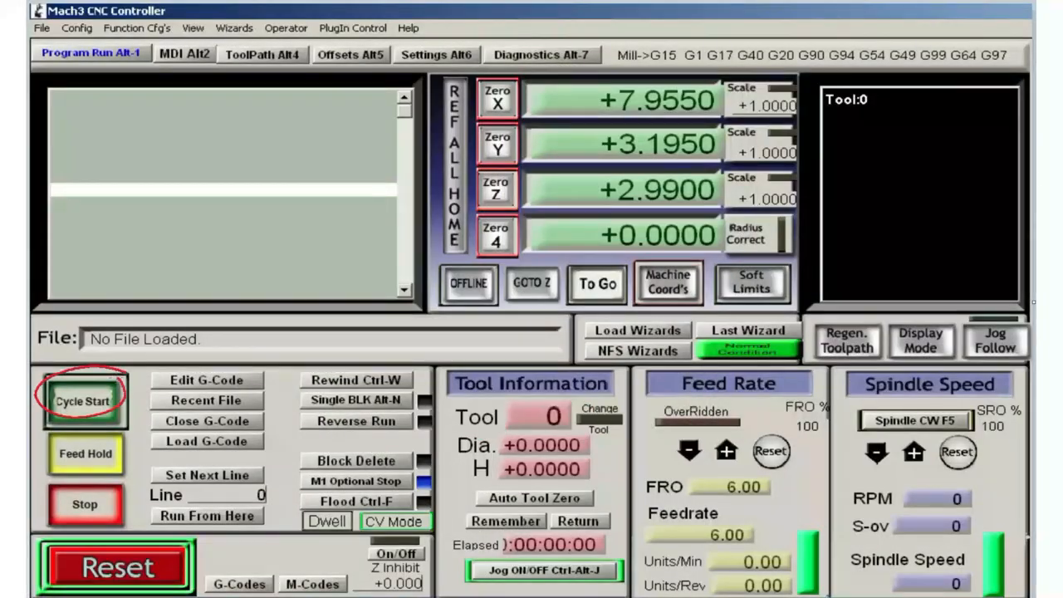
left_click(86, 454)
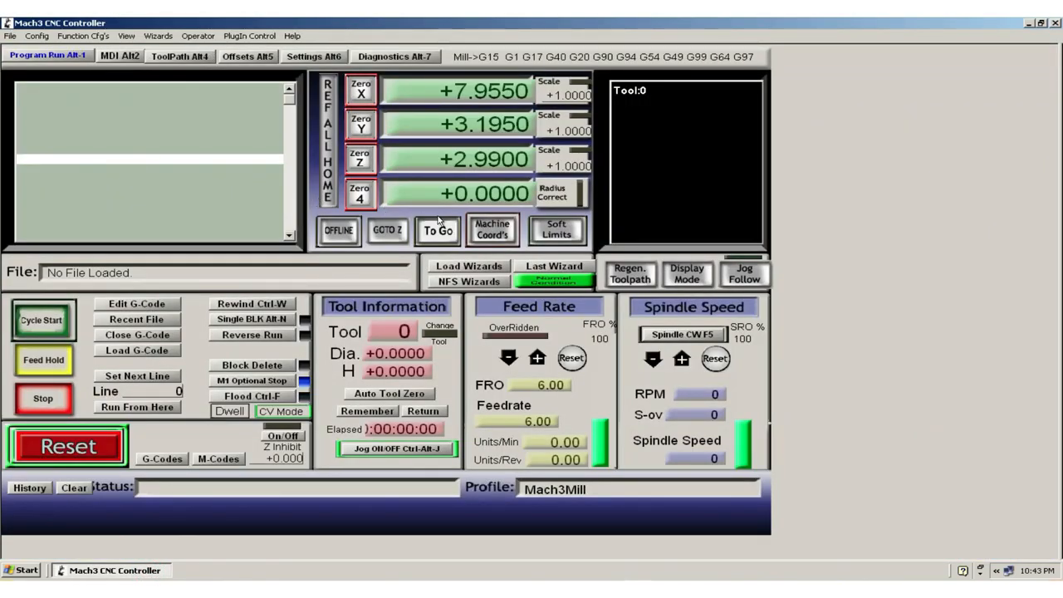
- Create a new brain named 'Blinkin Buttons' from Operator > Brain Editor
left_click(198, 36)
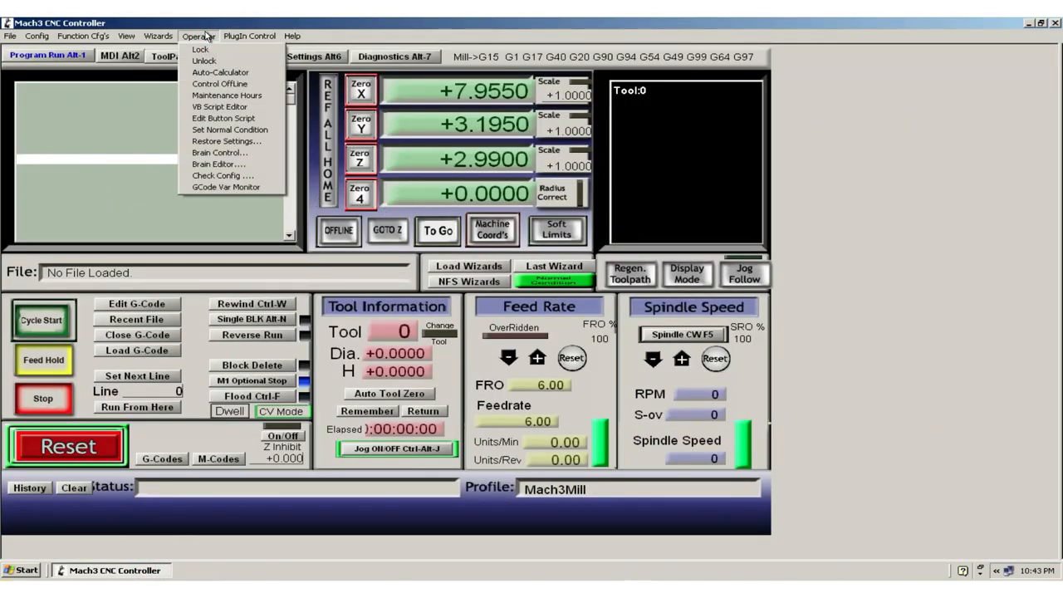
left_click(218, 164)
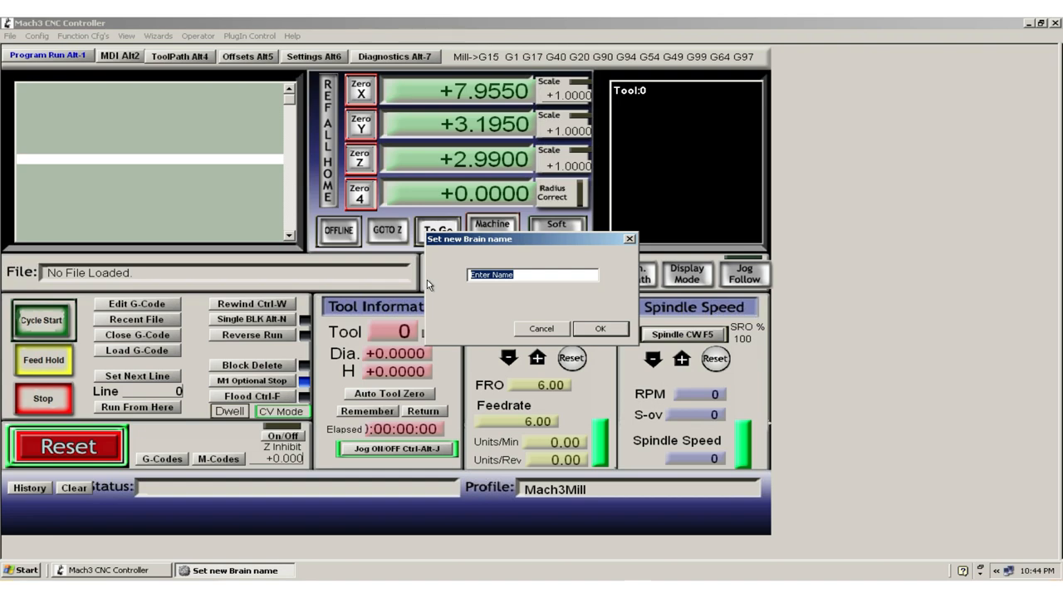
type("B")
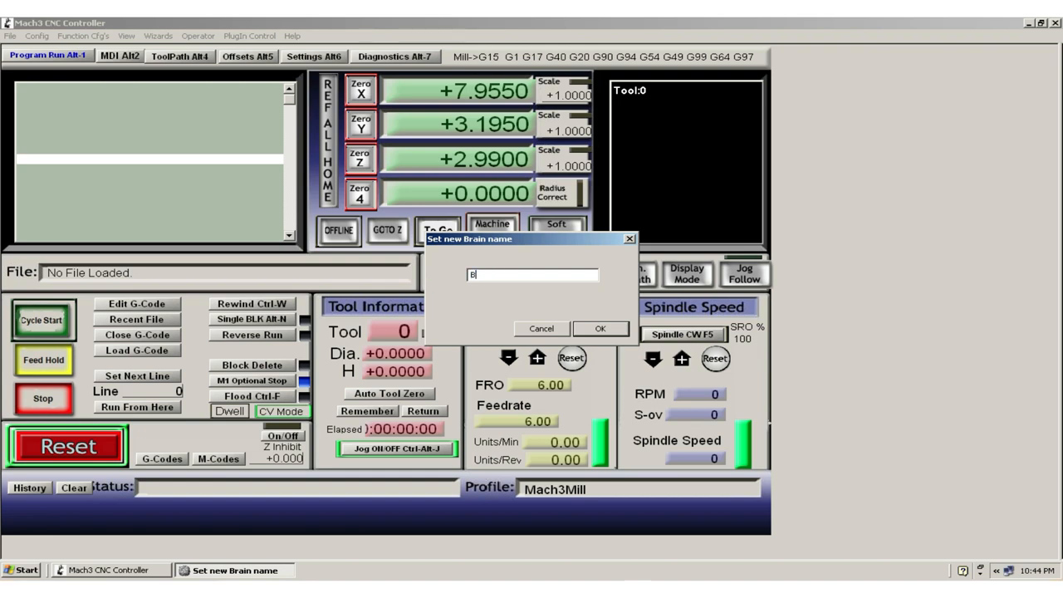
type("linkin")
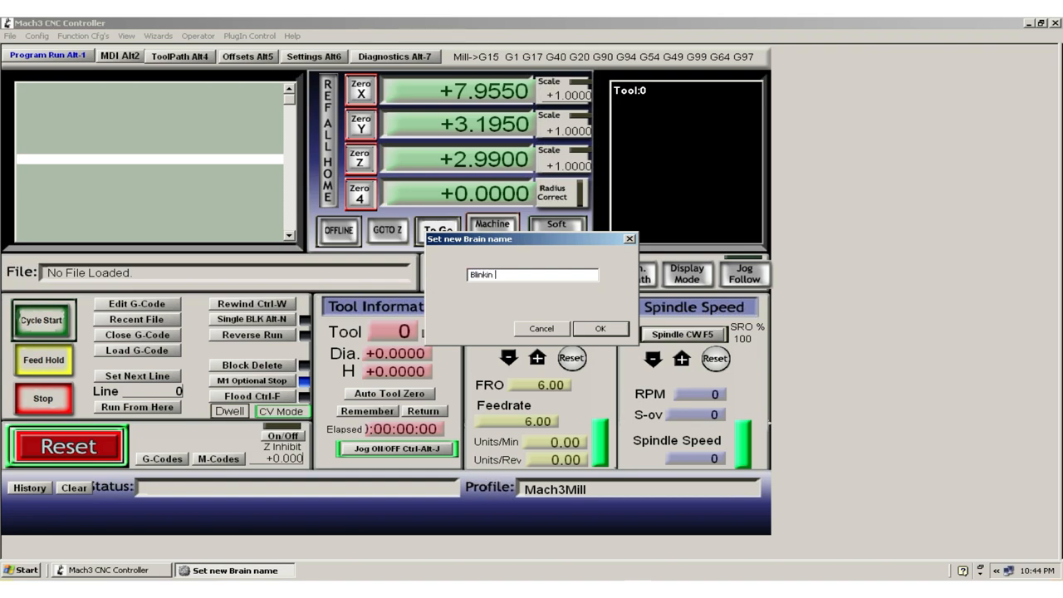
left_click(599, 328)
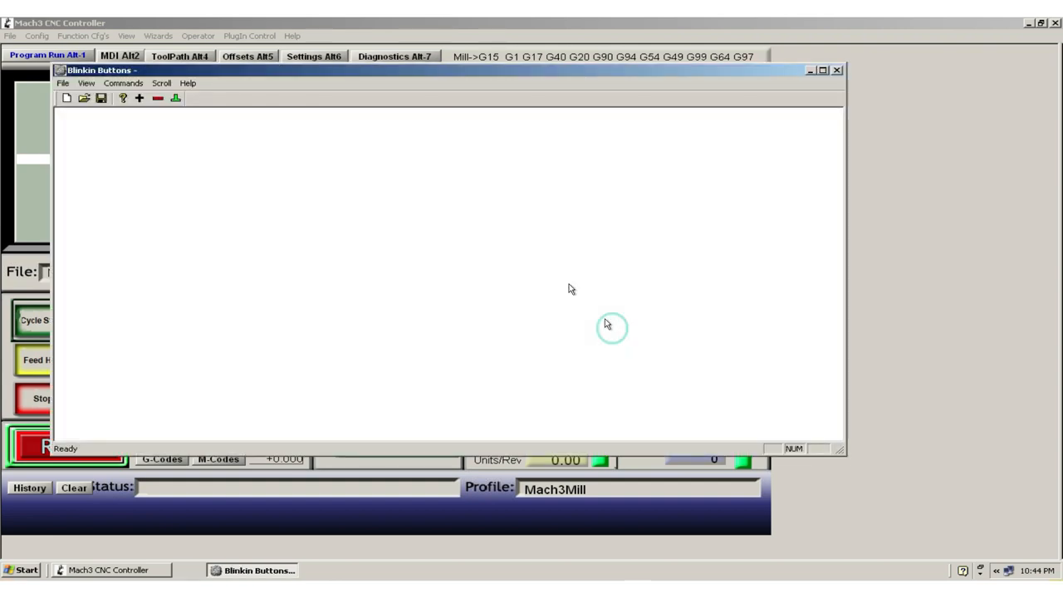
mouse_move(186, 113)
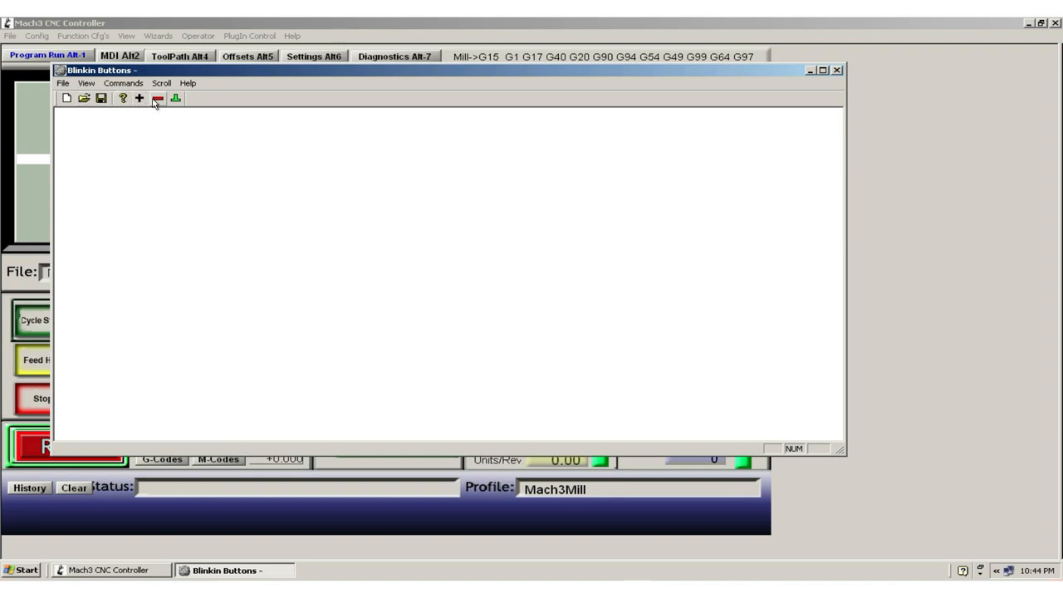
mouse_move(176, 100)
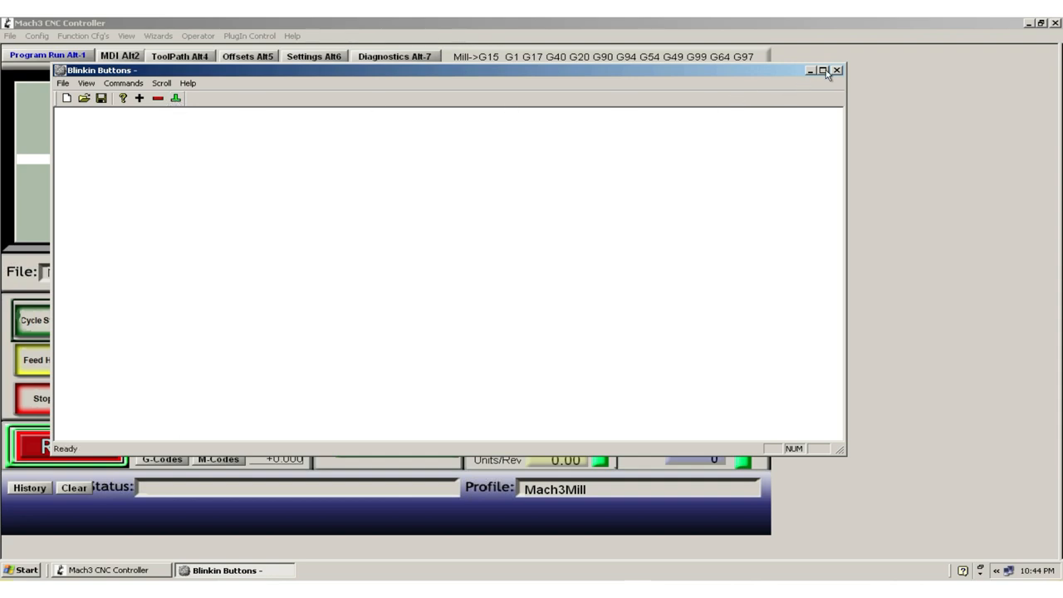
- Maximize the editor and add the RUN LED signal as the brain's first input
left_click(822, 69)
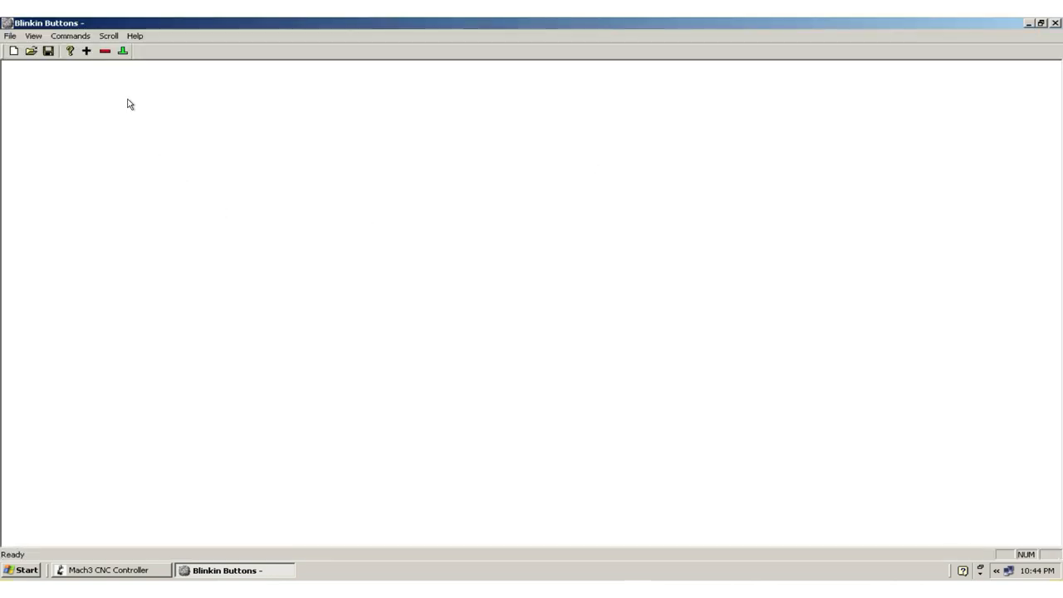
mouse_move(80, 101)
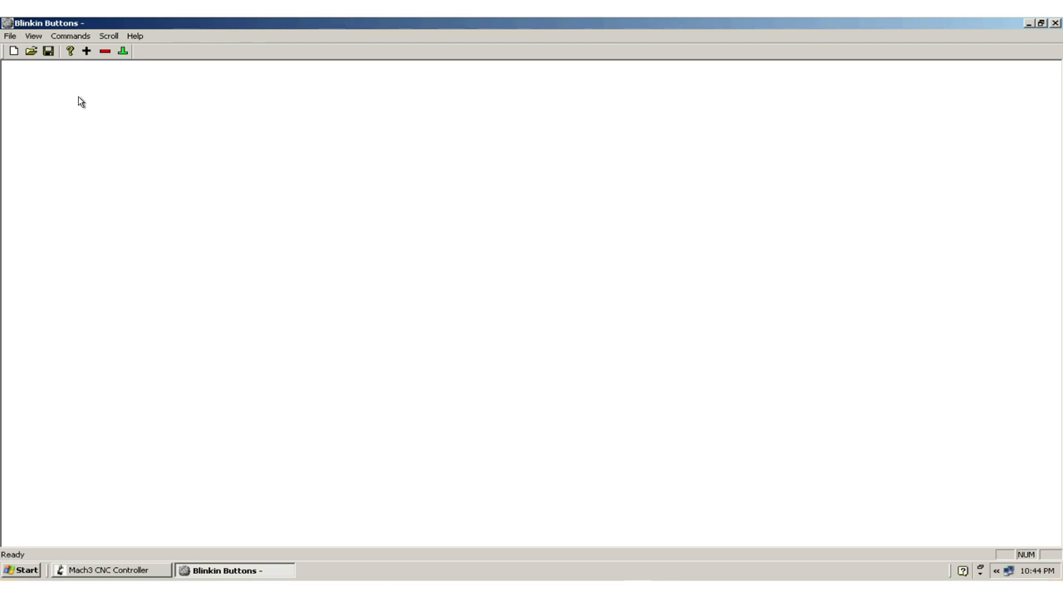
left_click(87, 50)
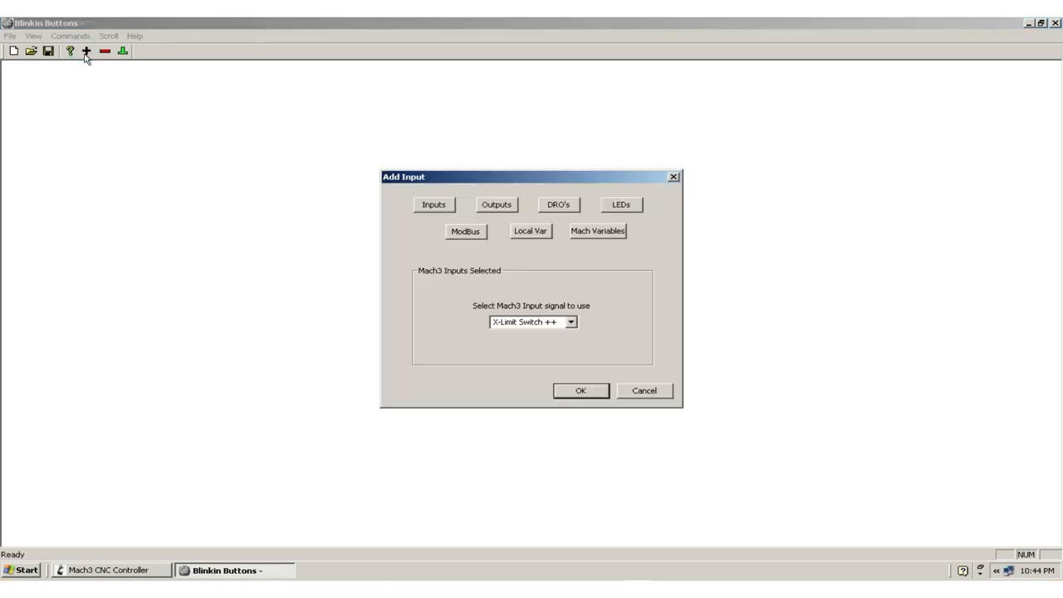
mouse_move(552, 303)
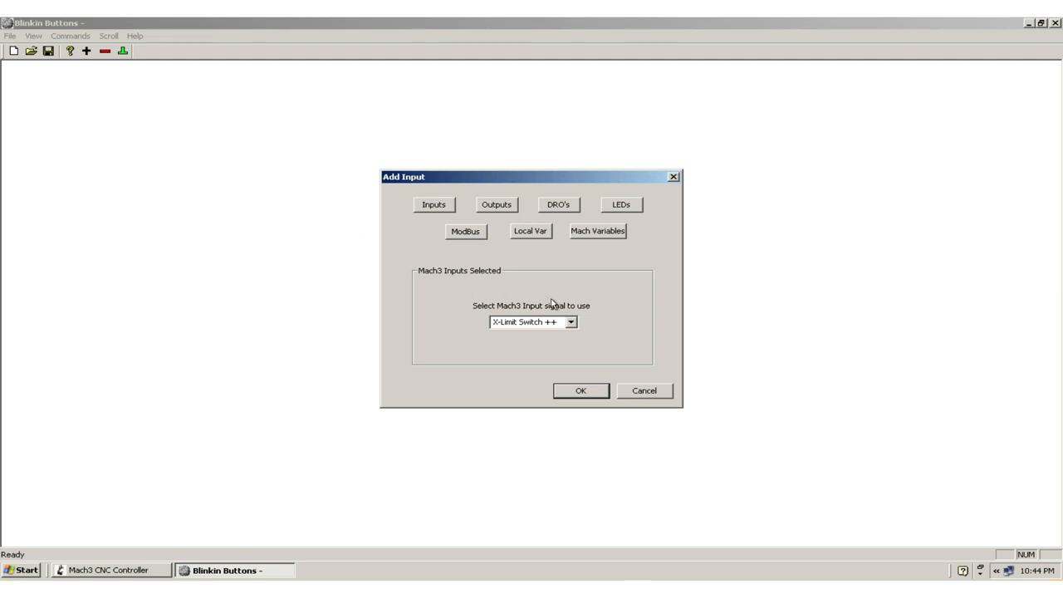
mouse_move(575, 186)
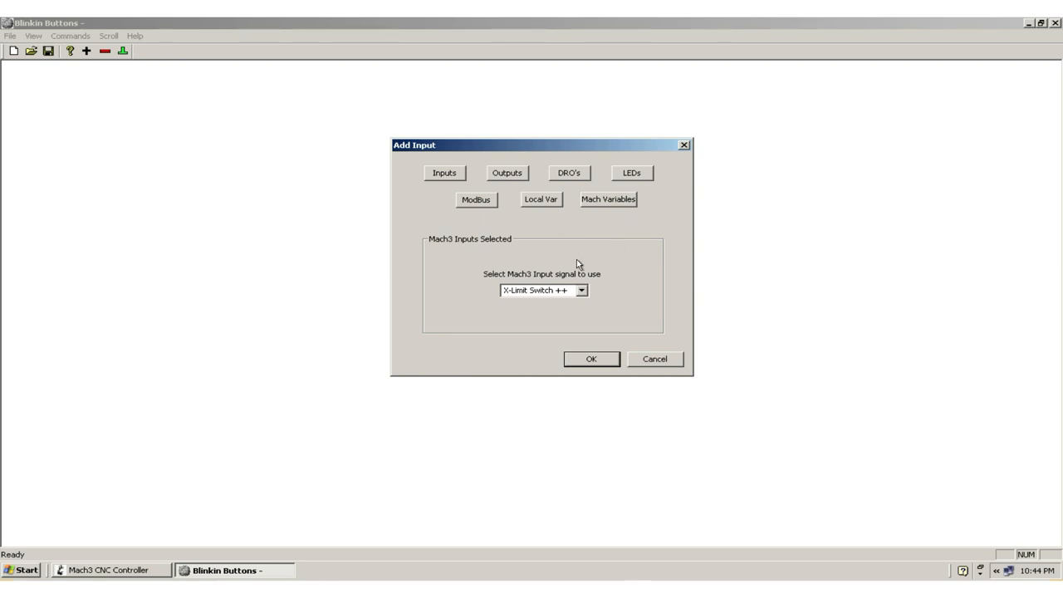
mouse_move(593, 253)
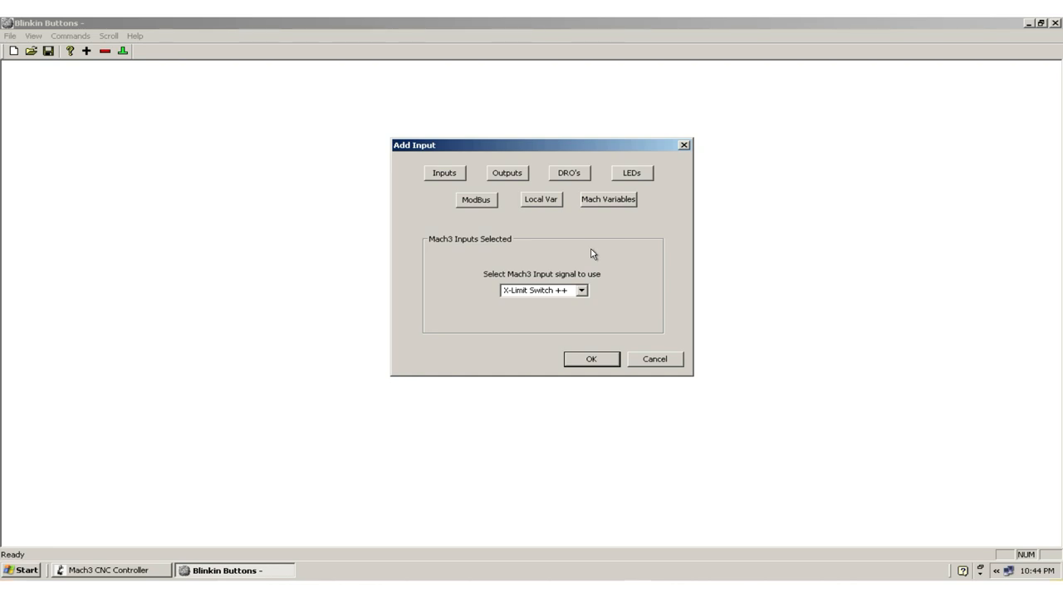
mouse_move(605, 242)
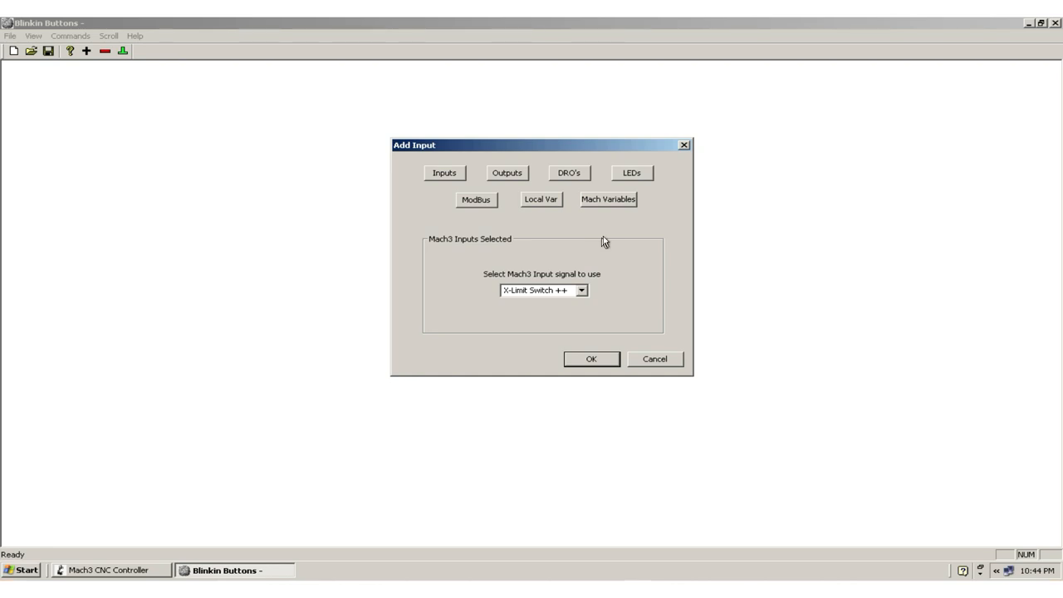
mouse_move(471, 279)
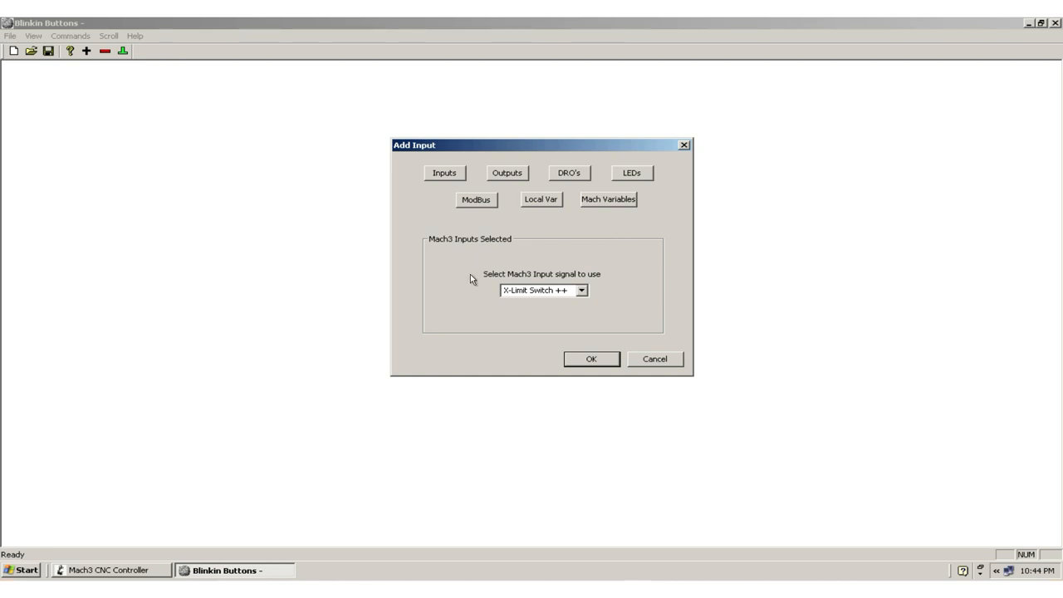
mouse_move(598, 322)
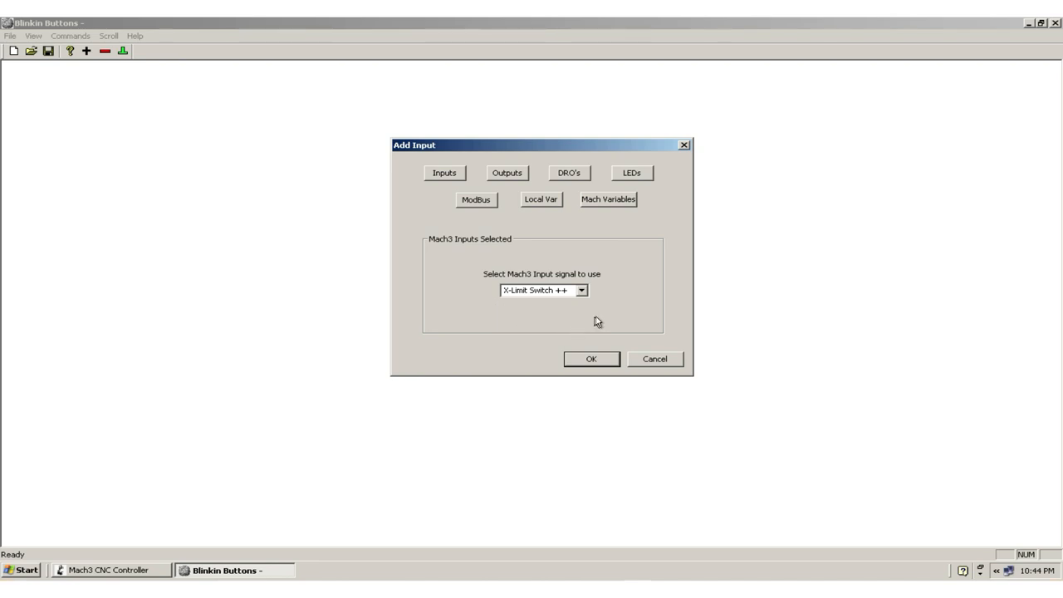
mouse_move(631, 173)
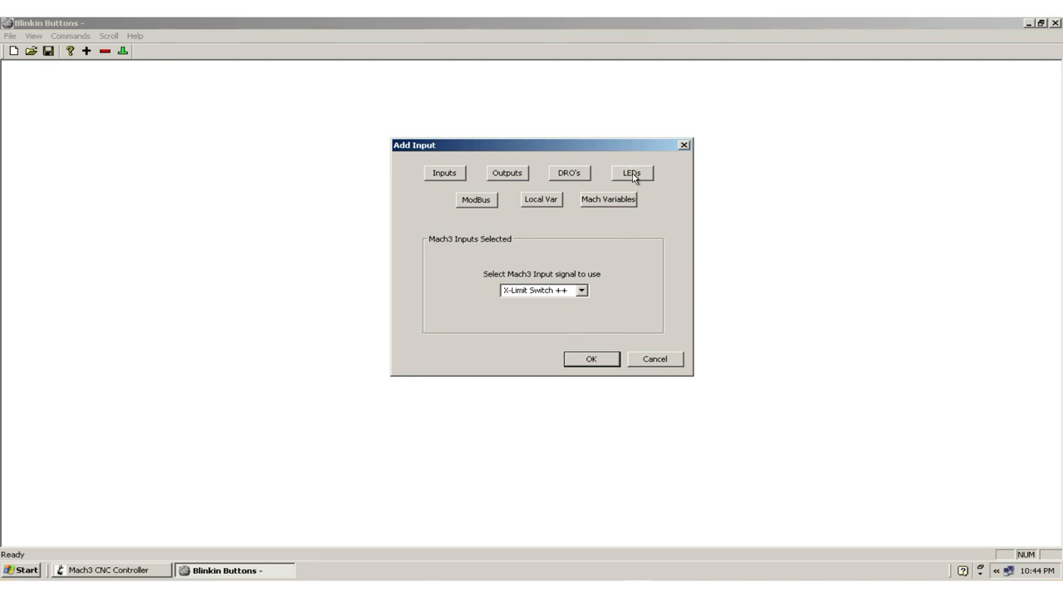
mouse_move(482, 262)
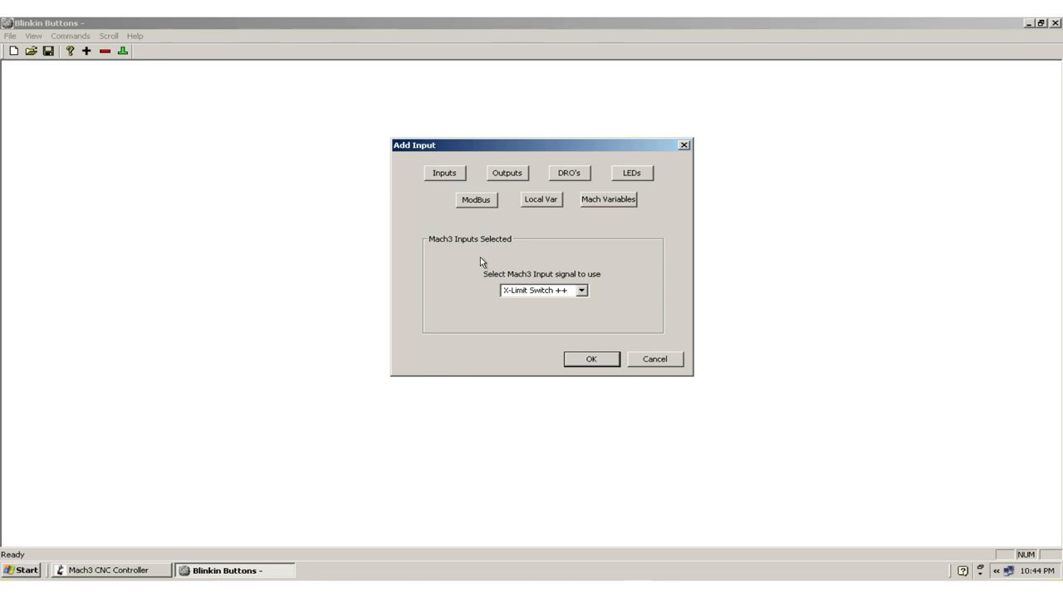
left_click(632, 173)
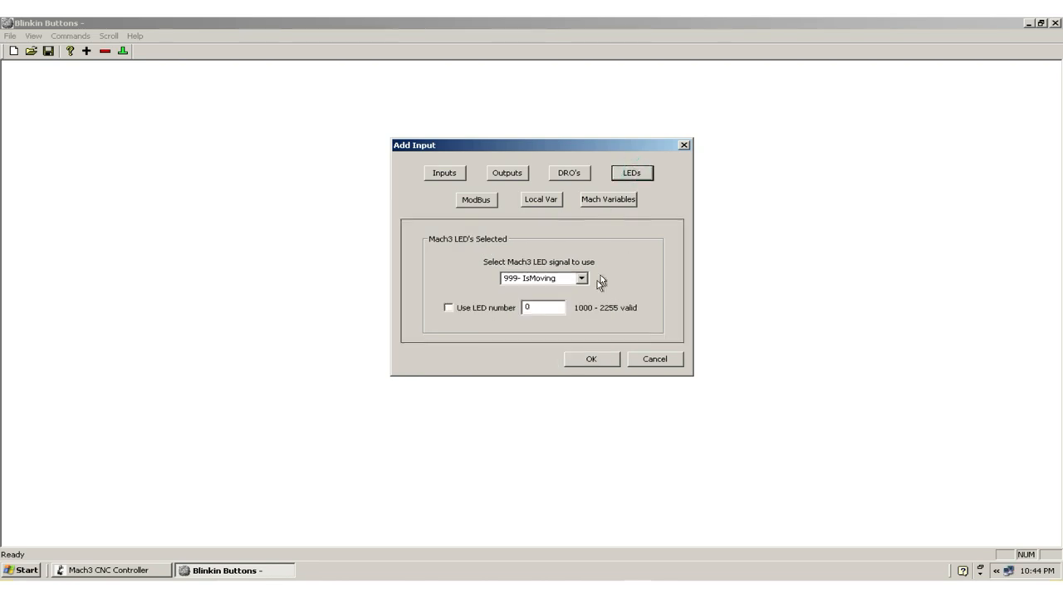
mouse_move(585, 286)
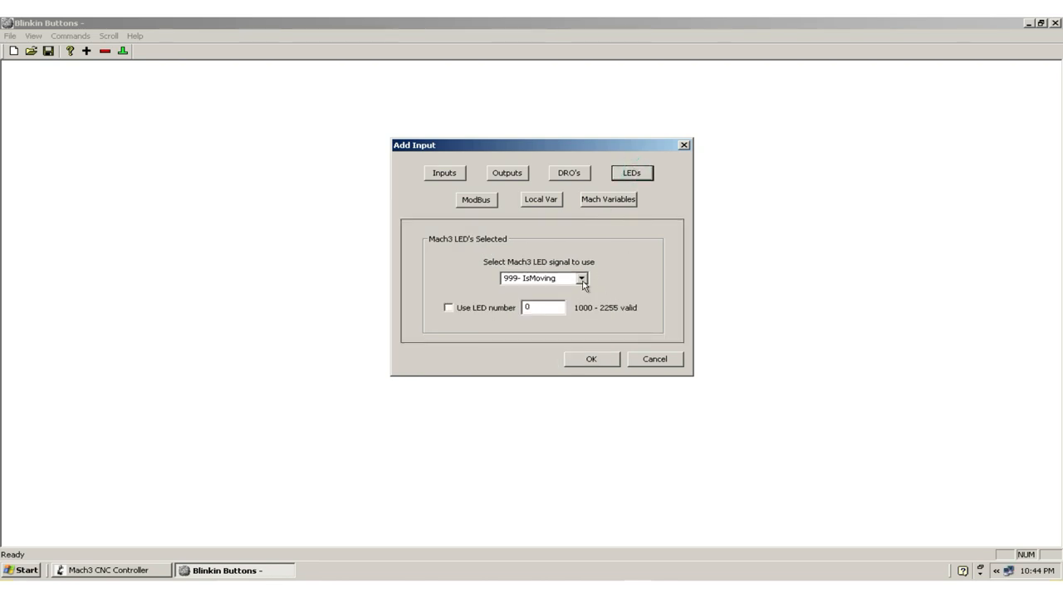
left_click(581, 279)
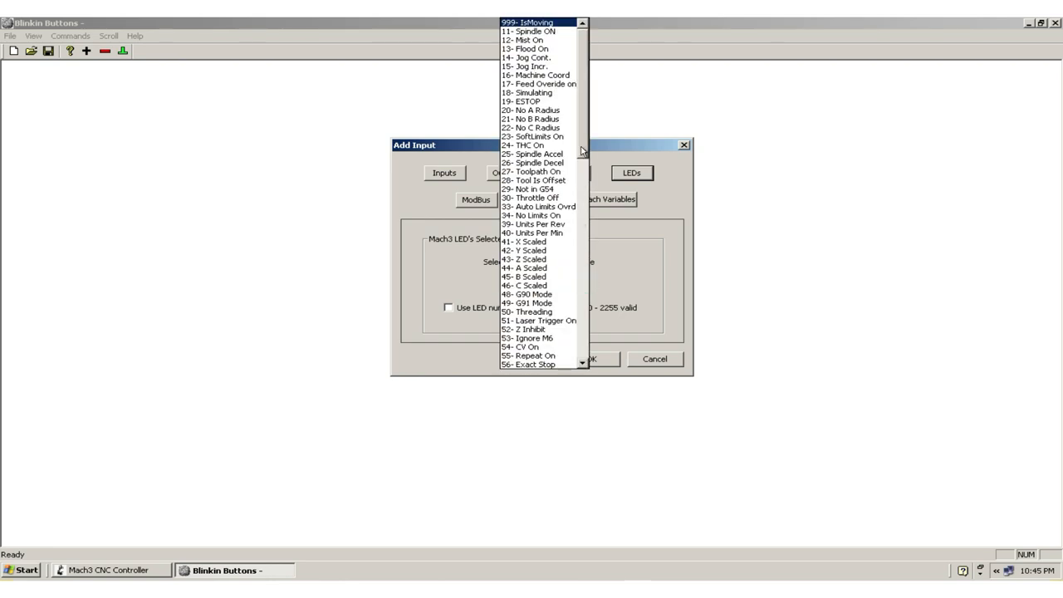
scroll("down", 3)
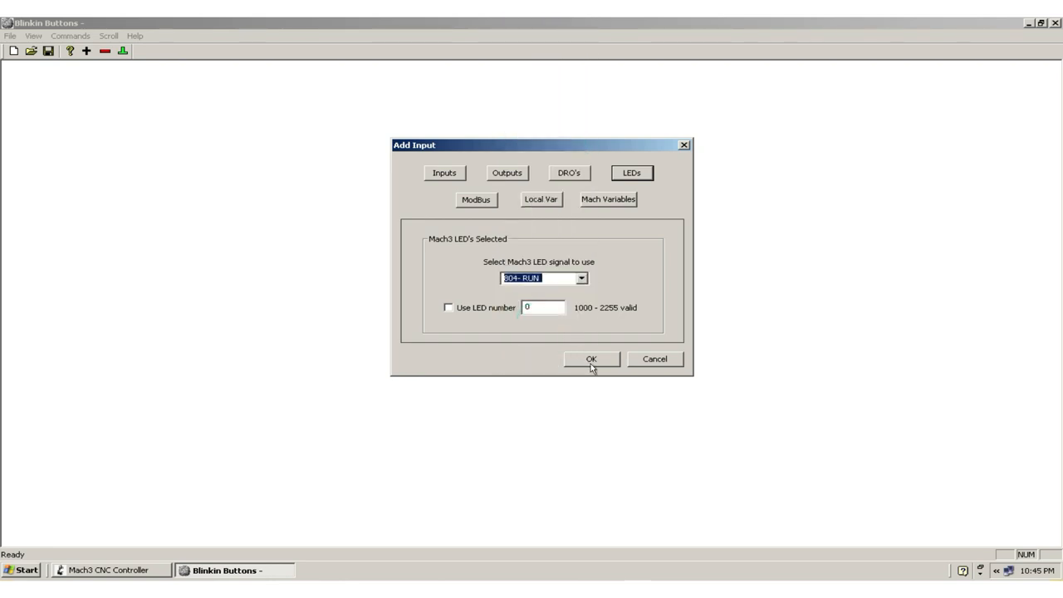
left_click(591, 359)
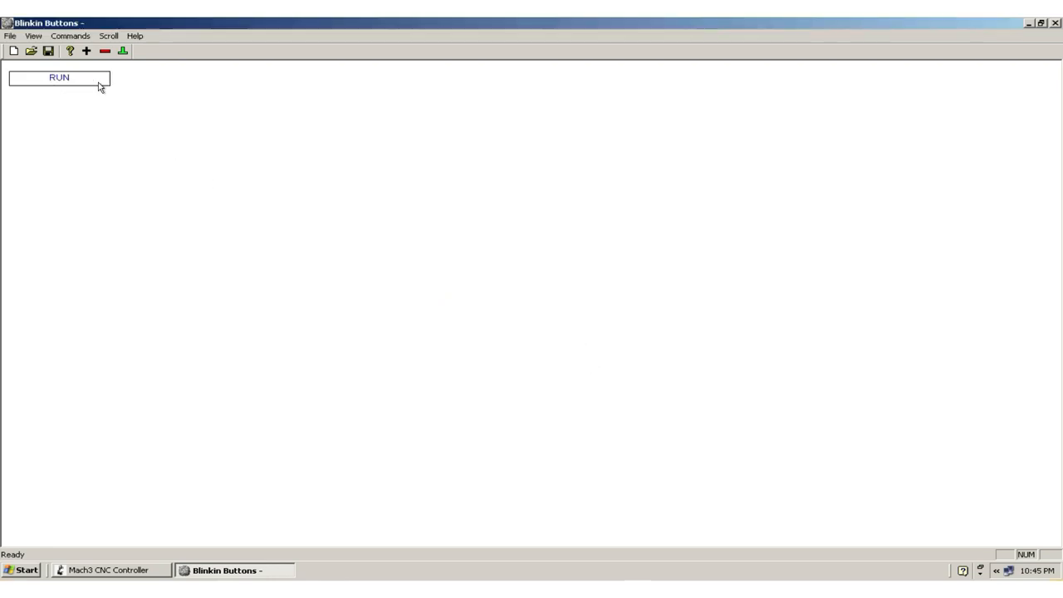
mouse_move(109, 136)
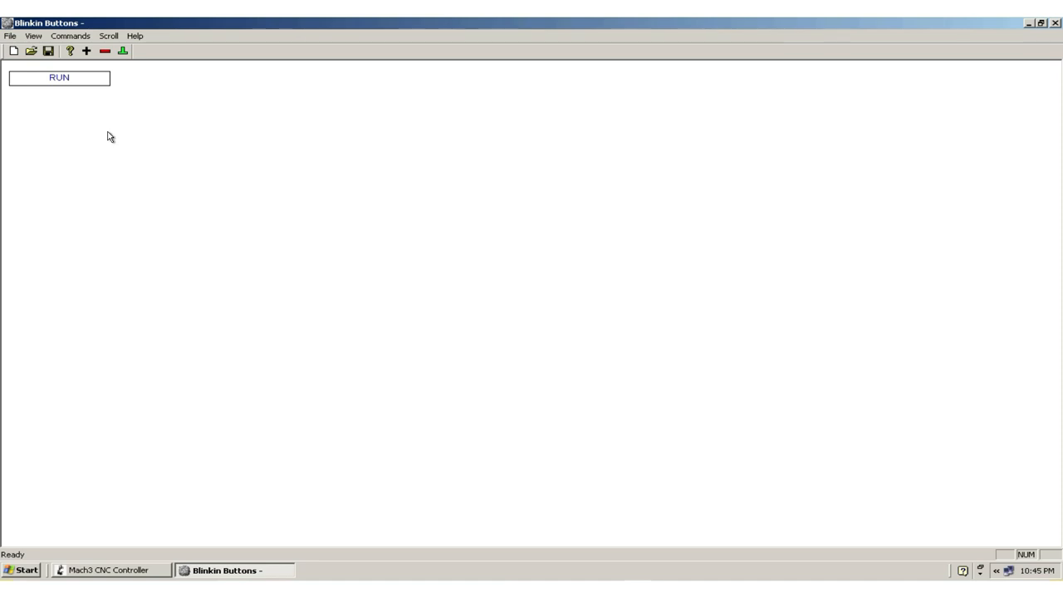
mouse_move(120, 128)
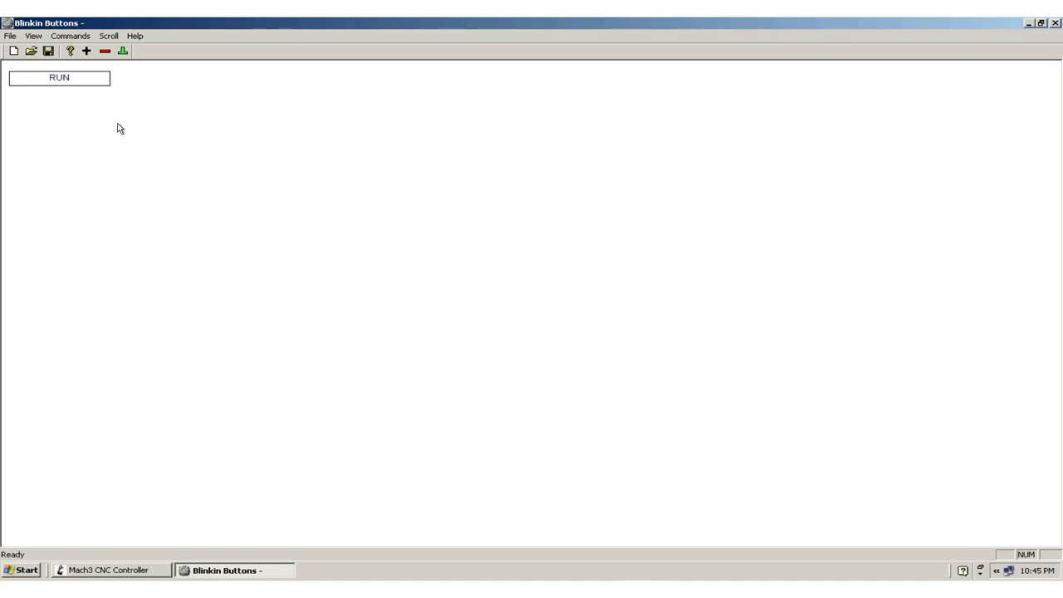
mouse_move(108, 103)
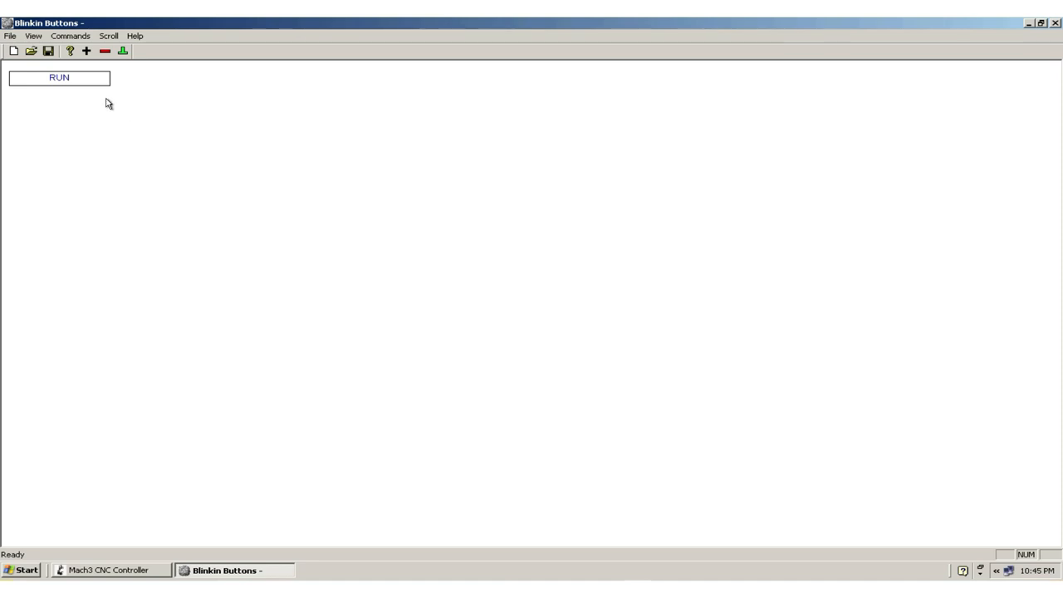
left_click(60, 79)
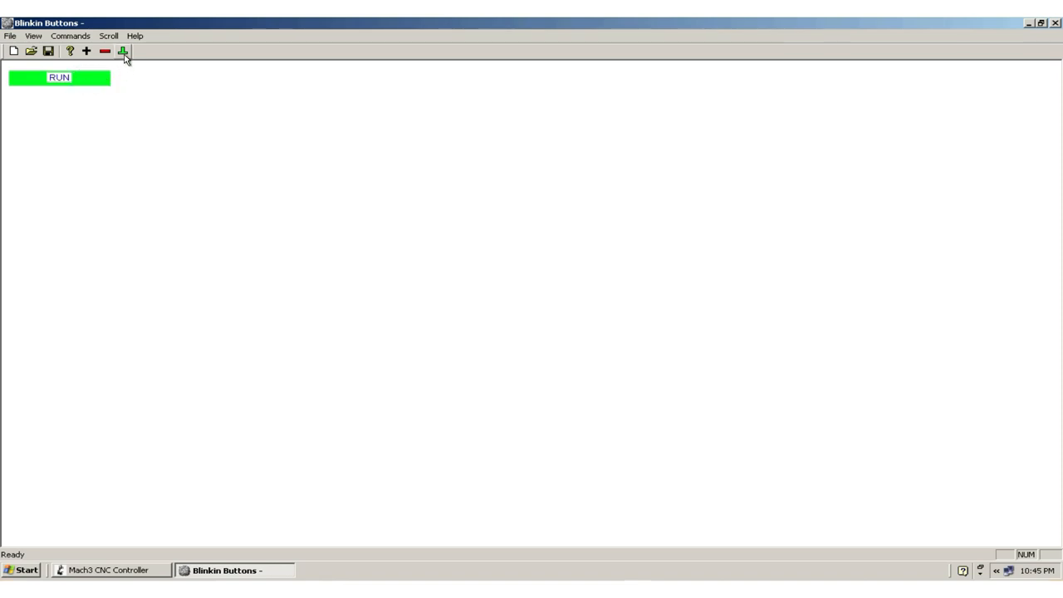
left_click(123, 50)
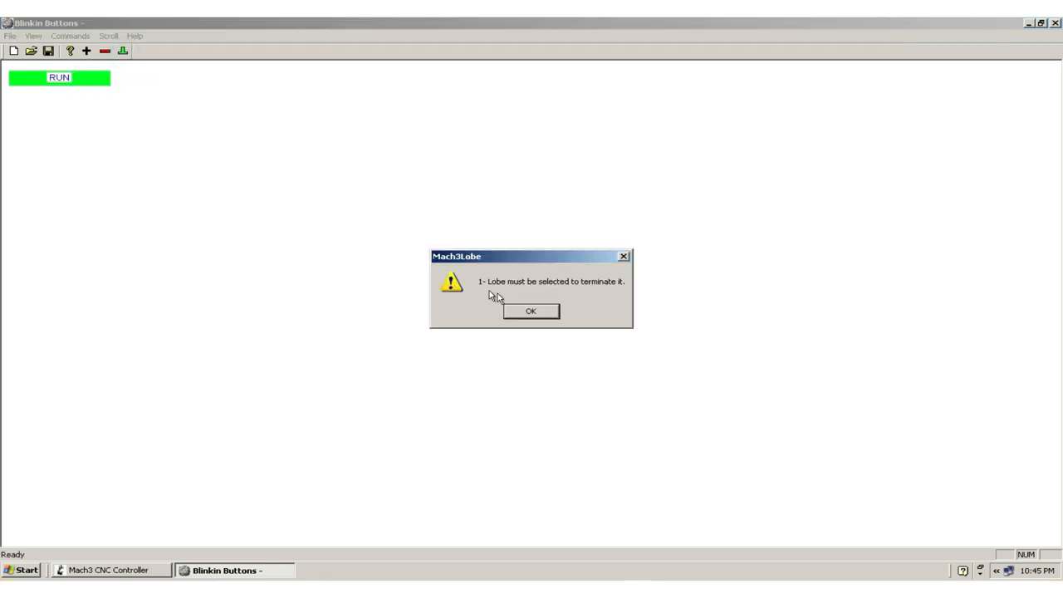
mouse_move(542, 263)
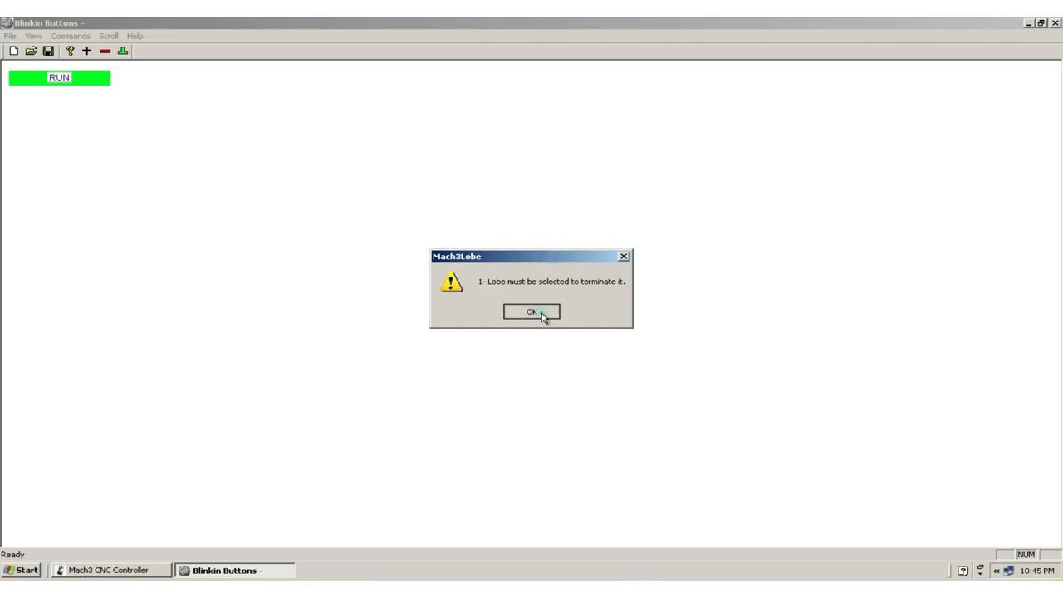
left_click(532, 312)
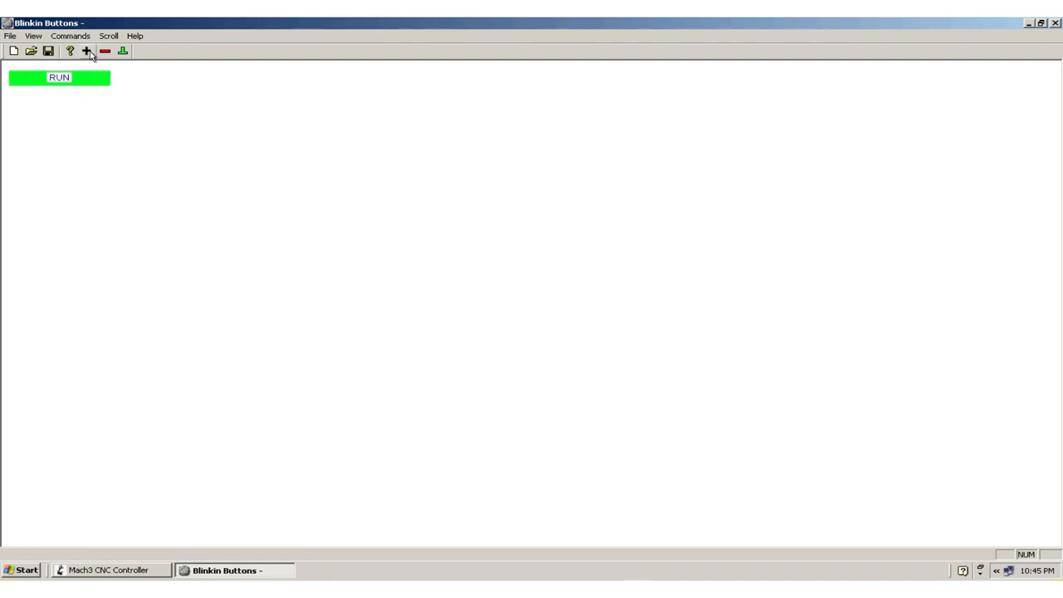
- Add a No Operation lobe after the RUN input so the signal passes through unchanged
left_click(86, 49)
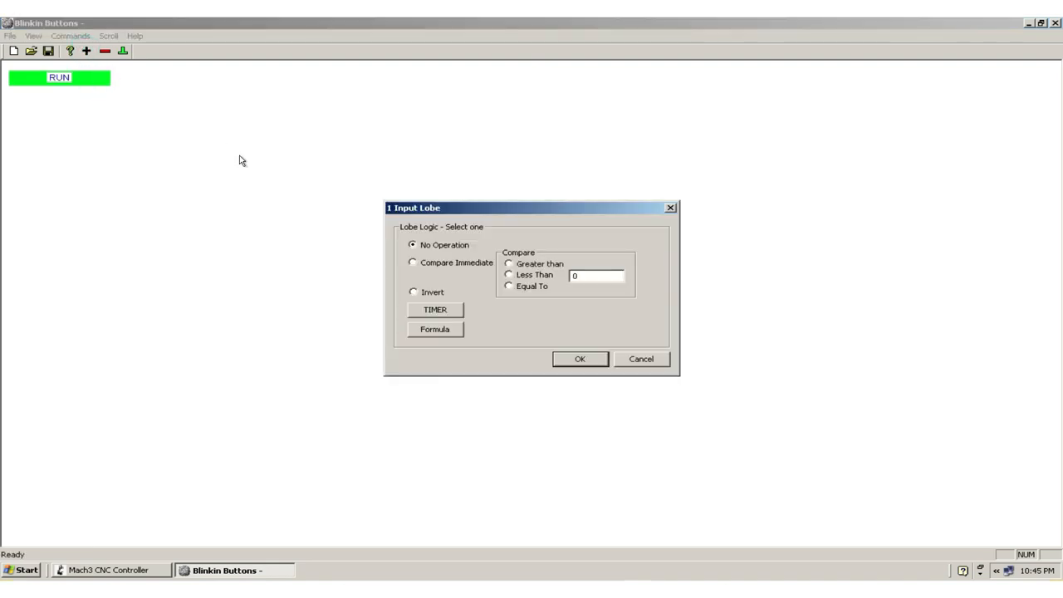
mouse_move(505, 261)
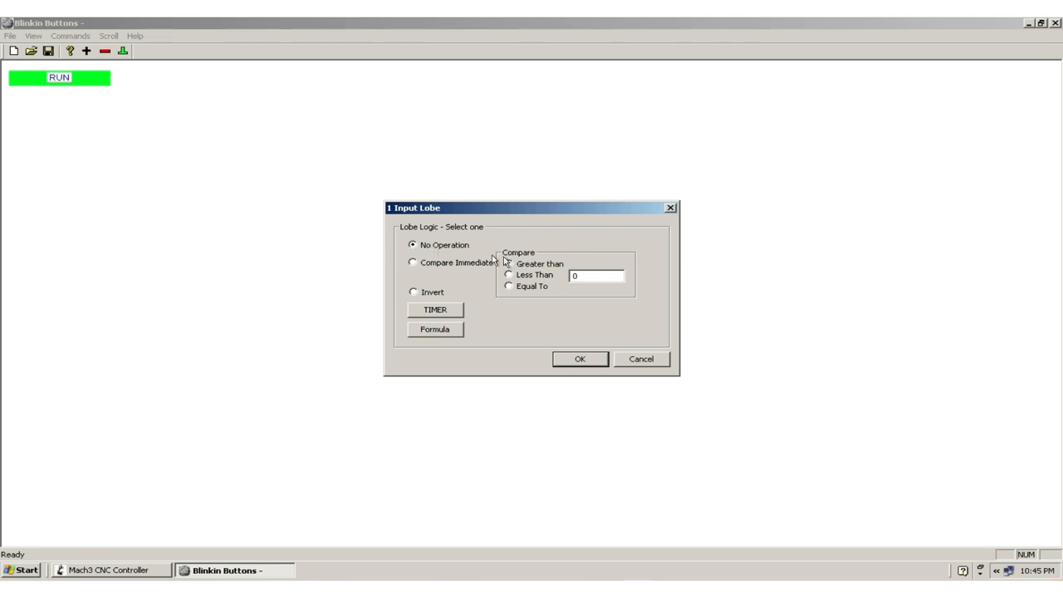
mouse_move(547, 266)
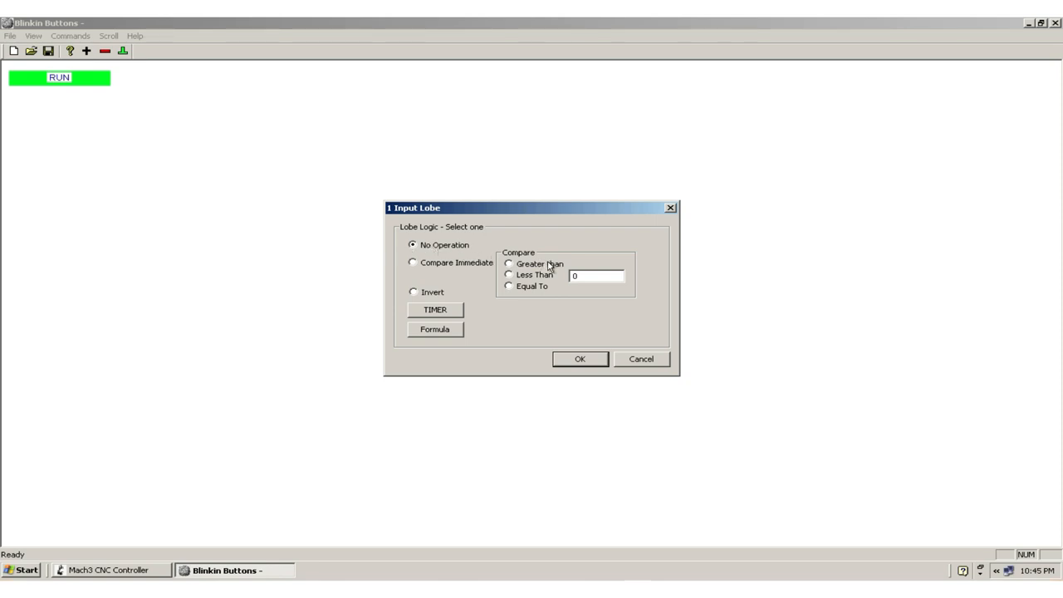
left_click_drag(549, 207, 555, 202)
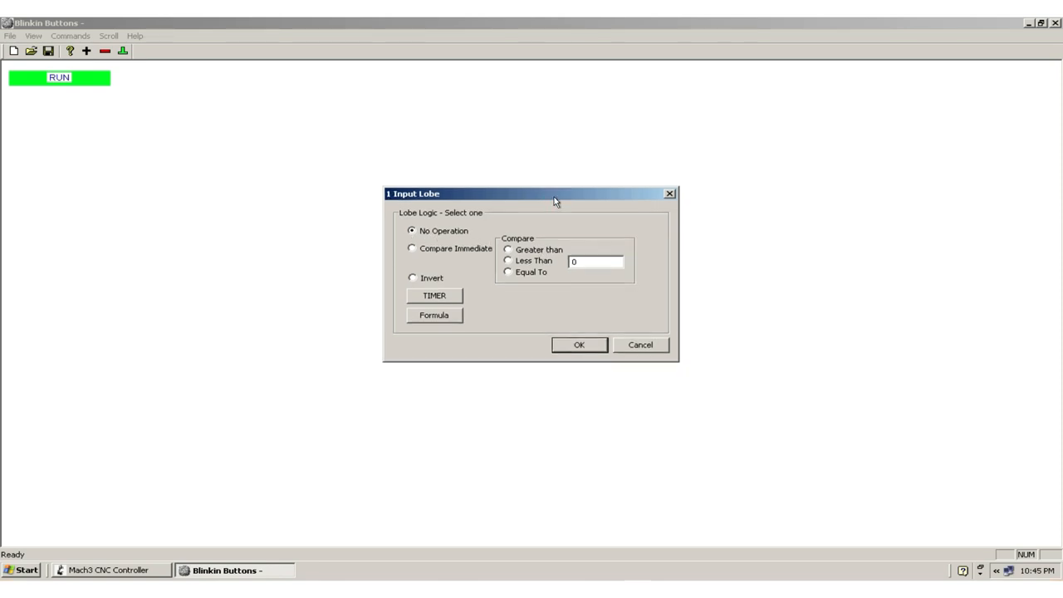
mouse_move(447, 272)
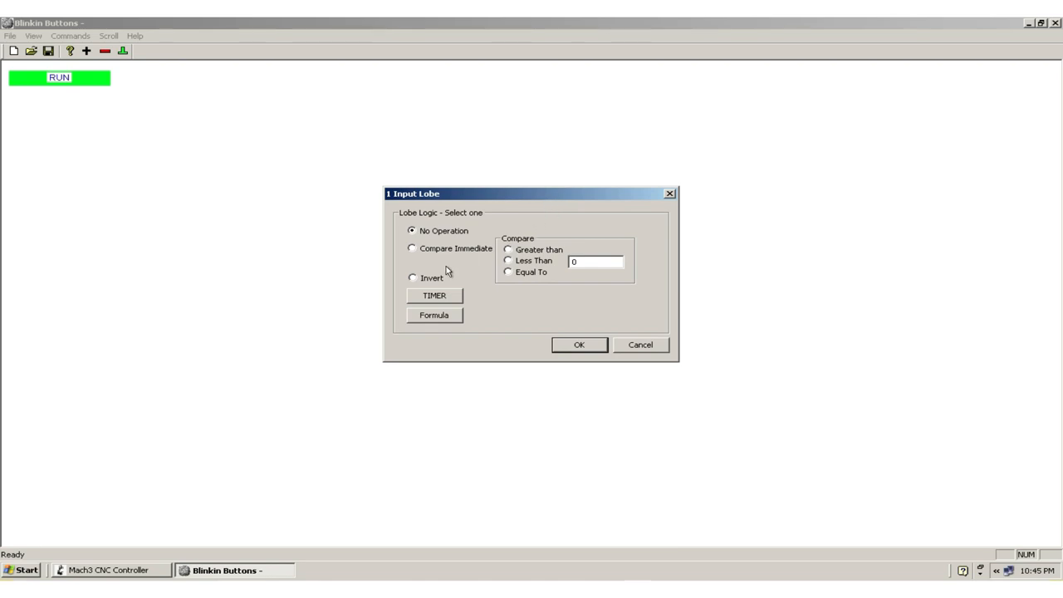
mouse_move(424, 249)
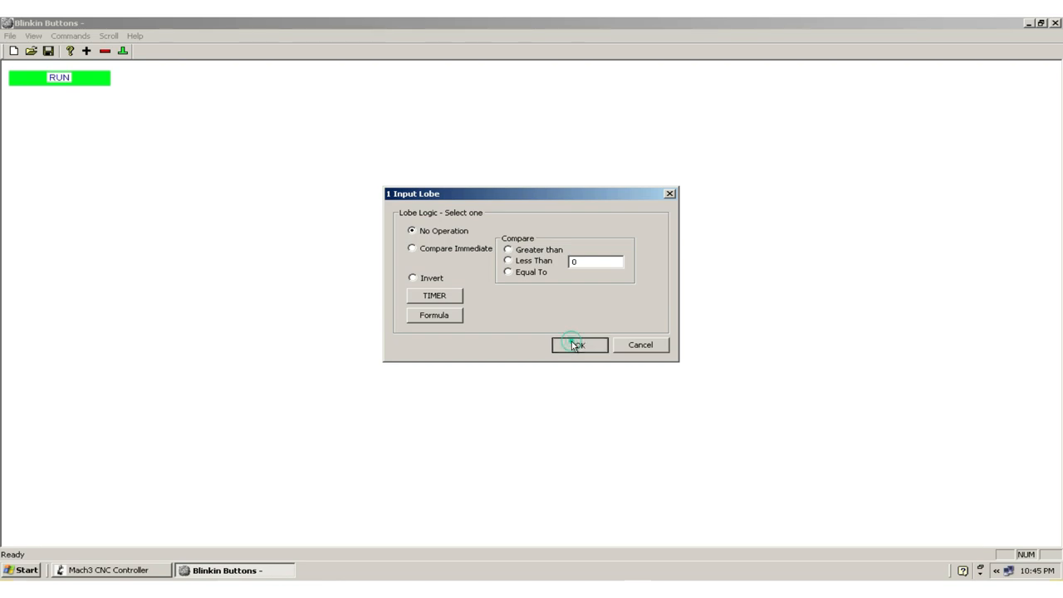
left_click(578, 344)
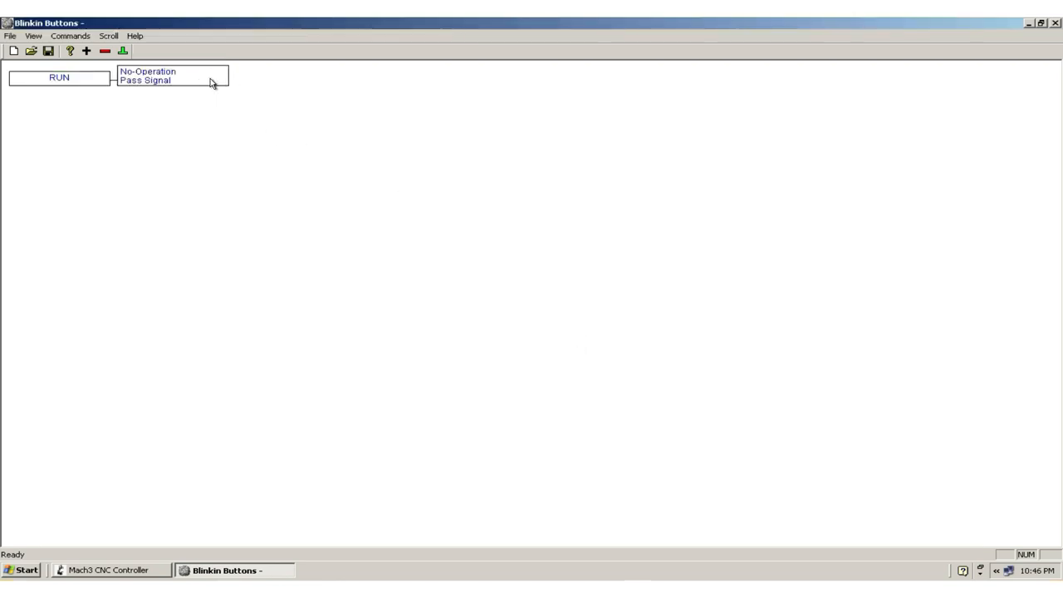
- Terminate the RUN rung with OUTPUT2 after the No Operation lobe
left_click(172, 76)
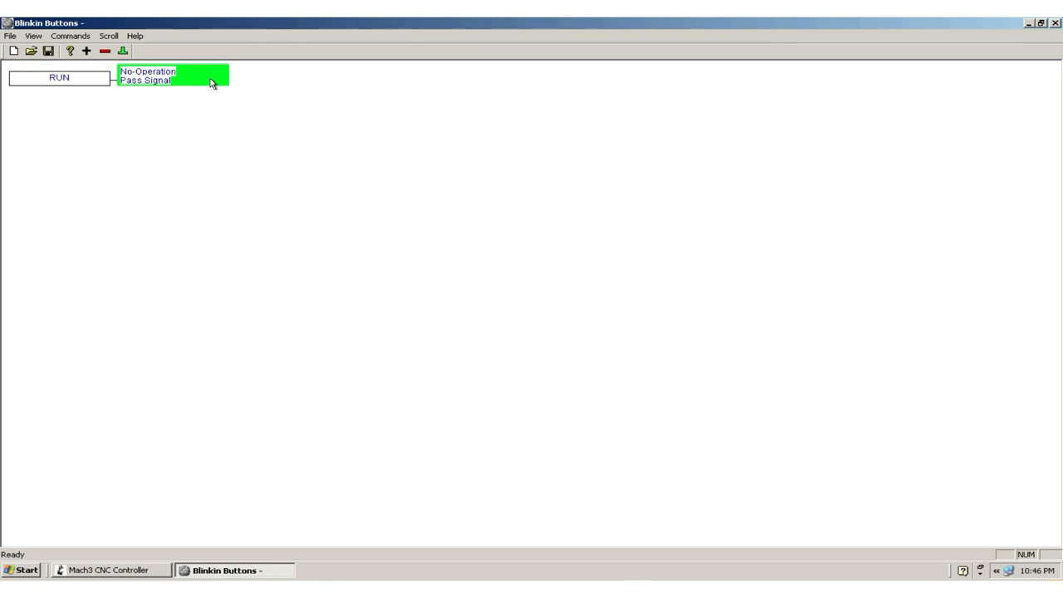
left_click(123, 52)
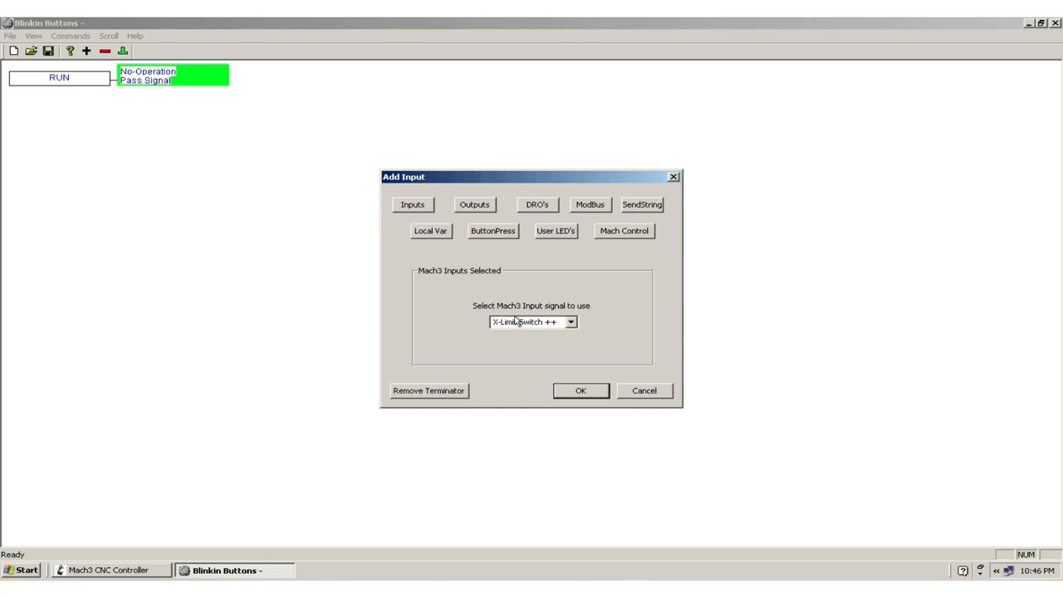
mouse_move(538, 256)
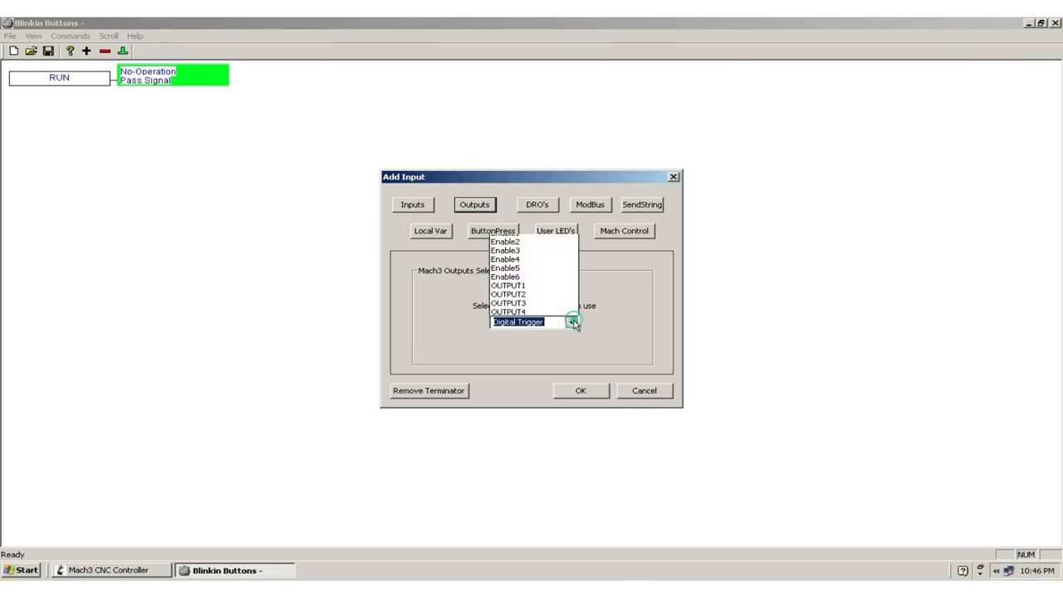
left_click(571, 323)
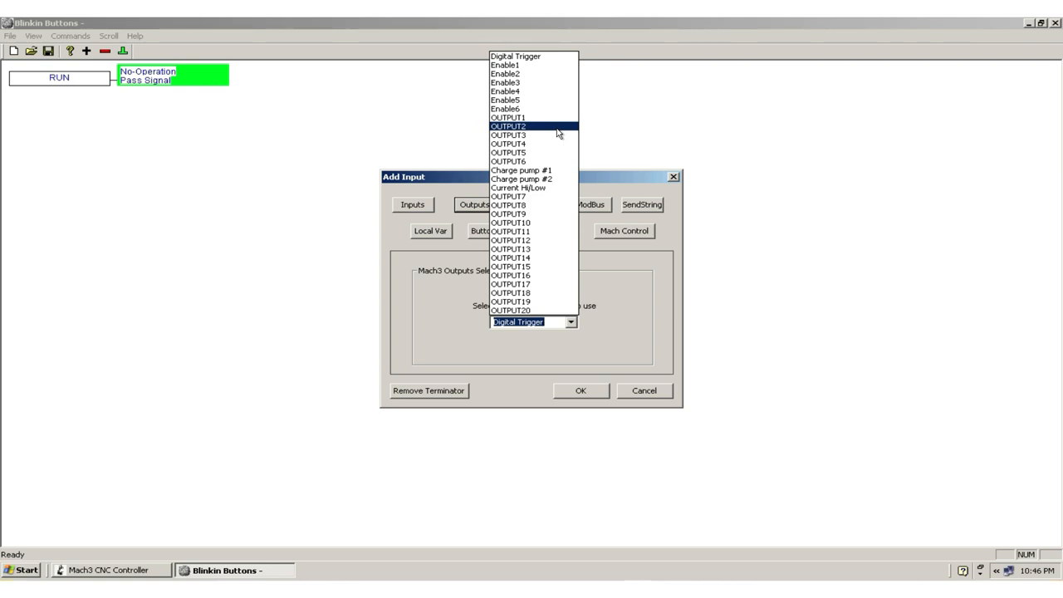
left_click(509, 126)
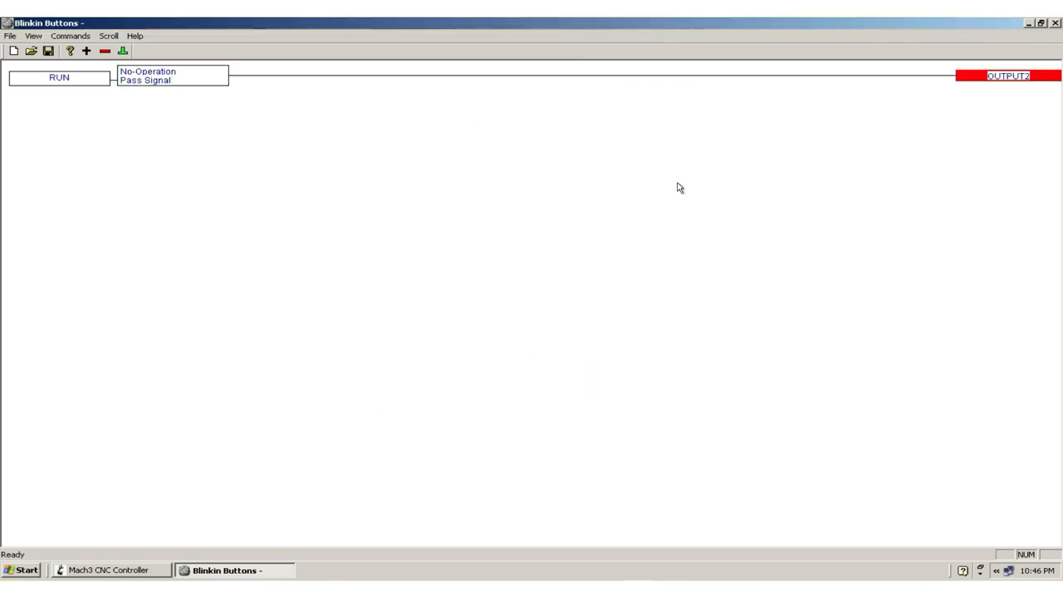
mouse_move(953, 83)
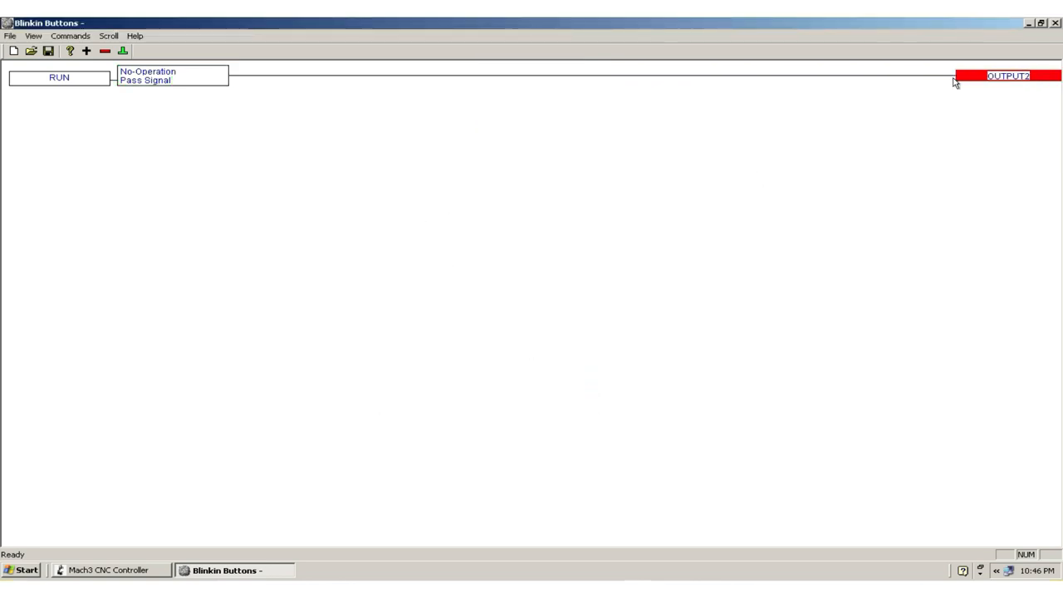
mouse_move(347, 221)
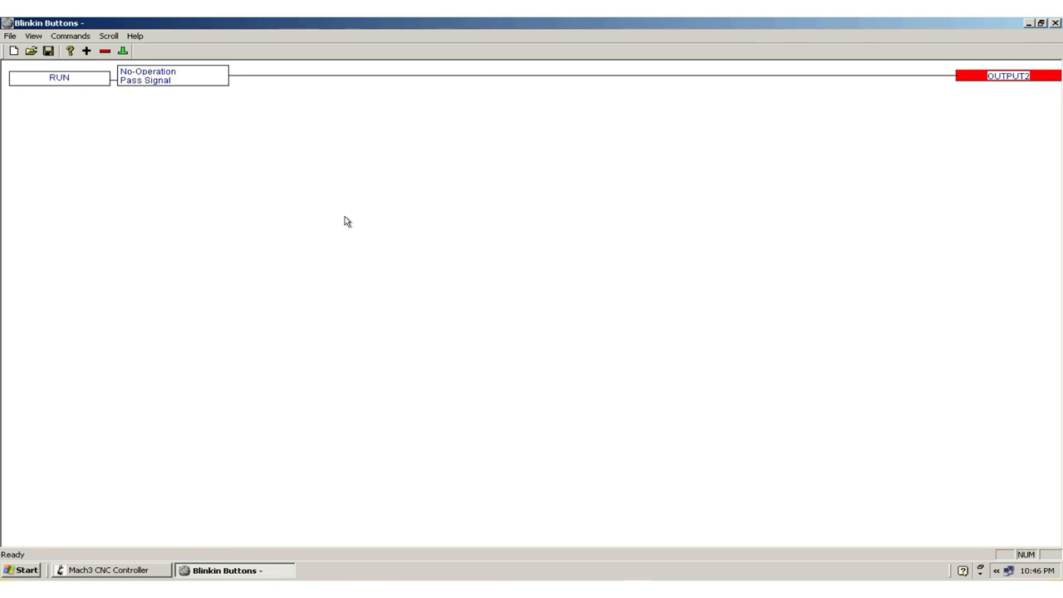
mouse_move(198, 138)
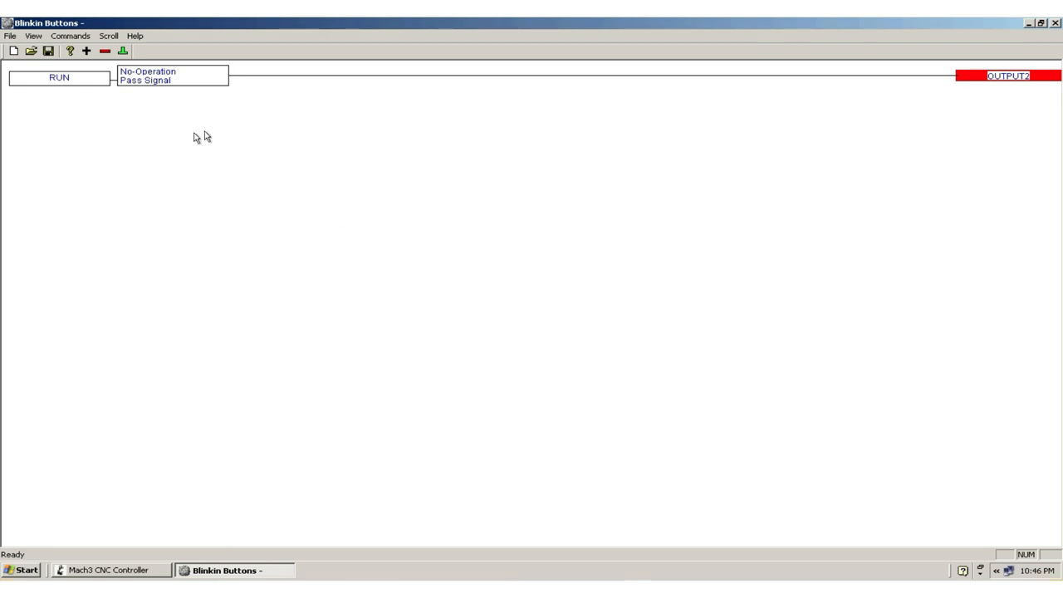
mouse_move(90, 136)
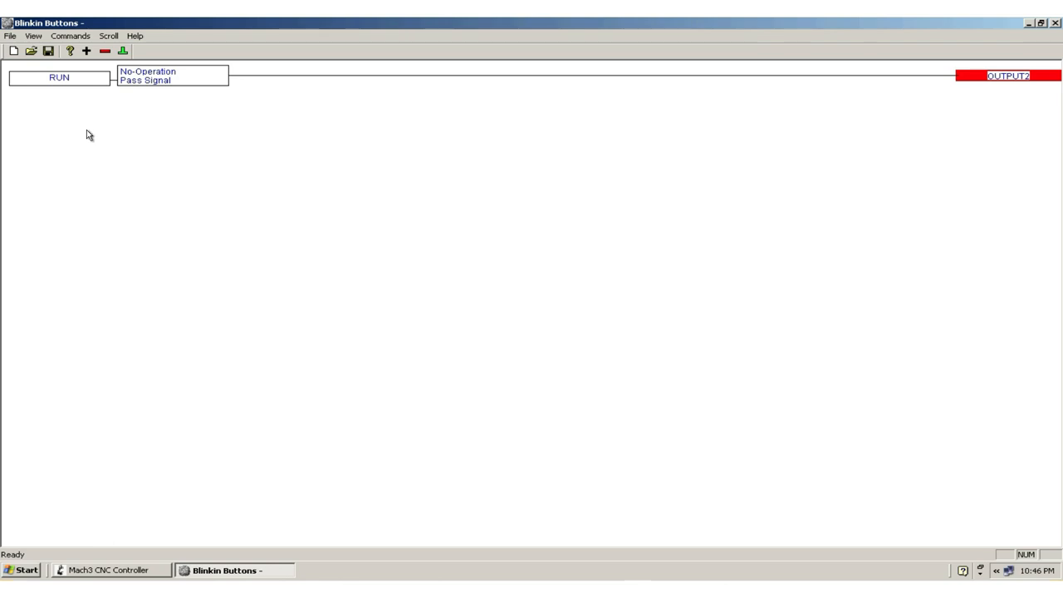
mouse_move(90, 113)
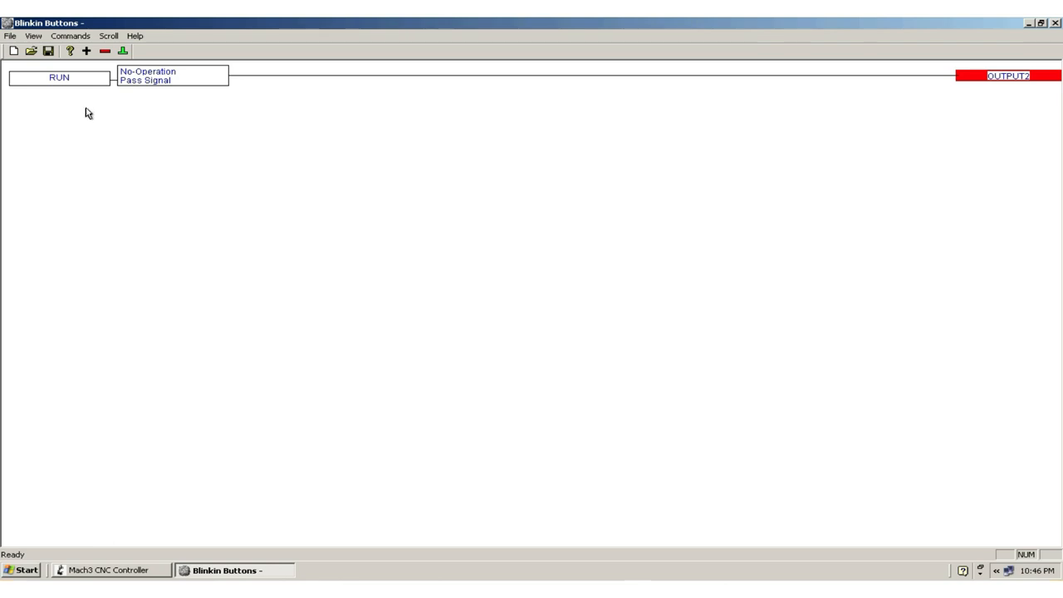
mouse_move(100, 111)
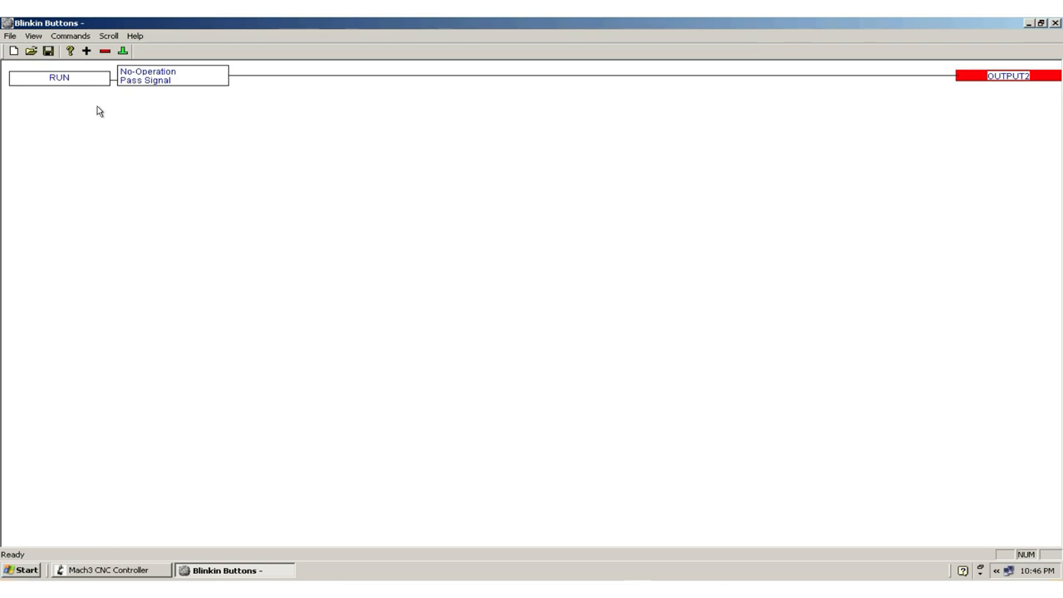
mouse_move(93, 73)
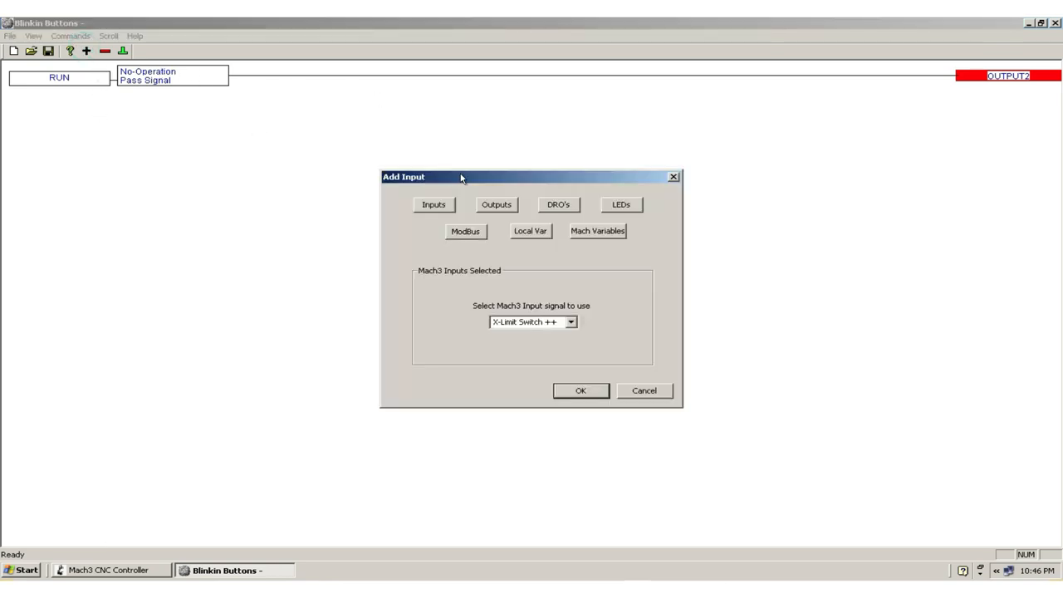
- Add the '111 - Partial line hold' LED signal as the second rung's input
left_click(621, 204)
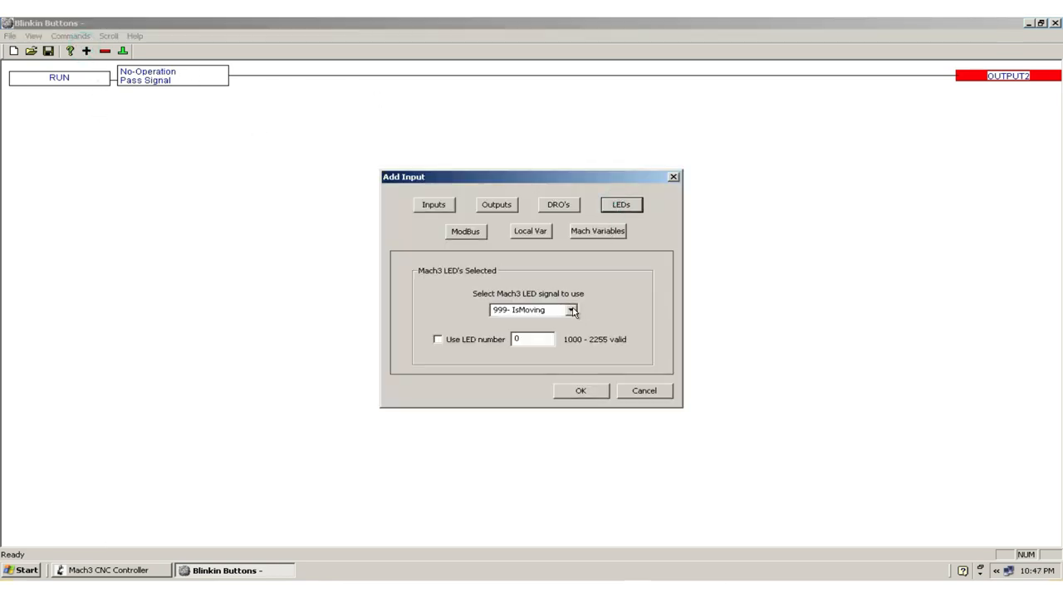
left_click(571, 311)
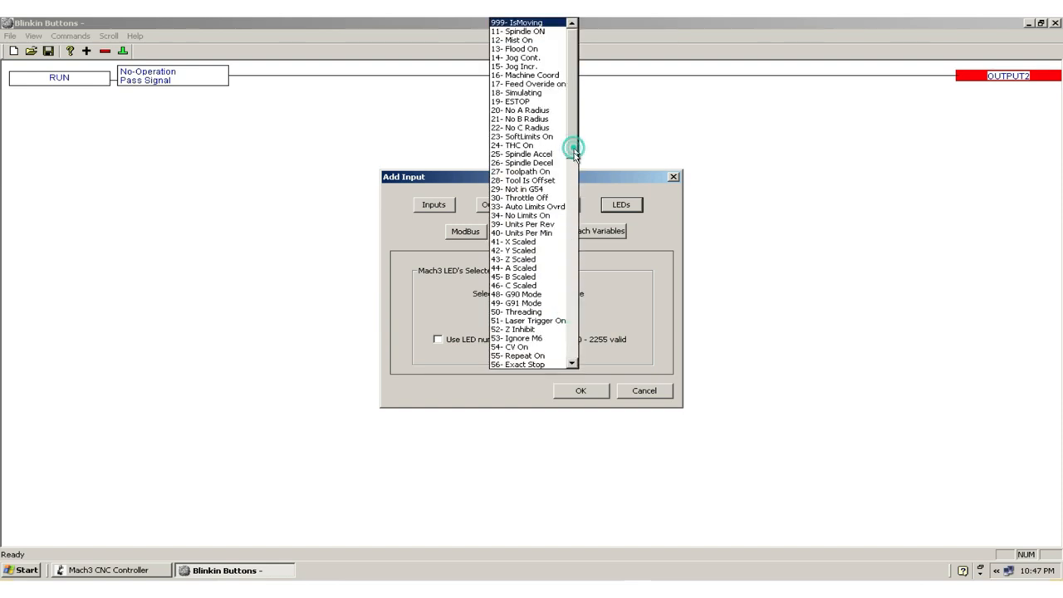
scroll("down", 3)
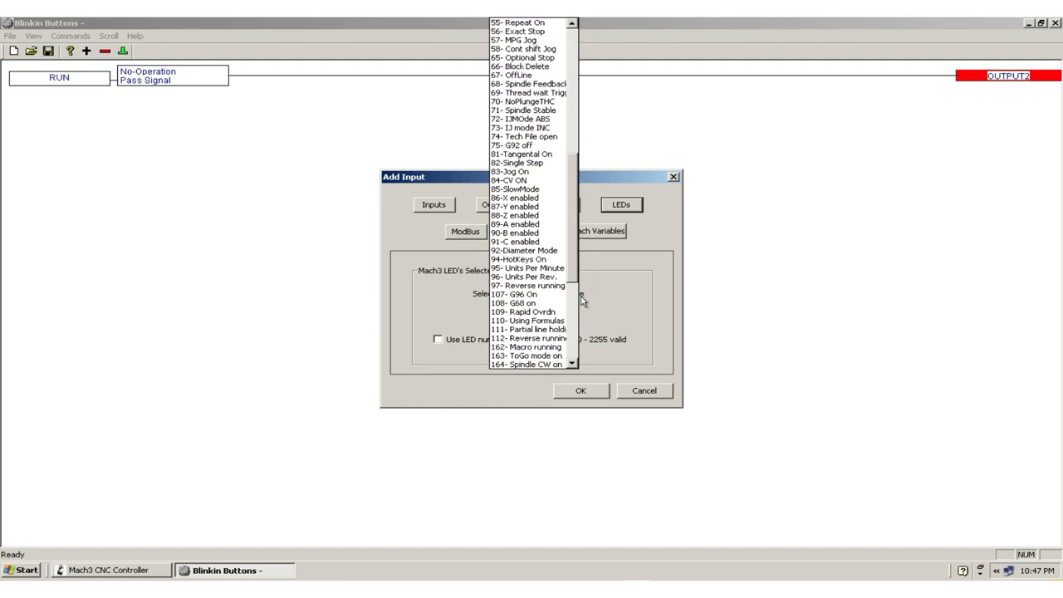
left_click(528, 328)
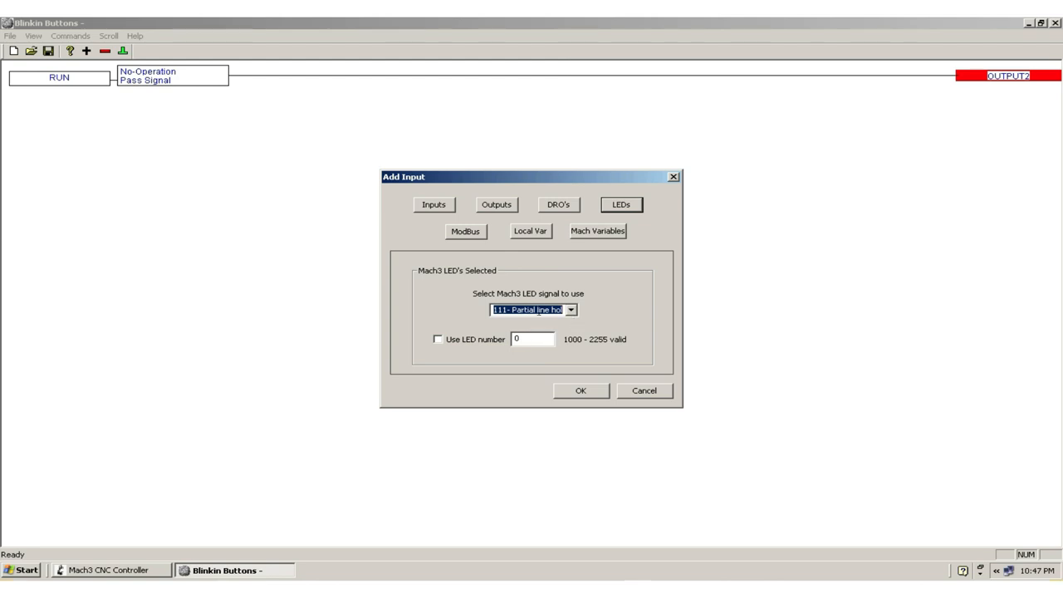
left_click(582, 390)
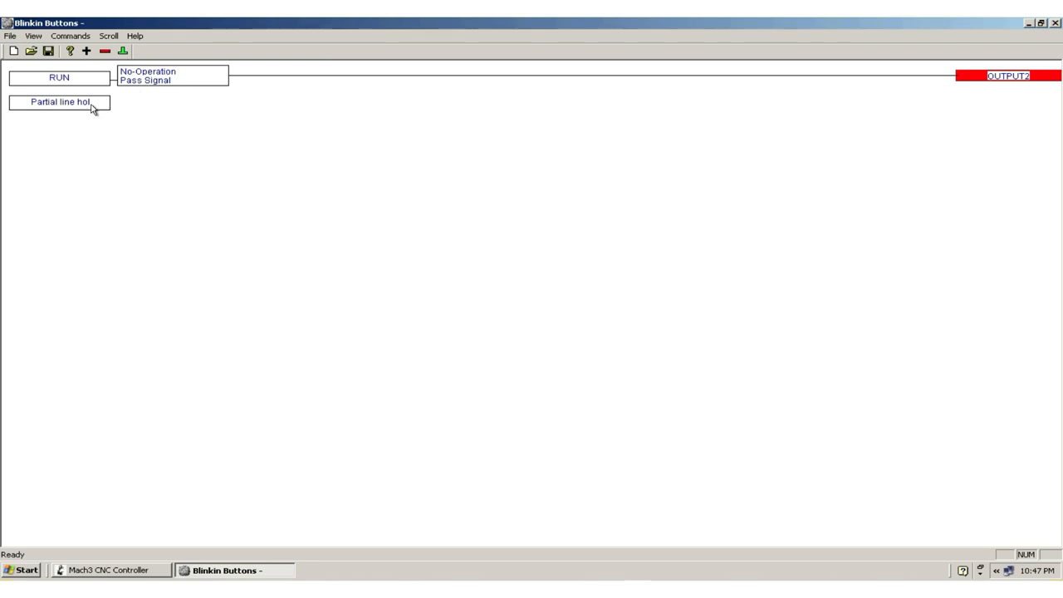
mouse_move(259, 103)
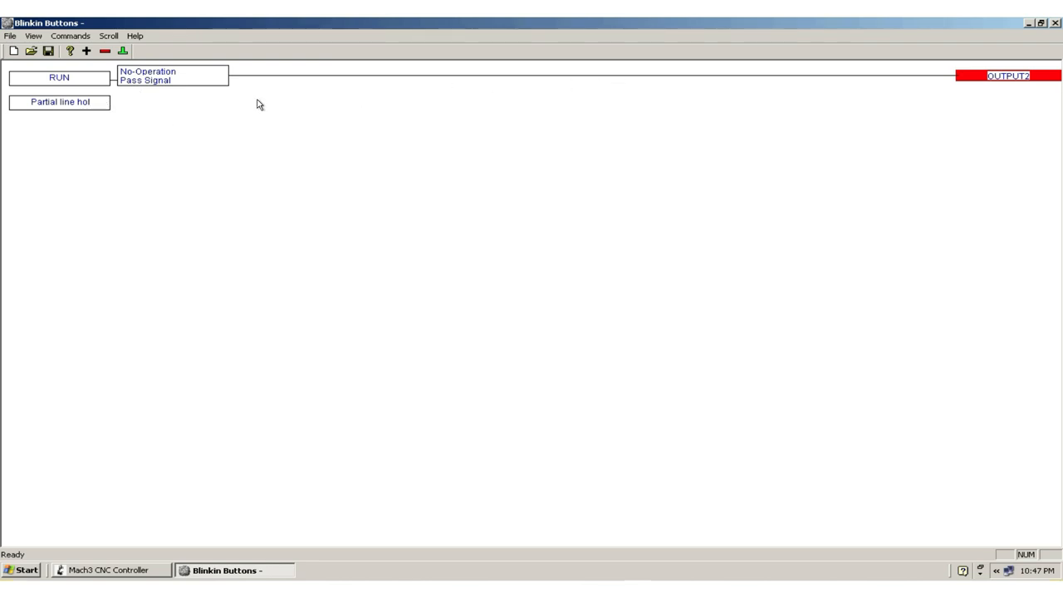
mouse_move(212, 117)
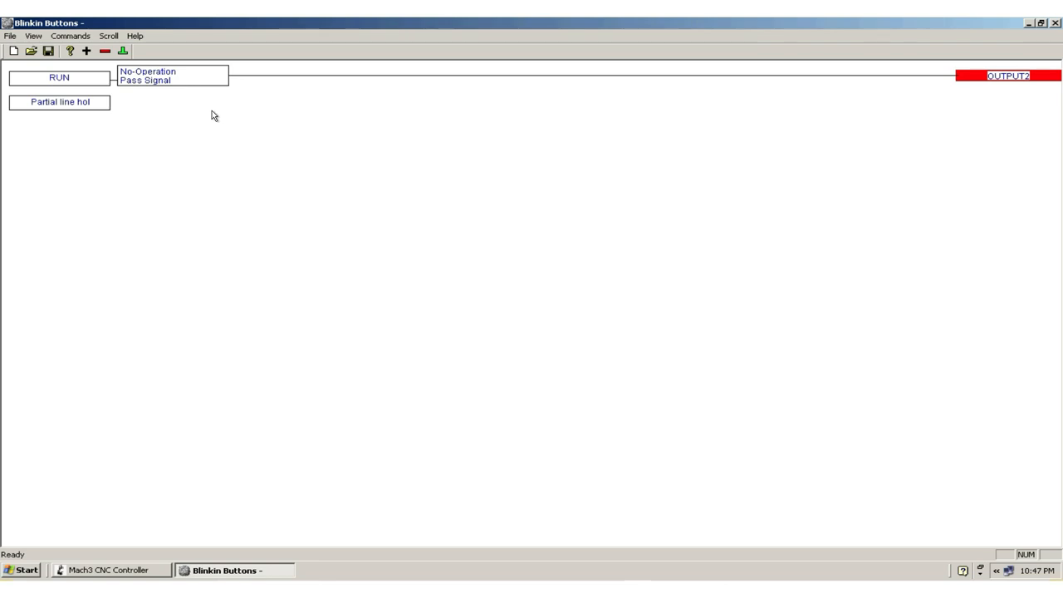
mouse_move(110, 120)
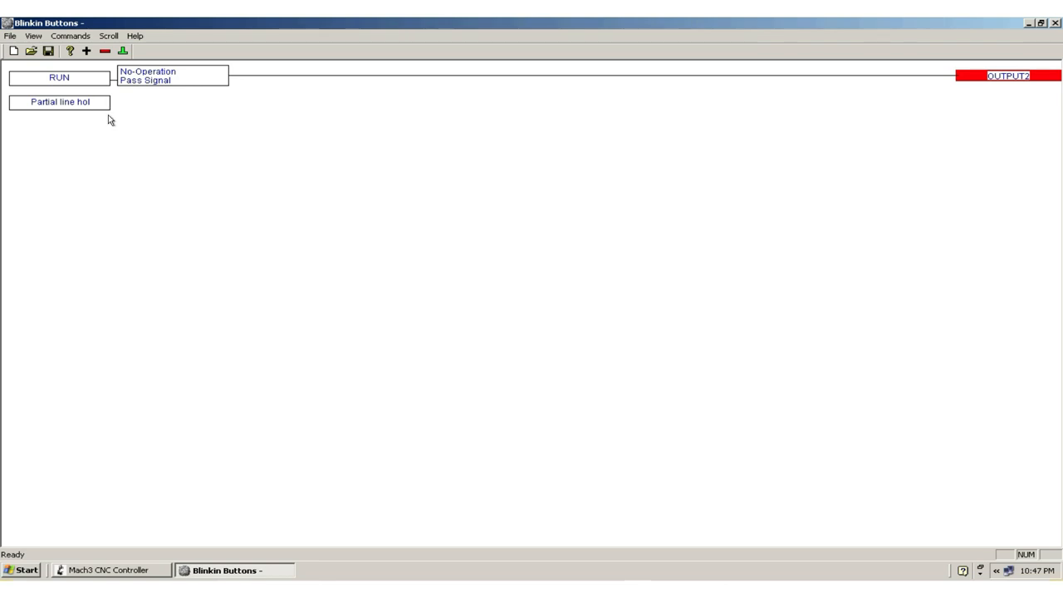
- Give Partial line hold a non-accumulative timer lobe with 0.33 s pulse and 0.33 s repeat delay
left_click(86, 49)
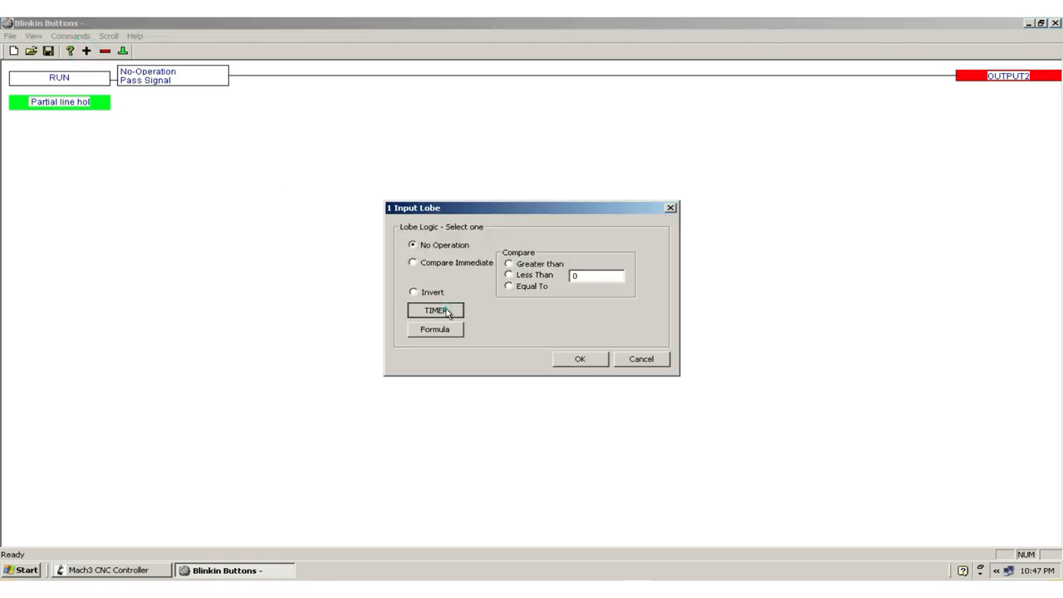
left_click(435, 311)
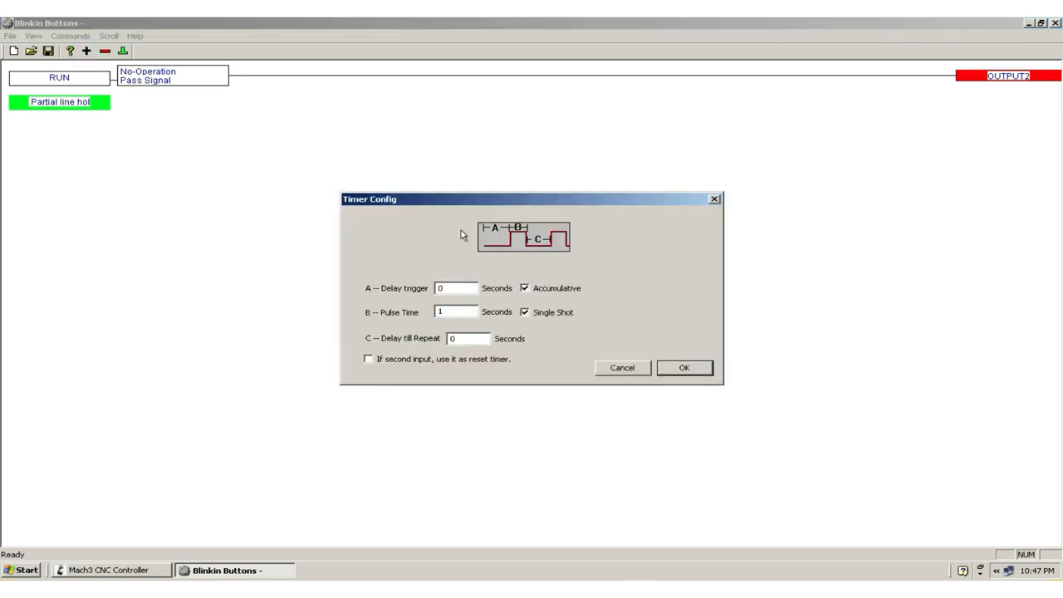
mouse_move(395, 285)
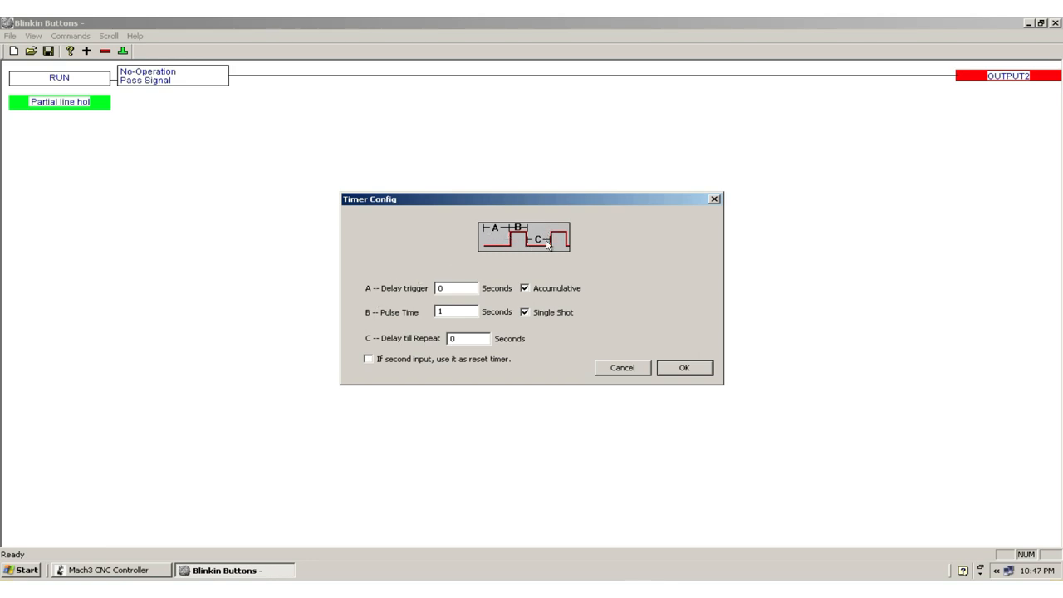
mouse_move(435, 295)
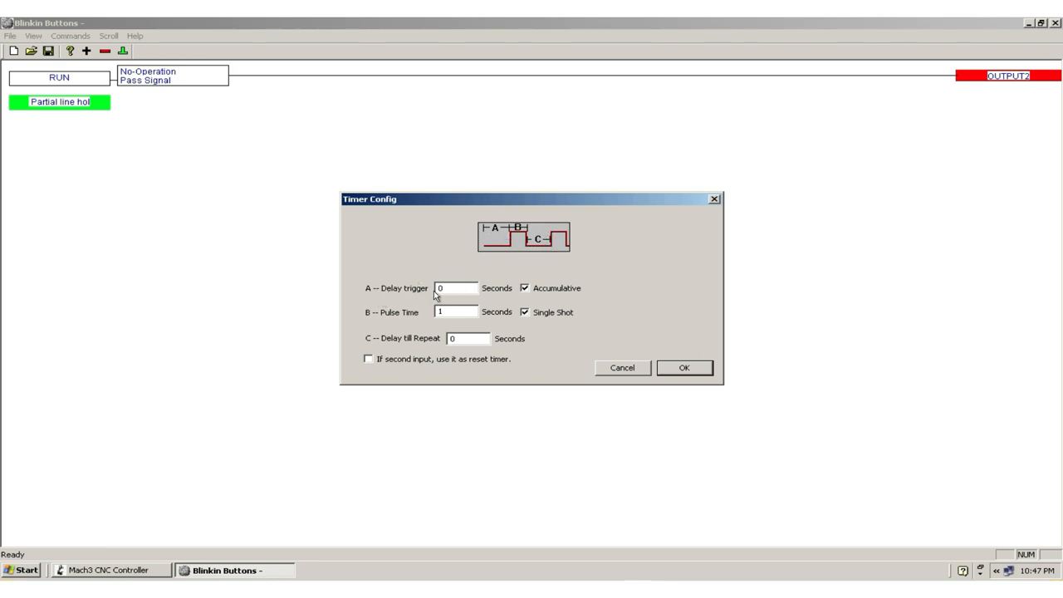
mouse_move(466, 281)
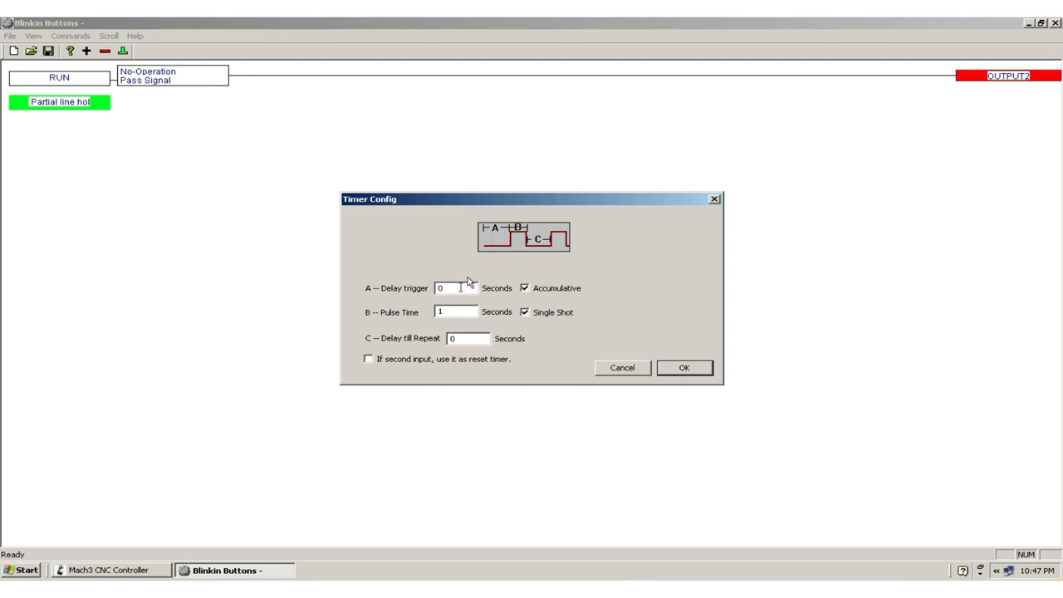
mouse_move(432, 324)
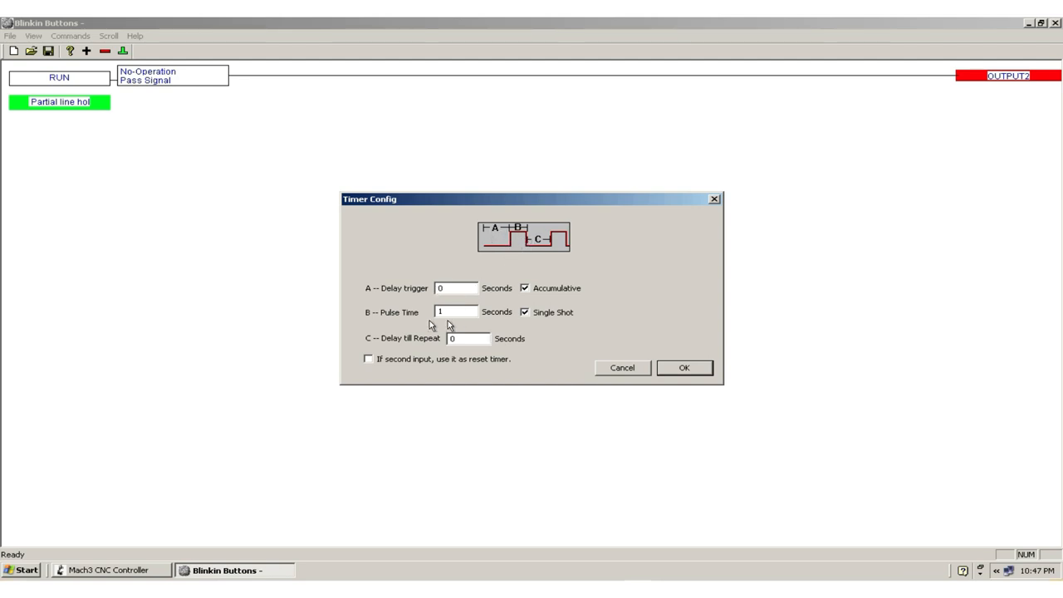
mouse_move(545, 241)
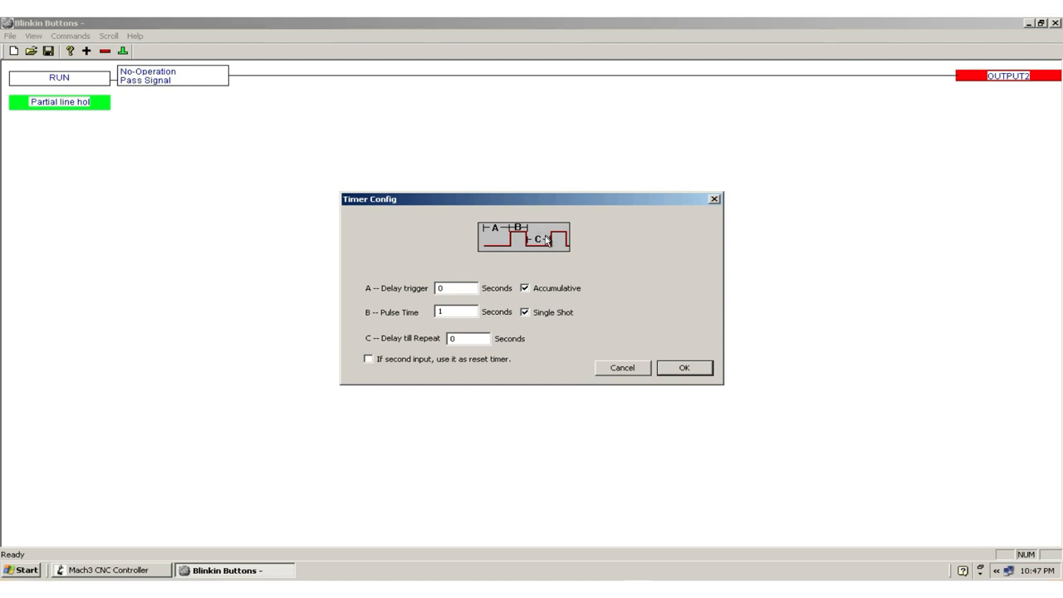
mouse_move(477, 339)
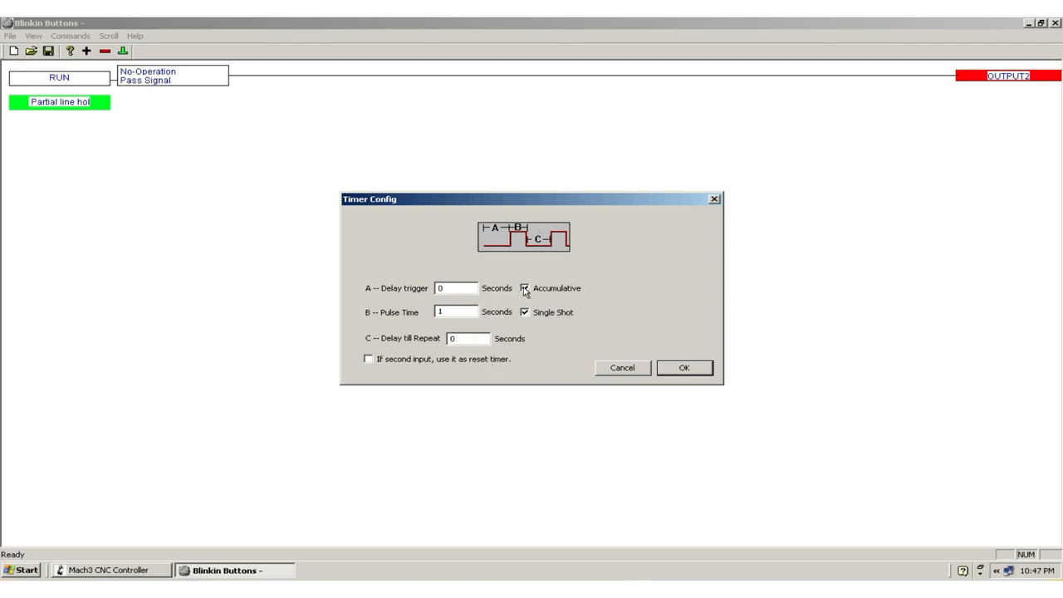
left_click(525, 289)
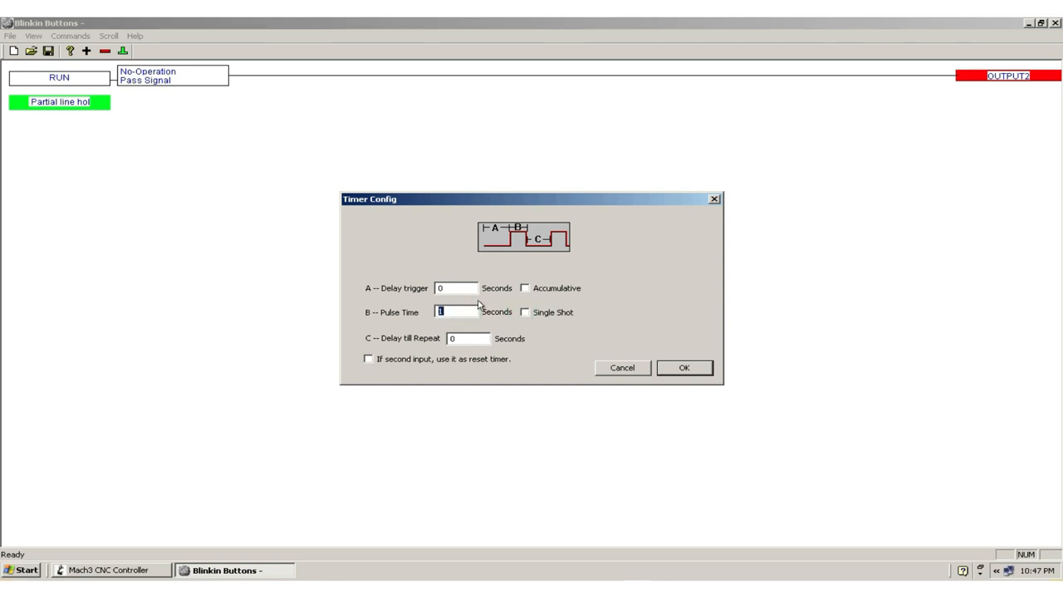
type(".33")
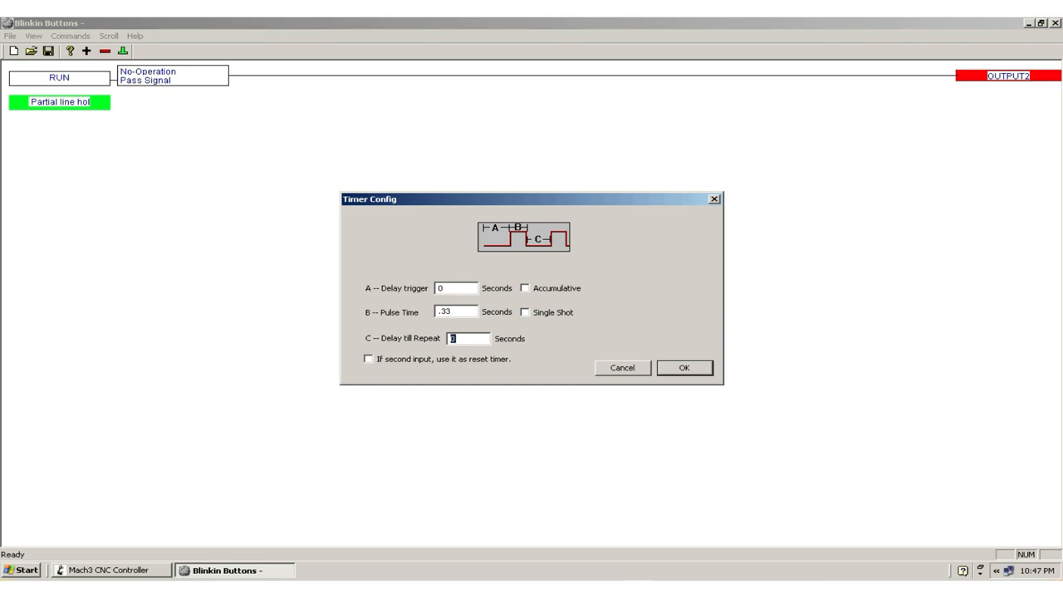
type(".33")
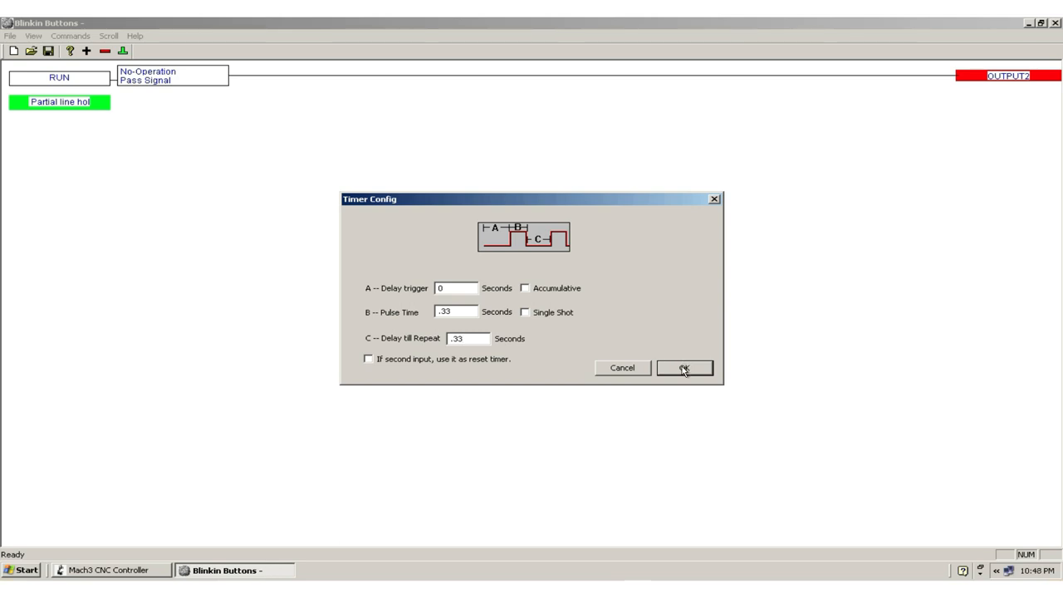
left_click(684, 368)
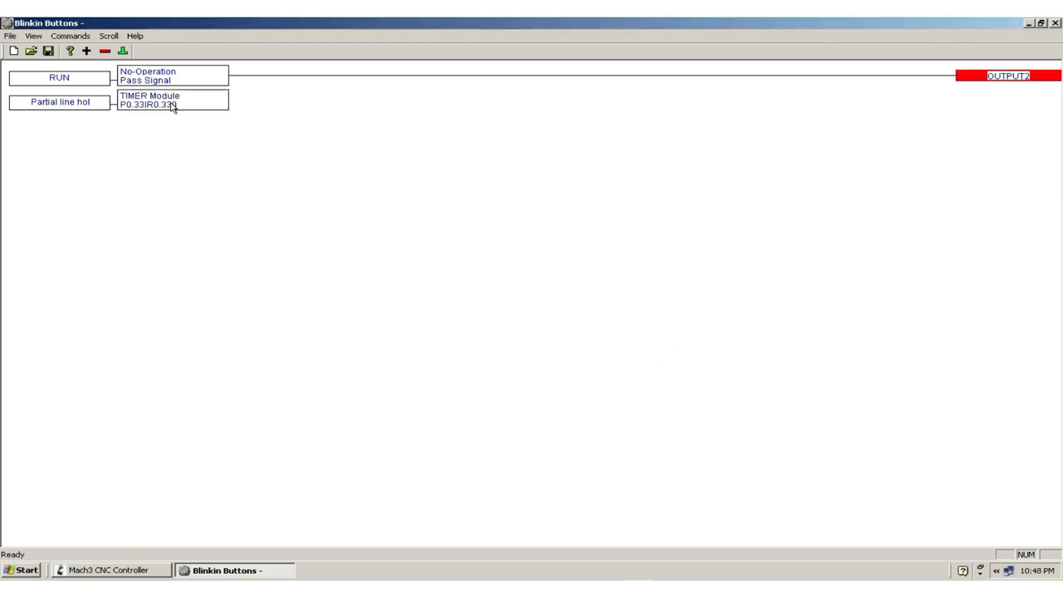
mouse_move(213, 106)
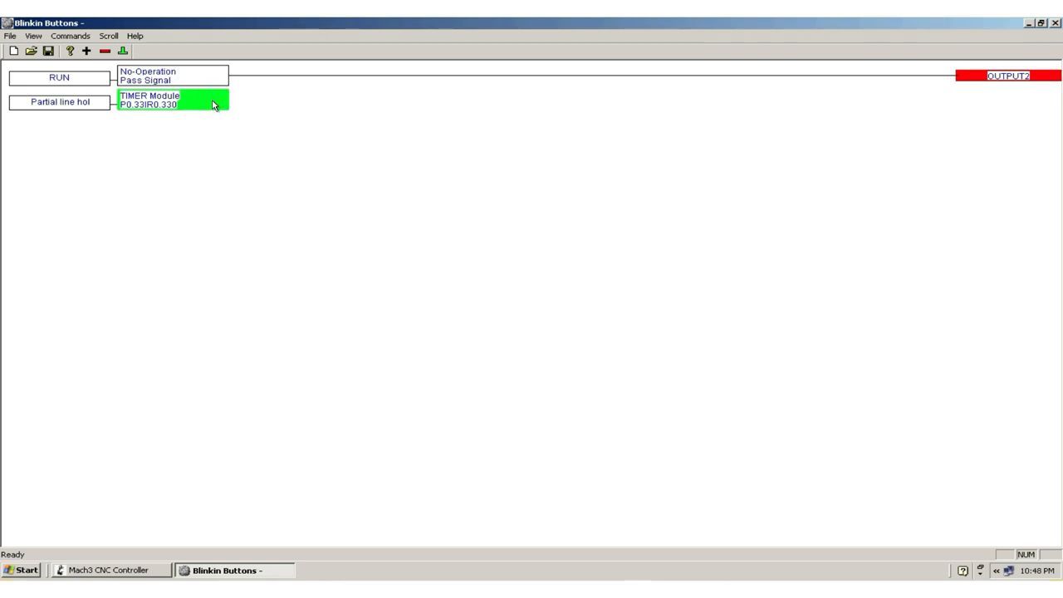
- Terminate the timed Partial line hold rung with OUTPUT3
left_click(123, 50)
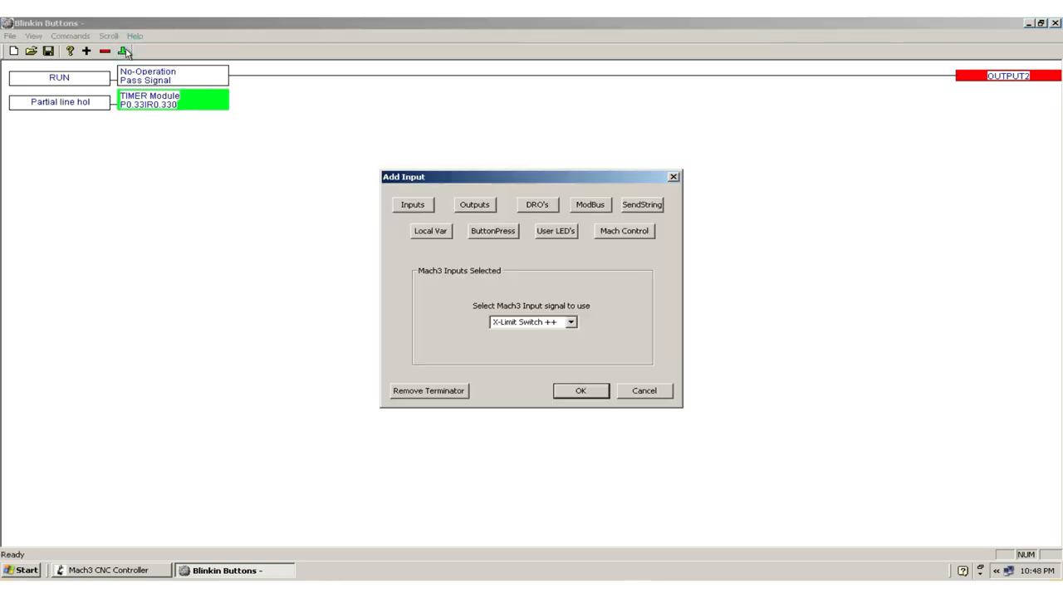
mouse_move(455, 242)
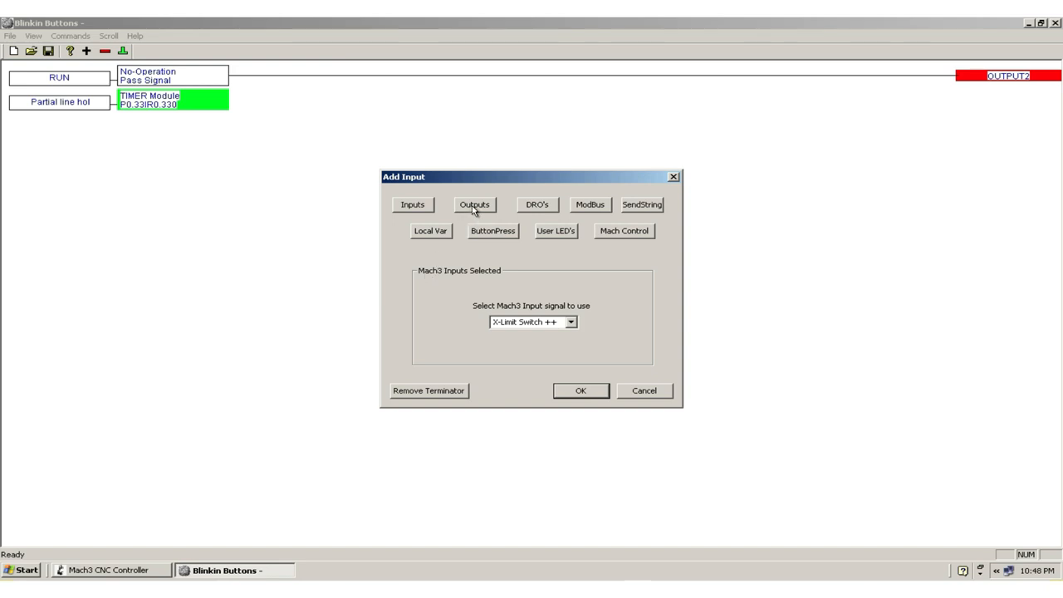
left_click(475, 205)
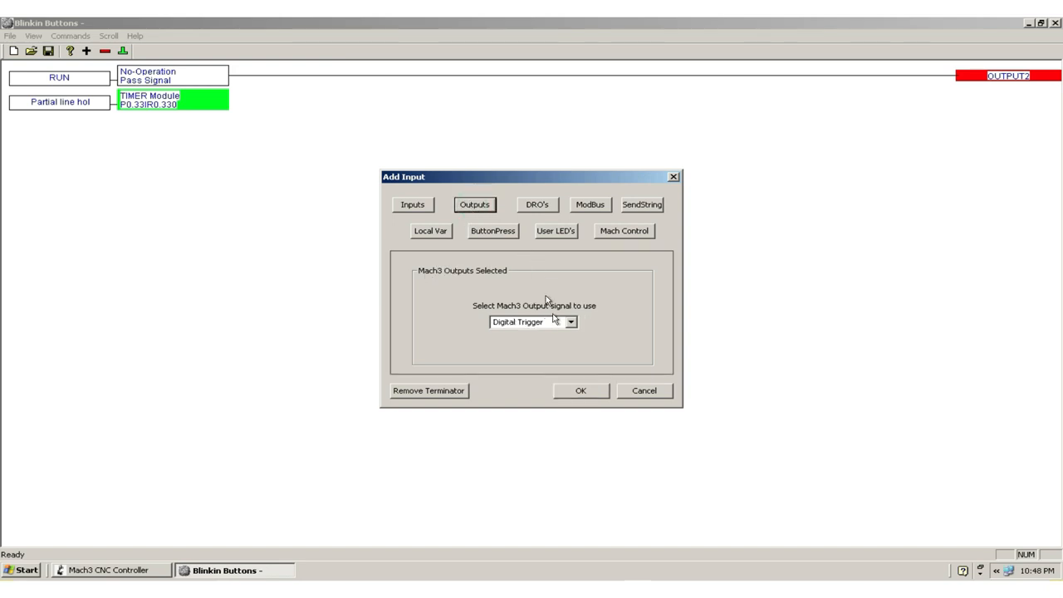
left_click(571, 322)
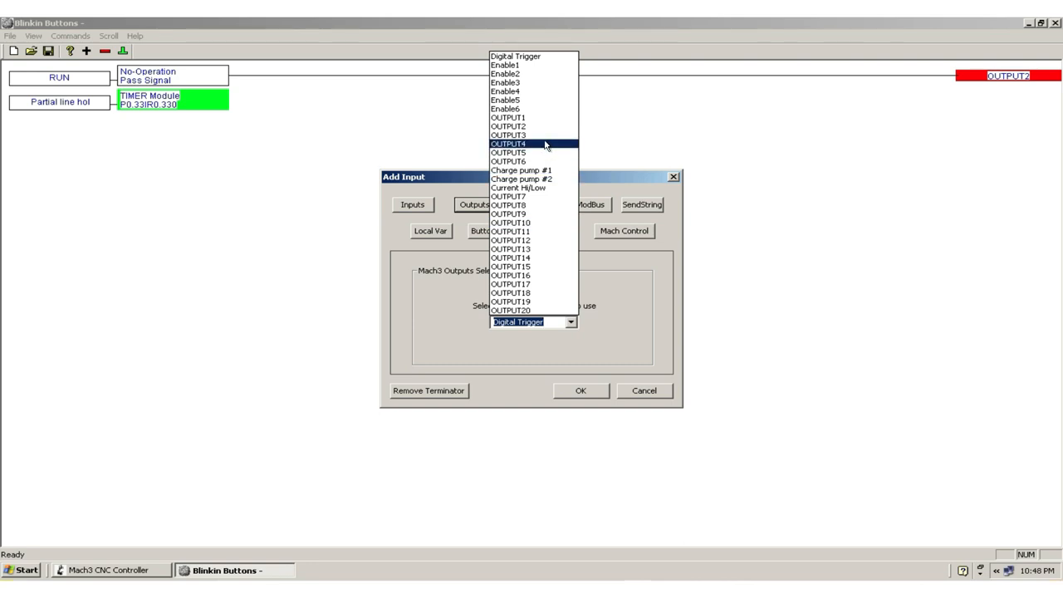
left_click(510, 135)
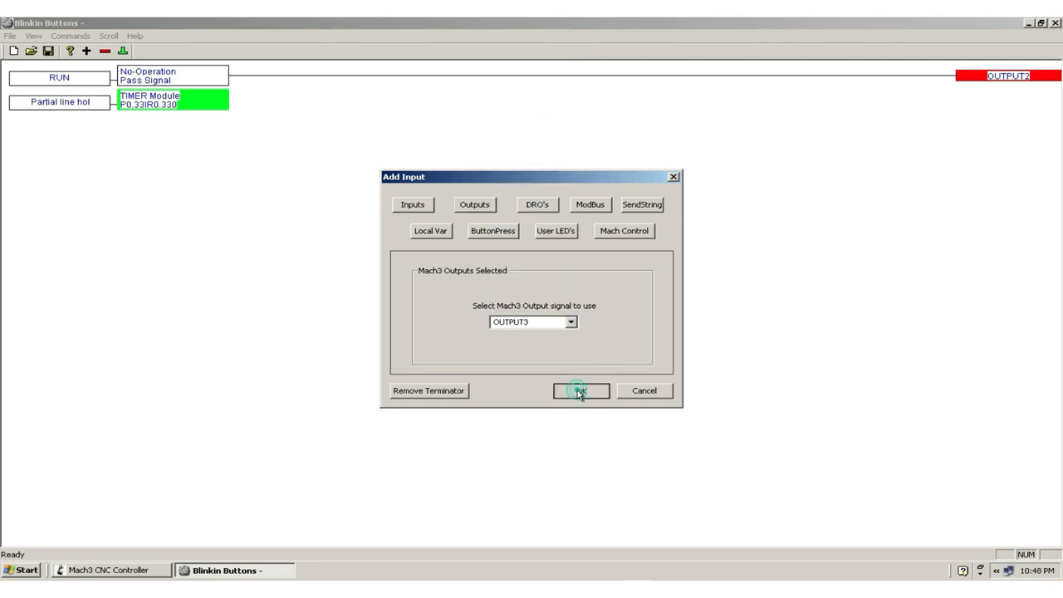
left_click(581, 390)
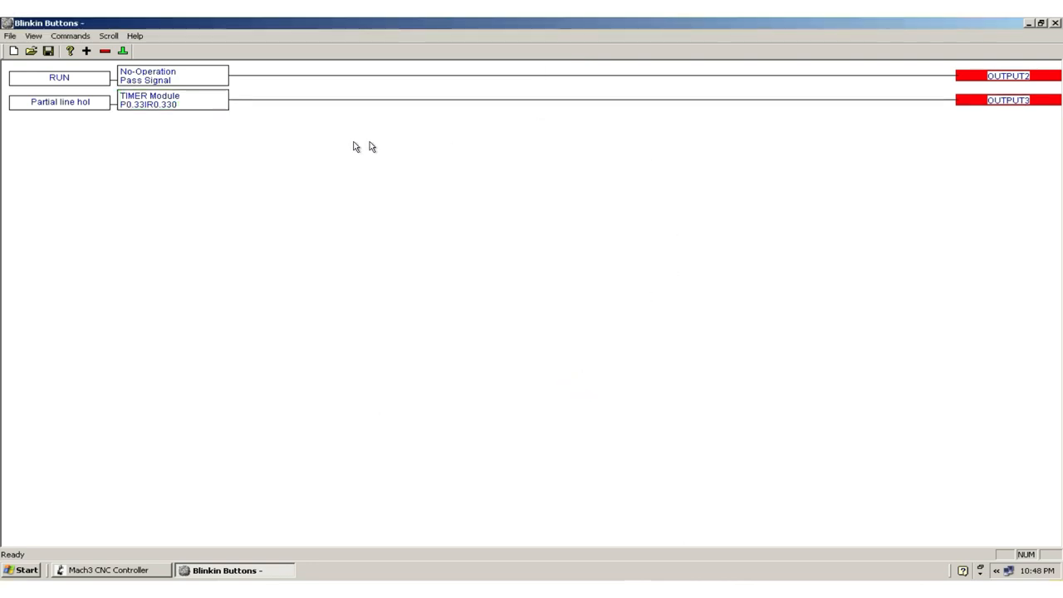
mouse_move(313, 150)
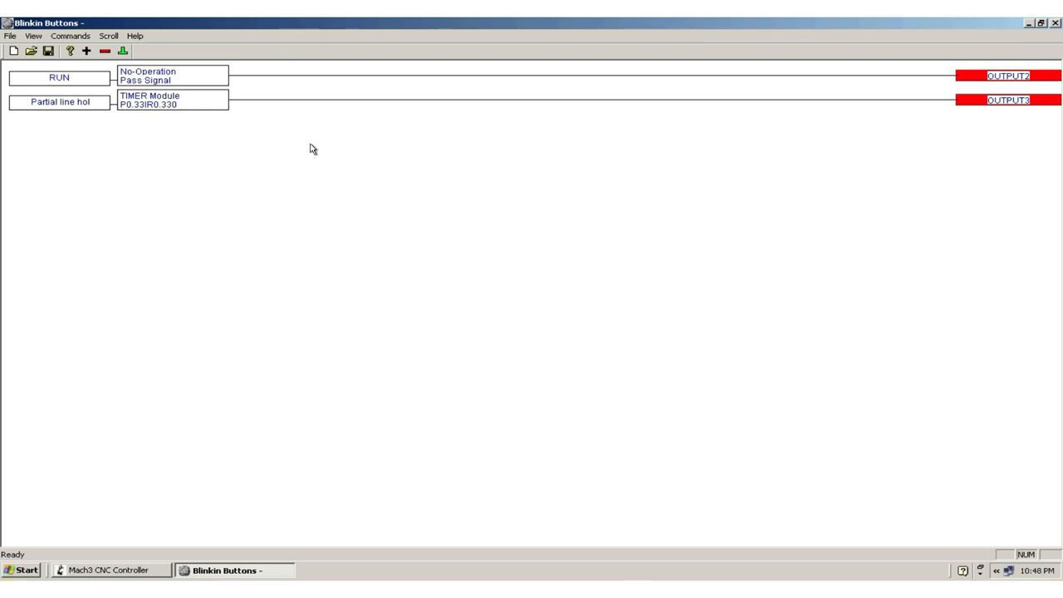
mouse_move(241, 171)
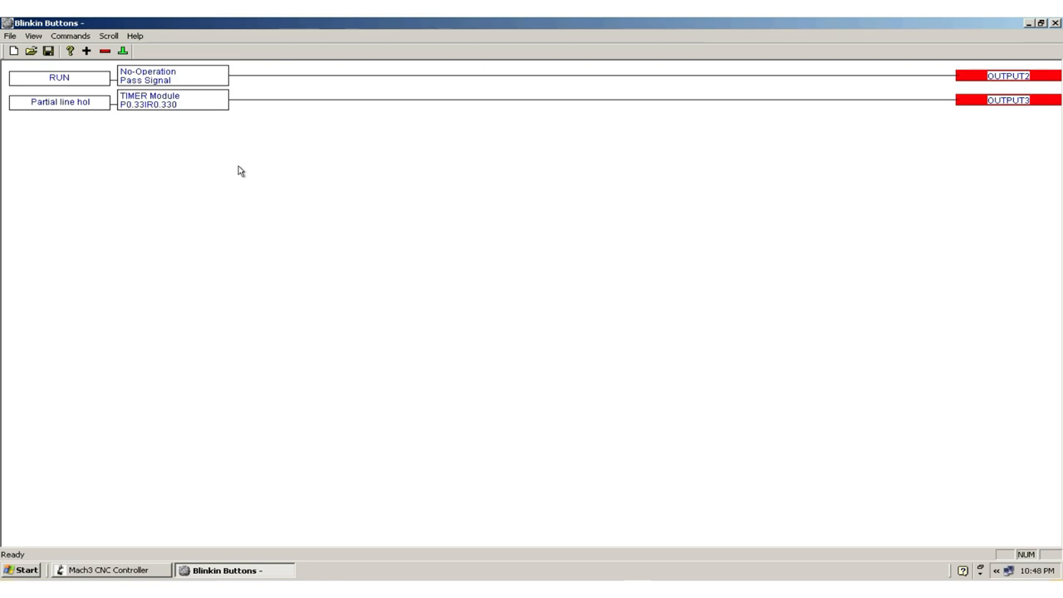
- Add the IsStopped Mach variable as the third rung's input
left_click(86, 50)
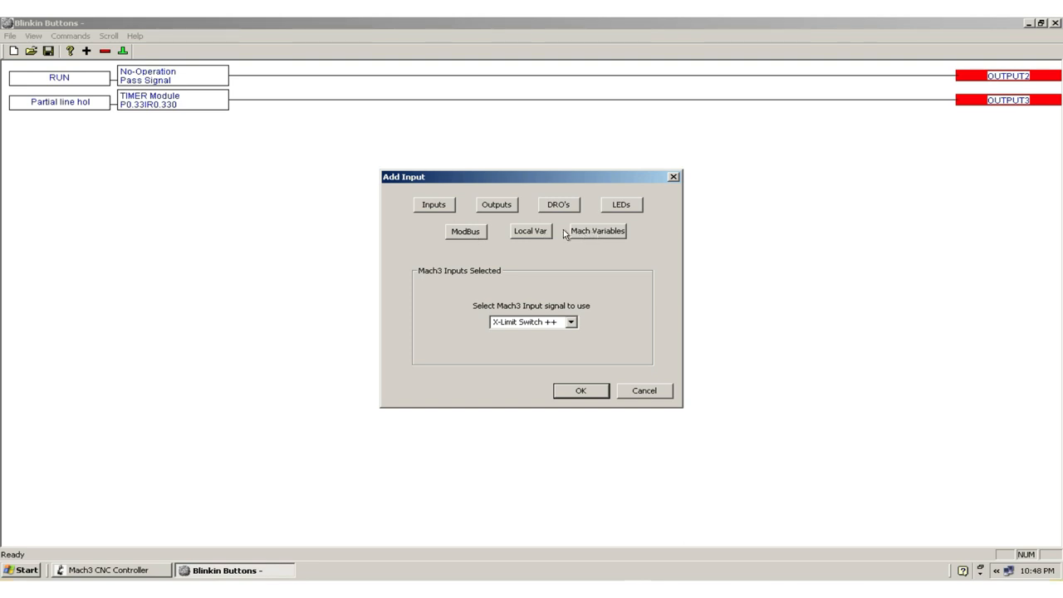
left_click(598, 231)
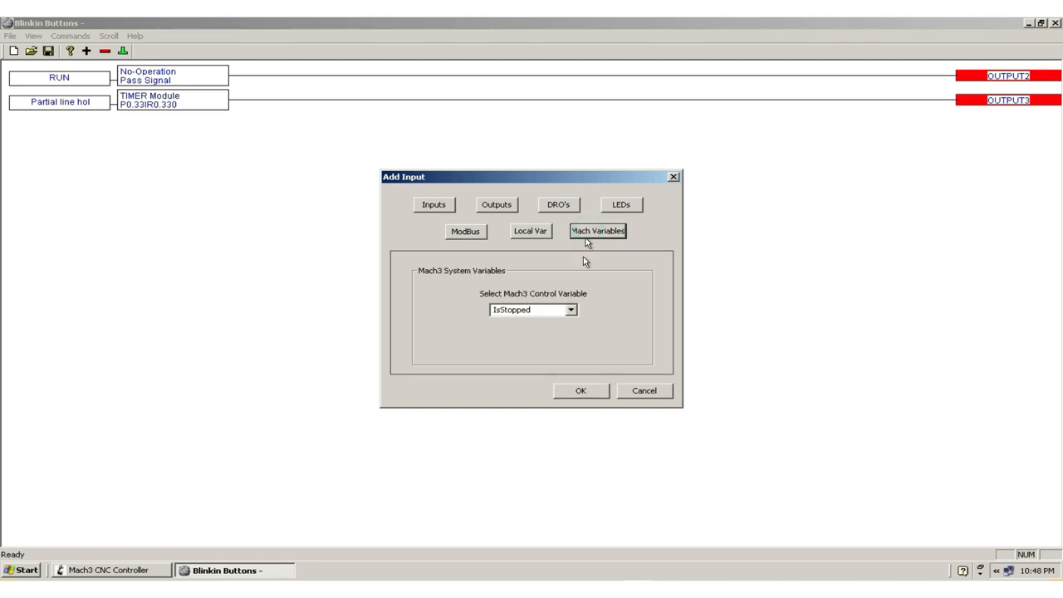
left_click(572, 309)
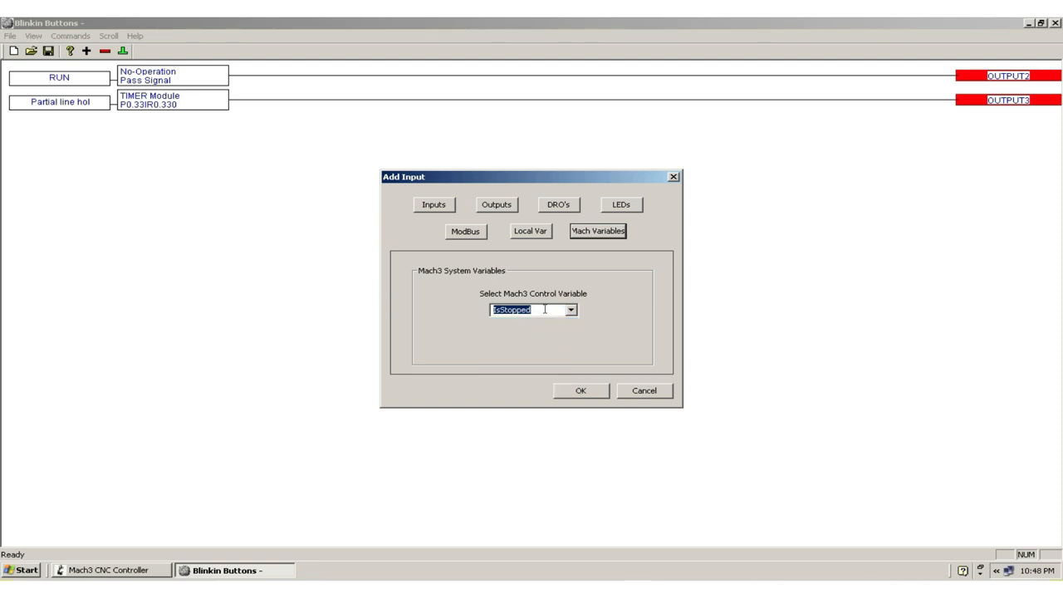
left_click(581, 391)
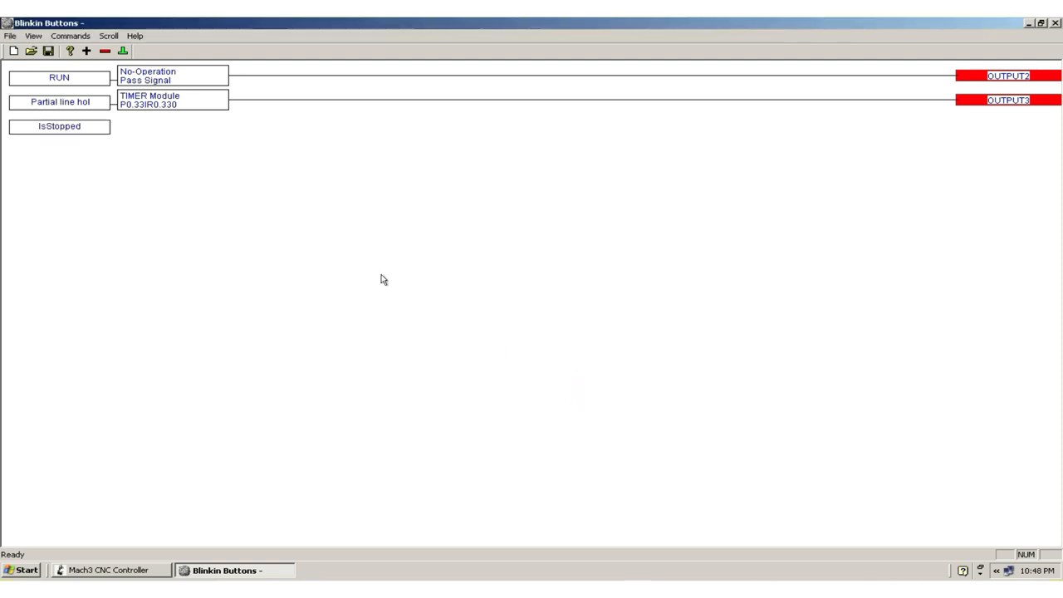
- Make the IsStopped lobe a non-accumulative single-shot timer with a 2-second pulse
left_click(60, 127)
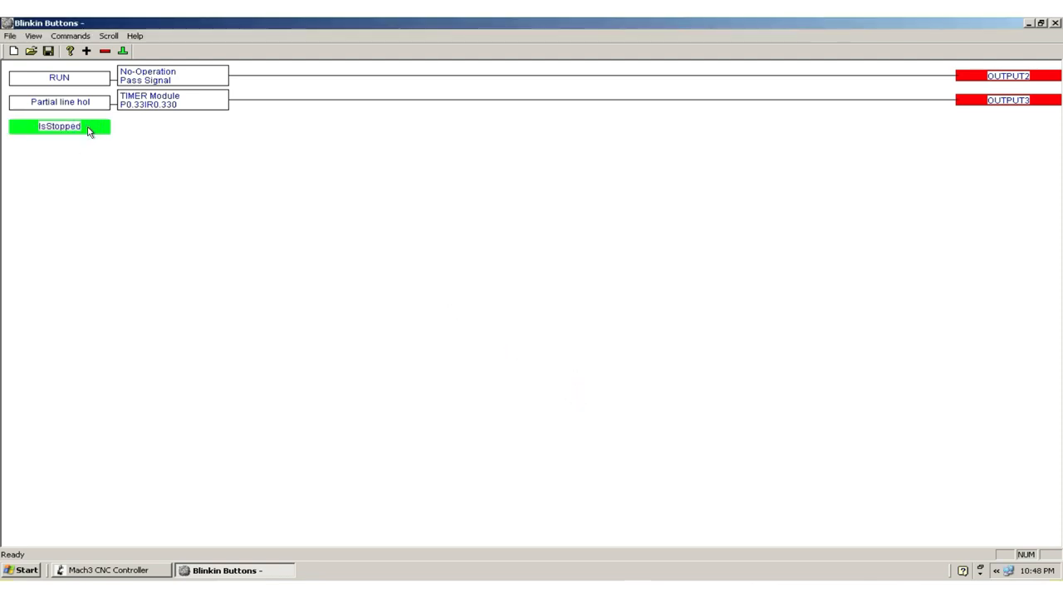
double_click(59, 126)
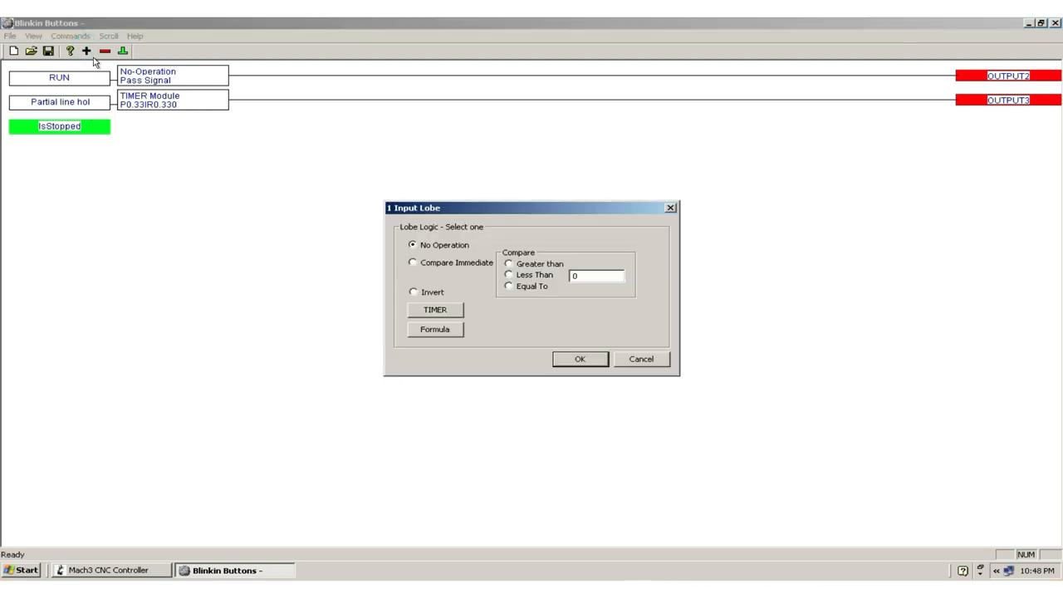
left_click(435, 309)
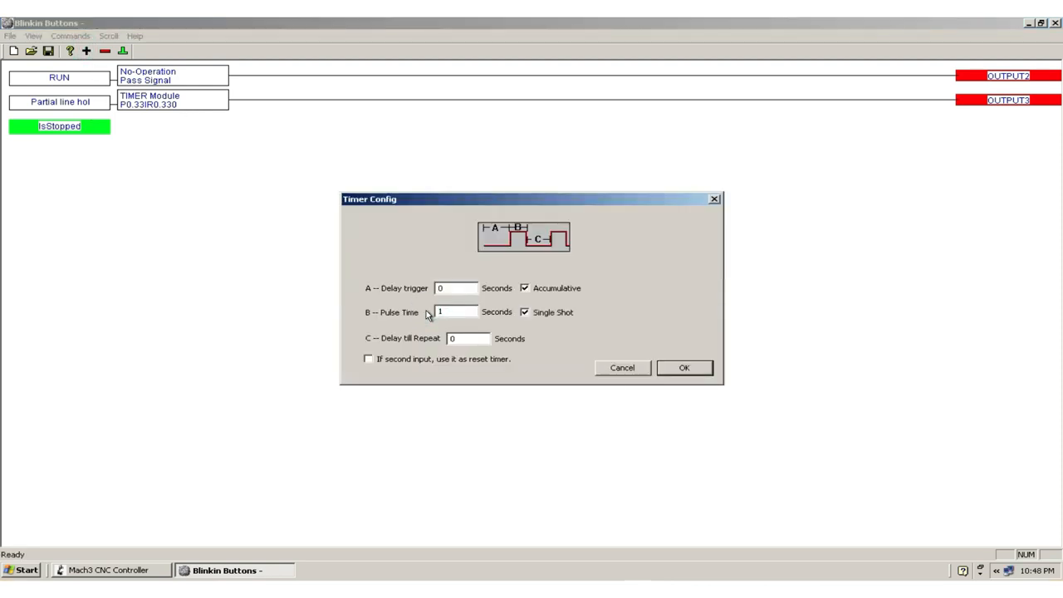
left_click(525, 288)
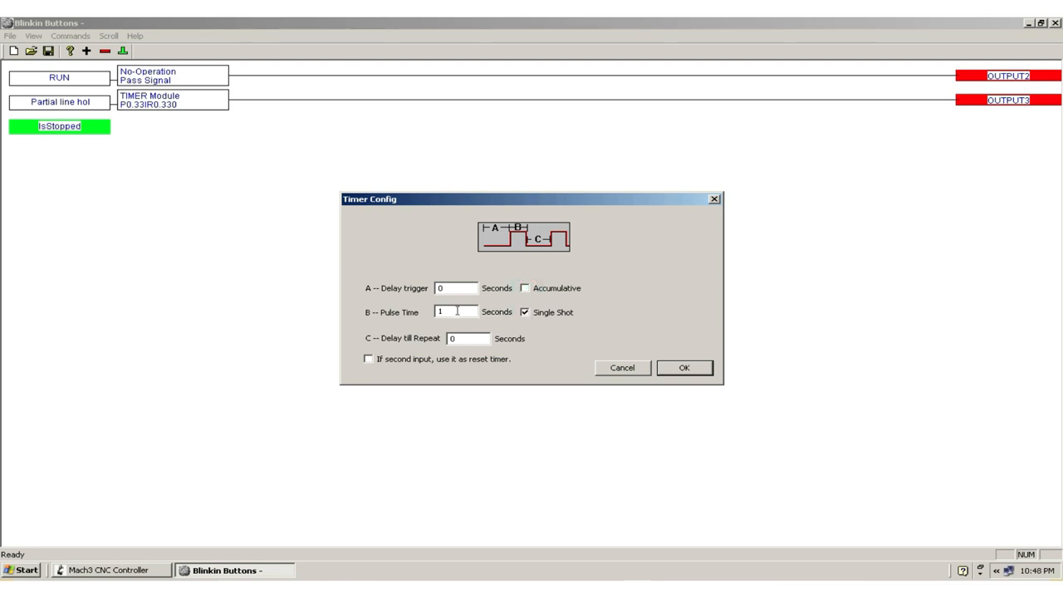
type("2")
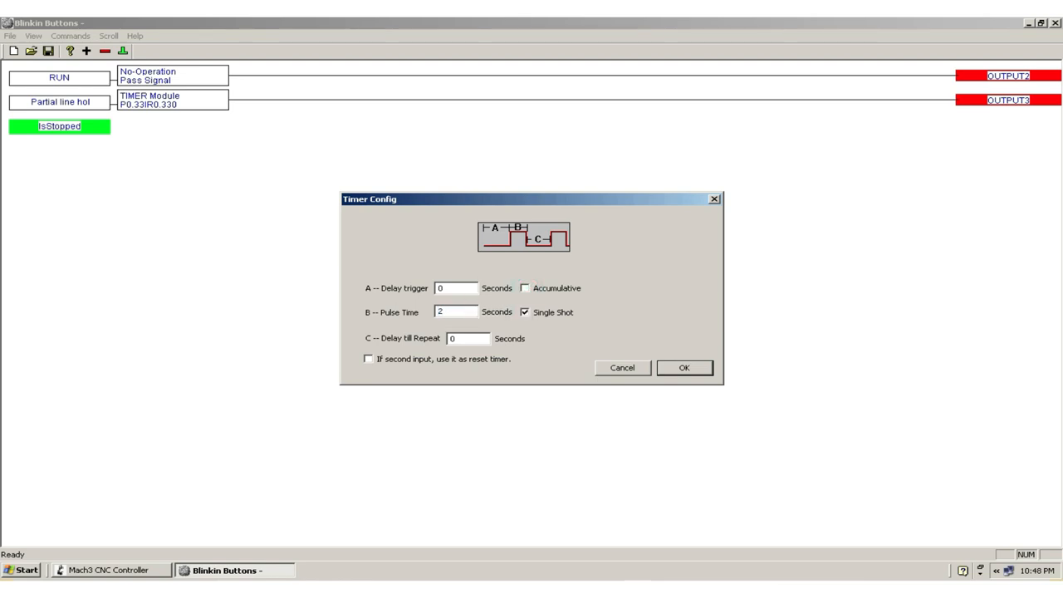
left_click(468, 339)
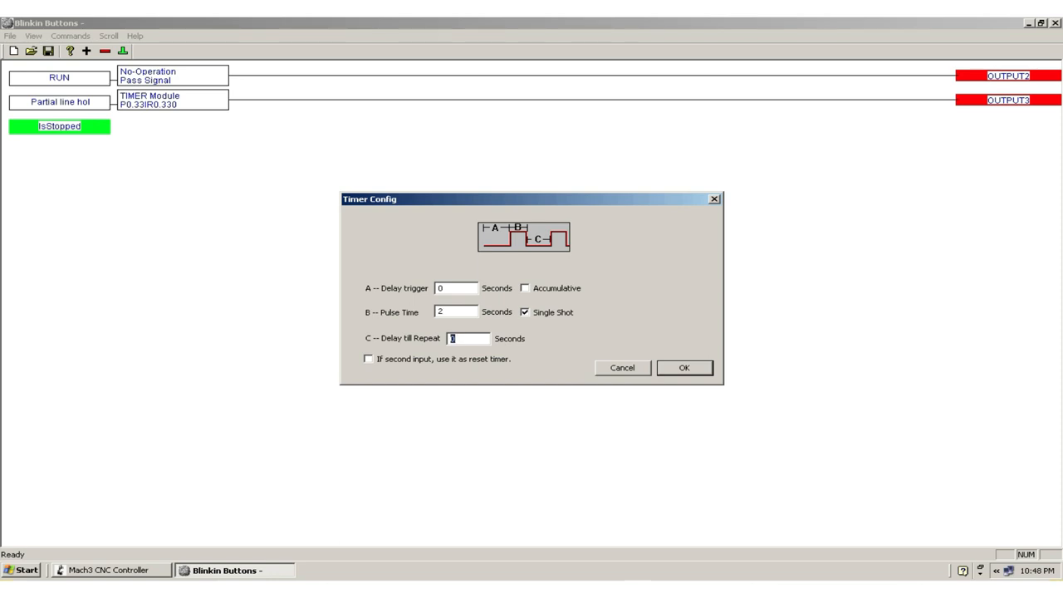
mouse_move(575, 324)
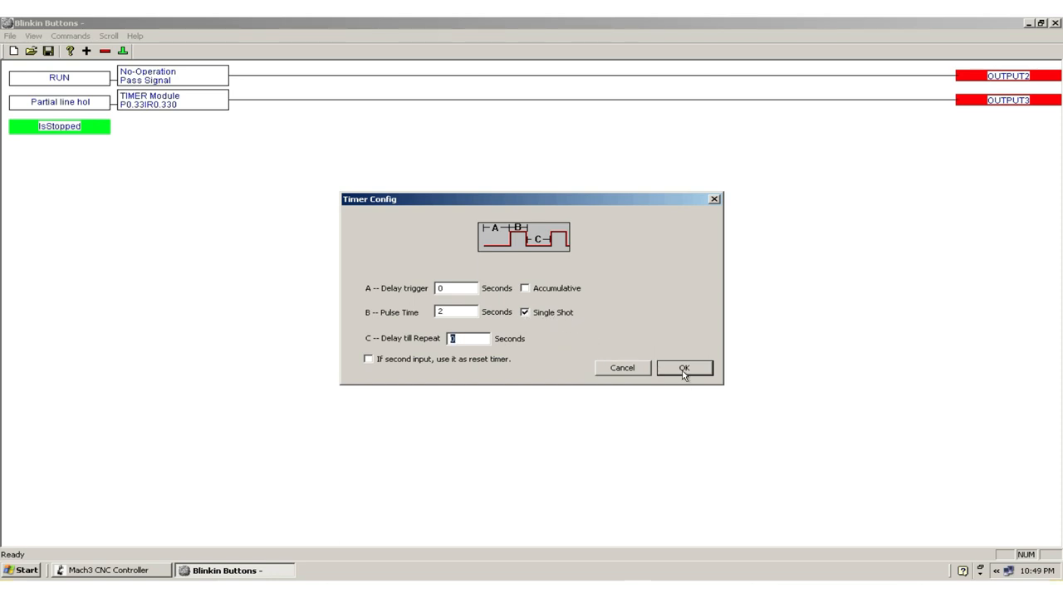
left_click(684, 368)
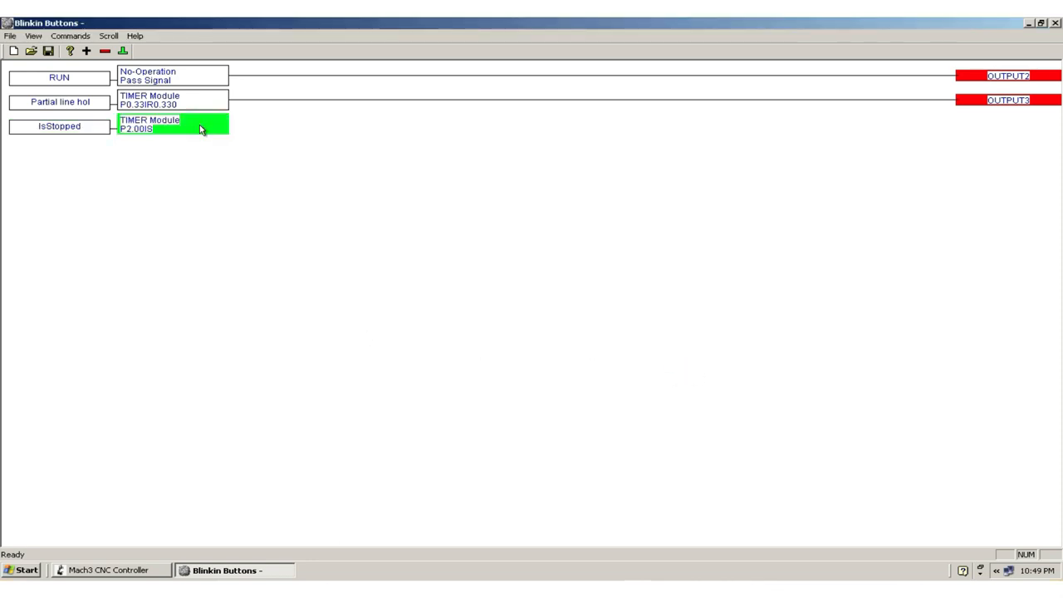
- Terminate the IsStopped timer rung with OUTPUT4
double_click(199, 129)
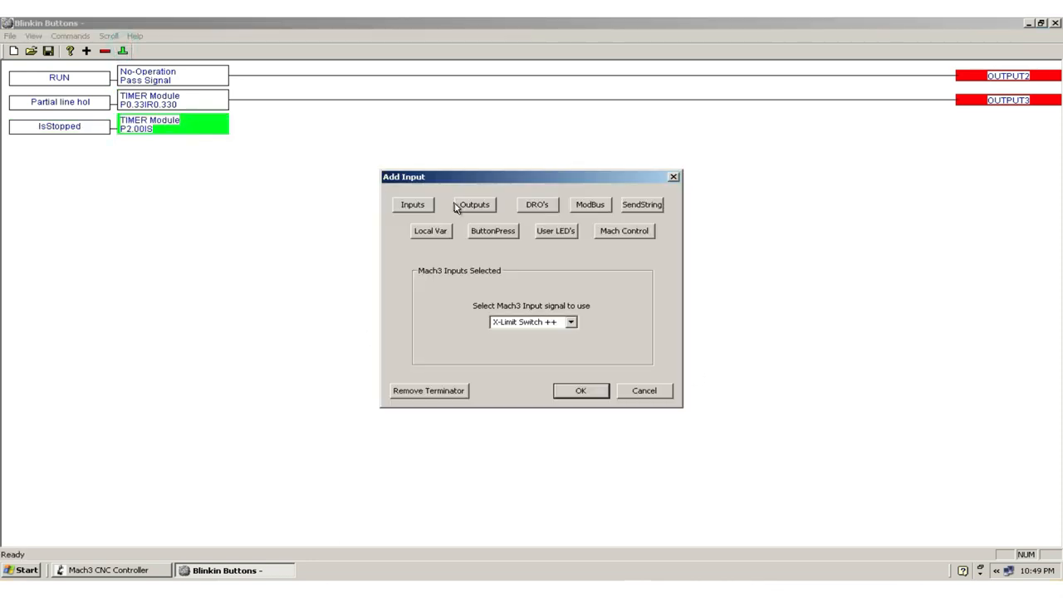
left_click(475, 205)
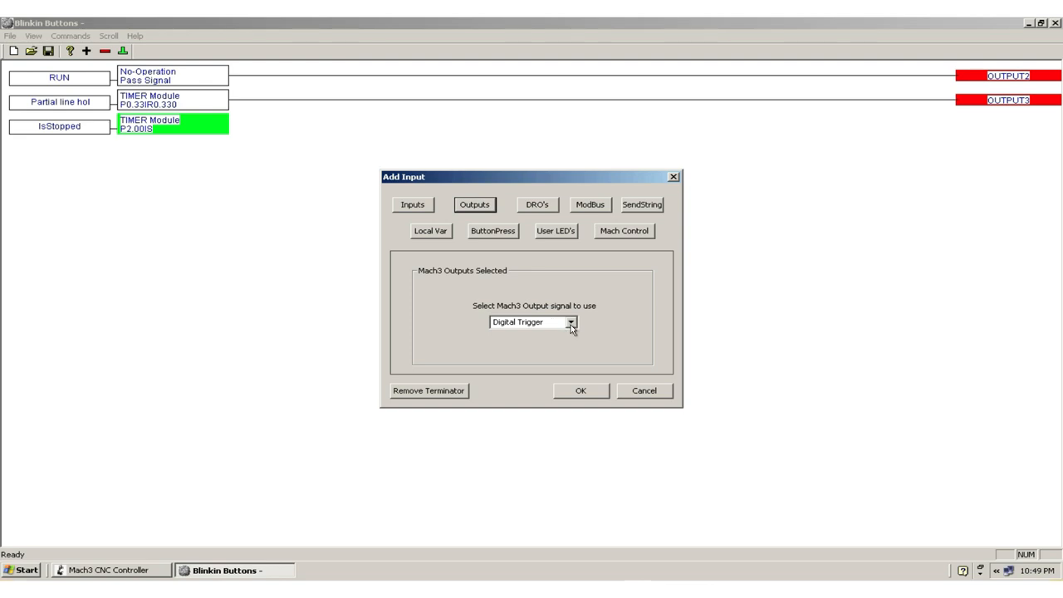
left_click(571, 322)
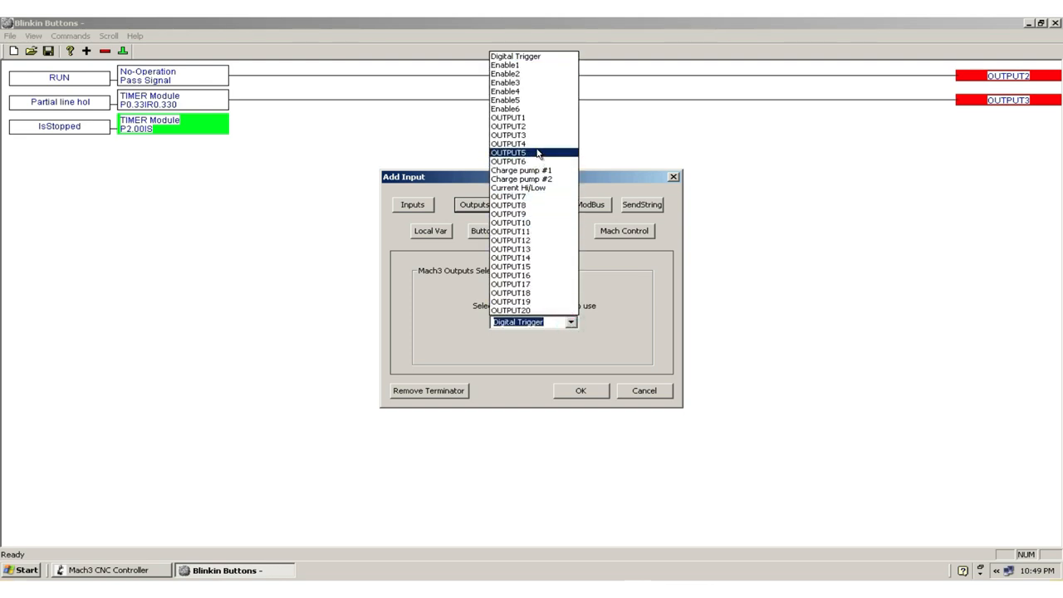
left_click(508, 142)
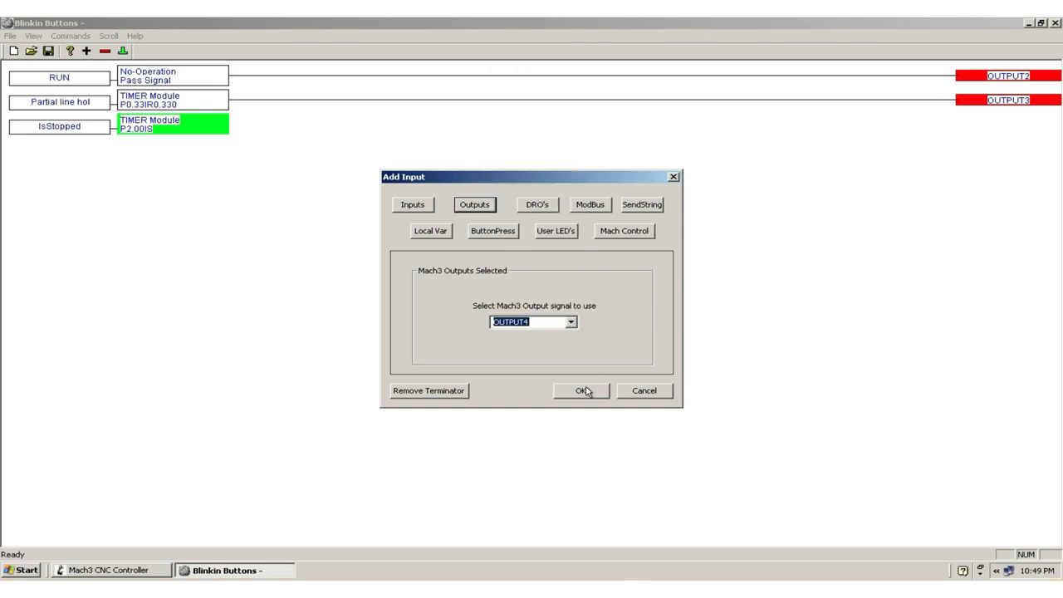
left_click(581, 391)
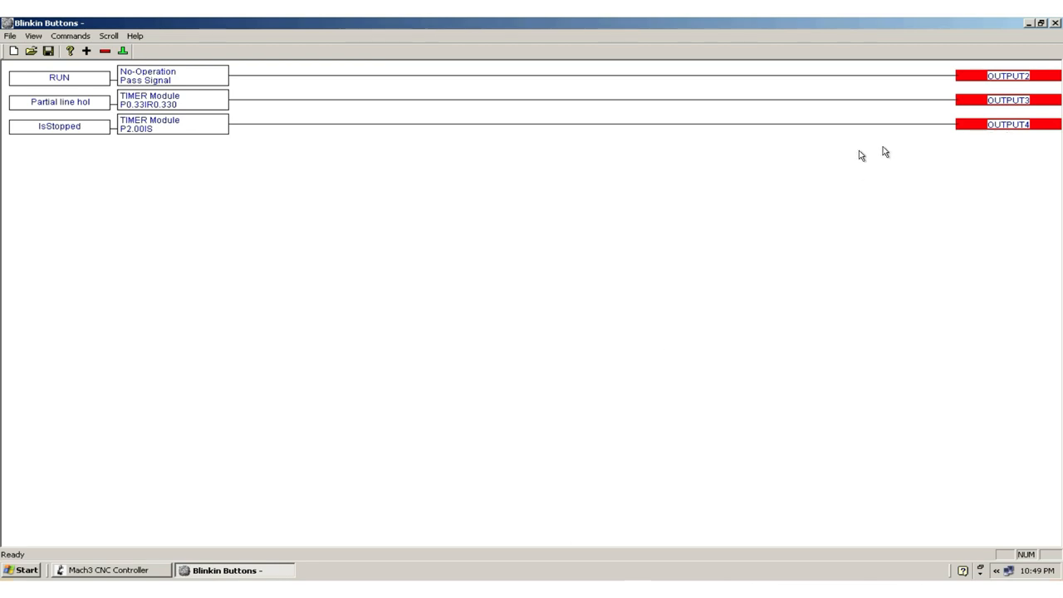
mouse_move(209, 163)
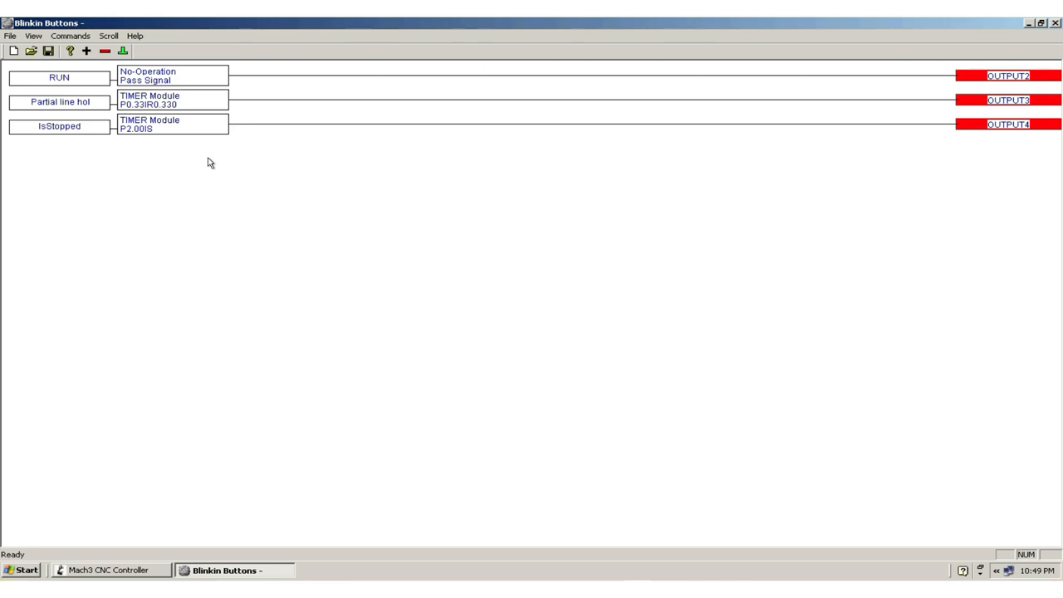
mouse_move(137, 222)
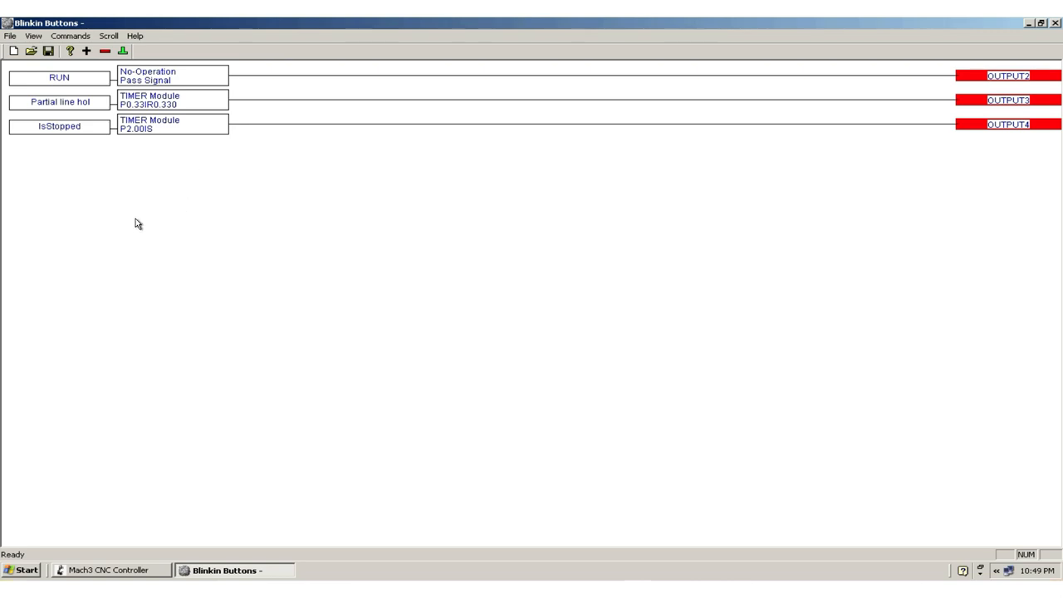
mouse_move(130, 222)
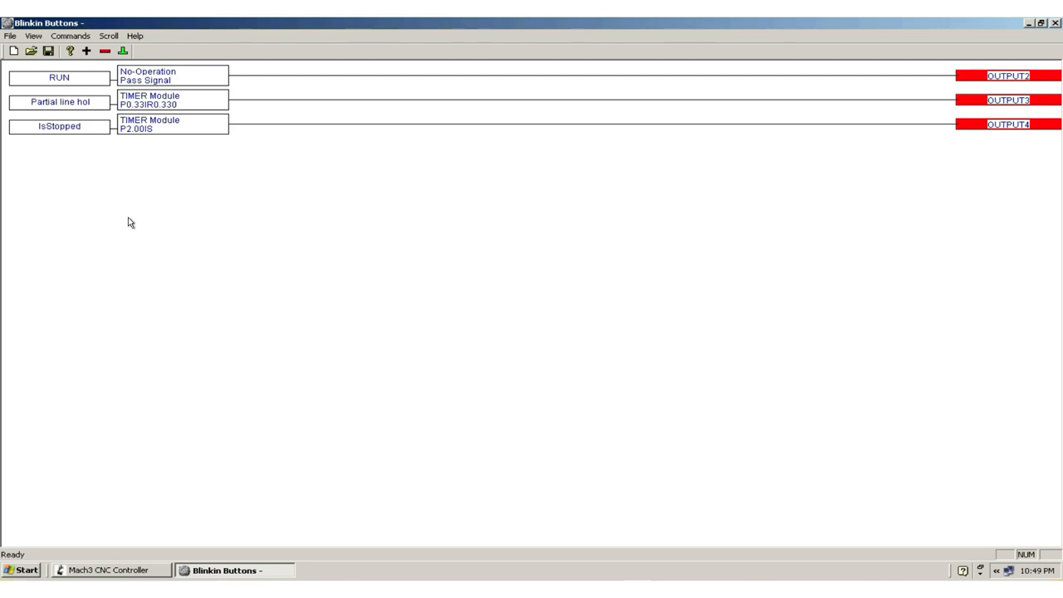
- Add the Jog On LED signal as the fourth rung's input
left_click(86, 50)
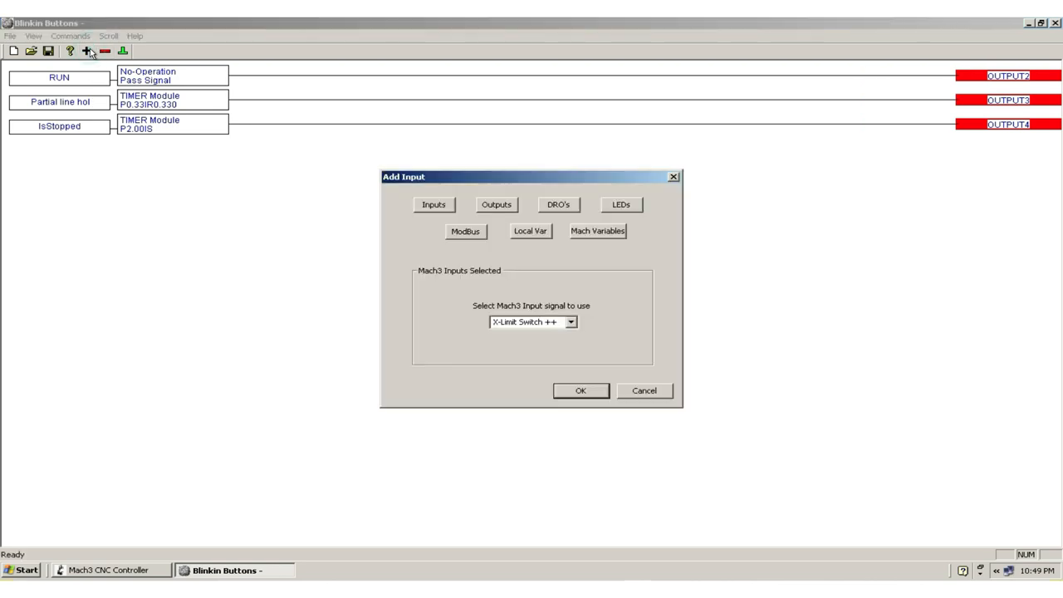
left_click(621, 204)
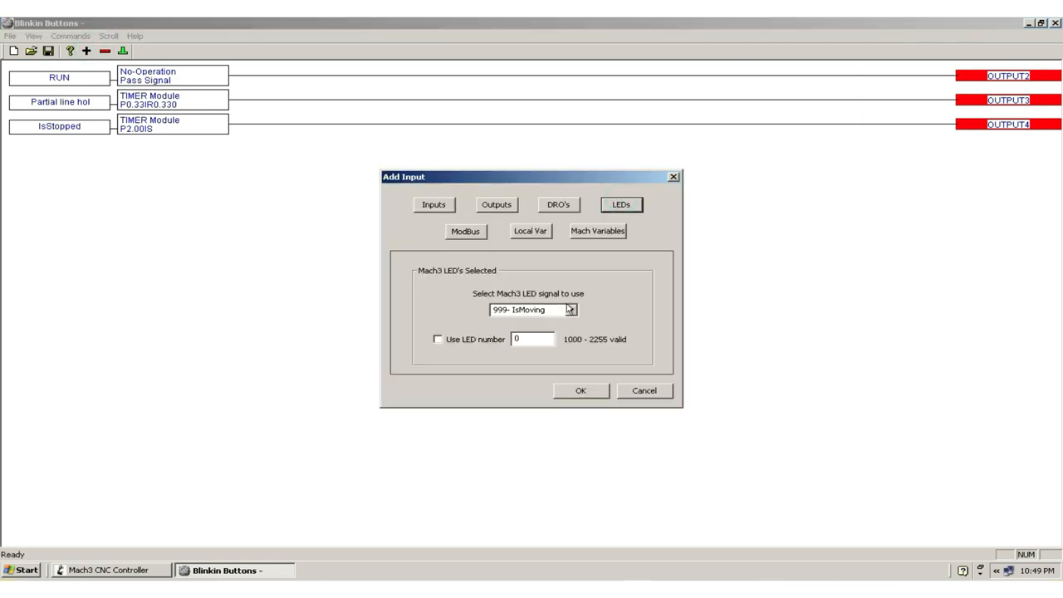
left_click(571, 309)
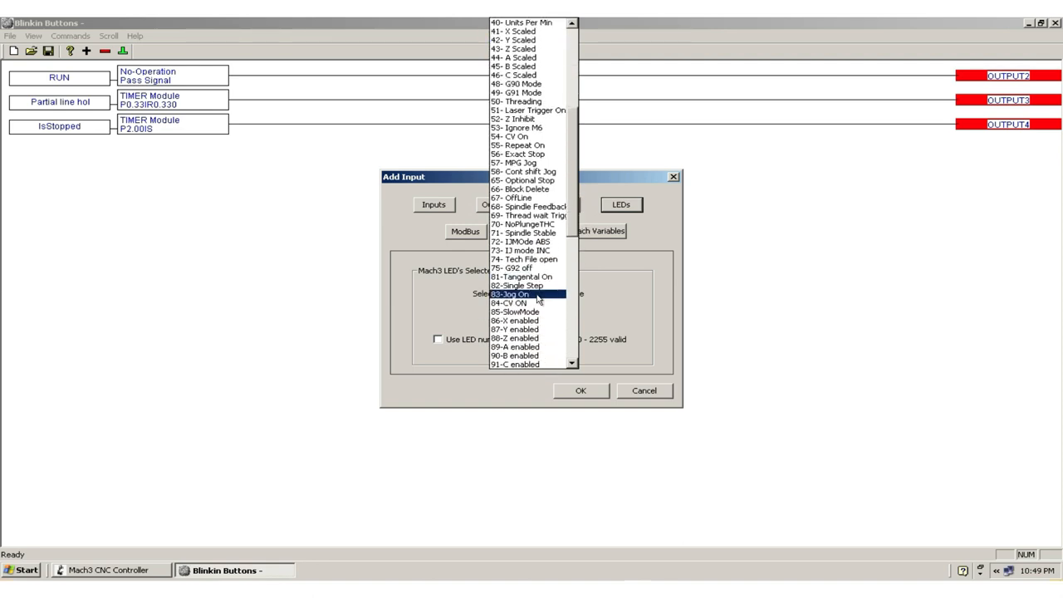
left_click(582, 390)
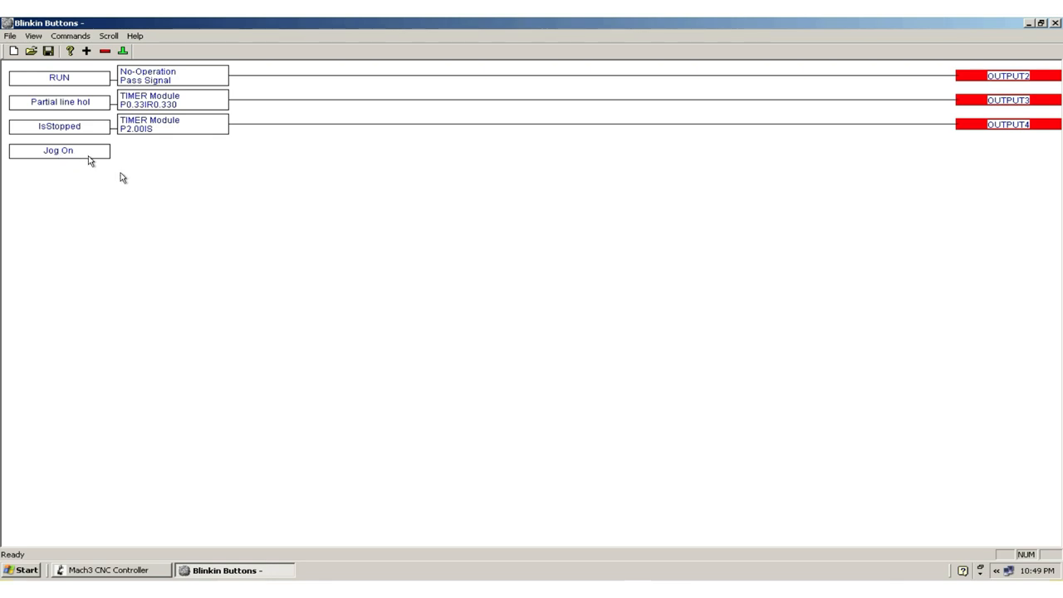
mouse_move(169, 203)
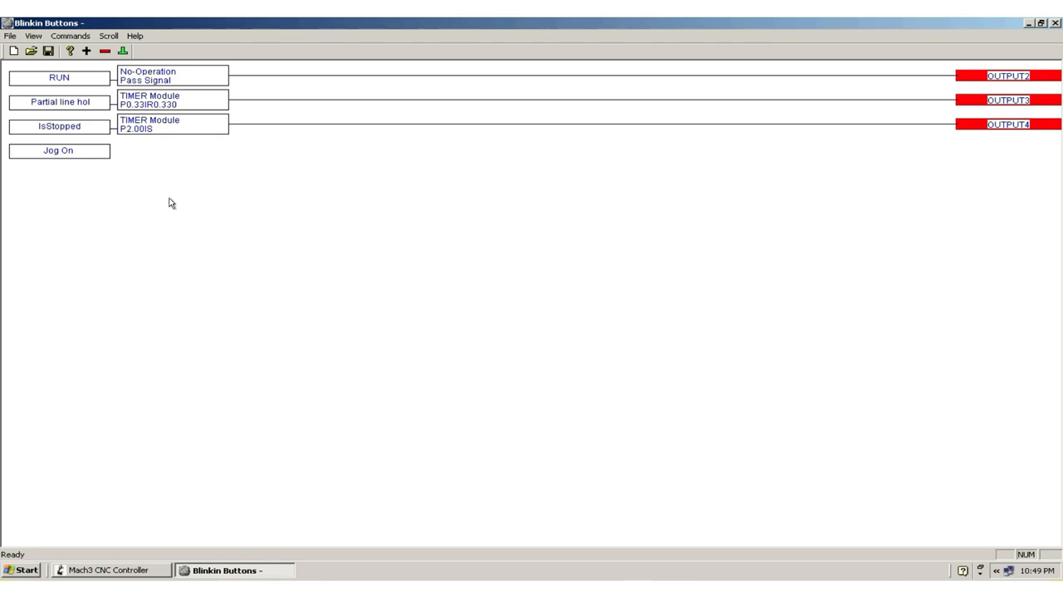
mouse_move(98, 153)
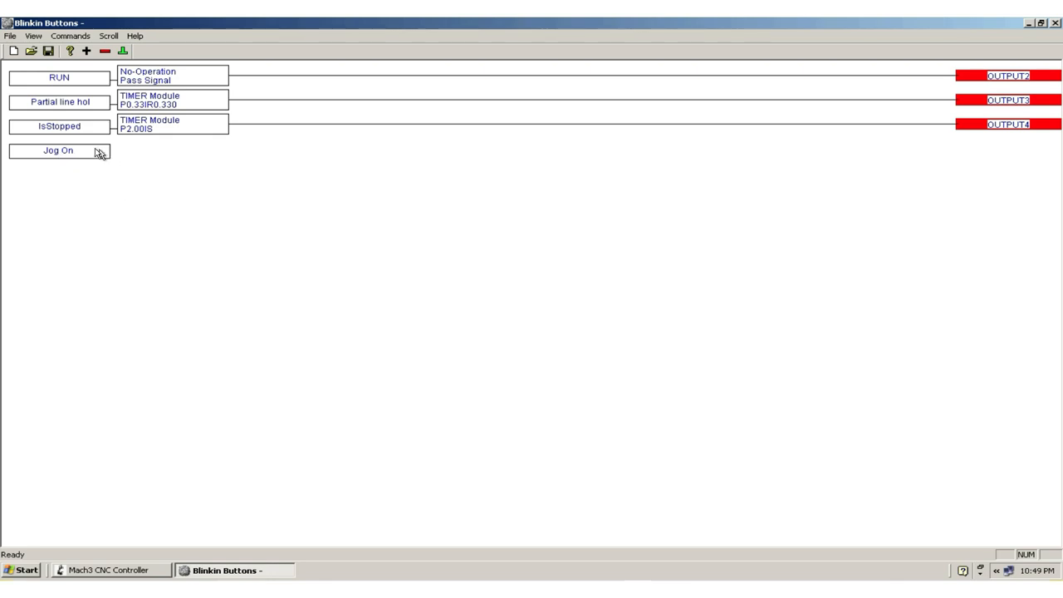
mouse_move(116, 233)
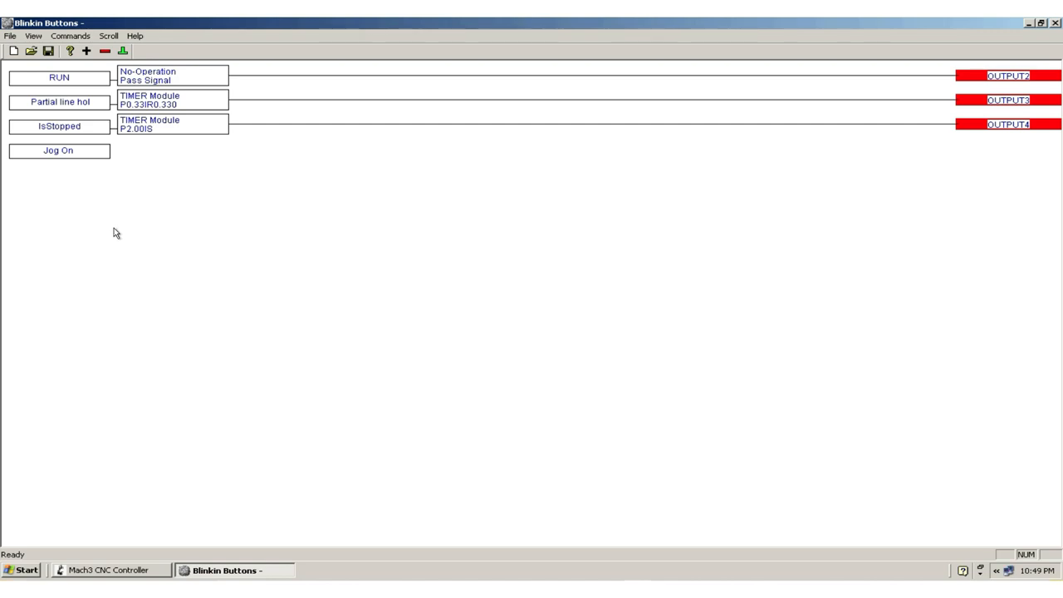
- Add an Invert lobe after the Jog On input so its signal is flipped
left_click(60, 150)
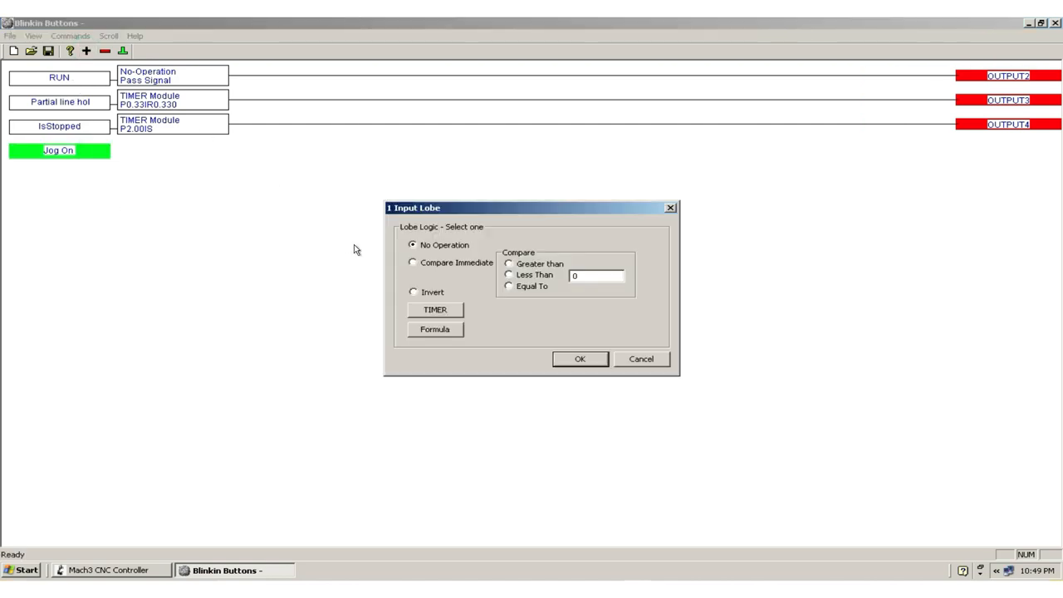
left_click(412, 292)
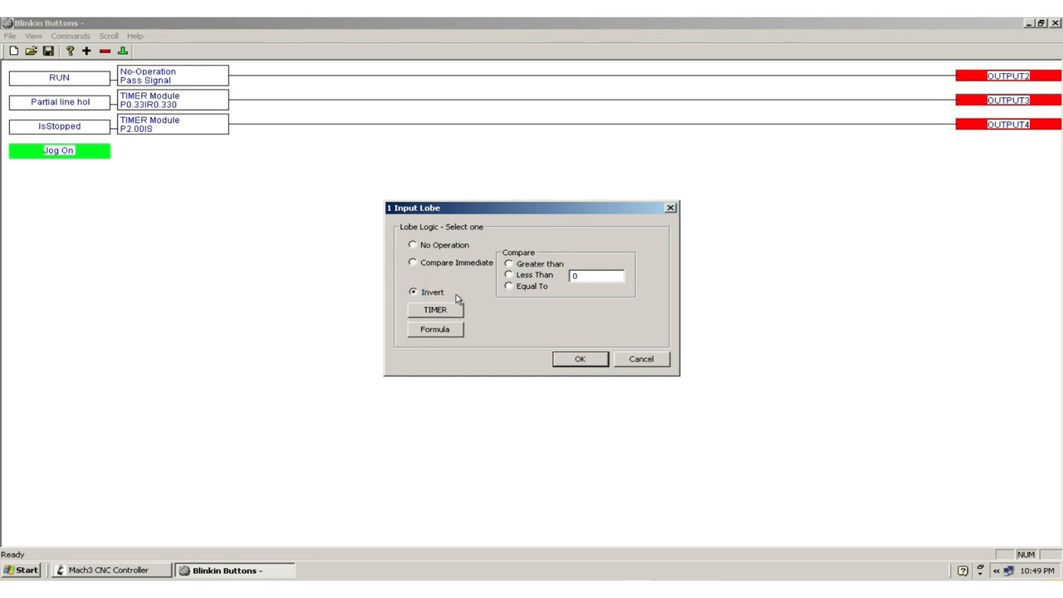
left_click(579, 359)
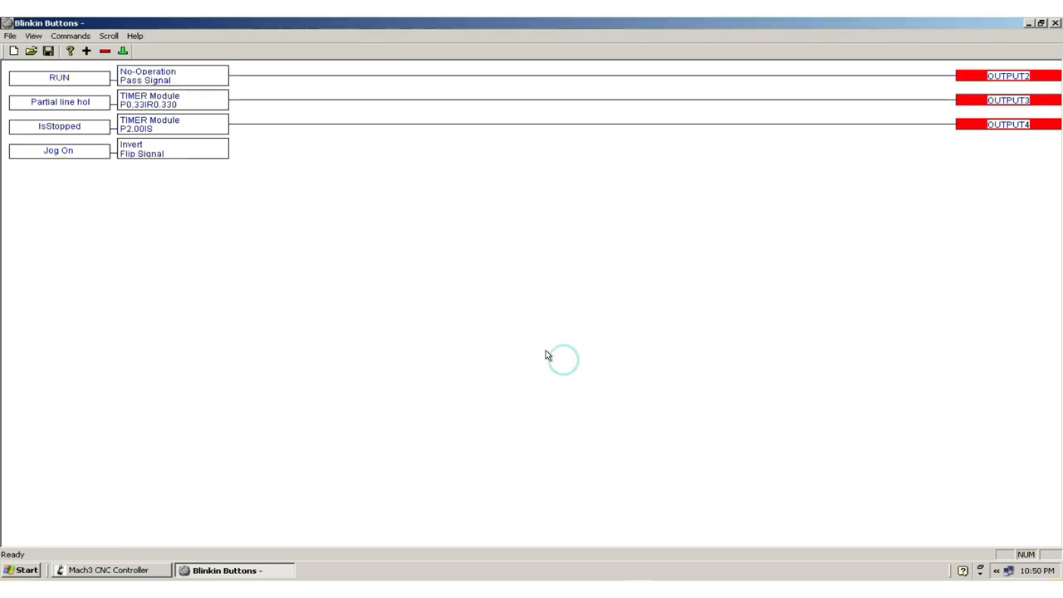
mouse_move(289, 244)
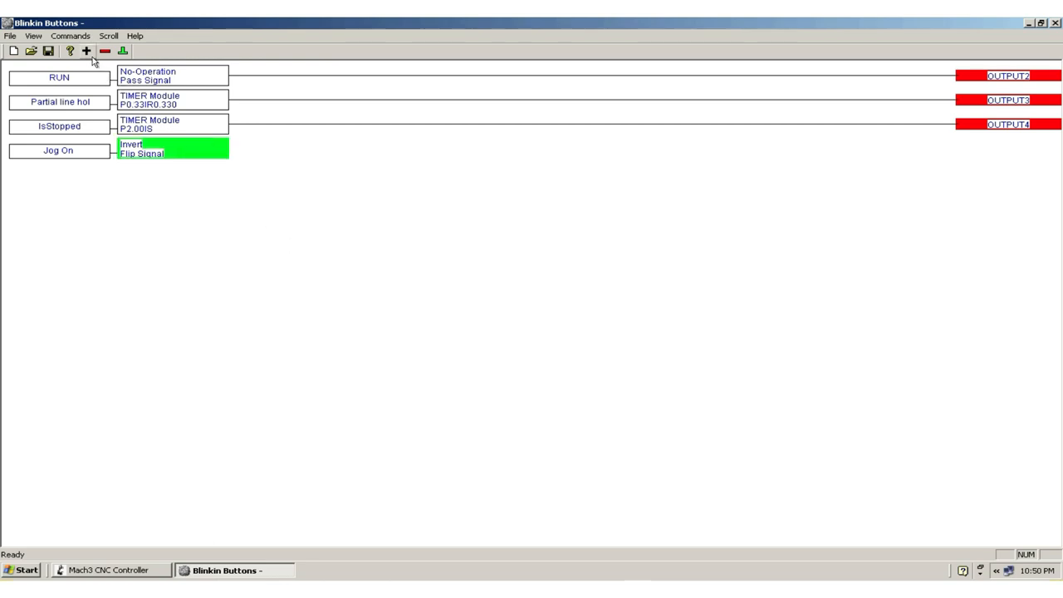
- Add a Timer lobe after the invert: non-accumulative, repeating, 0.33 s pulse and 0.33 s delay till repeat
left_click(87, 52)
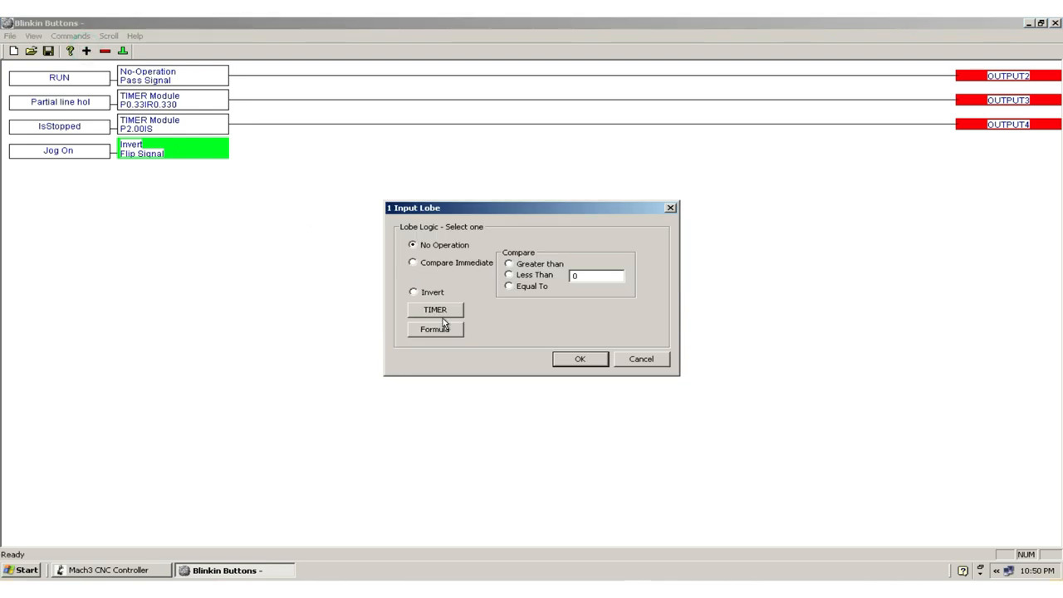
left_click(435, 310)
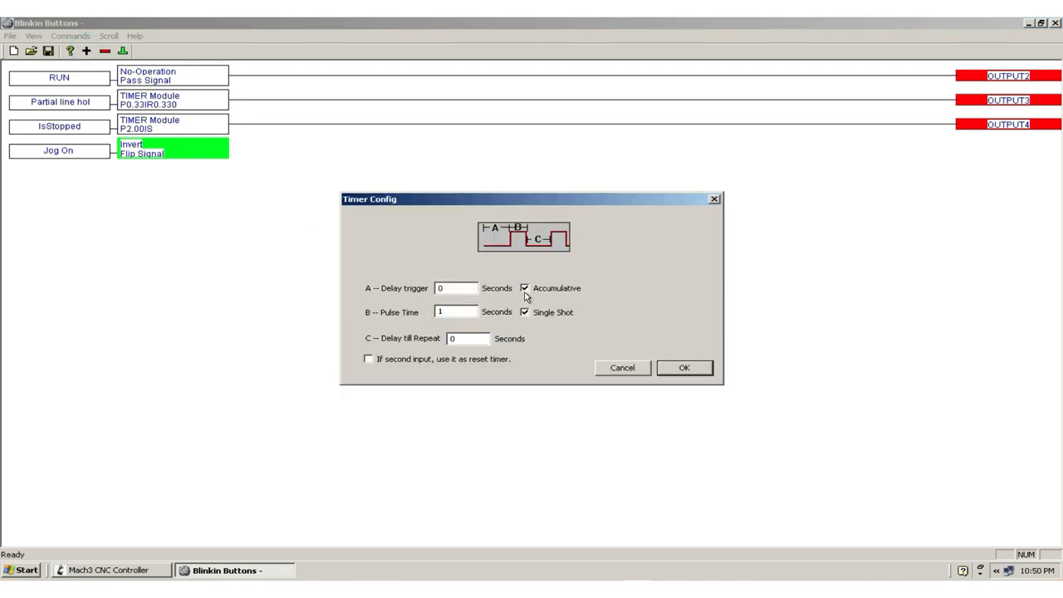
left_click(525, 289)
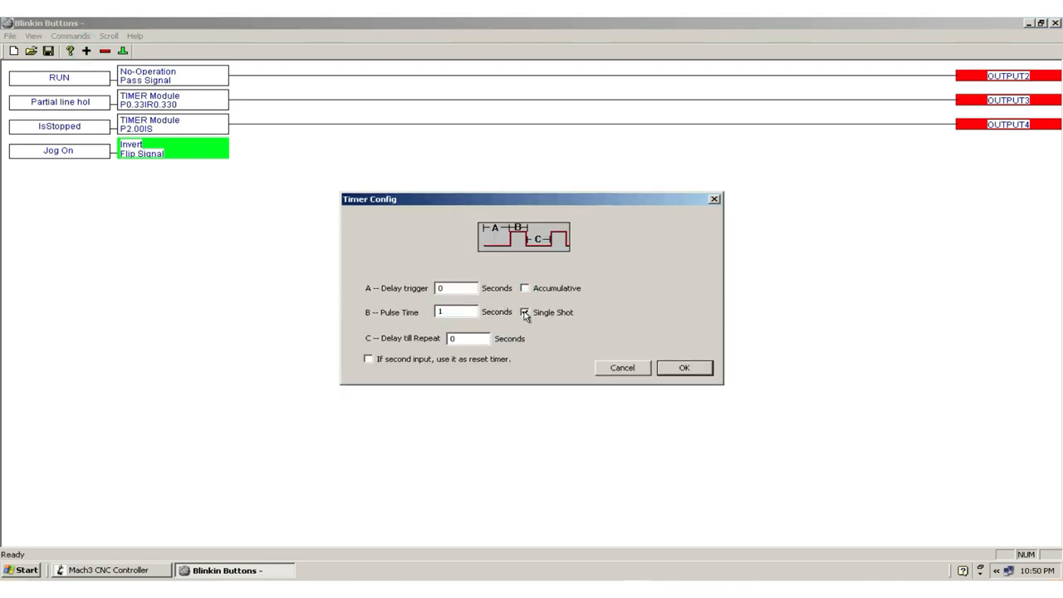
left_click(525, 312)
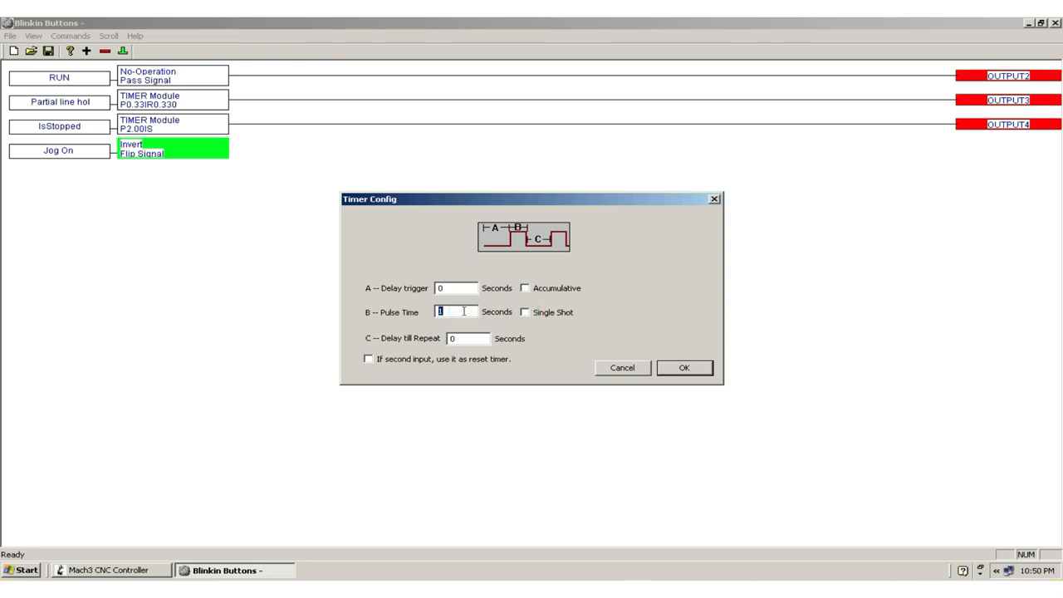
type(".33")
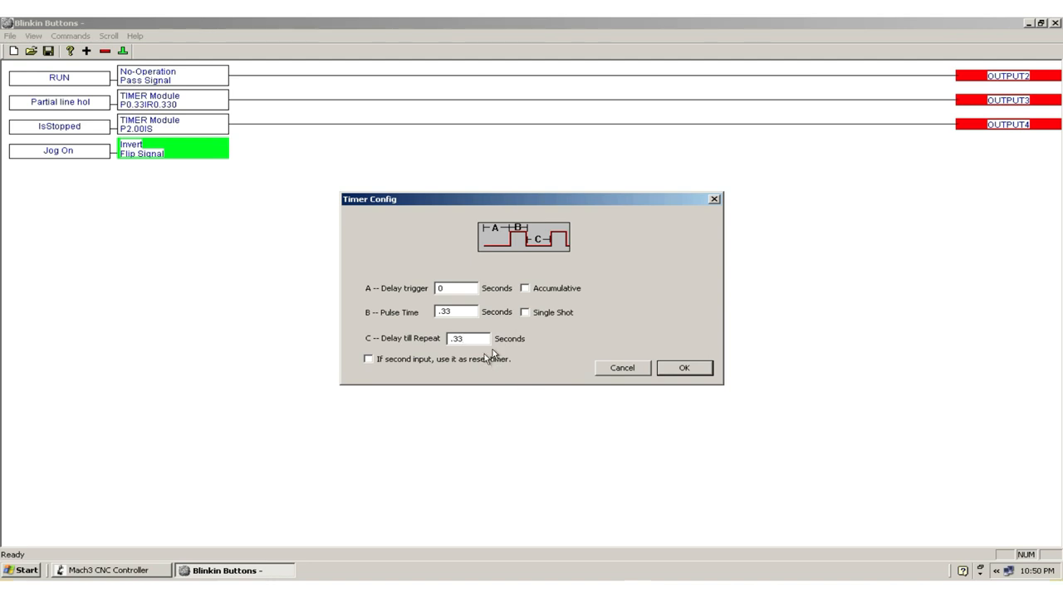
left_click(684, 367)
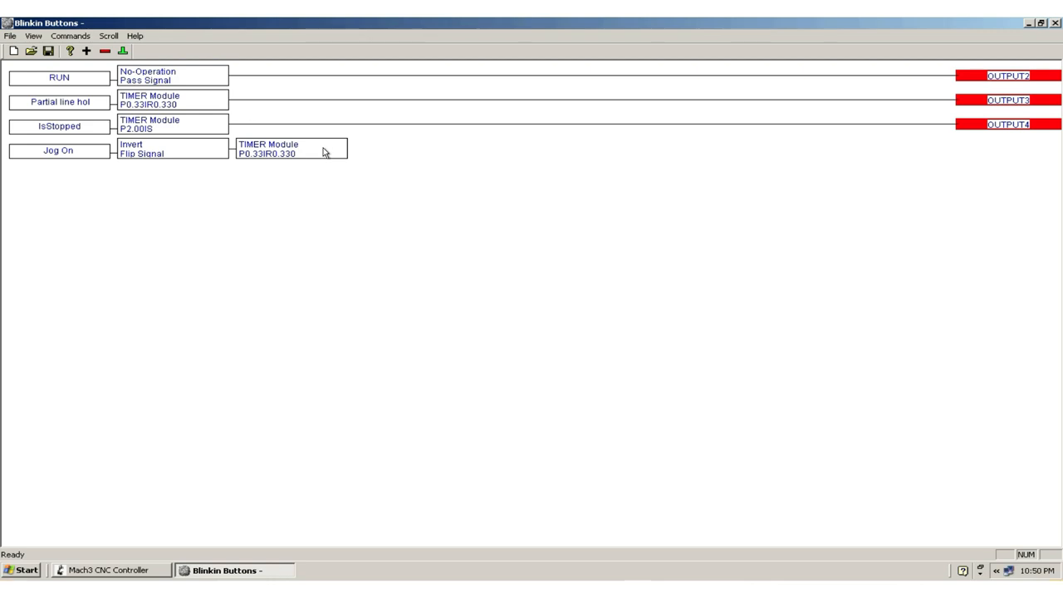
mouse_move(296, 199)
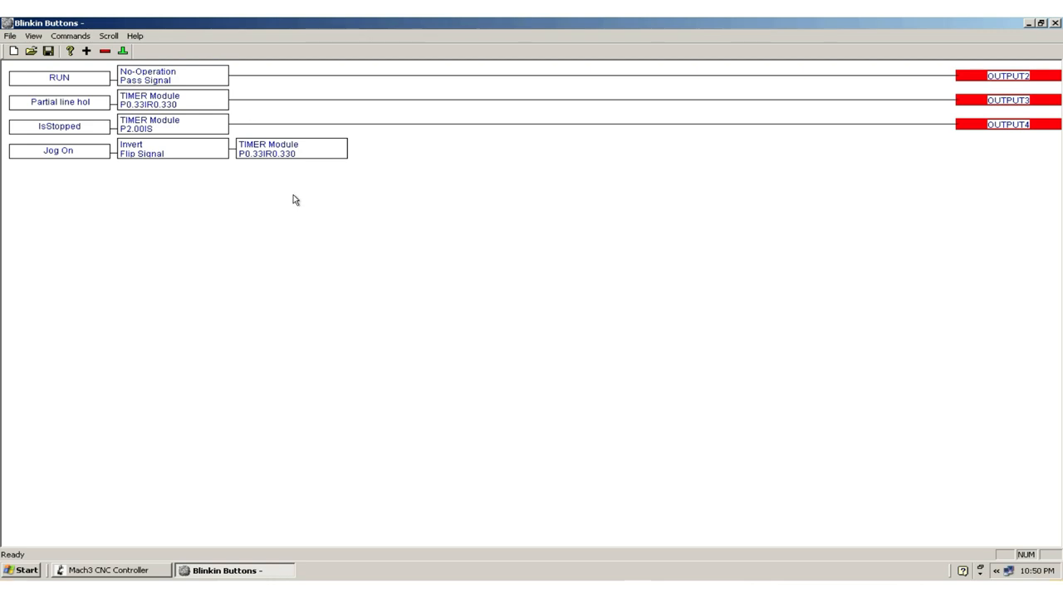
mouse_move(213, 230)
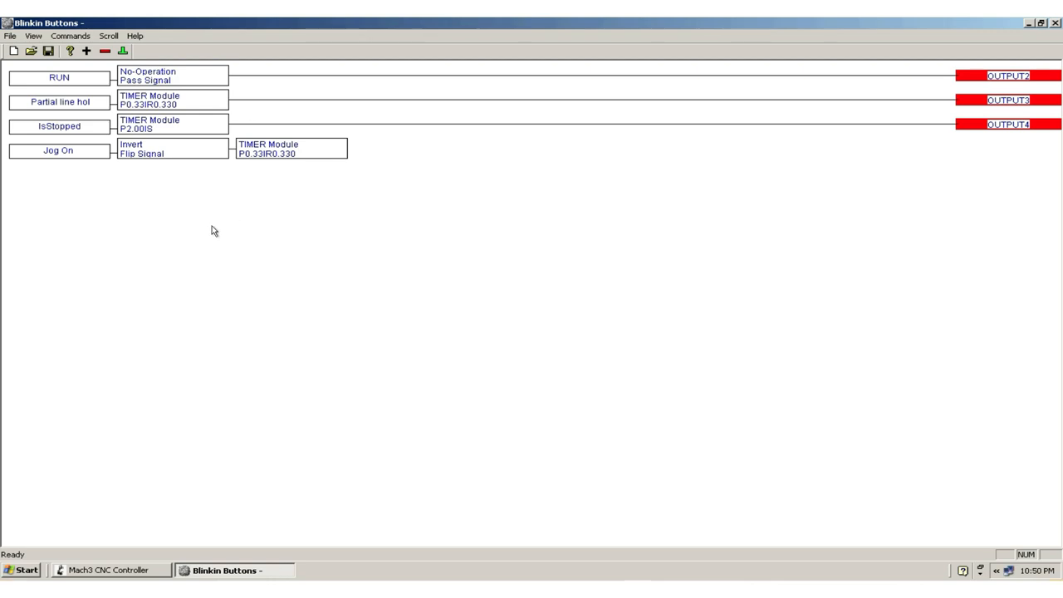
mouse_move(194, 249)
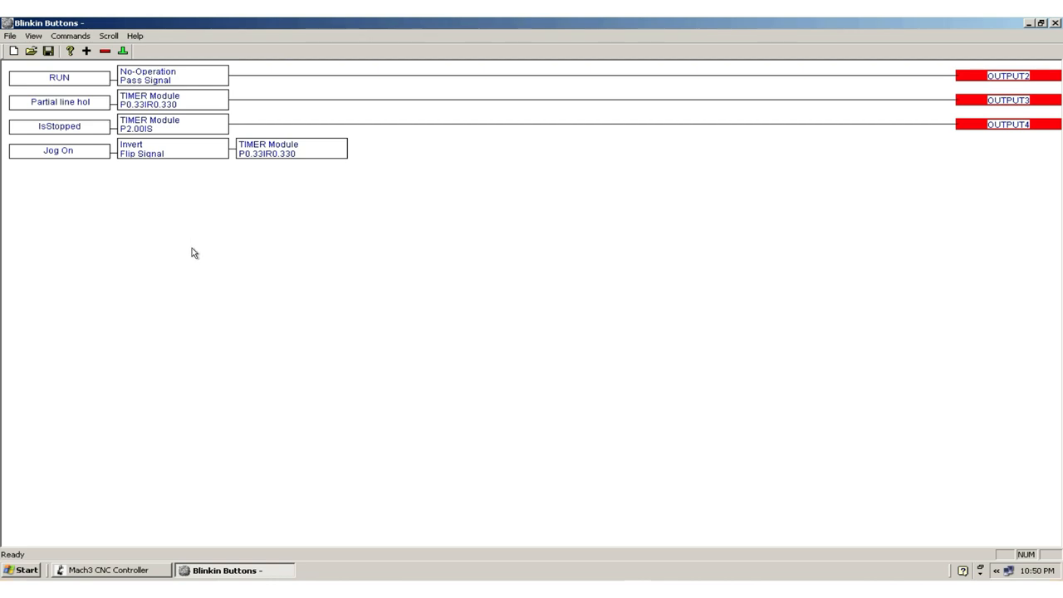
mouse_move(322, 224)
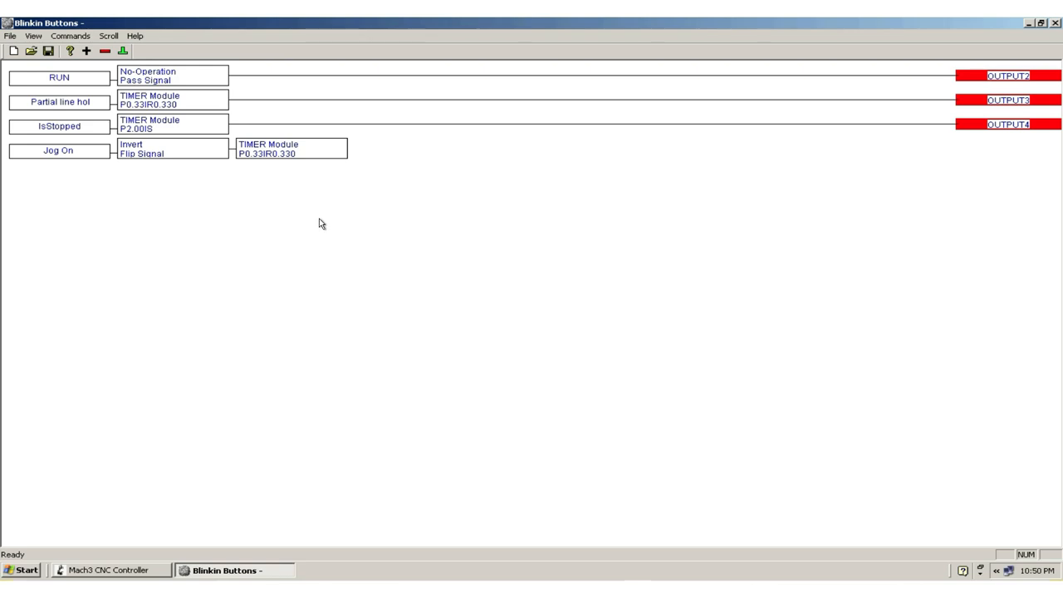
mouse_move(83, 226)
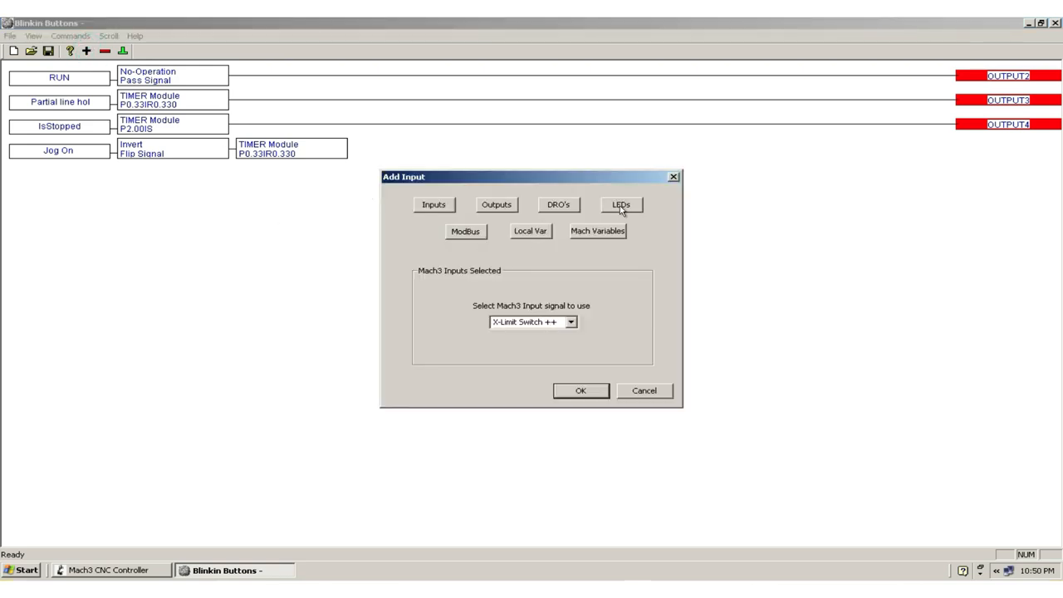
- Add a new input from the Mach3 LEDs, specified by number as OEM LED 83
left_click(621, 204)
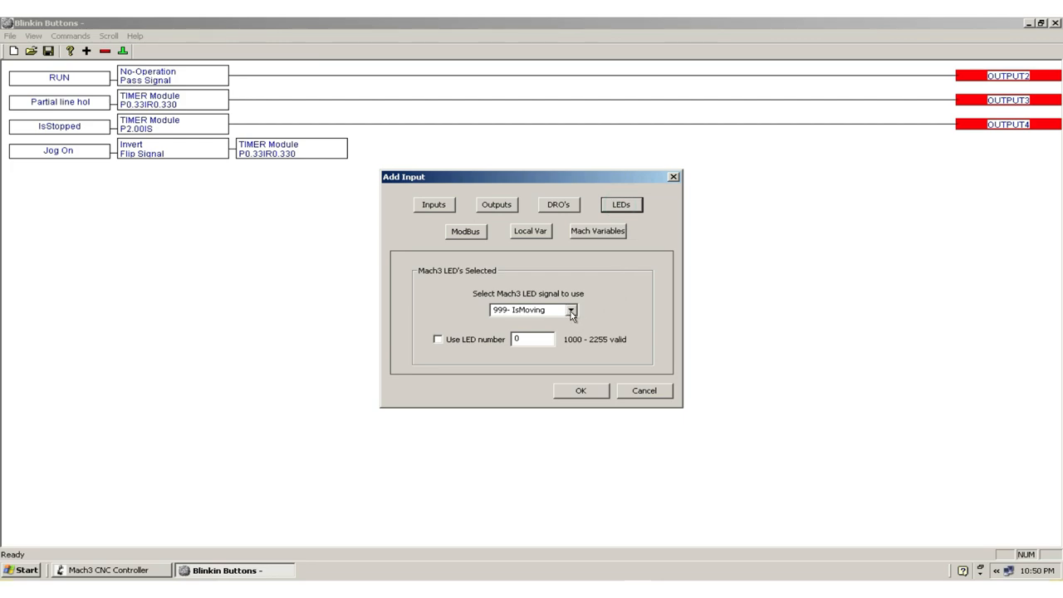
left_click(572, 311)
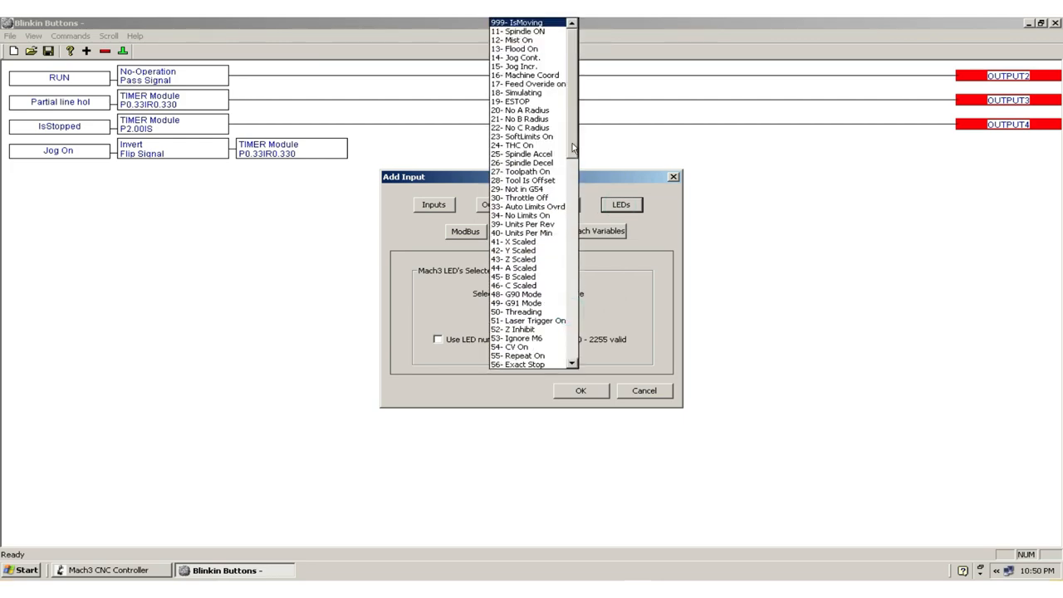
scroll("down", 3)
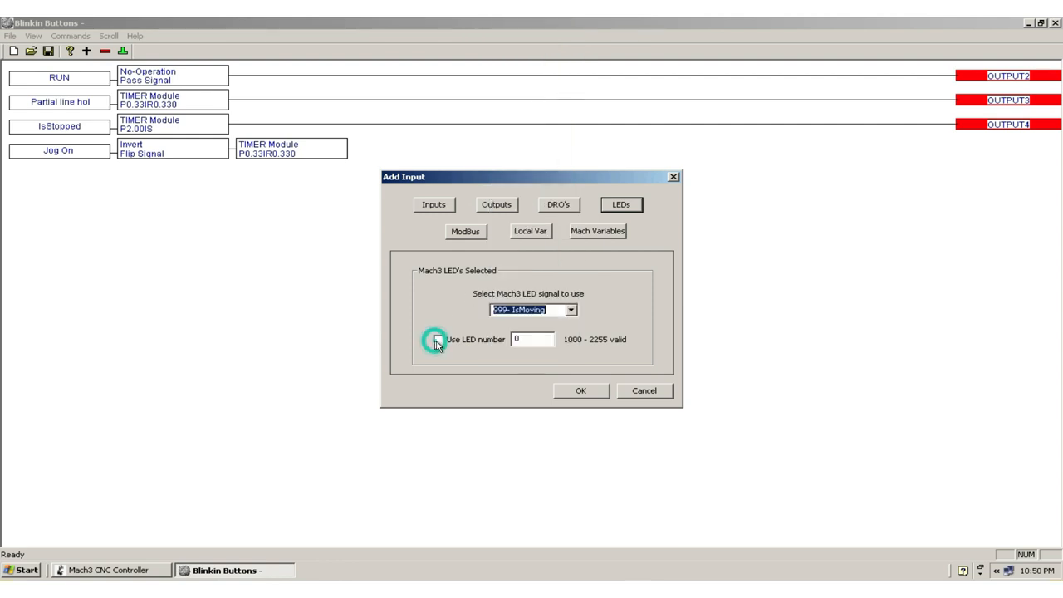
left_click(438, 338)
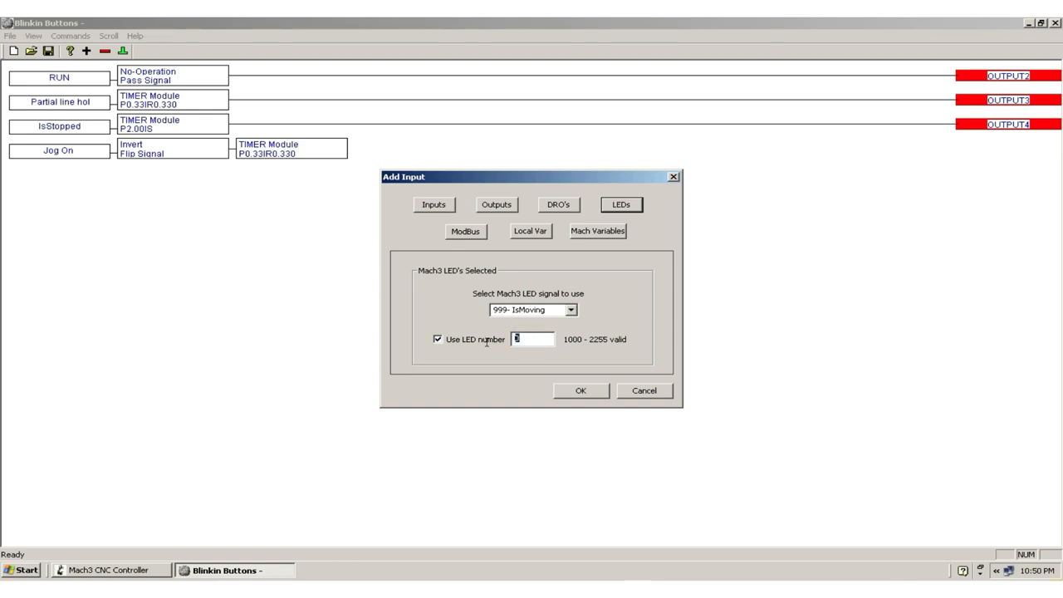
type("3")
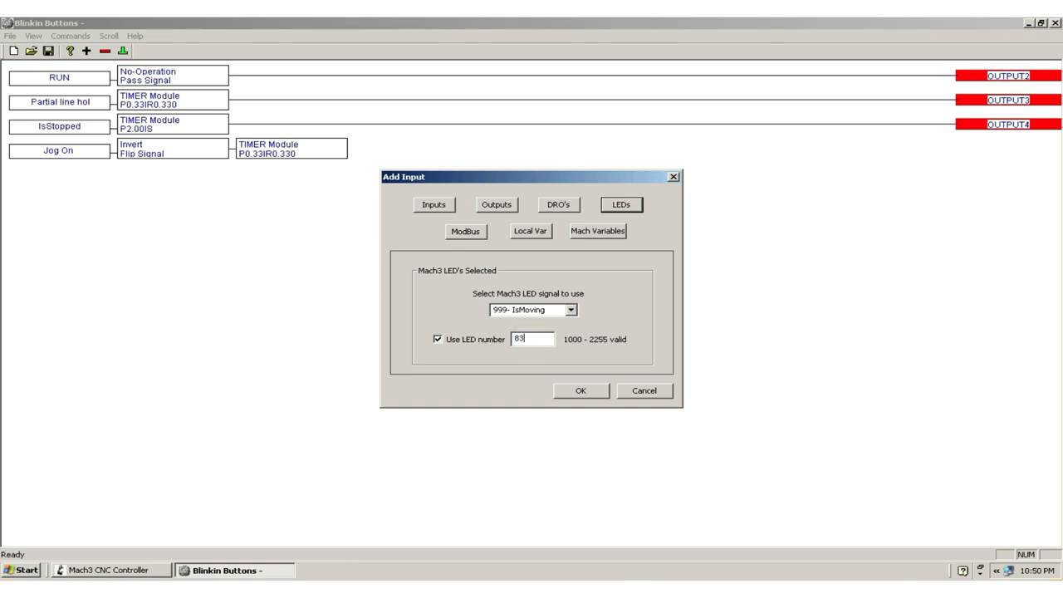
left_click(582, 390)
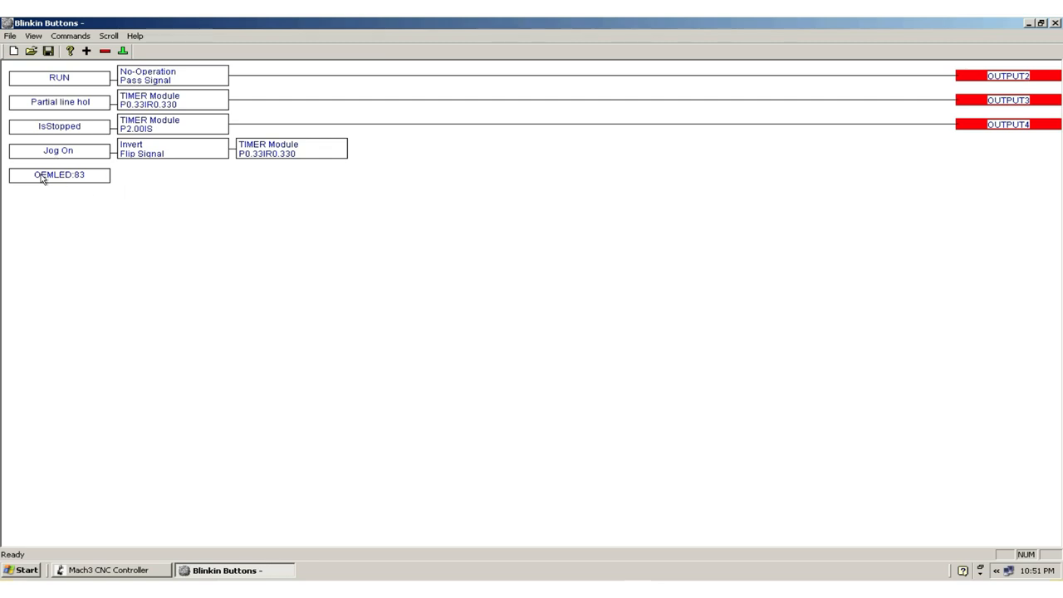
mouse_move(116, 224)
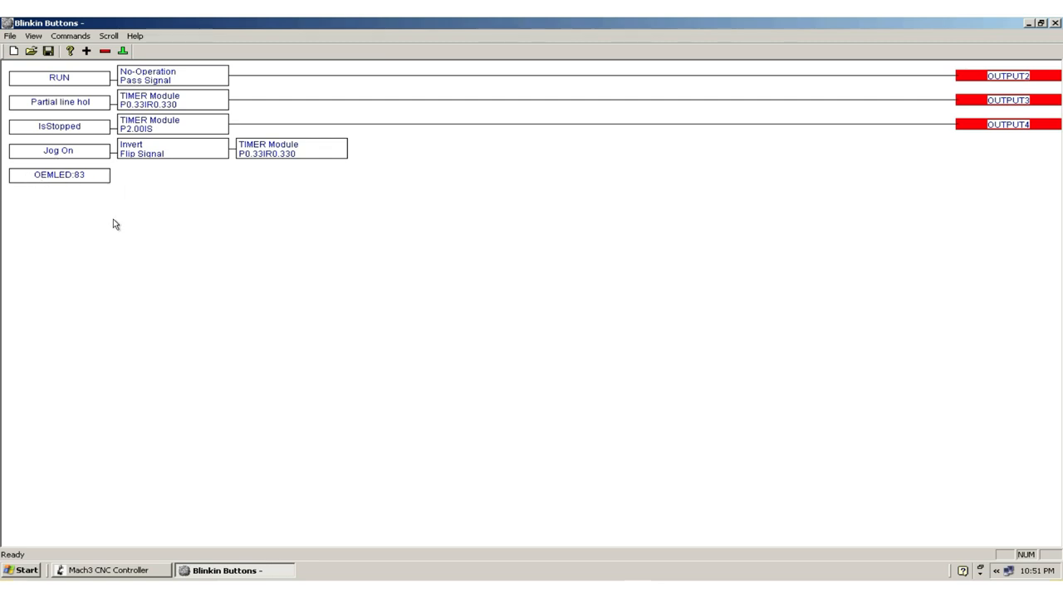
mouse_move(96, 176)
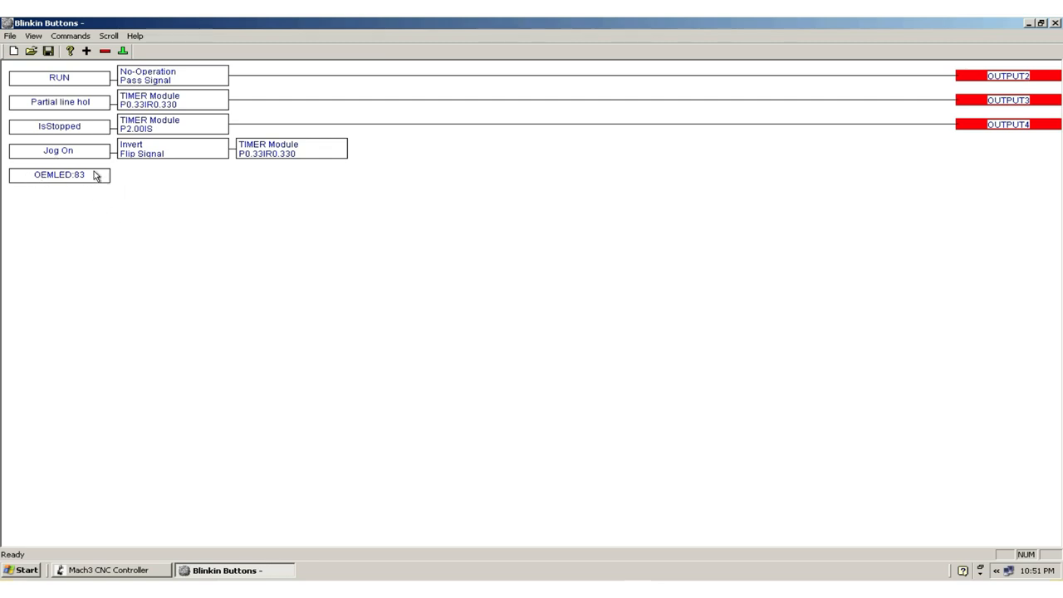
mouse_move(163, 156)
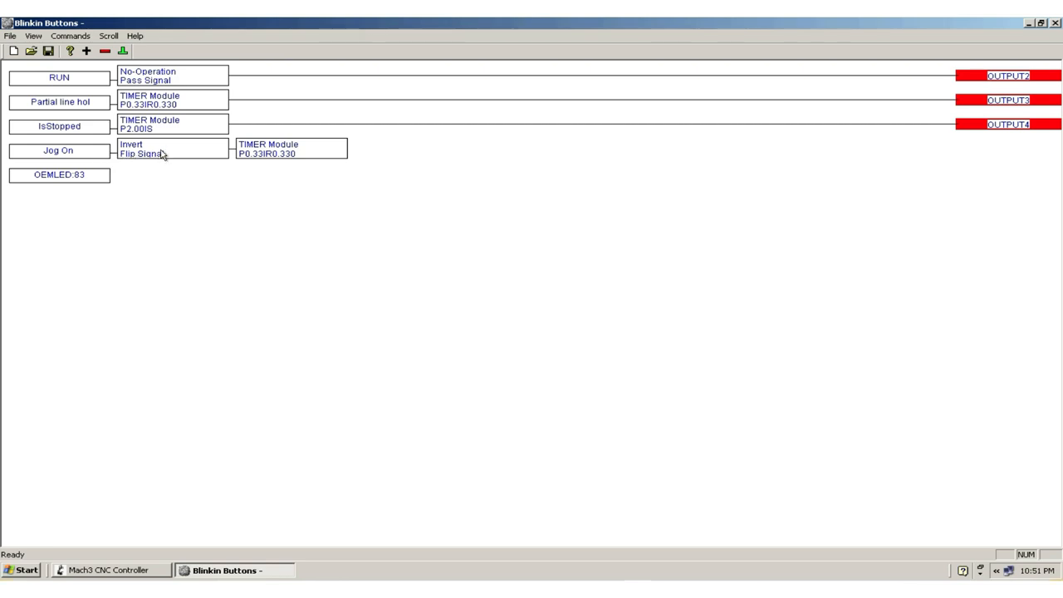
mouse_move(98, 182)
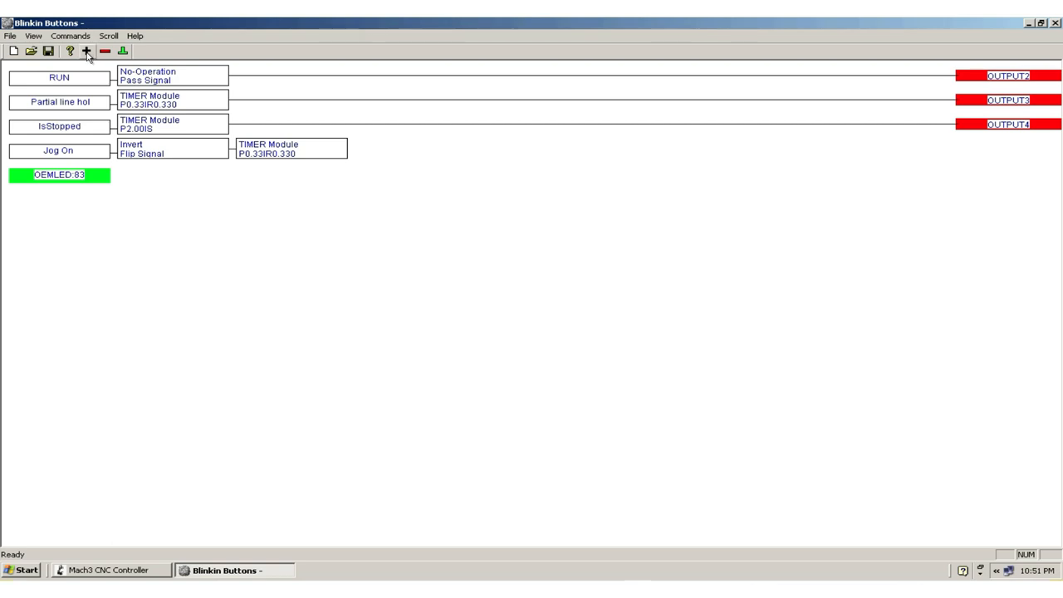
- Add a No Operation pass-through lobe after the OEMLED:83 input
left_click(86, 50)
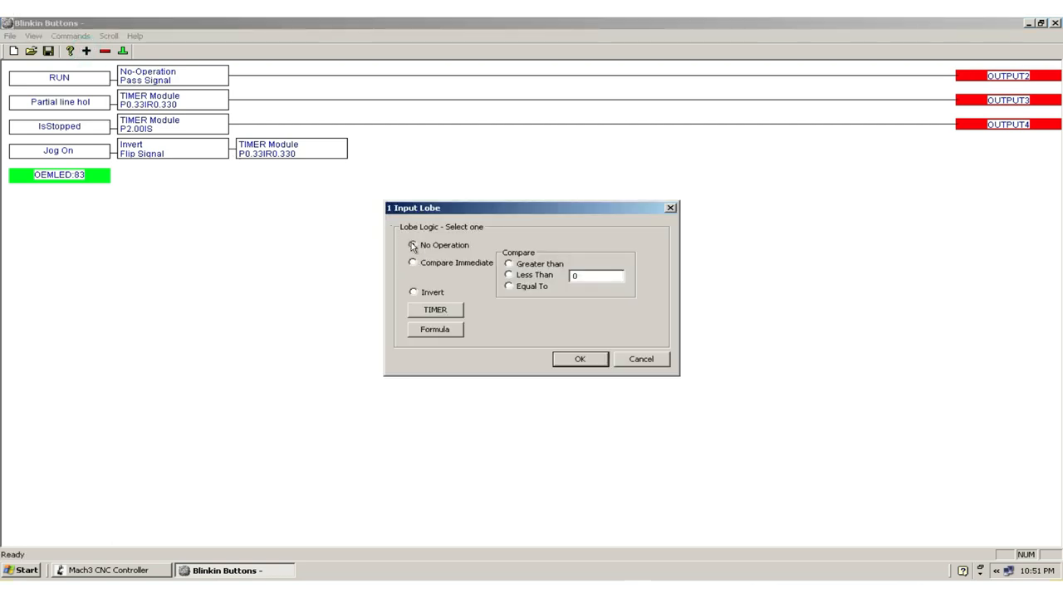
left_click(580, 359)
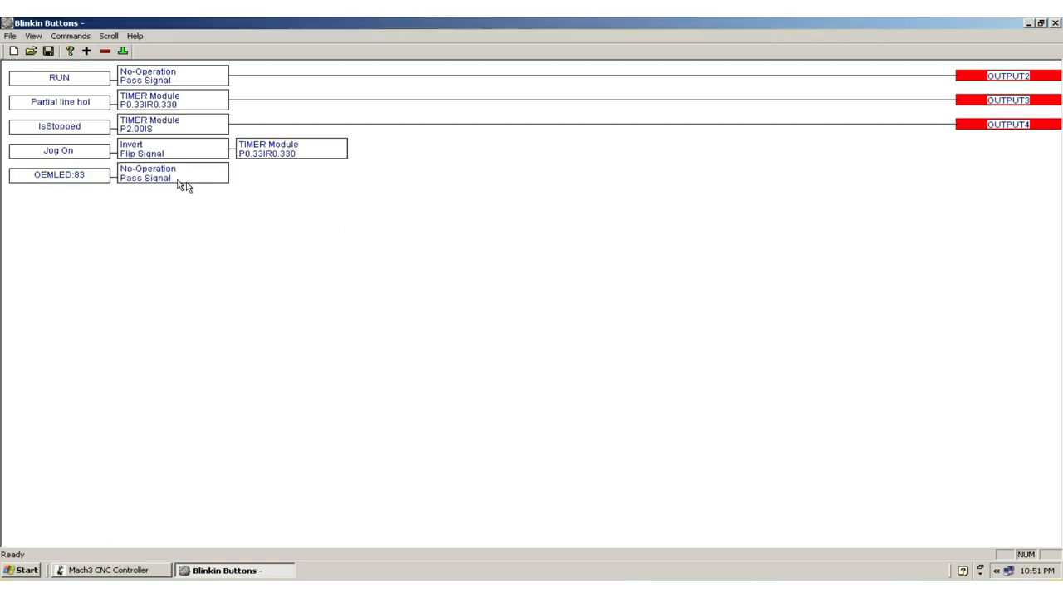
mouse_move(179, 179)
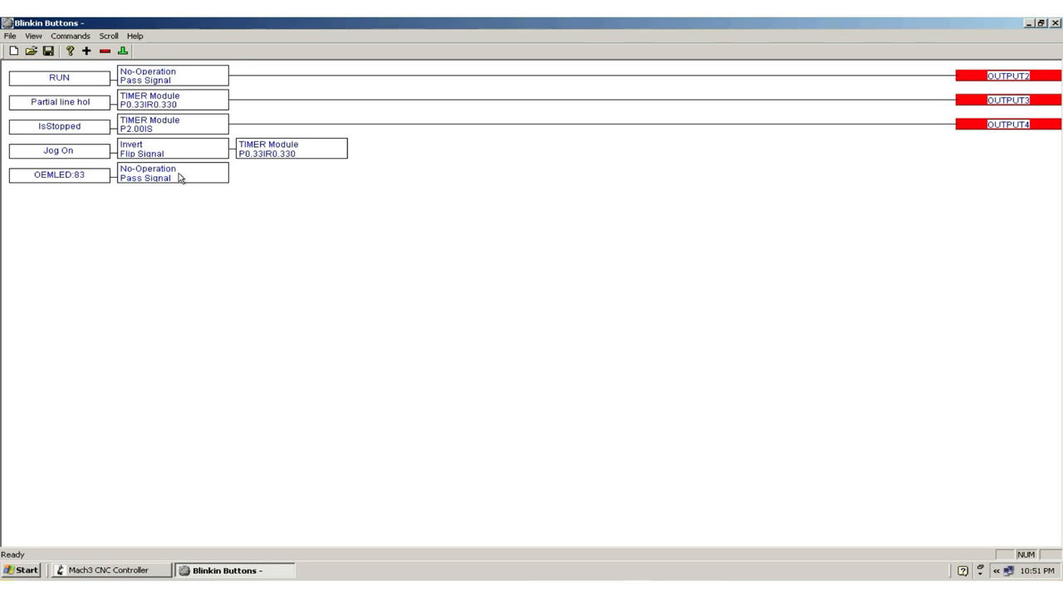
mouse_move(305, 150)
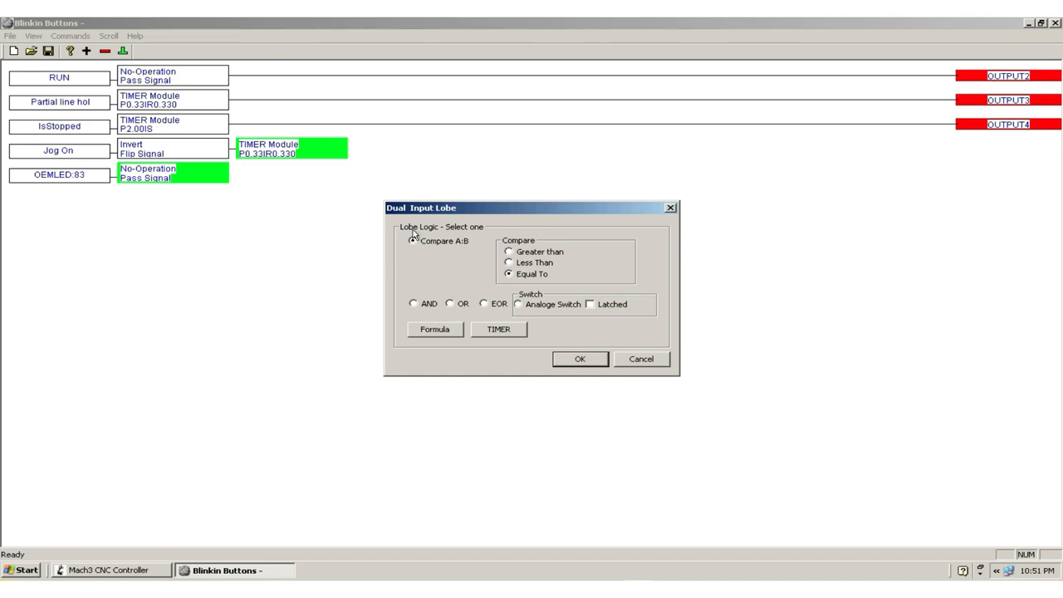
left_click(412, 240)
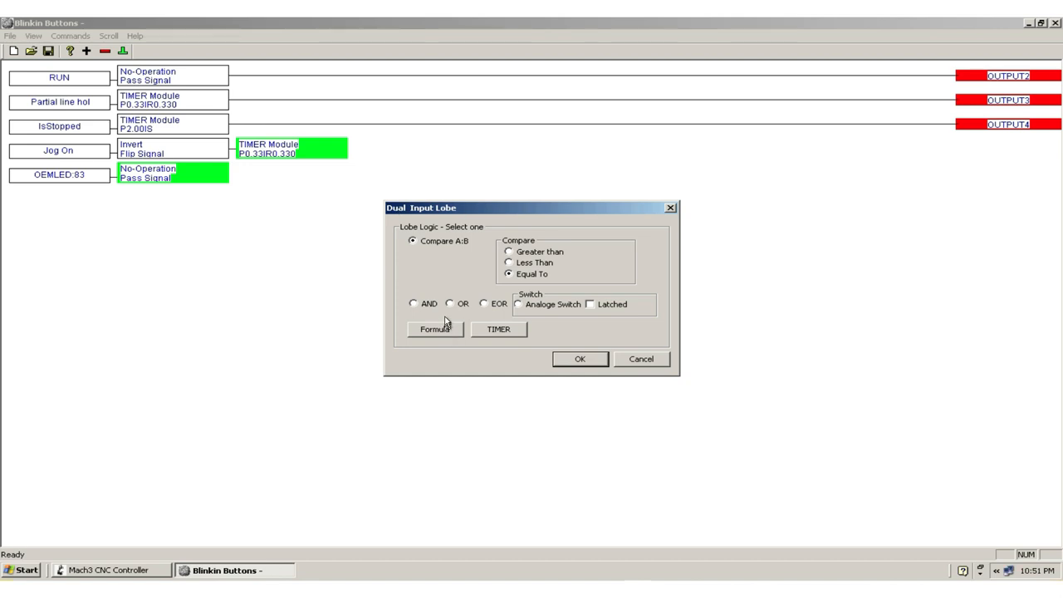
mouse_move(445, 319)
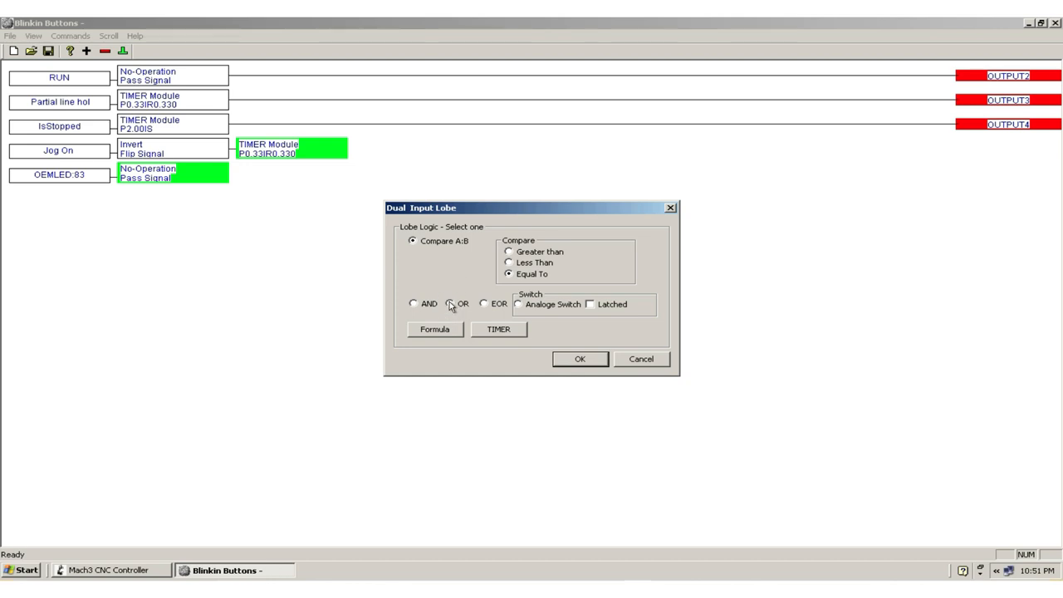
- Join the Jog On timer and OEMLED:83 branches in an OR lobe terminated at OUTPUT15
left_click(450, 304)
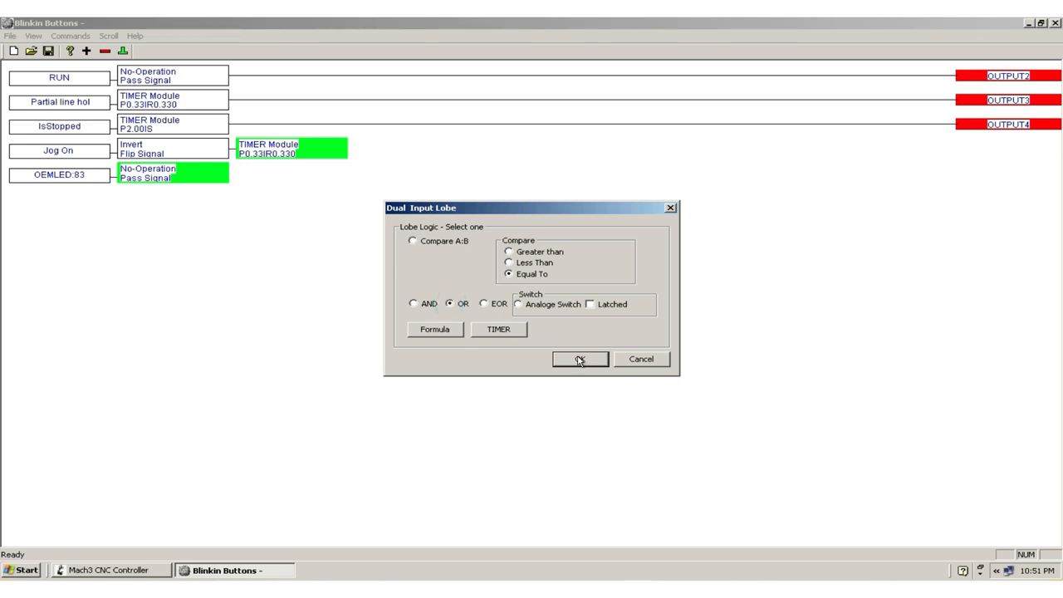
left_click(579, 359)
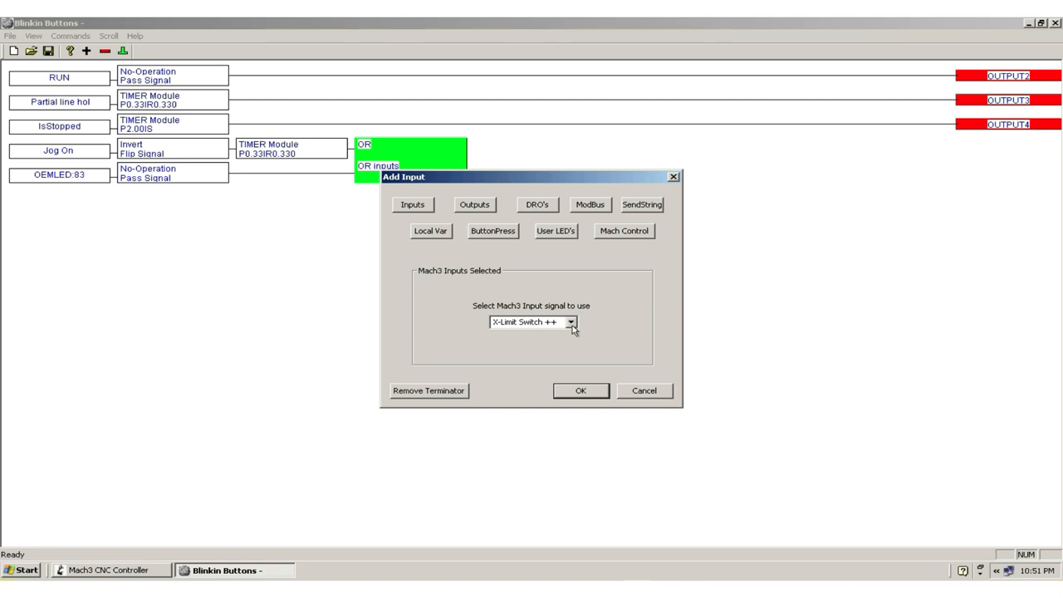
left_click(473, 205)
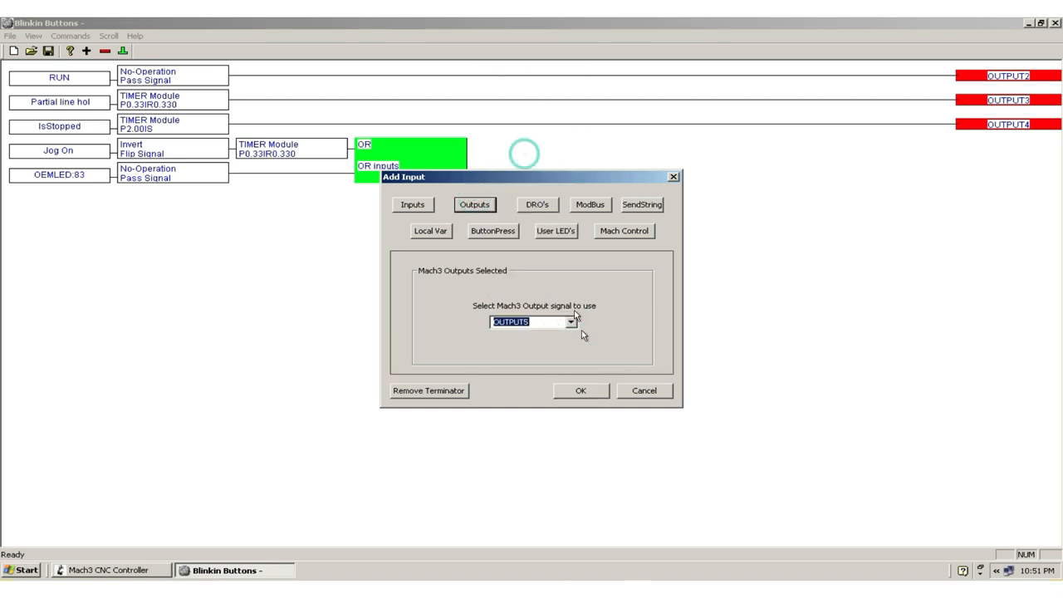
left_click(581, 390)
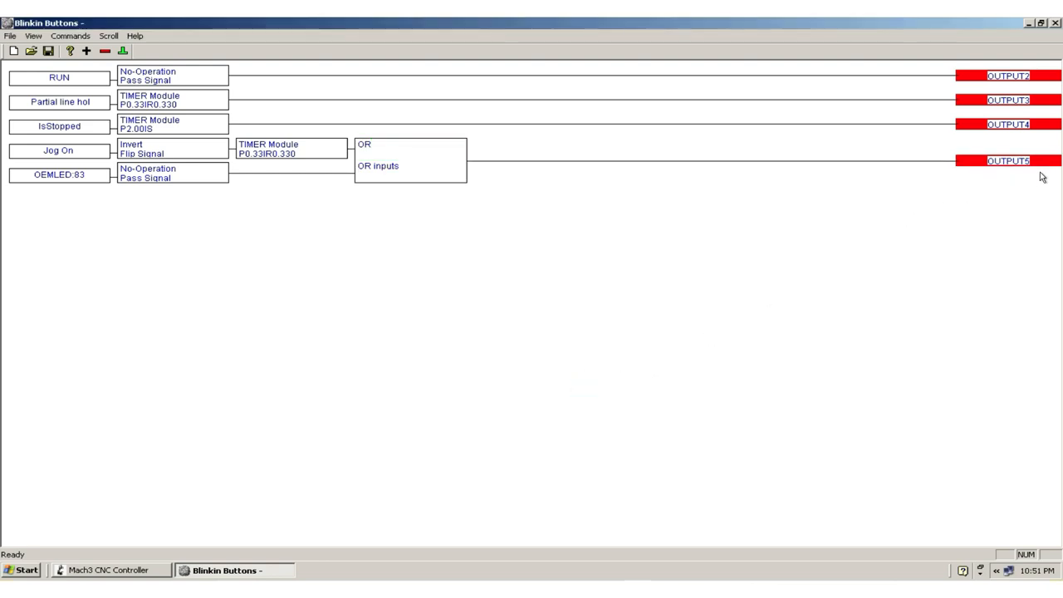
mouse_move(119, 239)
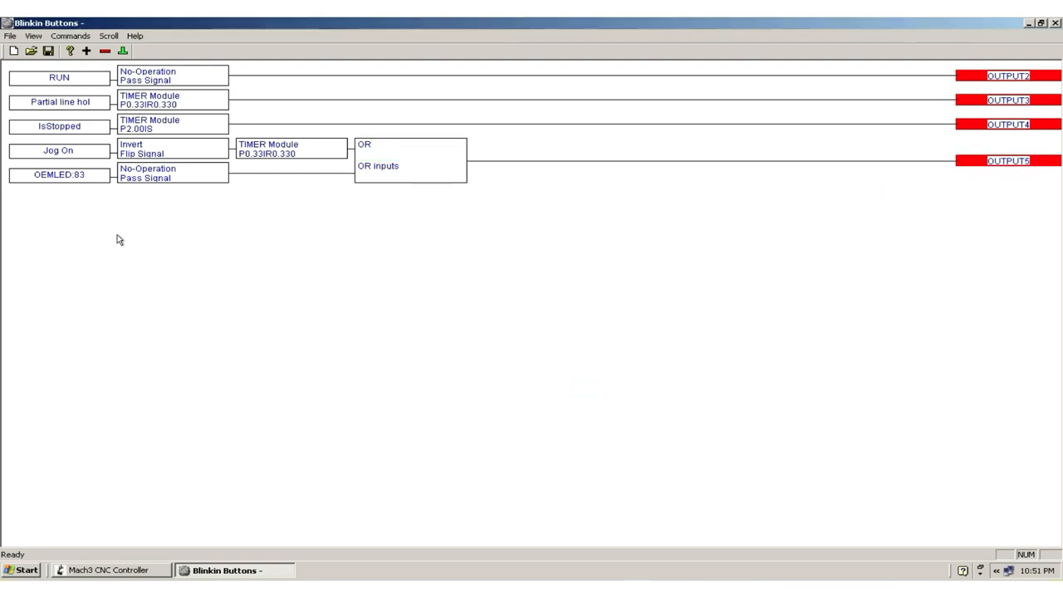
mouse_move(48, 236)
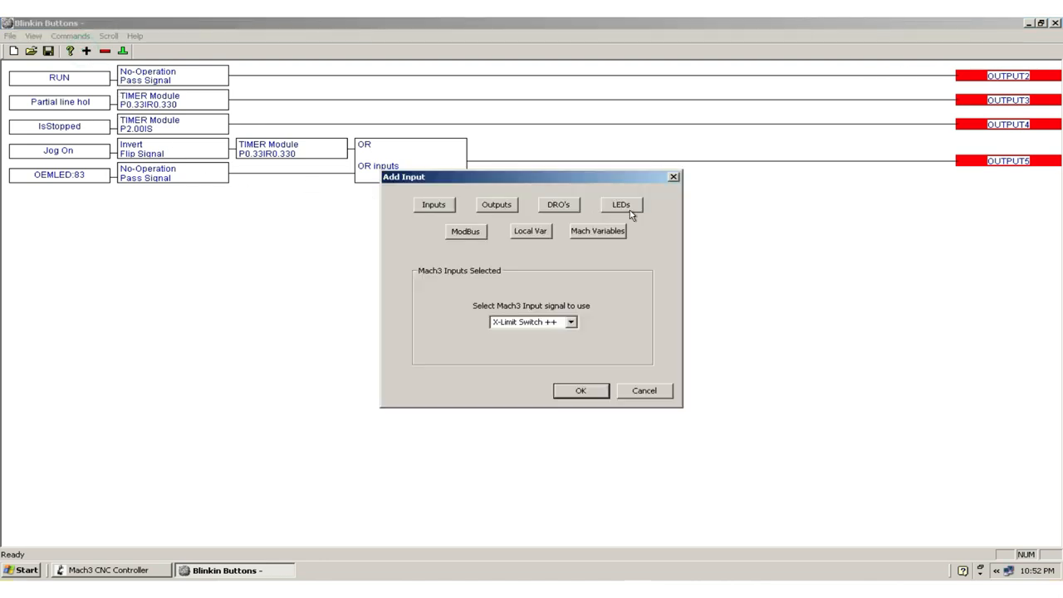
- Add the Feed Override on LED as a new rung input
left_click(621, 204)
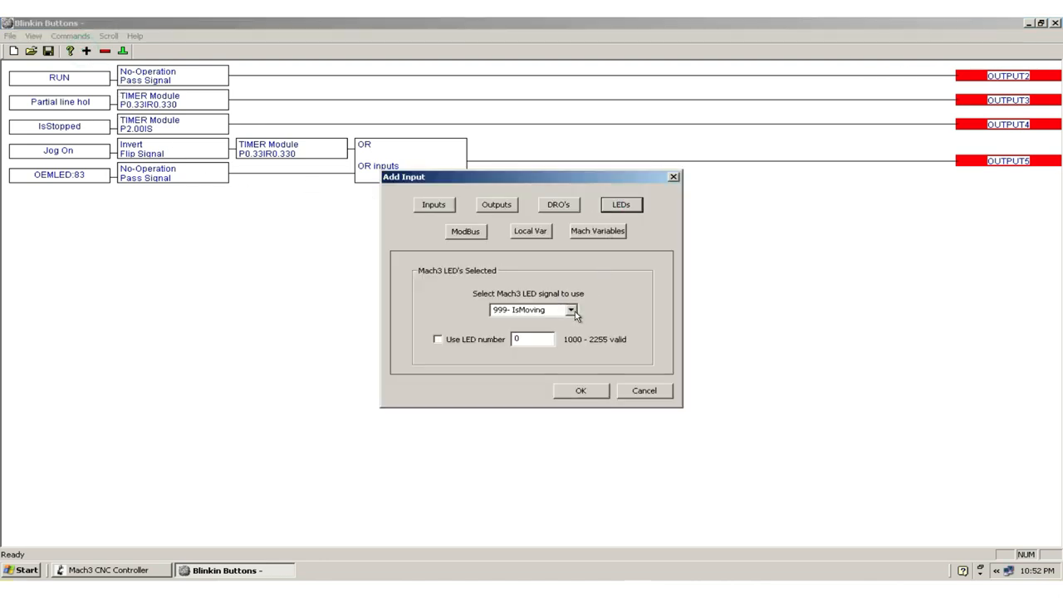
left_click(571, 309)
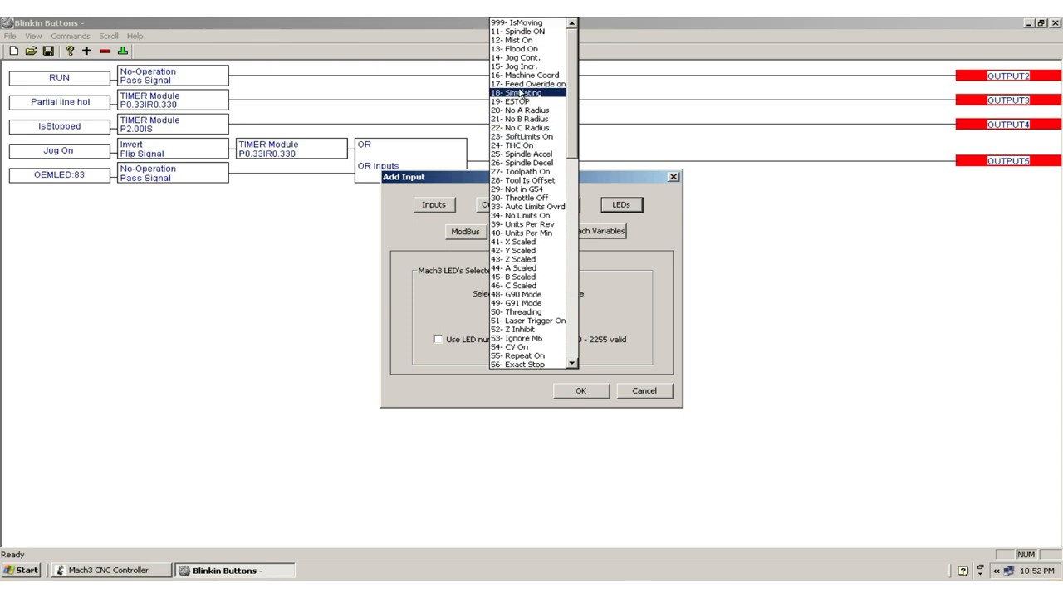
left_click(528, 83)
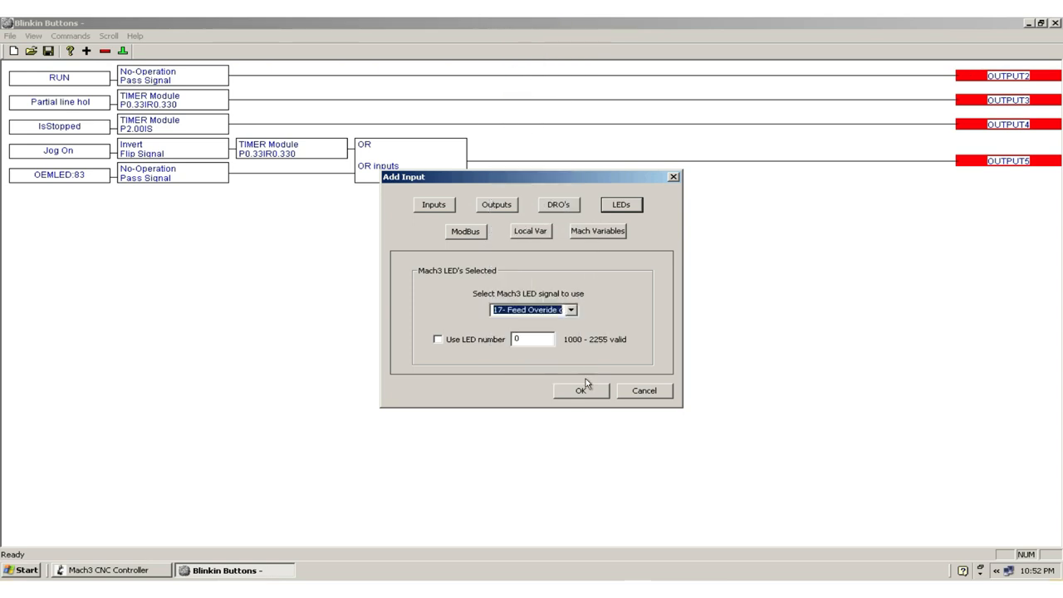
left_click(582, 391)
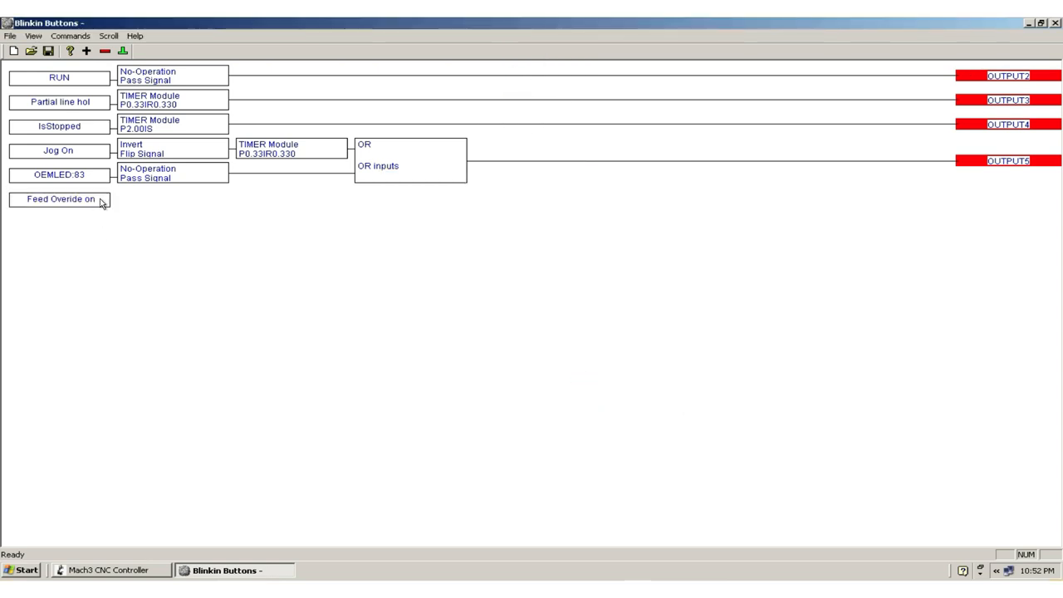
- Follow Feed Override on with a Timer lobe pulsing 0.33 s with 0.33 s repeat
left_click(60, 200)
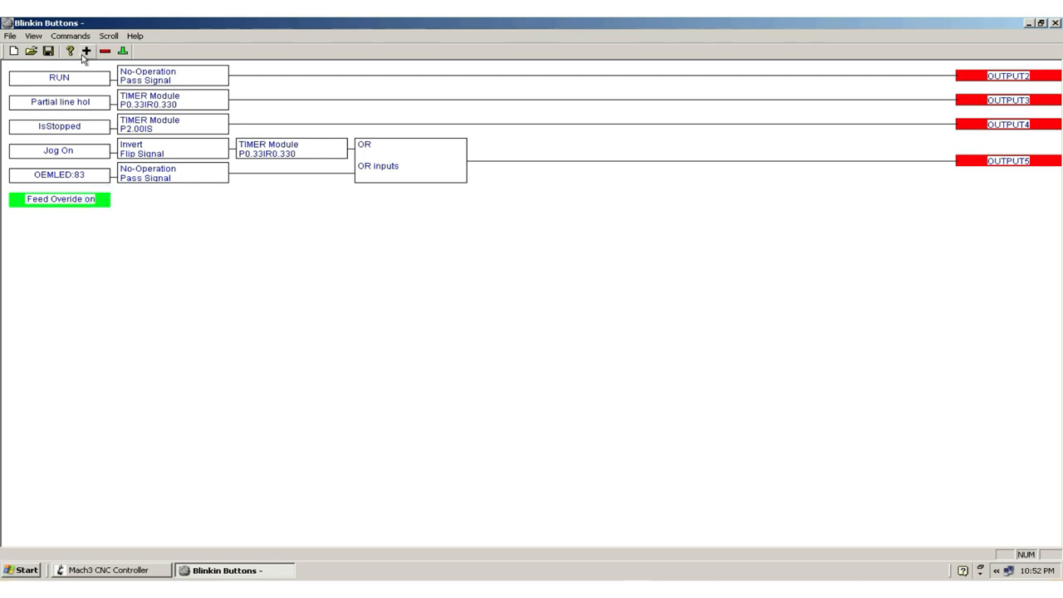
left_click(87, 52)
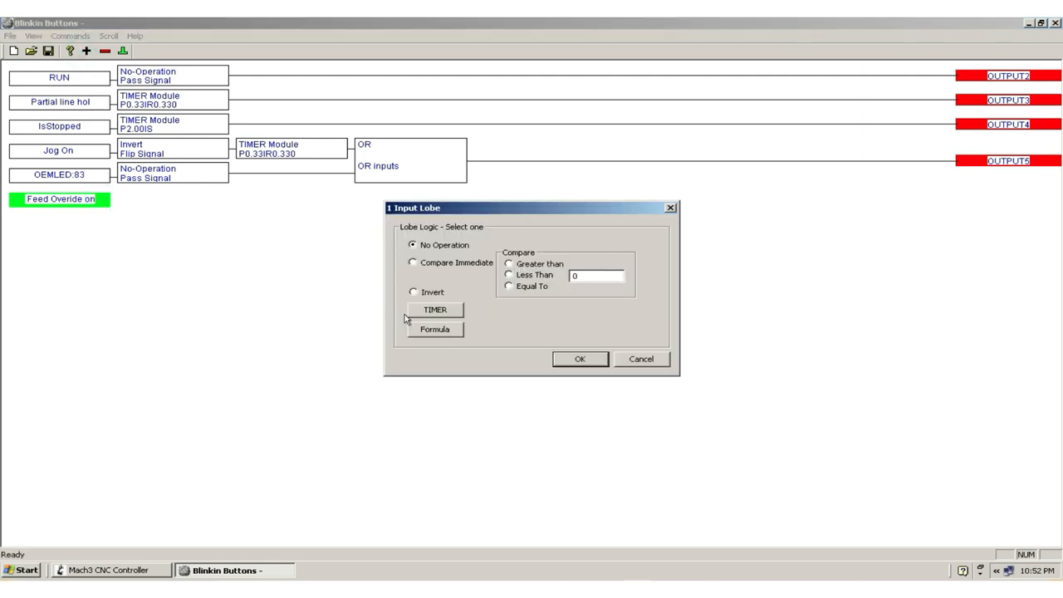
left_click(435, 309)
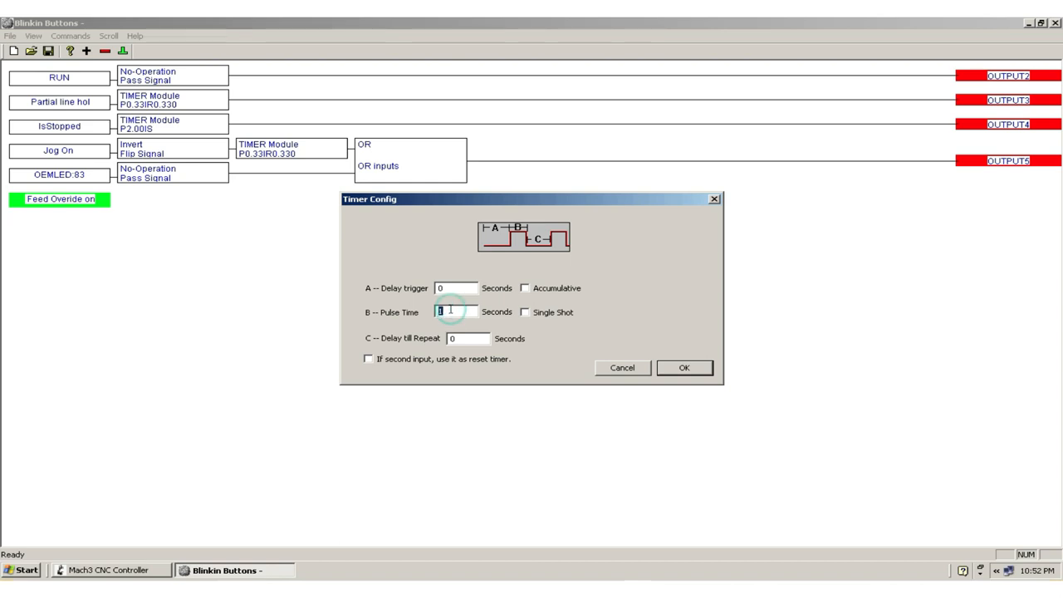
type(".33")
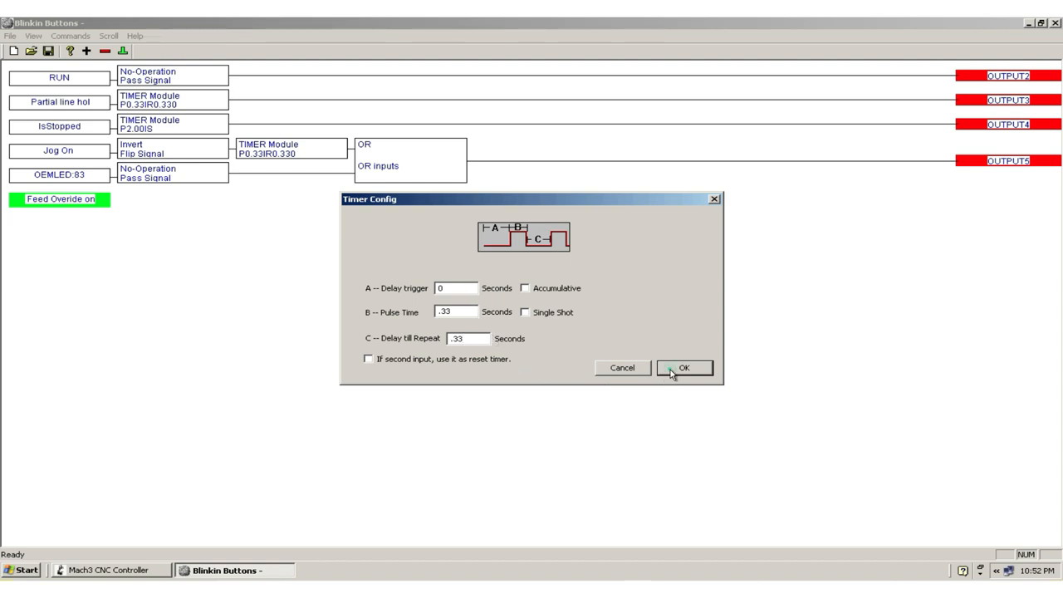
left_click(684, 369)
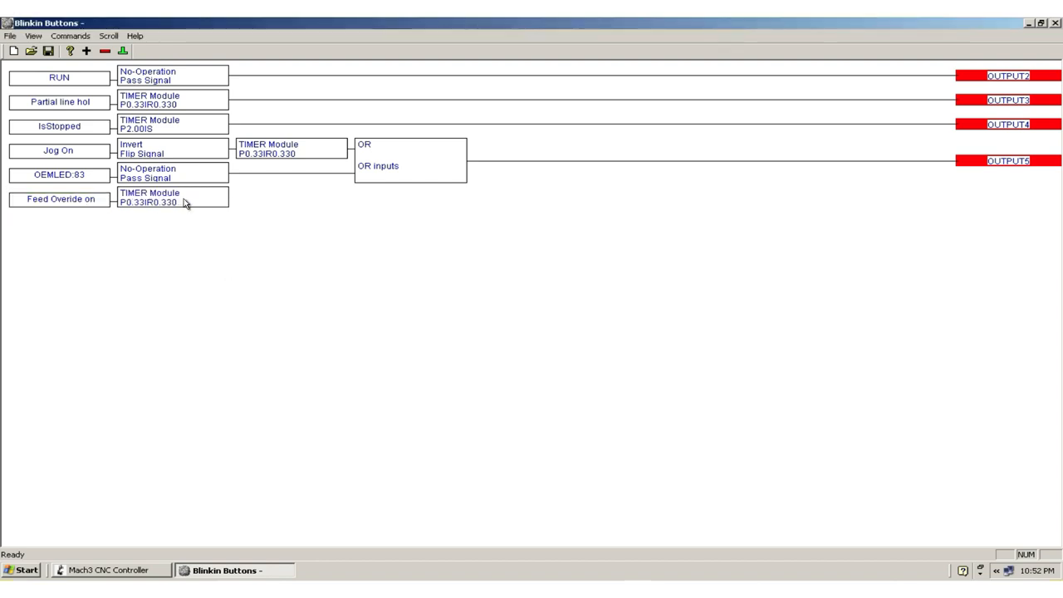
- Terminate the Feed Override timer at OUTPUT16
left_click(173, 196)
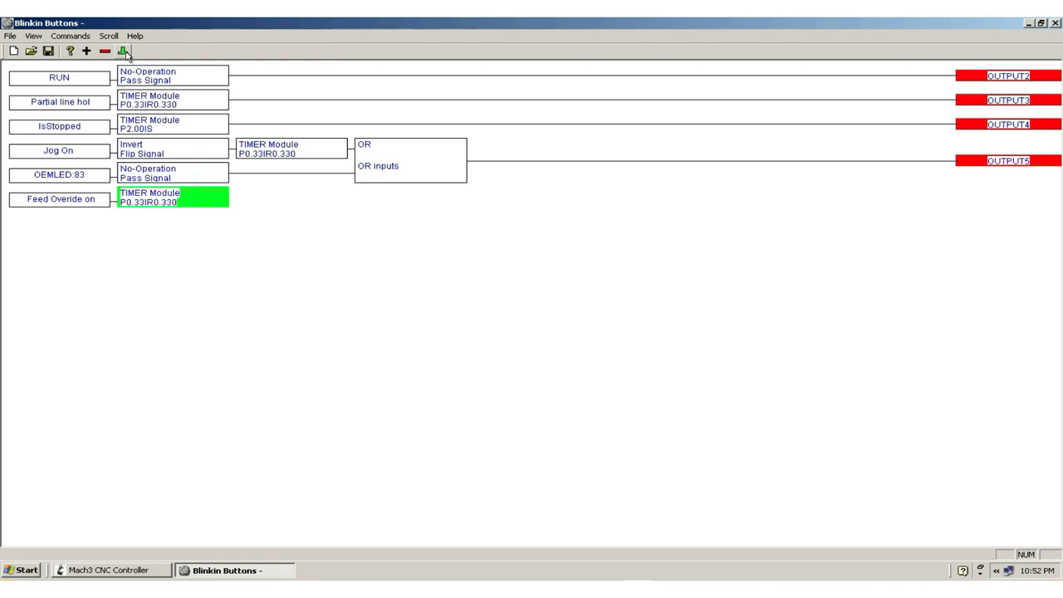
left_click(123, 50)
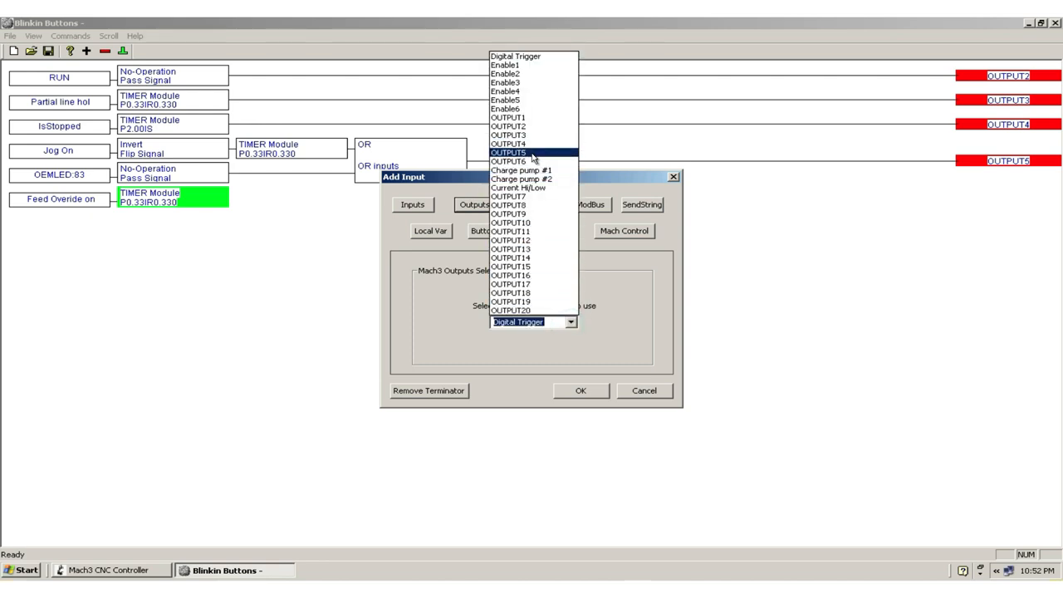
left_click(510, 161)
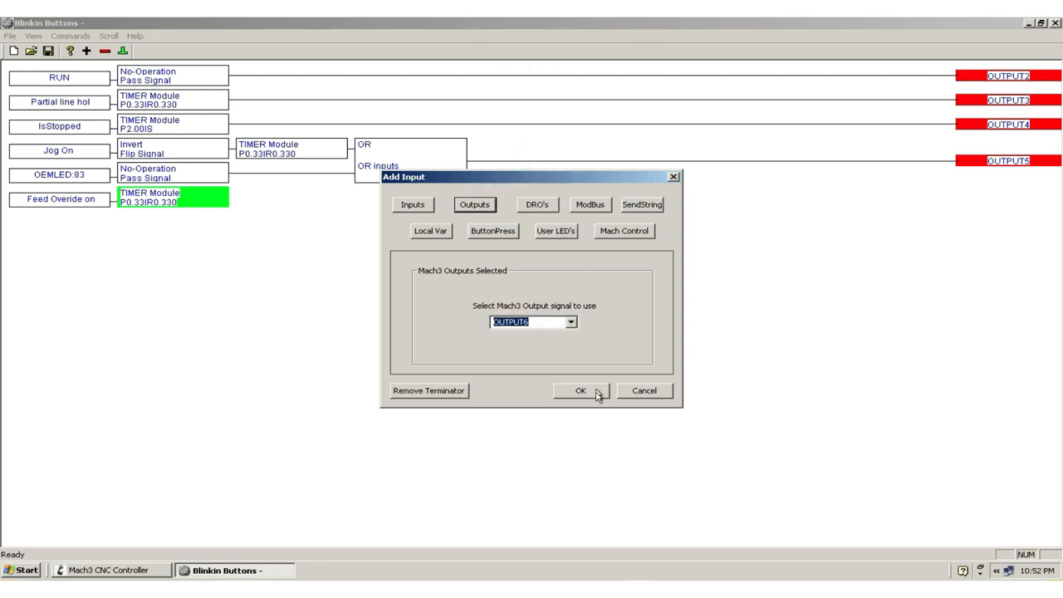
left_click(581, 390)
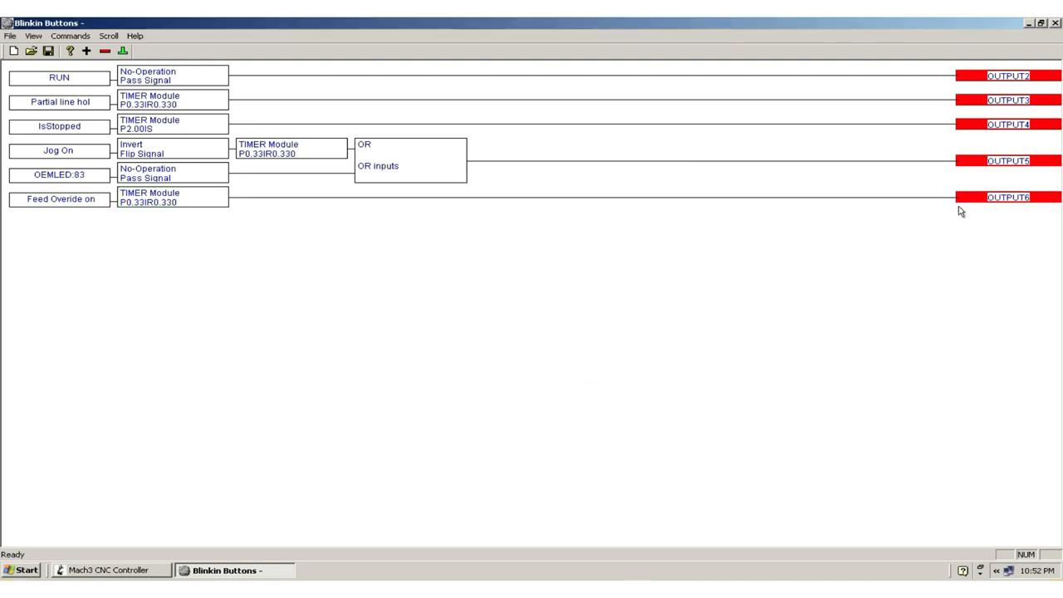
mouse_move(493, 269)
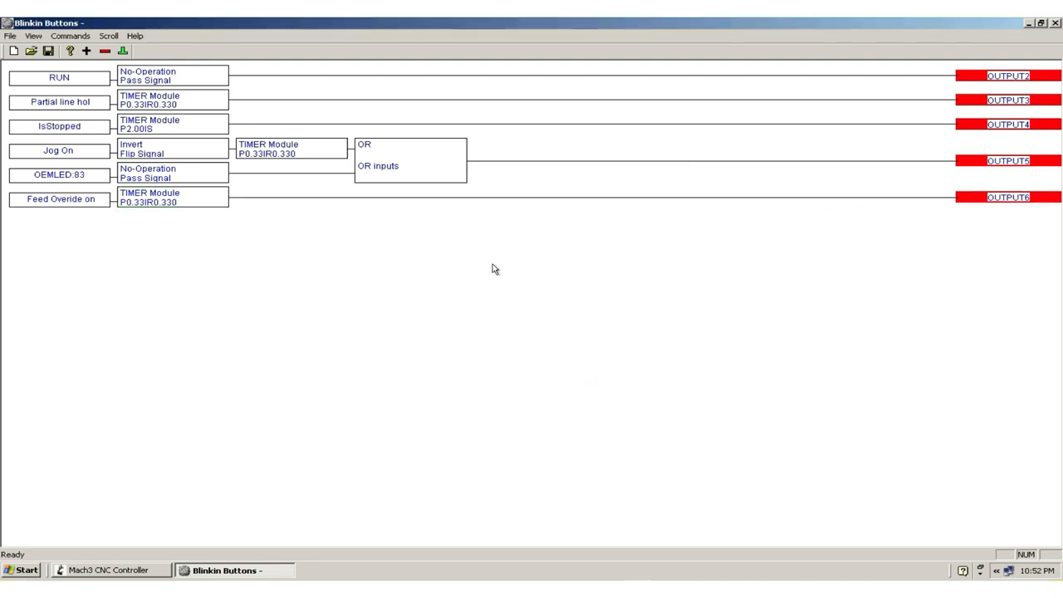
mouse_move(196, 321)
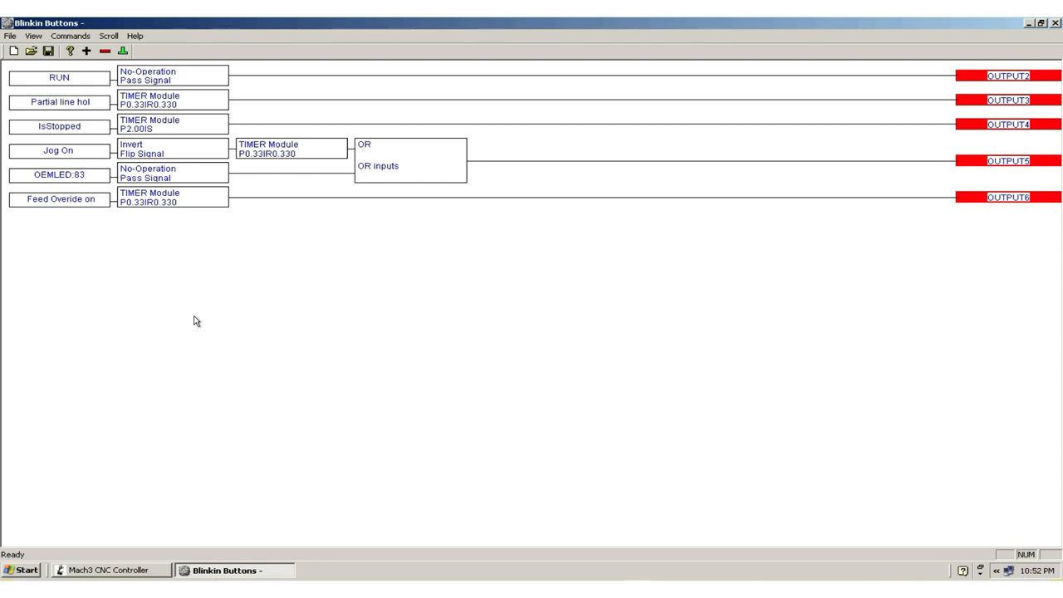
mouse_move(119, 289)
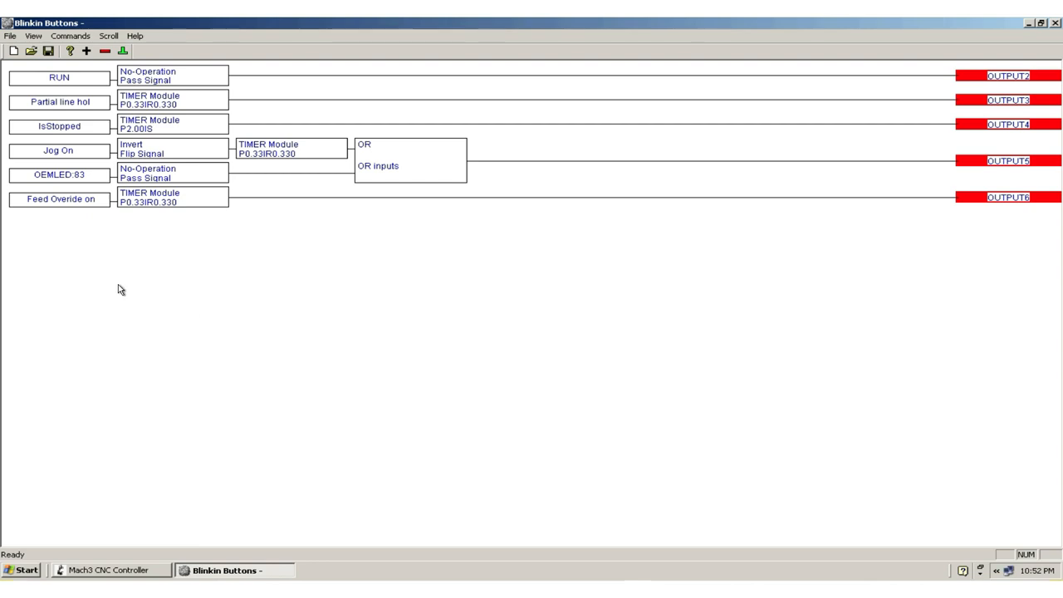
mouse_move(136, 314)
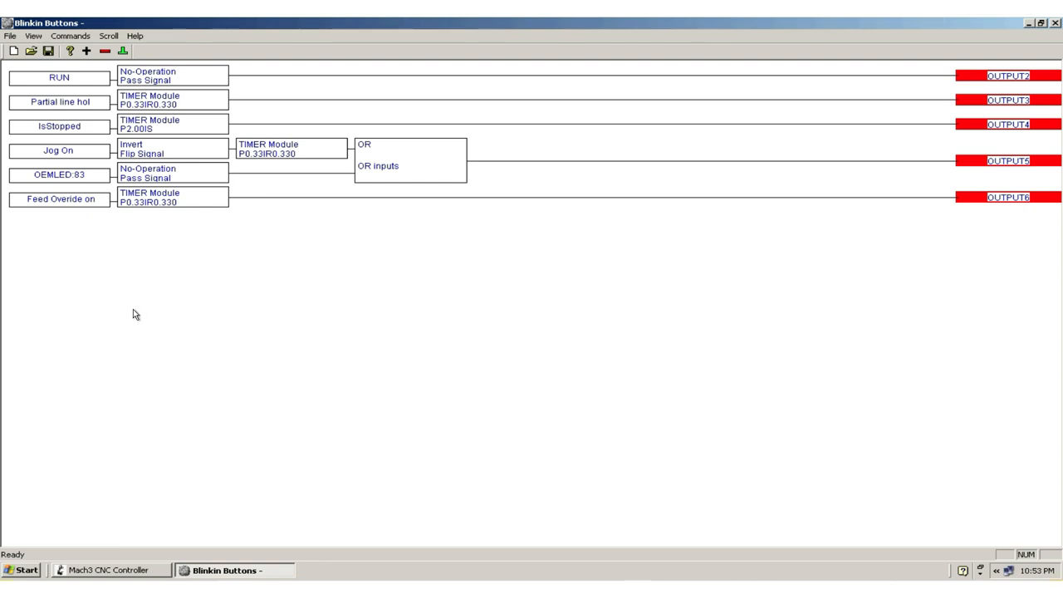
mouse_move(150, 304)
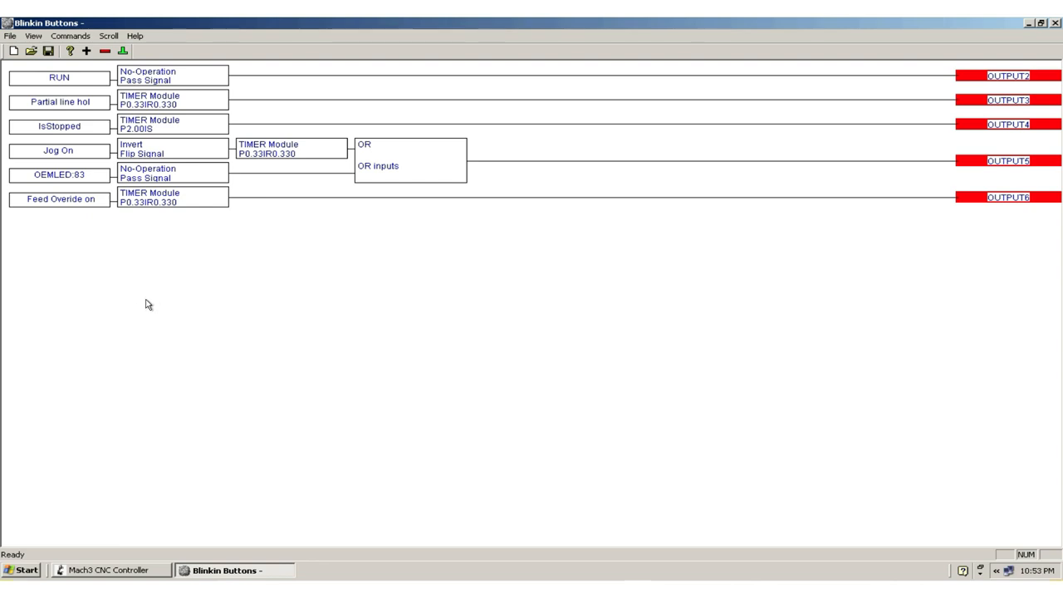
mouse_move(141, 300)
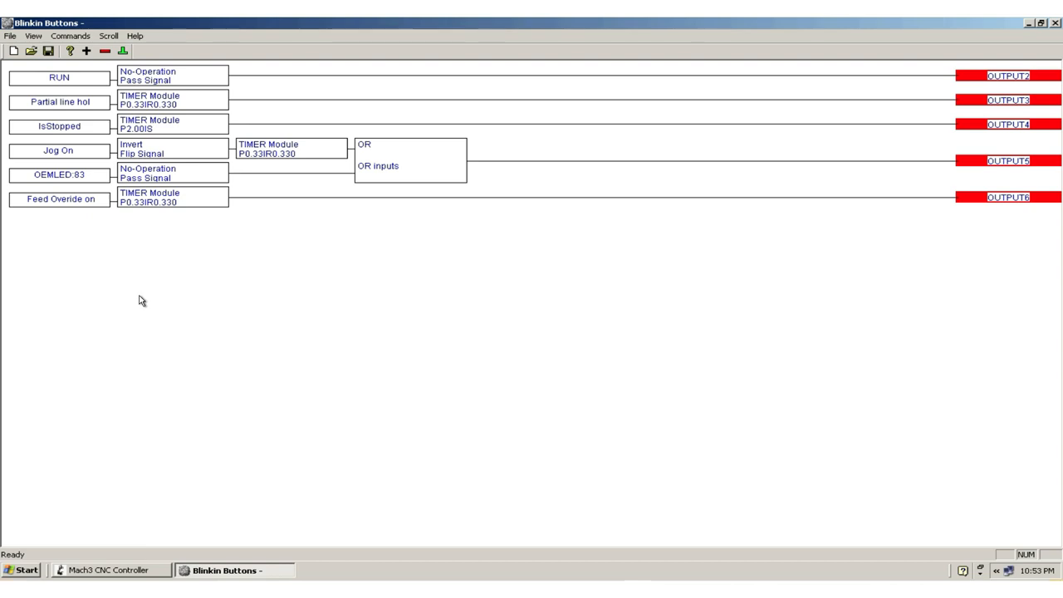
mouse_move(236, 223)
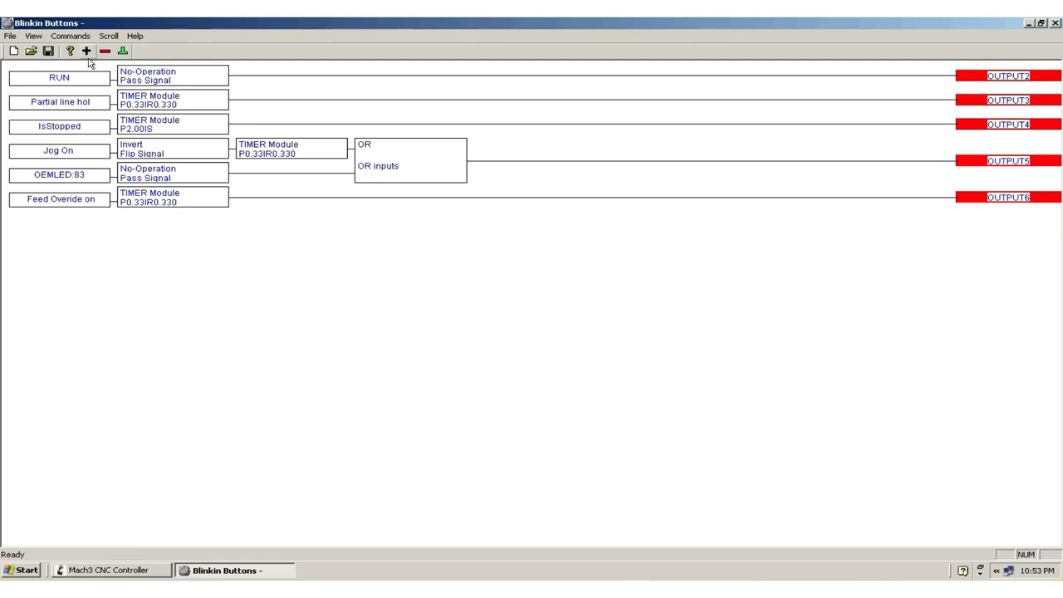
- Add the EStop signal as a seventh rung input
left_click(86, 50)
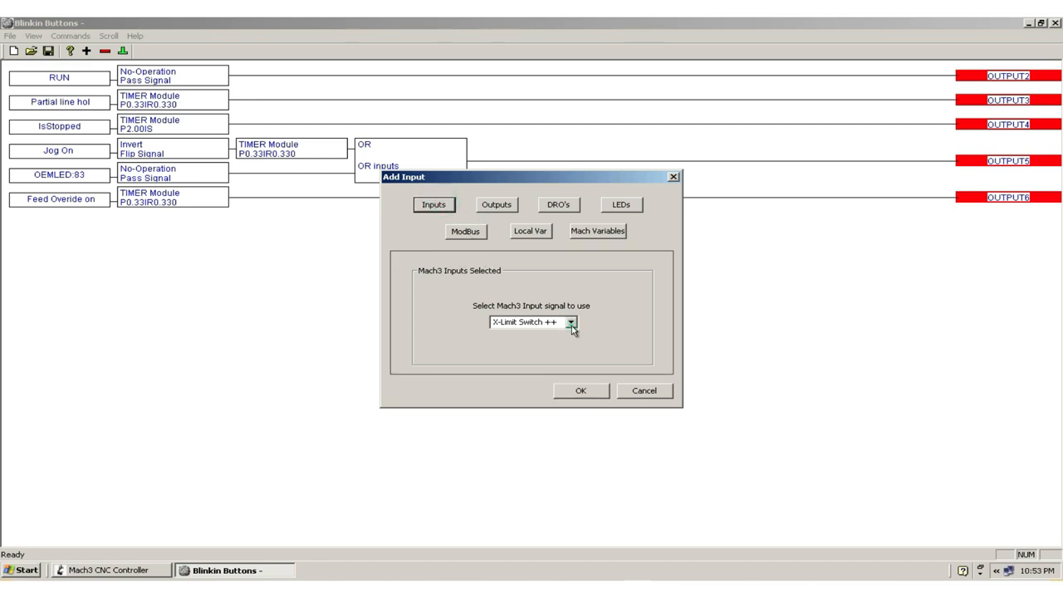
left_click(571, 323)
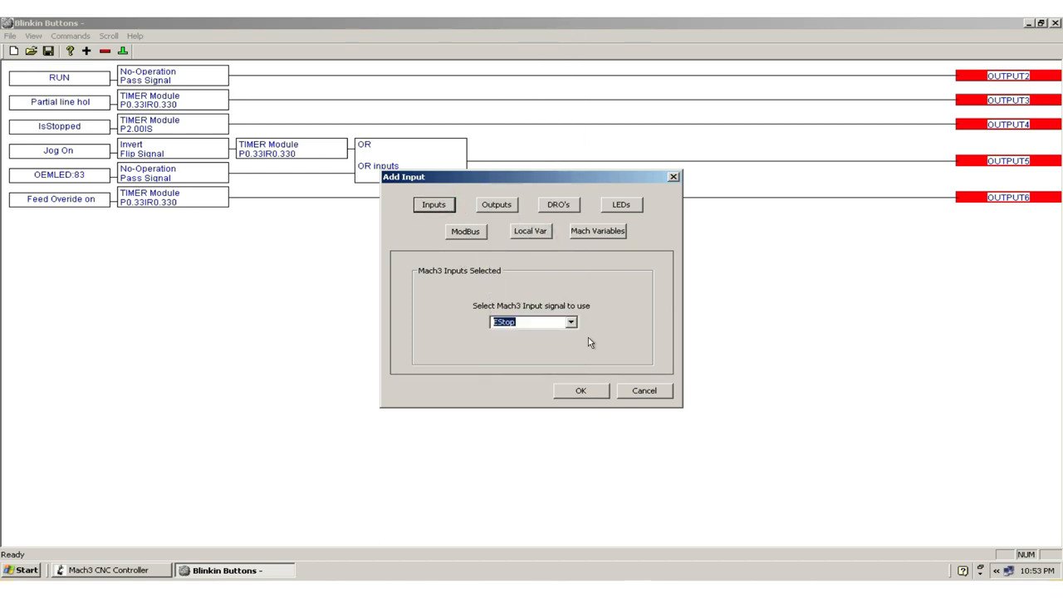
left_click(581, 390)
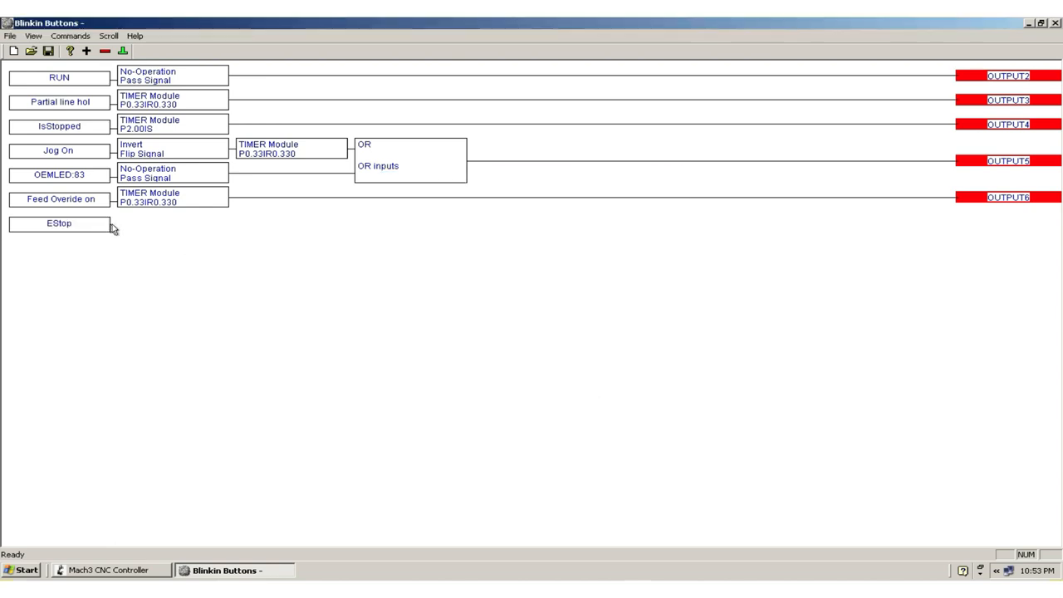
mouse_move(149, 249)
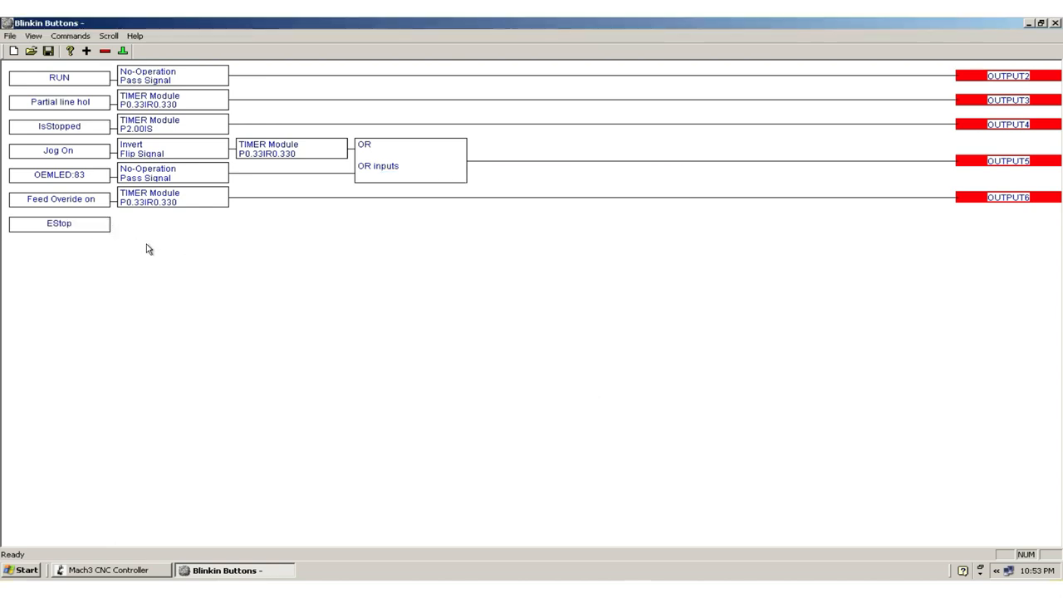
mouse_move(89, 229)
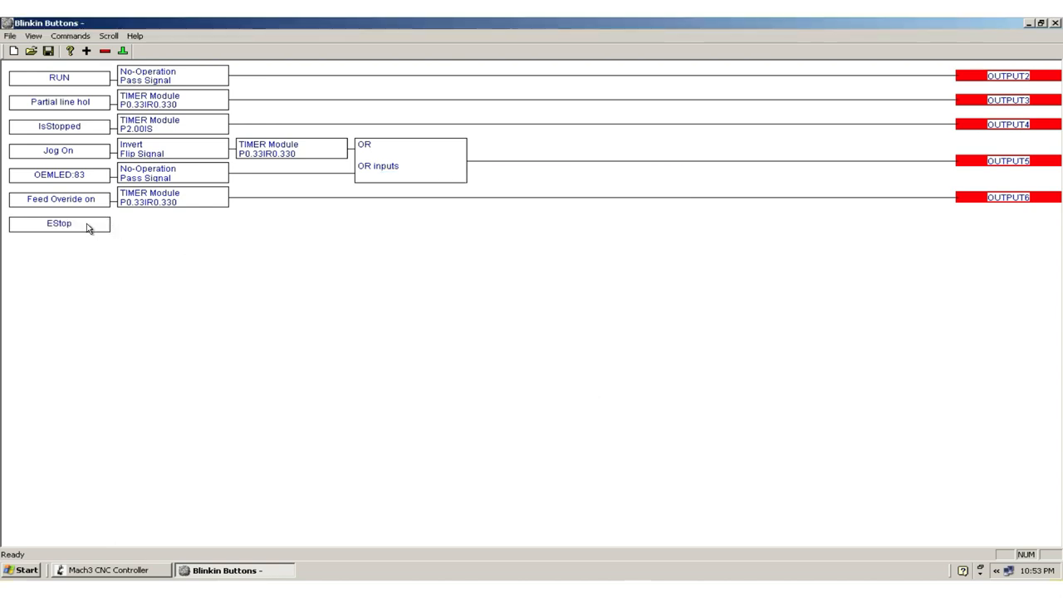
- Follow EStop with a No Operation lobe and then an Invert lobe
left_click(60, 223)
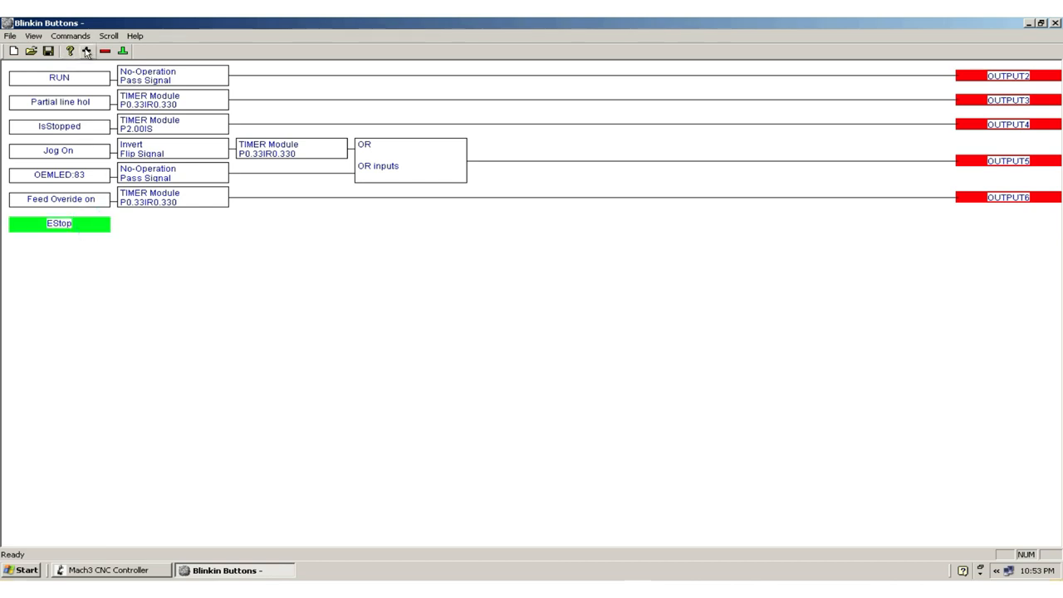
left_click(86, 50)
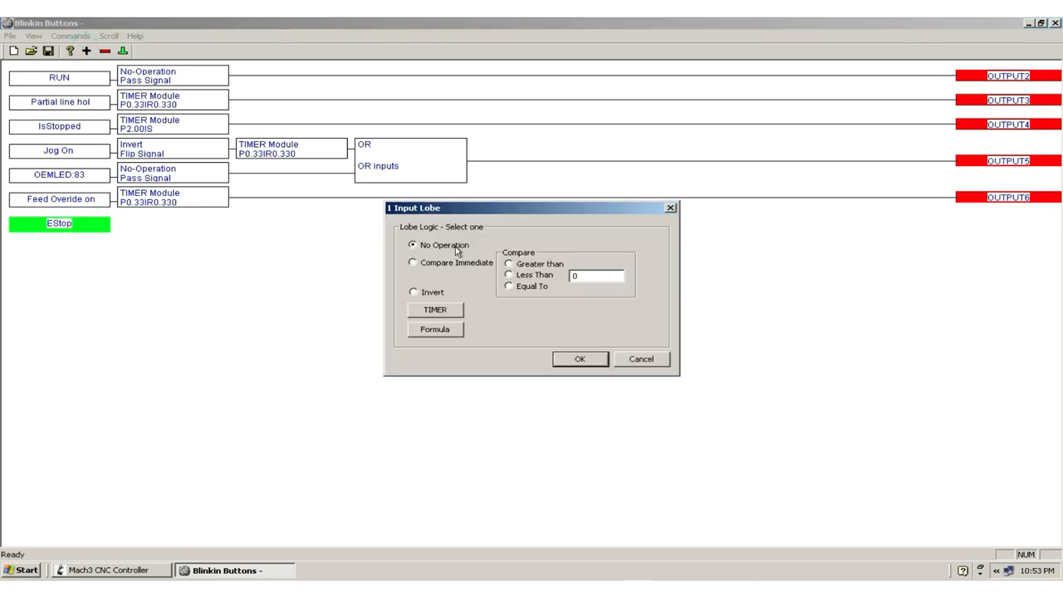
left_click(580, 359)
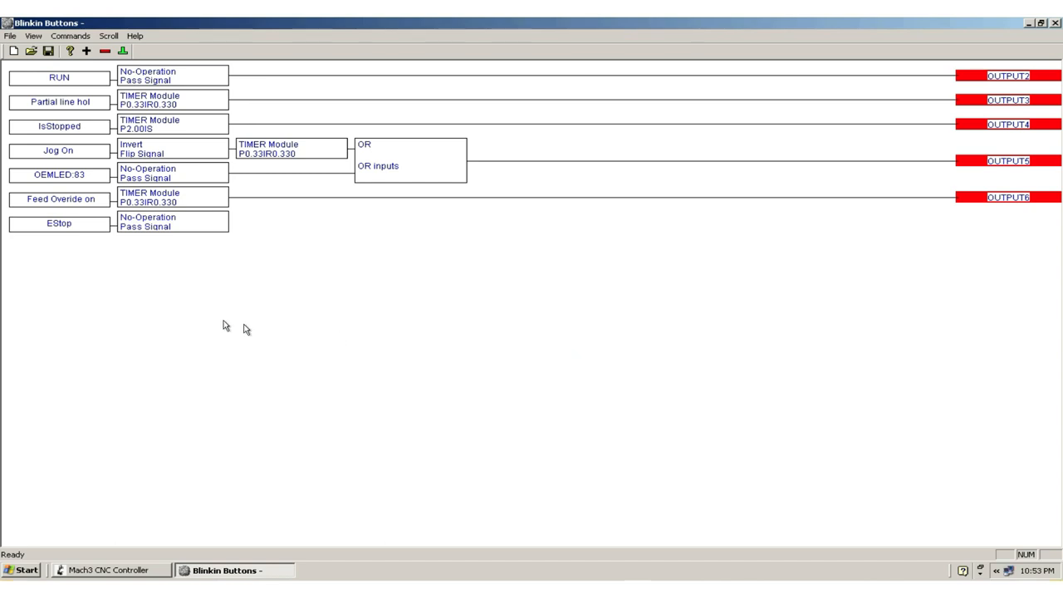
left_click(173, 223)
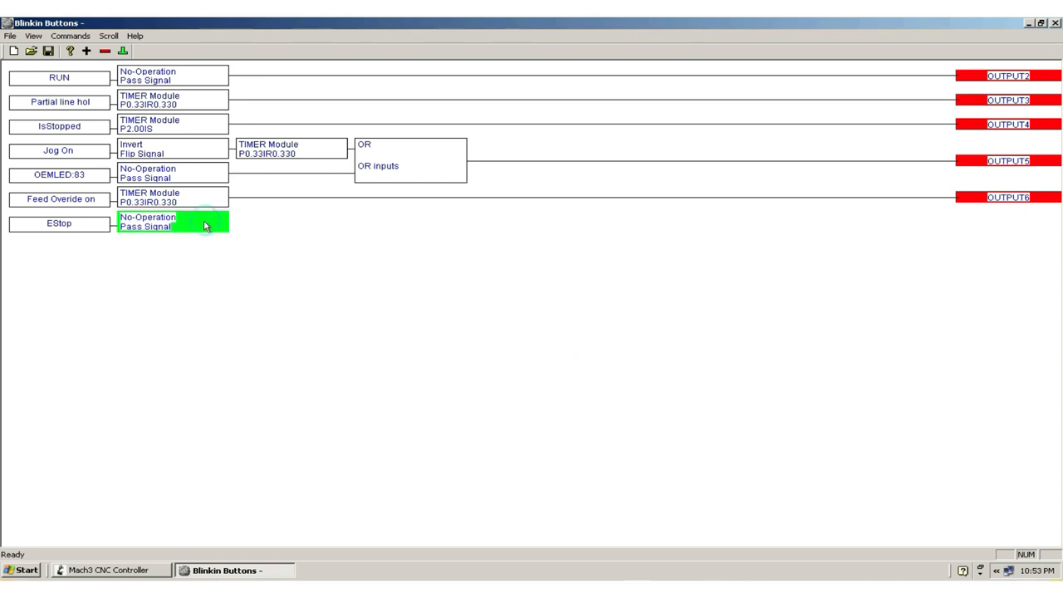
double_click(172, 223)
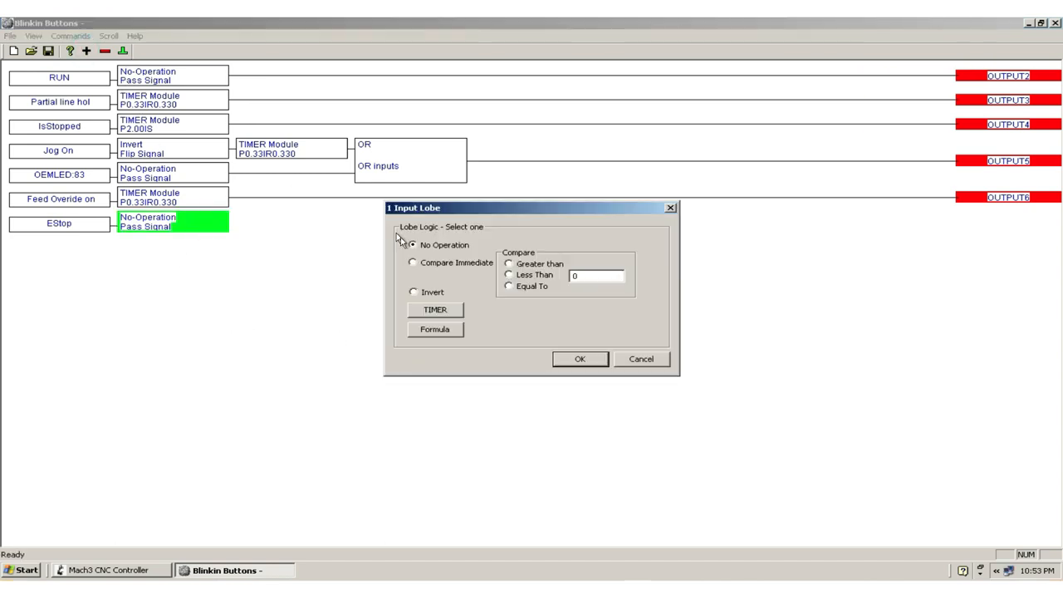
left_click(412, 292)
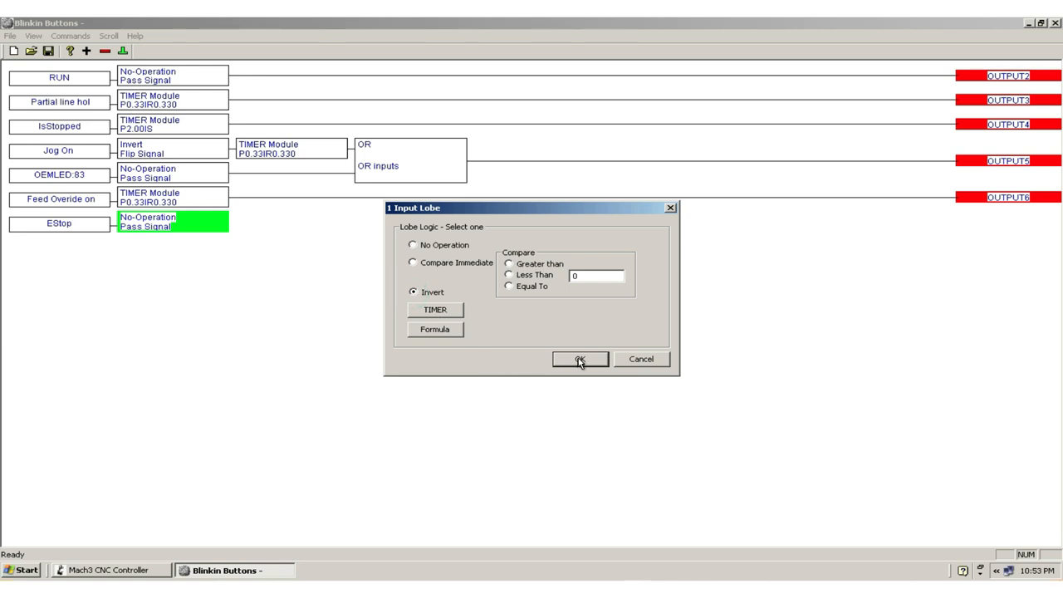
left_click(579, 359)
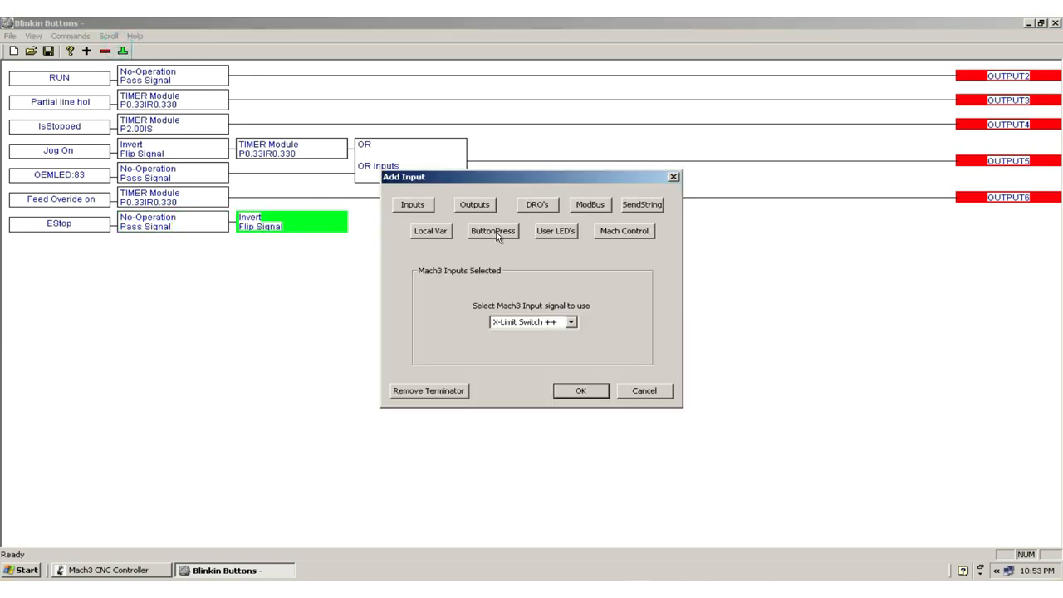
- Terminate the inverted EStop rung at OUTPUT7
left_click(475, 204)
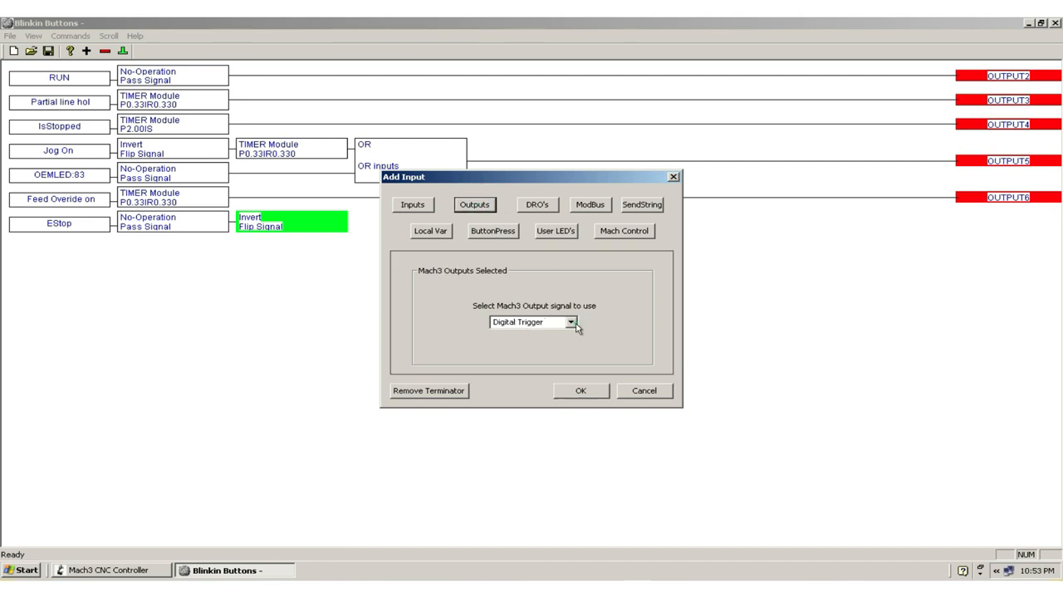
left_click(571, 322)
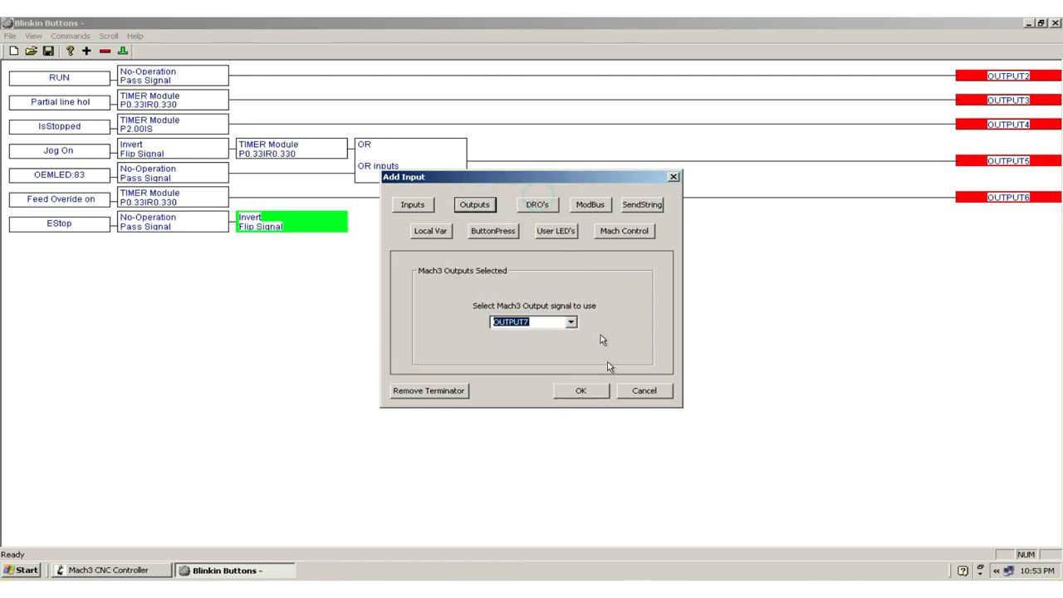
left_click(582, 390)
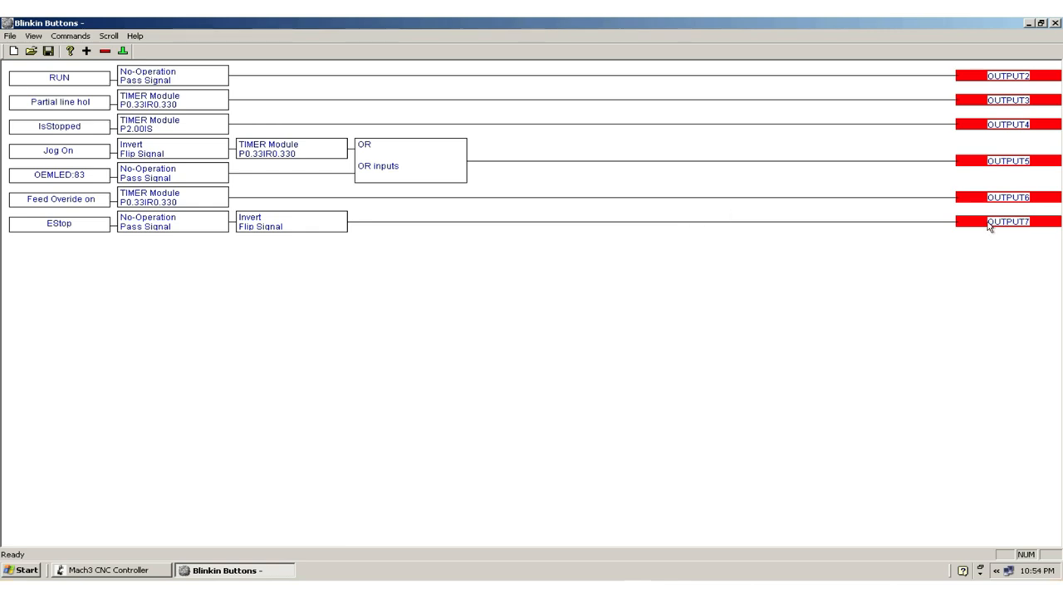
mouse_move(716, 284)
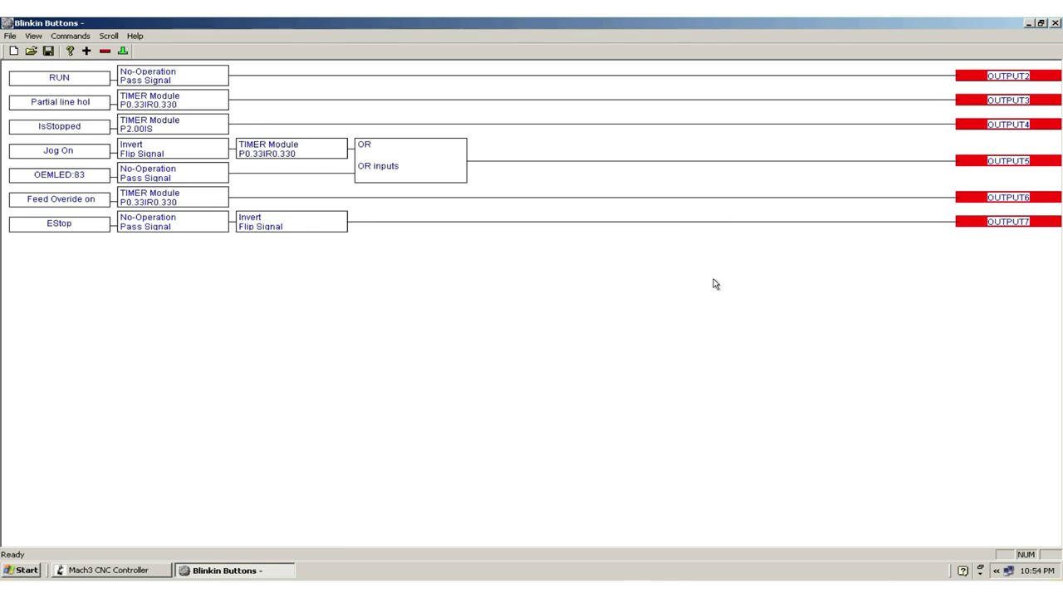
mouse_move(63, 261)
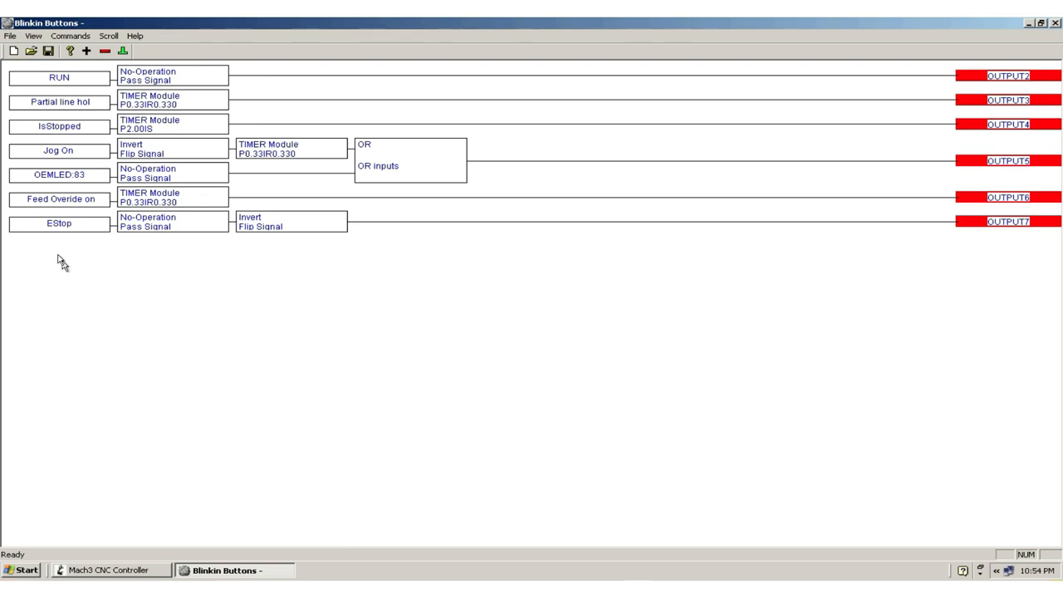
mouse_move(90, 240)
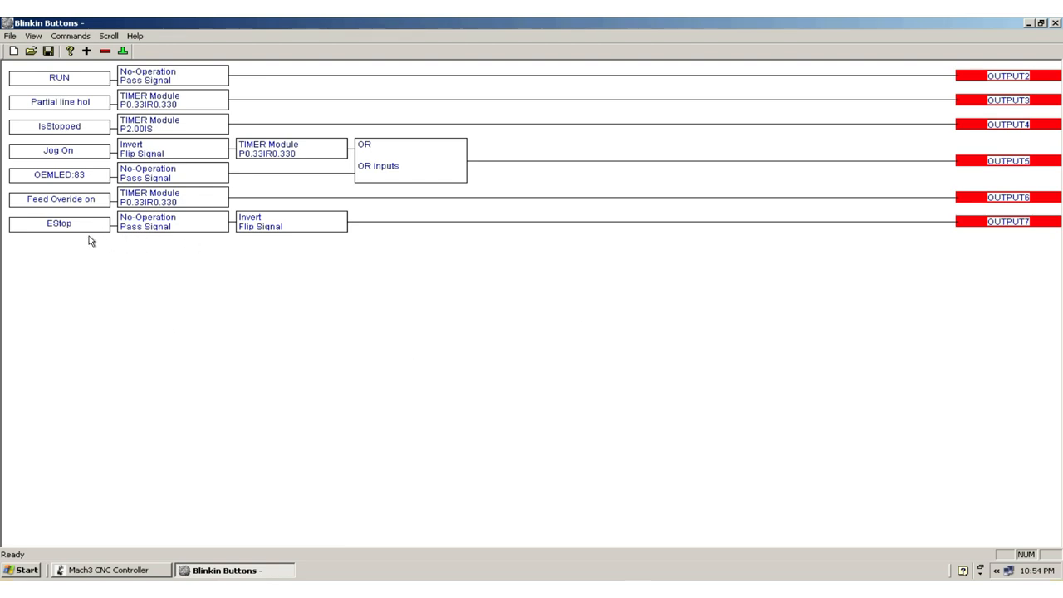
mouse_move(141, 231)
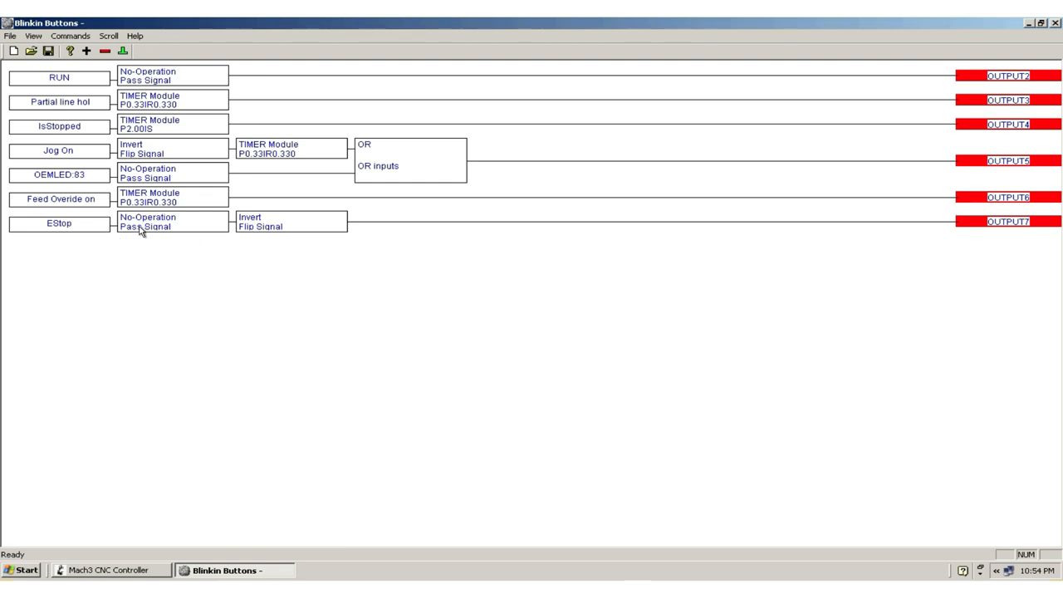
mouse_move(1006, 236)
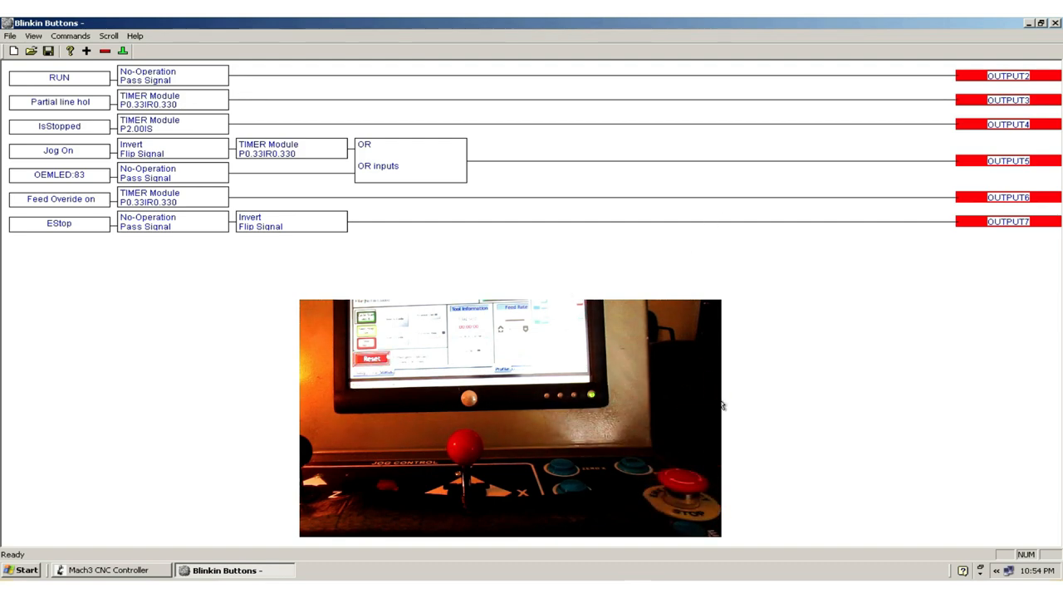
mouse_move(729, 403)
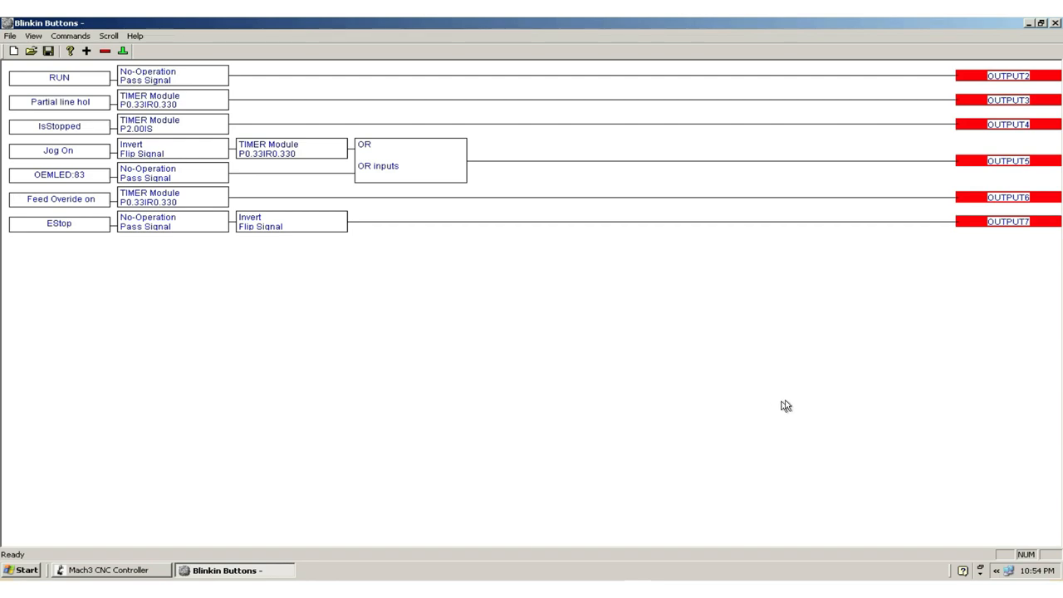
mouse_move(811, 398)
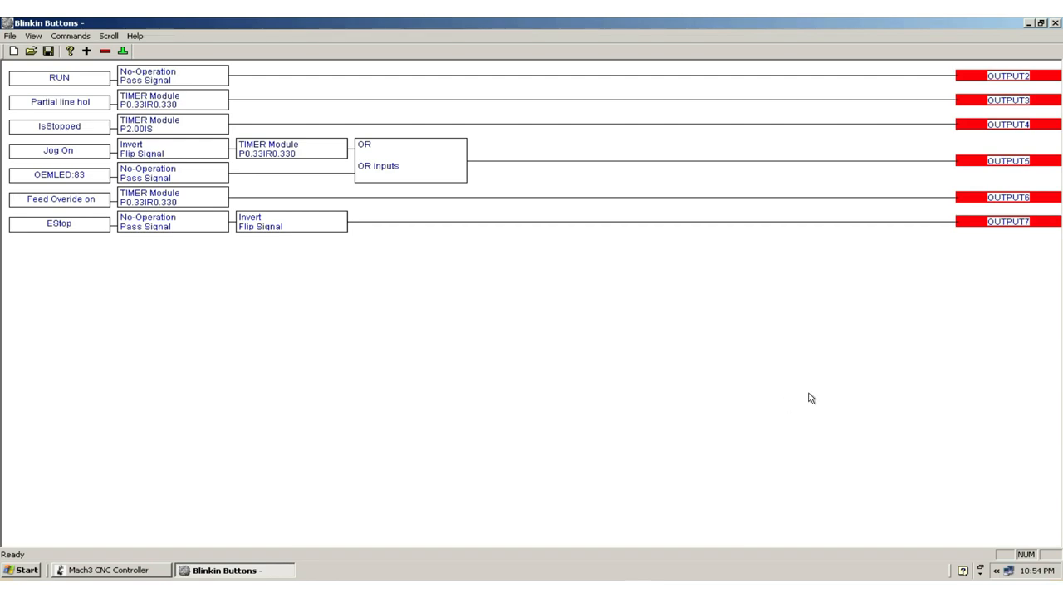
mouse_move(664, 439)
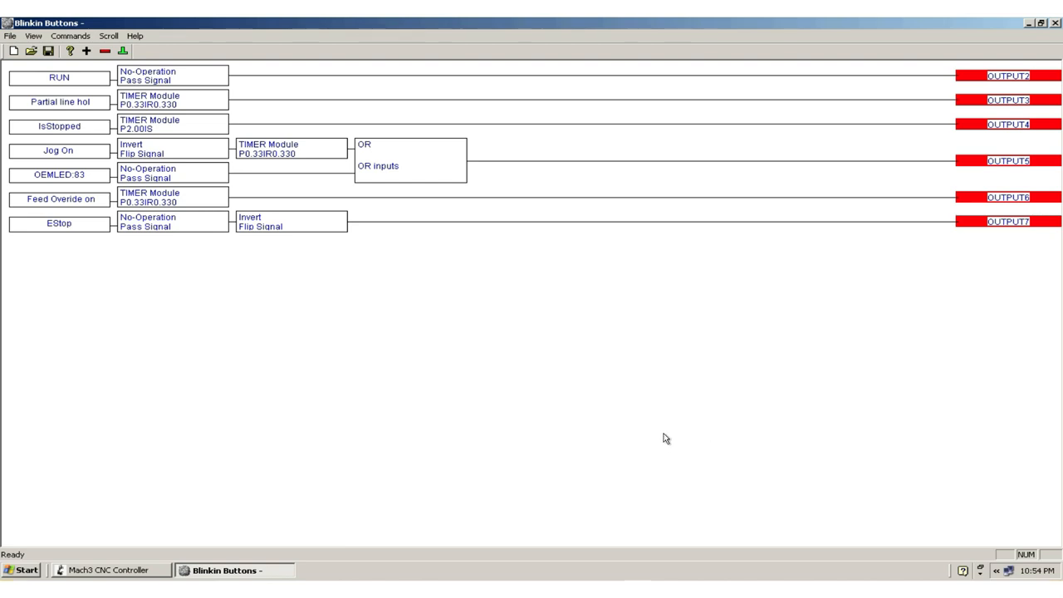
mouse_move(744, 439)
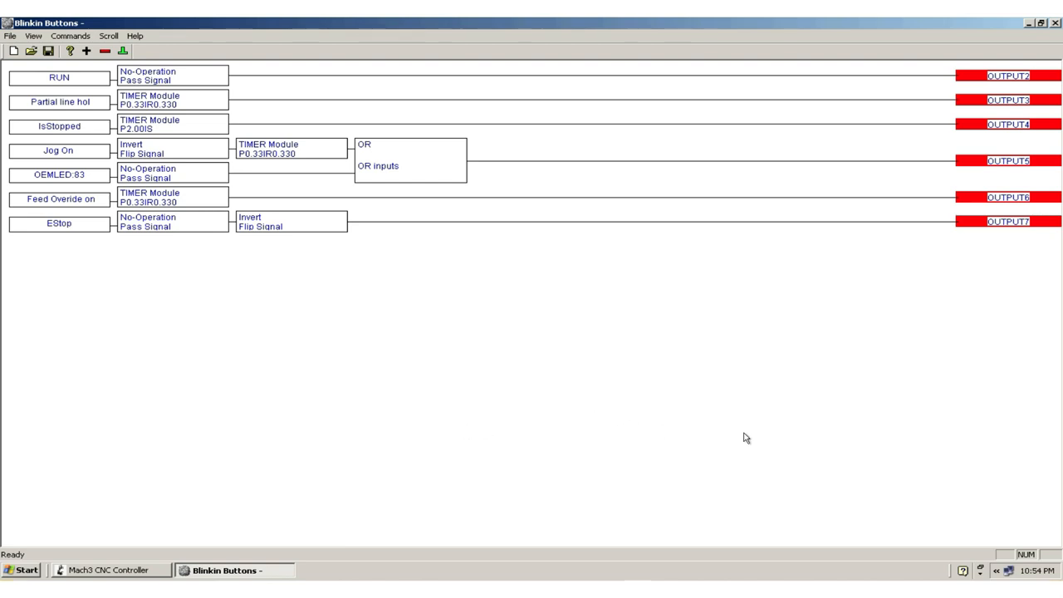
mouse_move(10, 442)
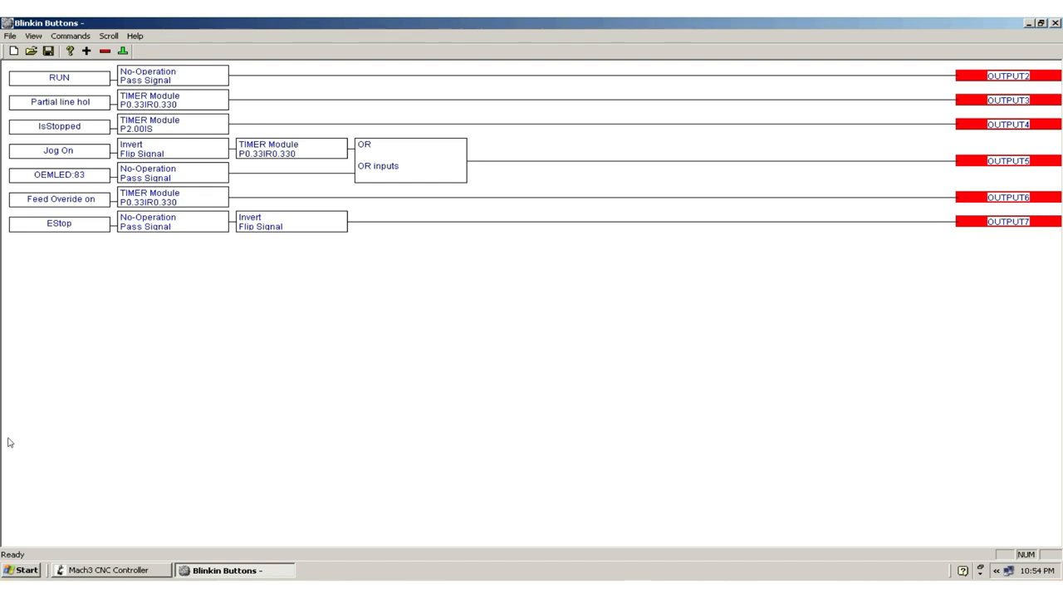
mouse_move(89, 412)
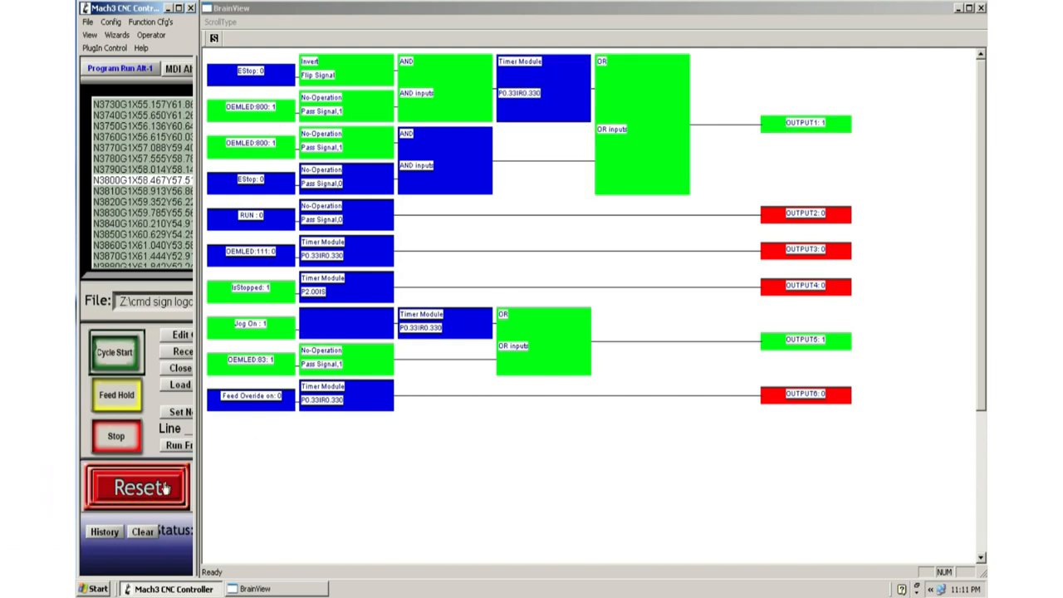
left_click(136, 486)
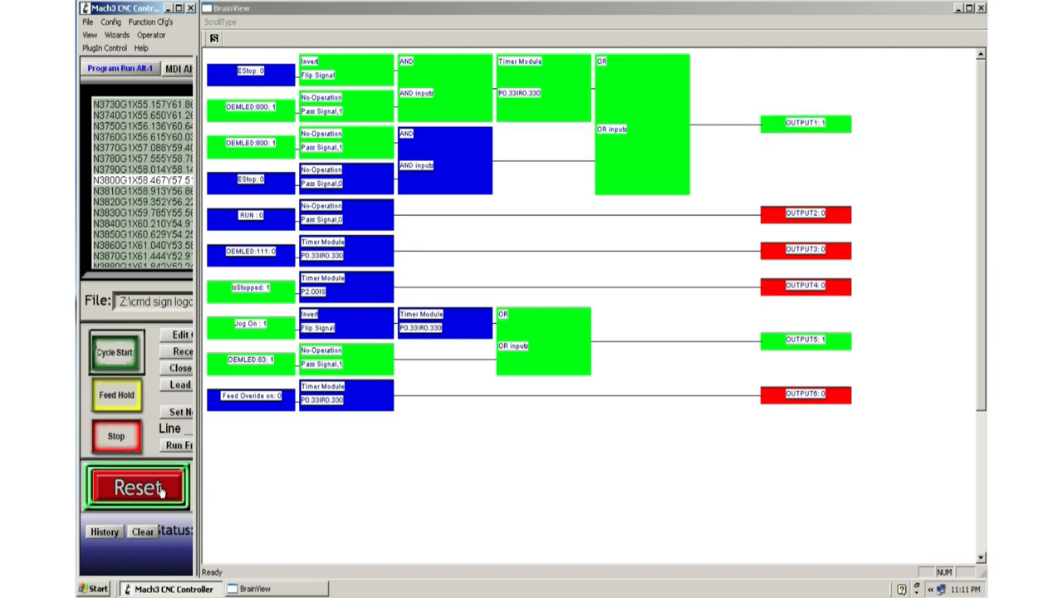
left_click(137, 485)
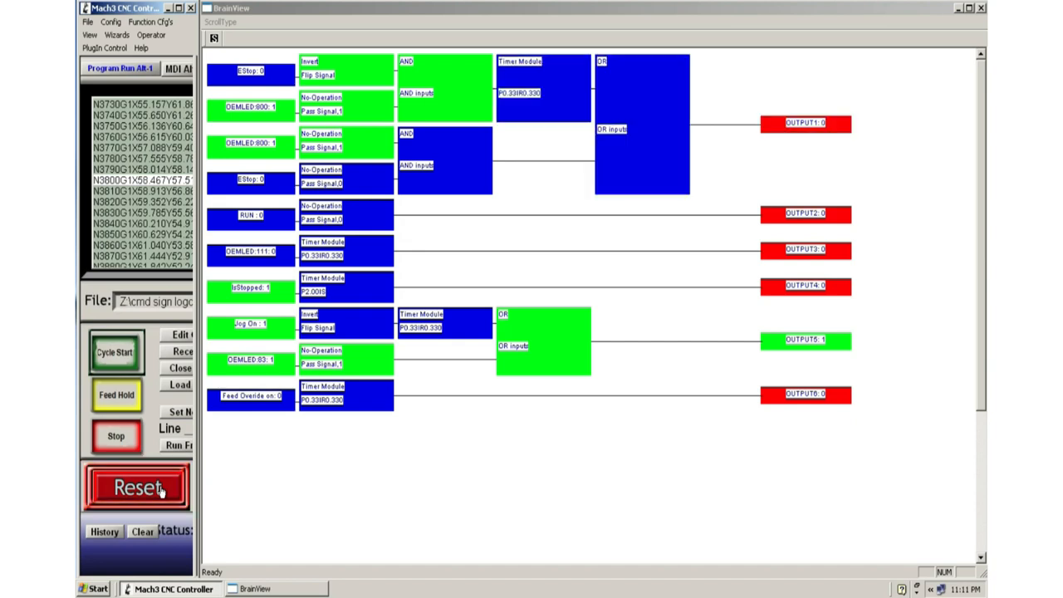
left_click(136, 485)
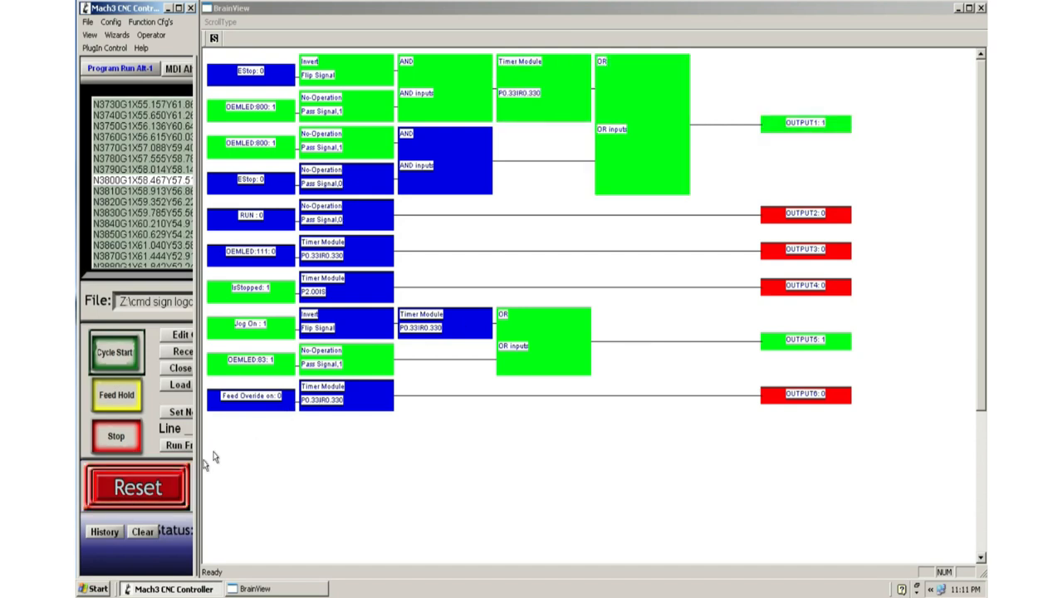
left_click(136, 487)
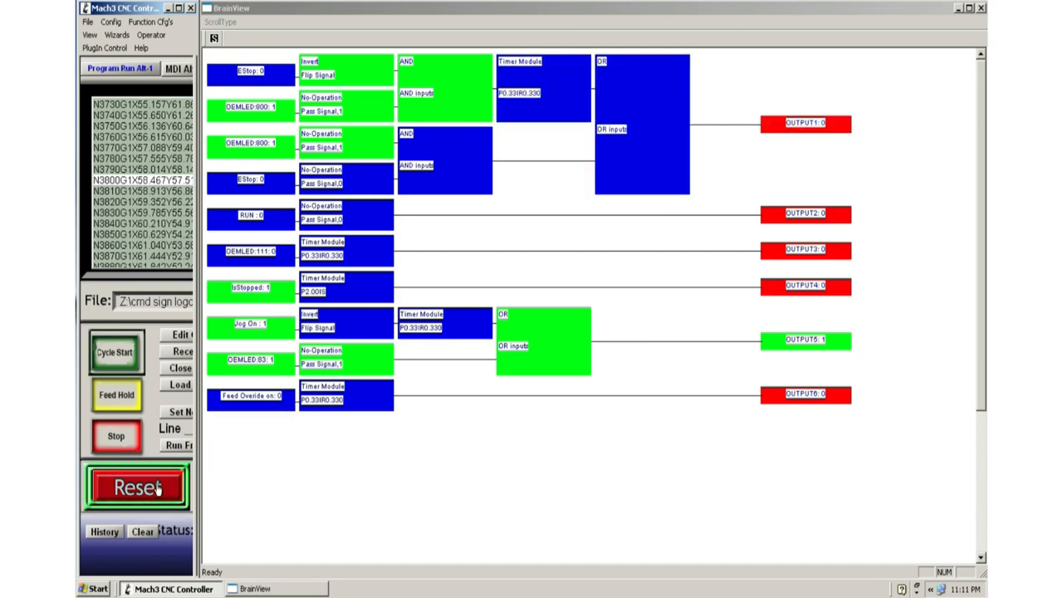
left_click(136, 486)
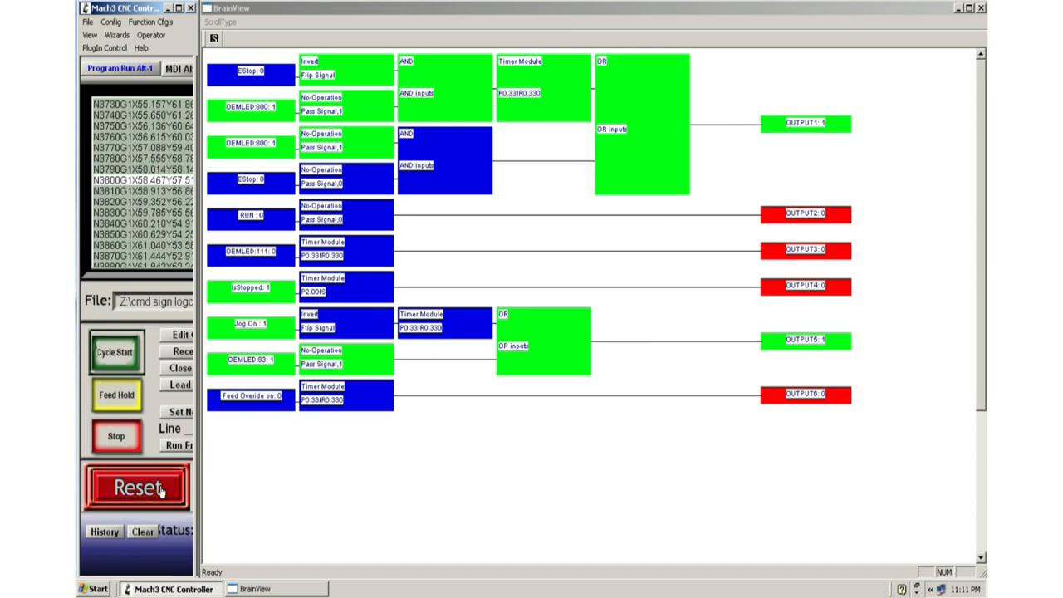
left_click(137, 488)
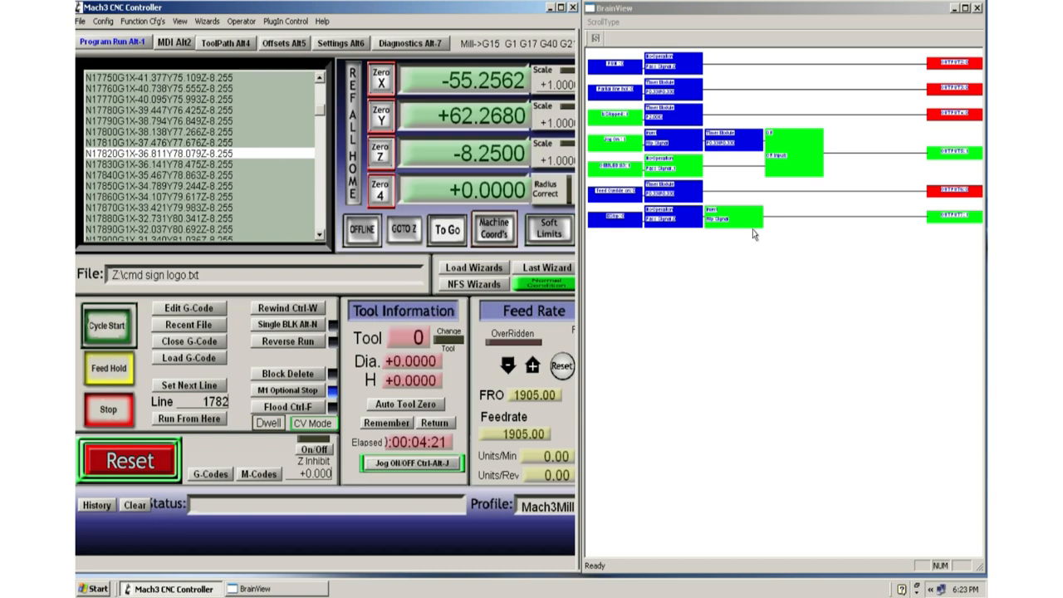
mouse_move(787, 330)
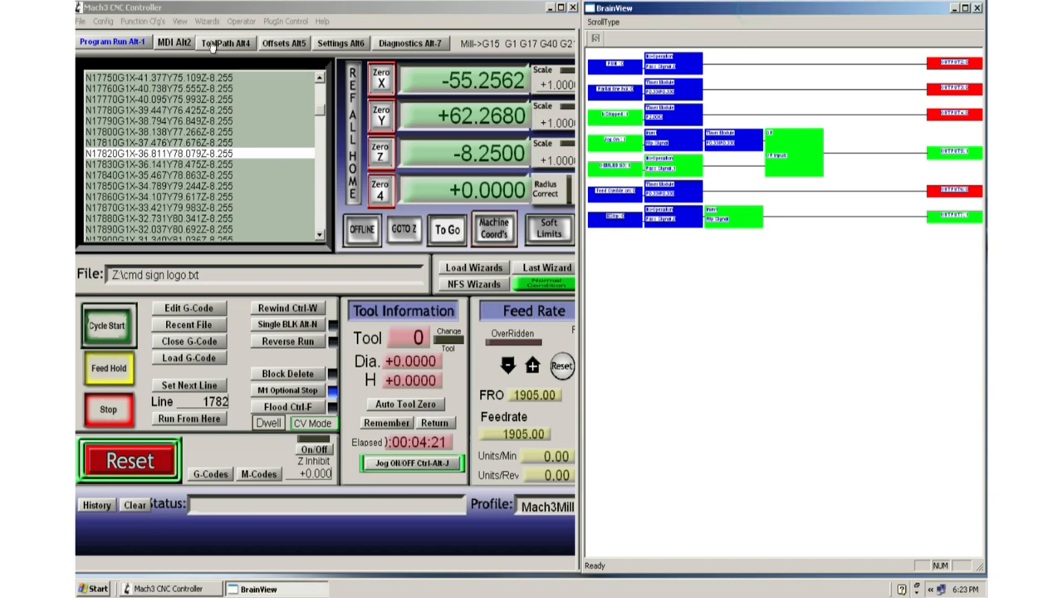
- Reopen Brain Control from the Operator menu and OK it, keeping blinkin buttons.brn enabled
left_click(243, 20)
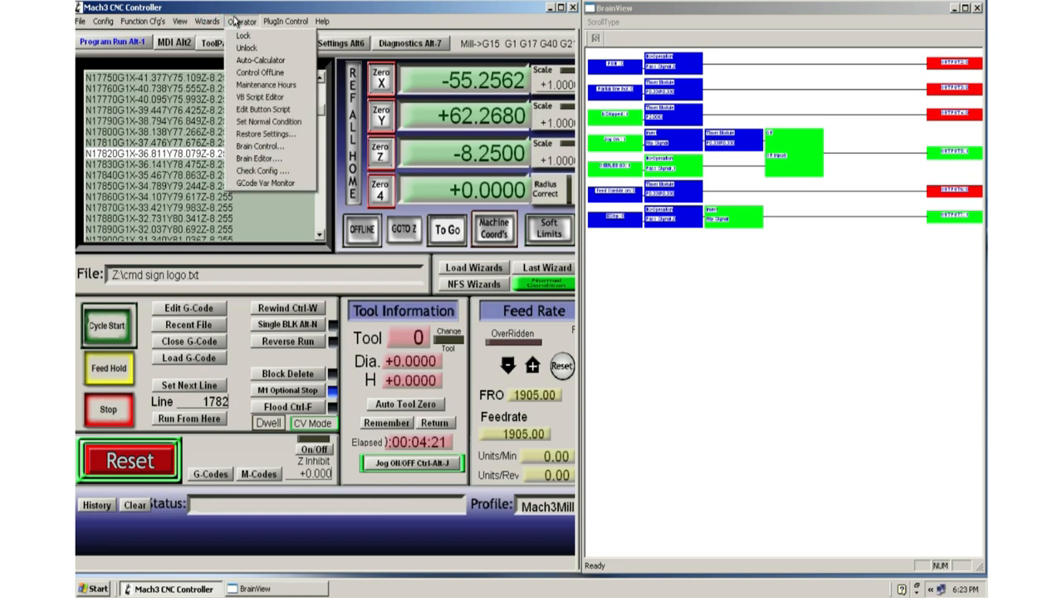
left_click(259, 146)
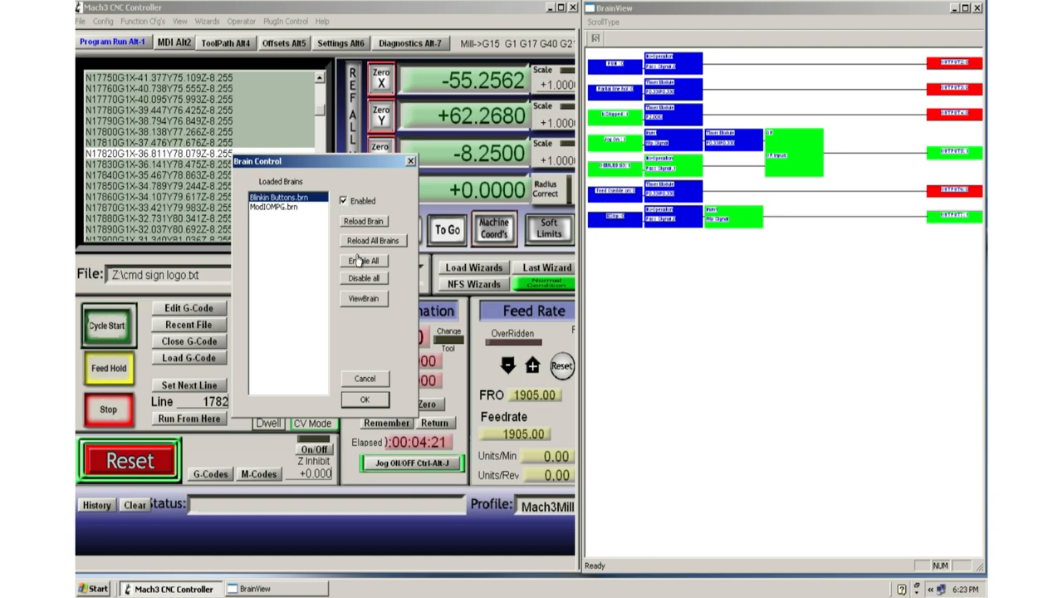
mouse_move(362, 299)
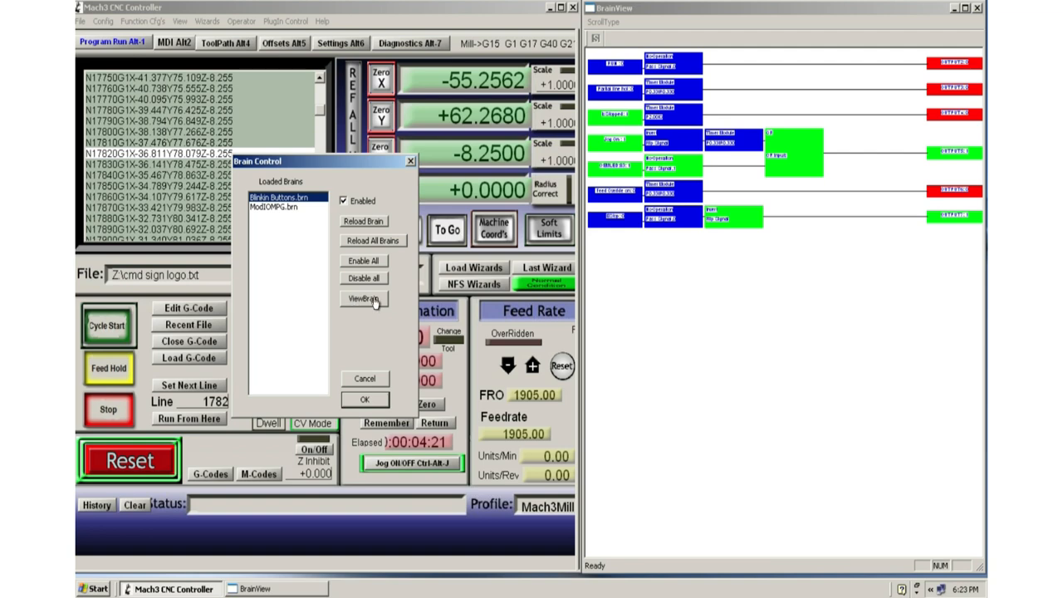
mouse_move(764, 268)
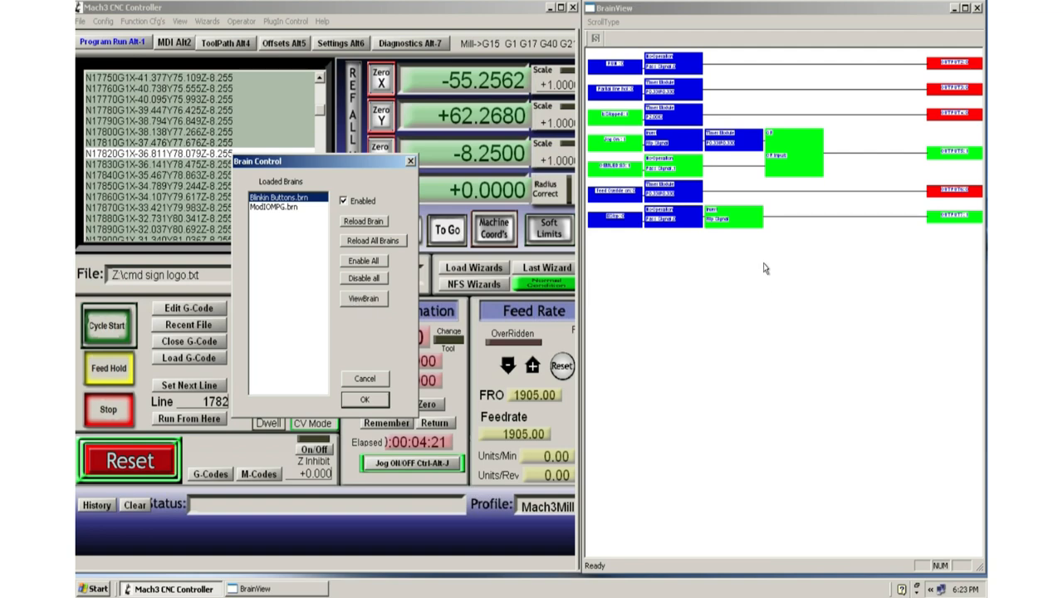
left_click(363, 399)
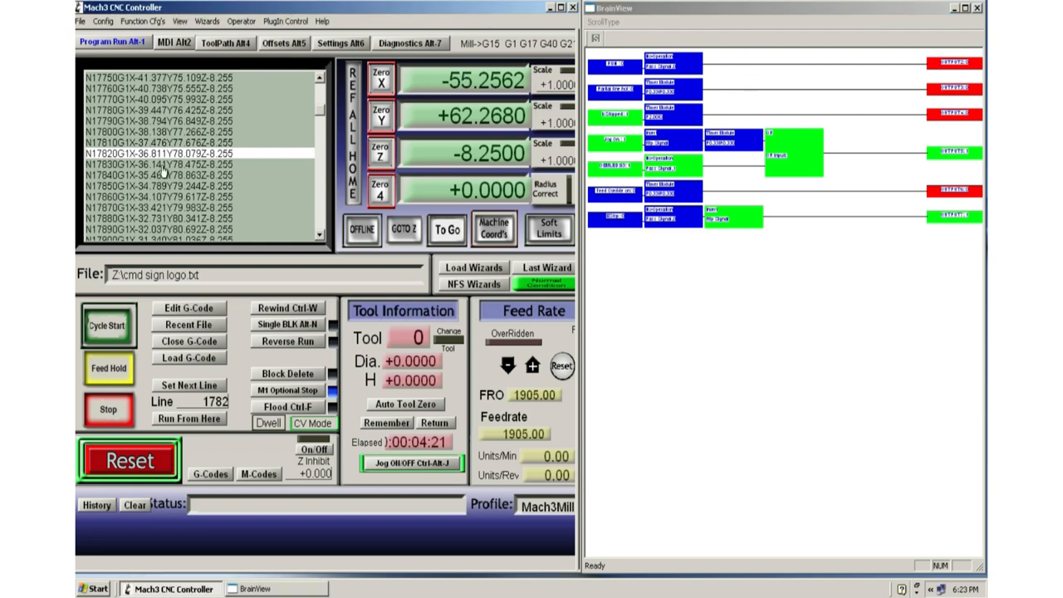
mouse_move(950, 157)
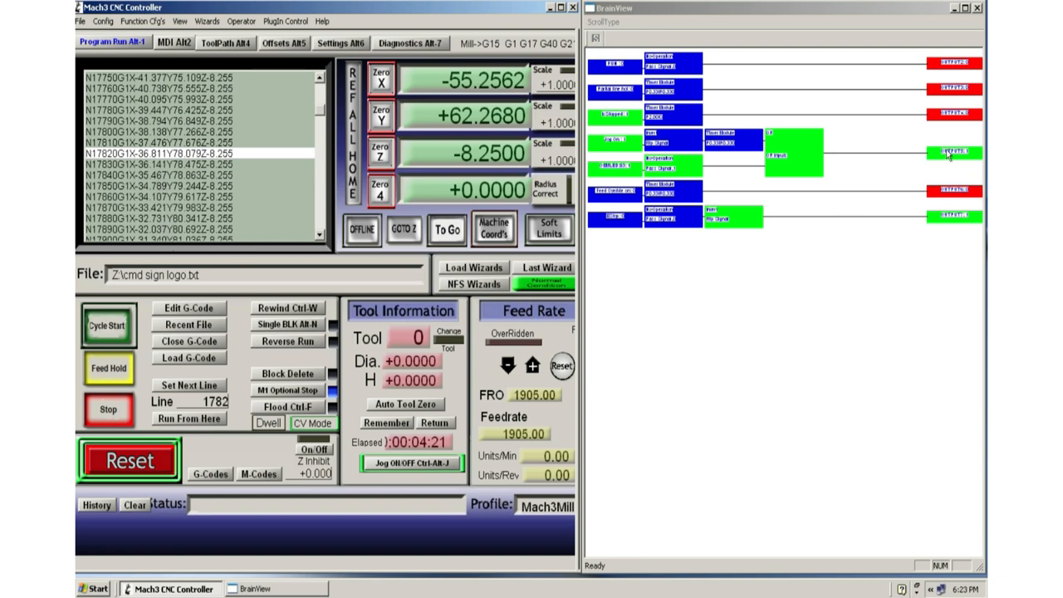
mouse_move(952, 225)
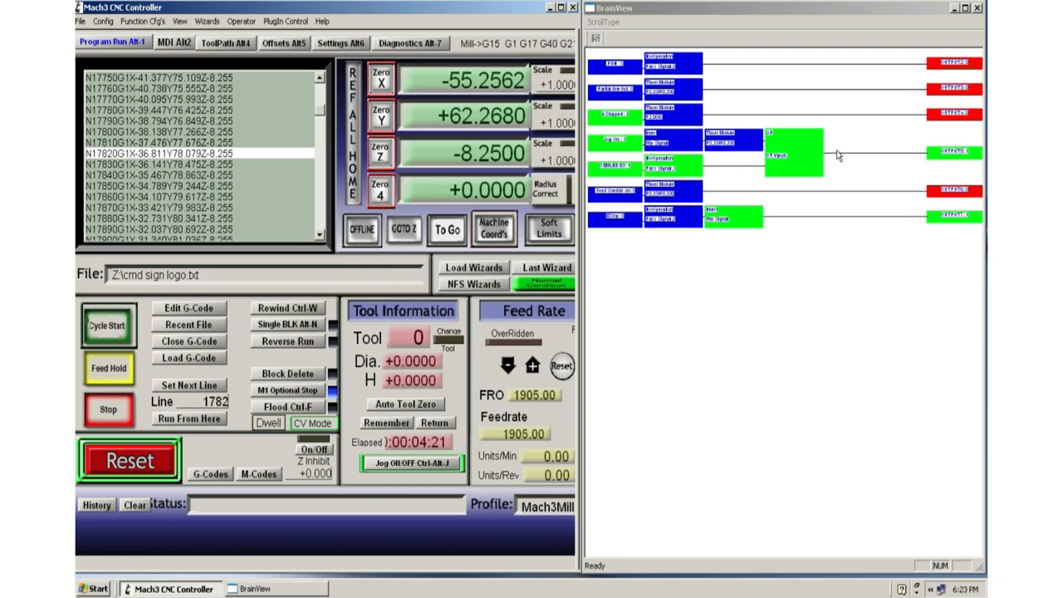
mouse_move(623, 224)
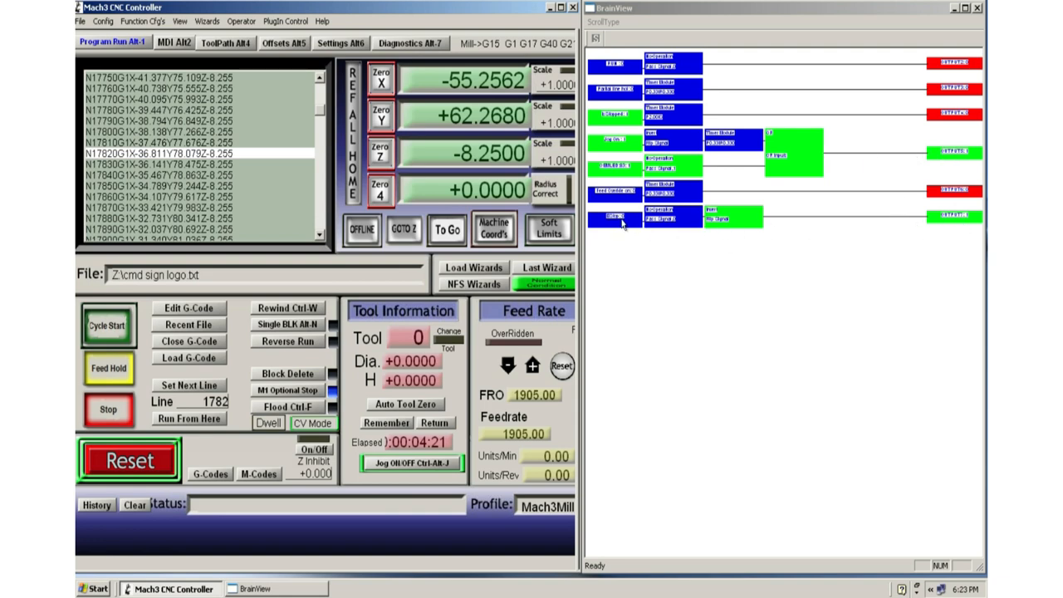
mouse_move(612, 226)
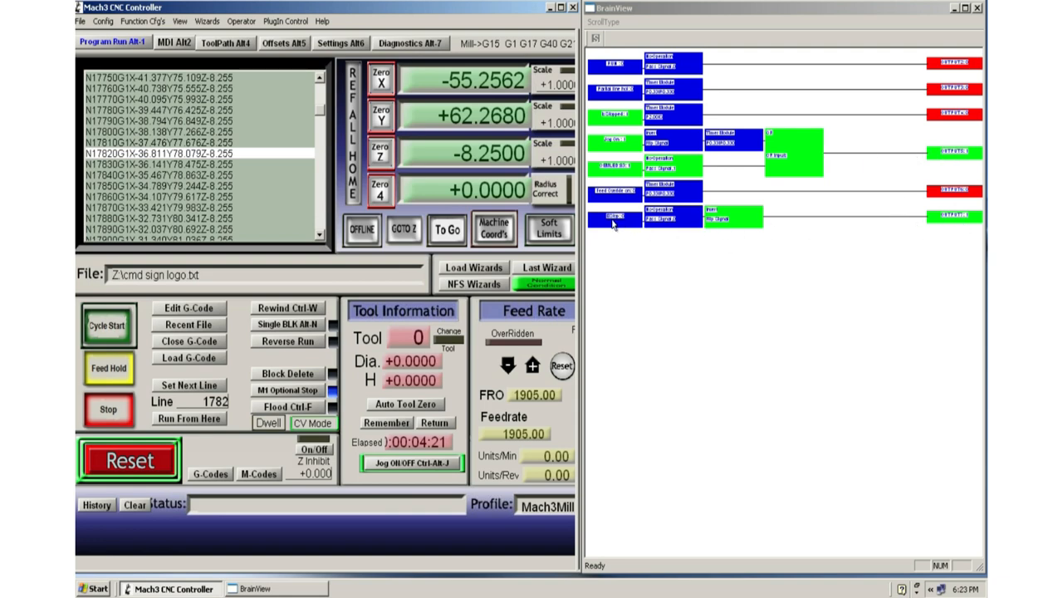
mouse_move(940, 129)
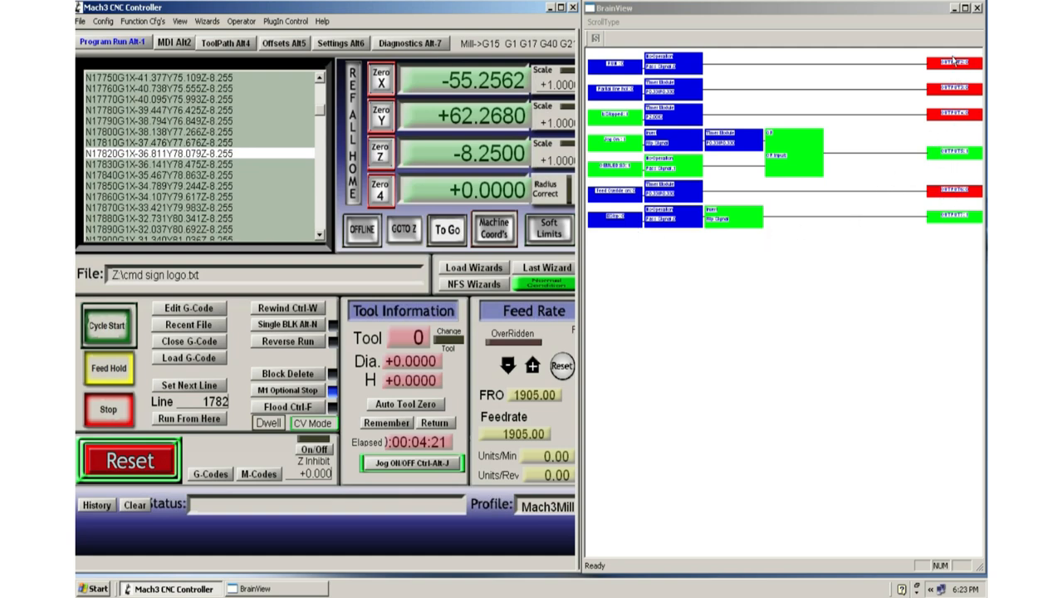
mouse_move(928, 215)
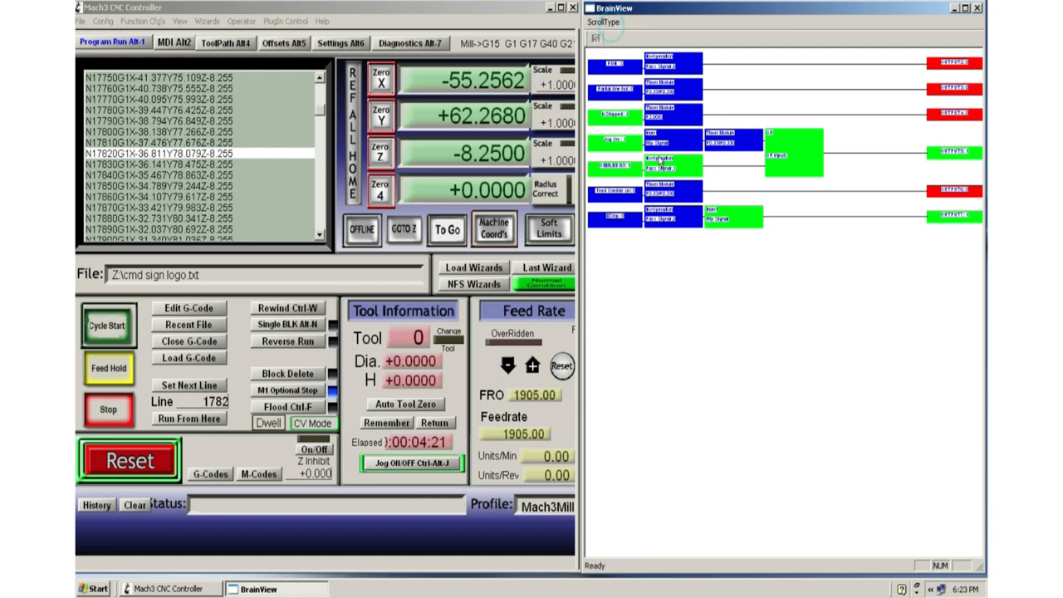
mouse_move(843, 215)
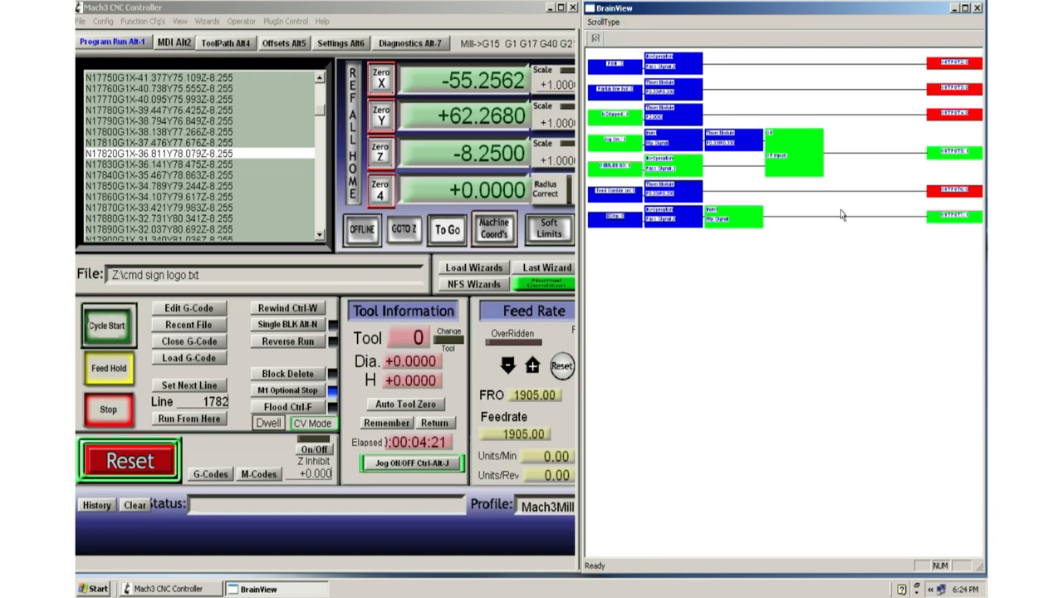
mouse_move(936, 224)
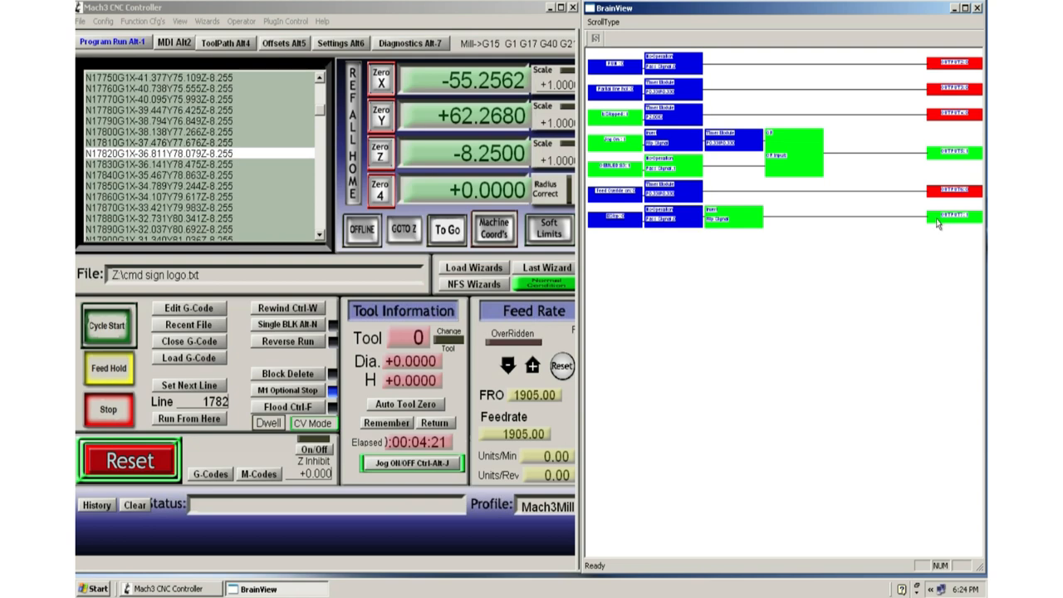
mouse_move(677, 279)
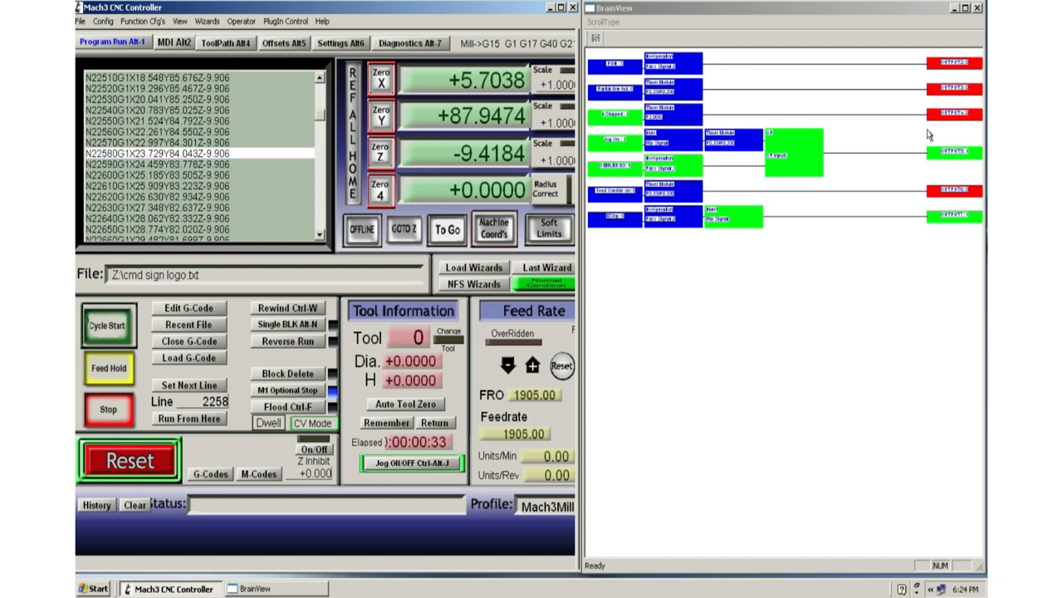
mouse_move(862, 266)
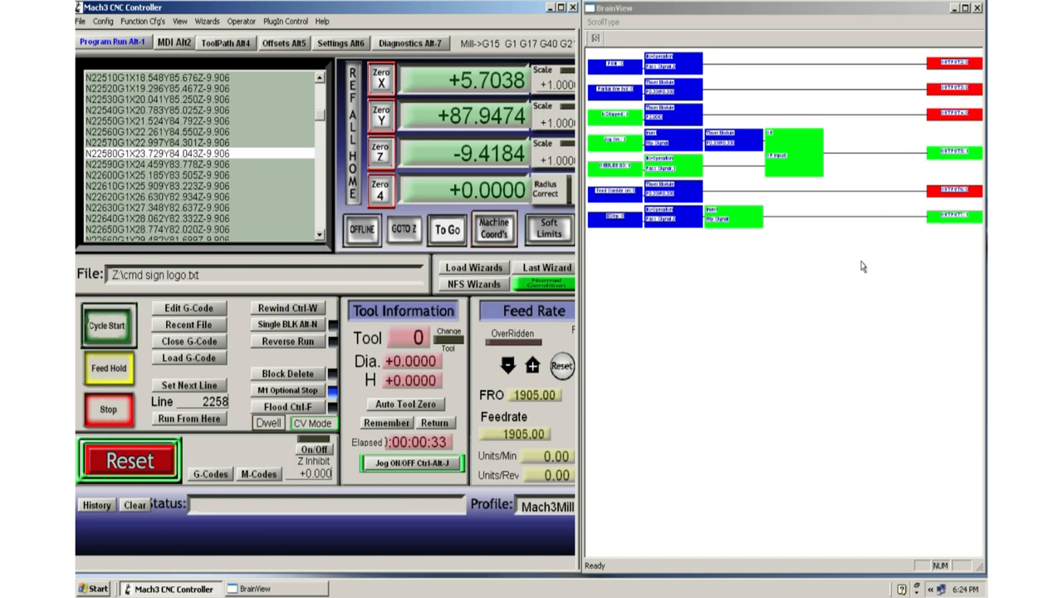
mouse_move(742, 311)
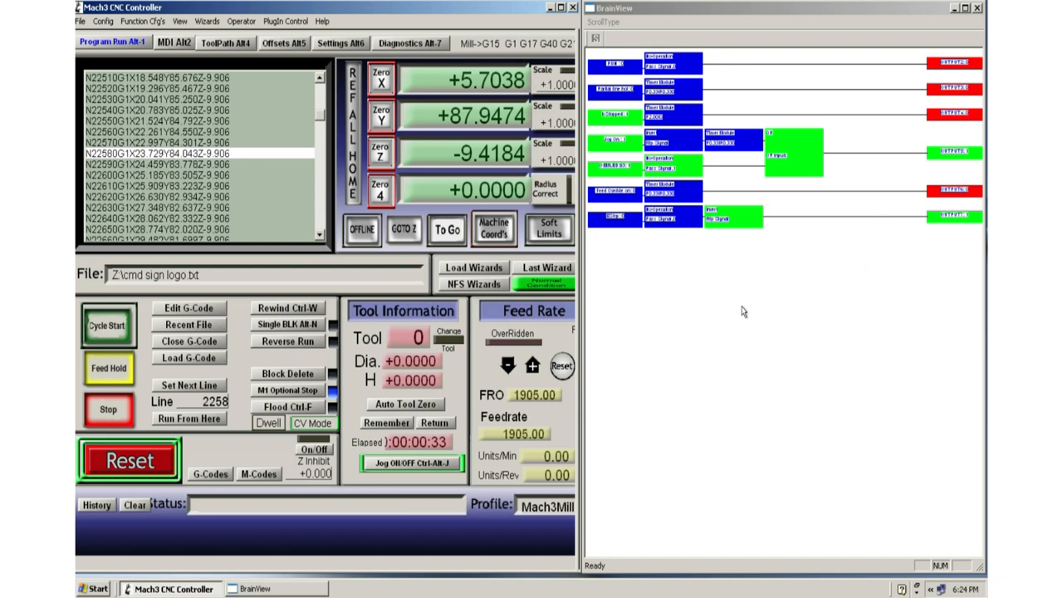
mouse_move(478, 440)
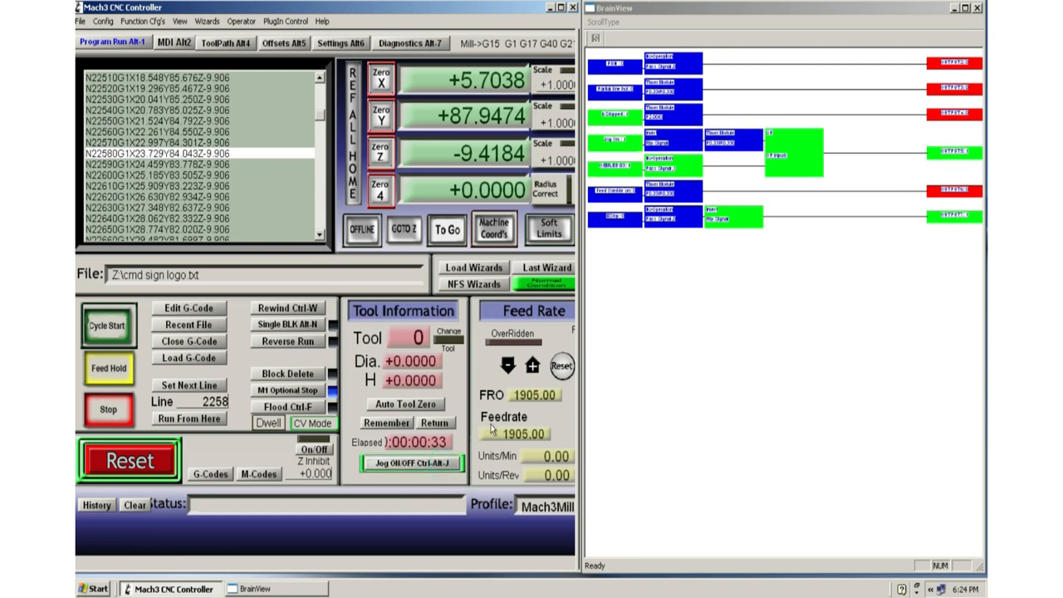
mouse_move(581, 349)
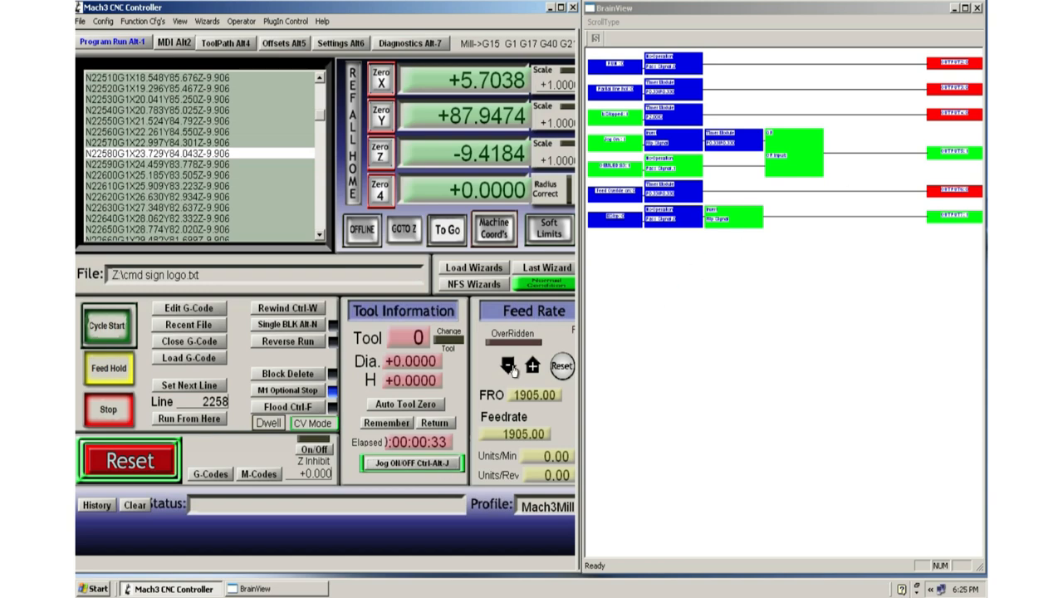
left_click(509, 367)
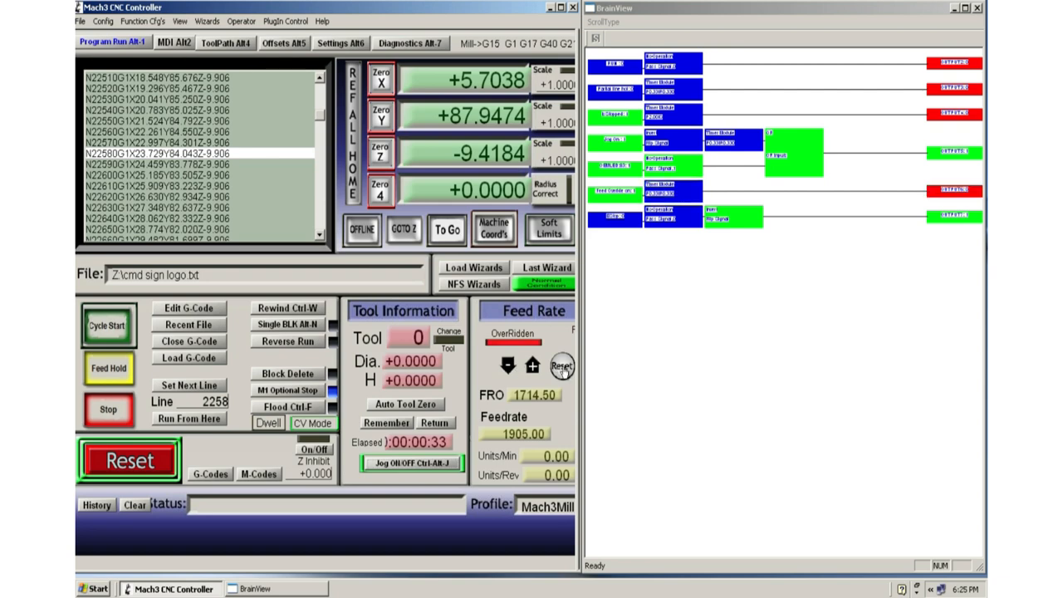
left_click(531, 366)
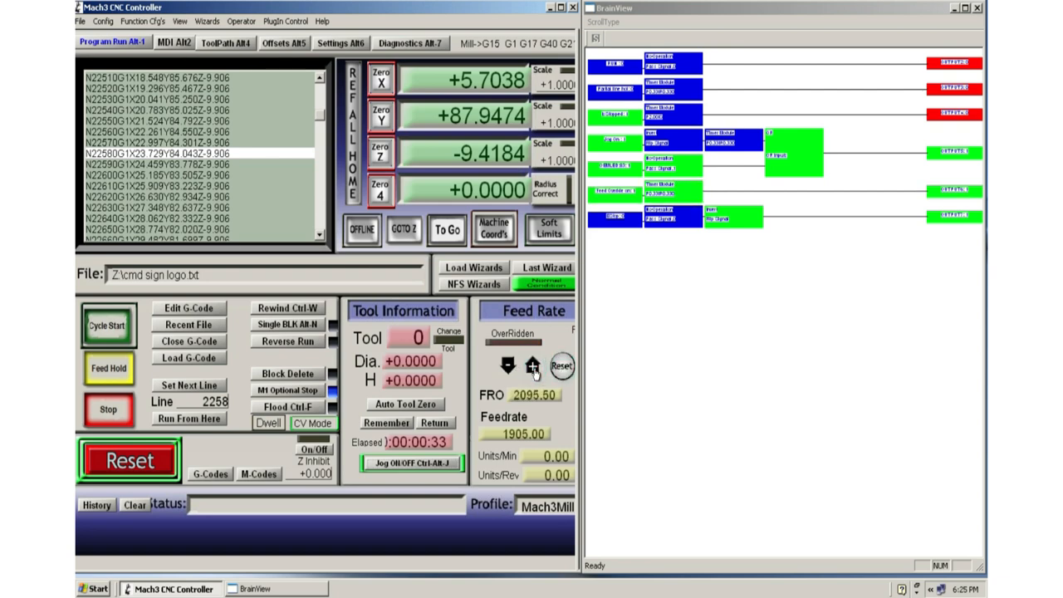
left_click(561, 367)
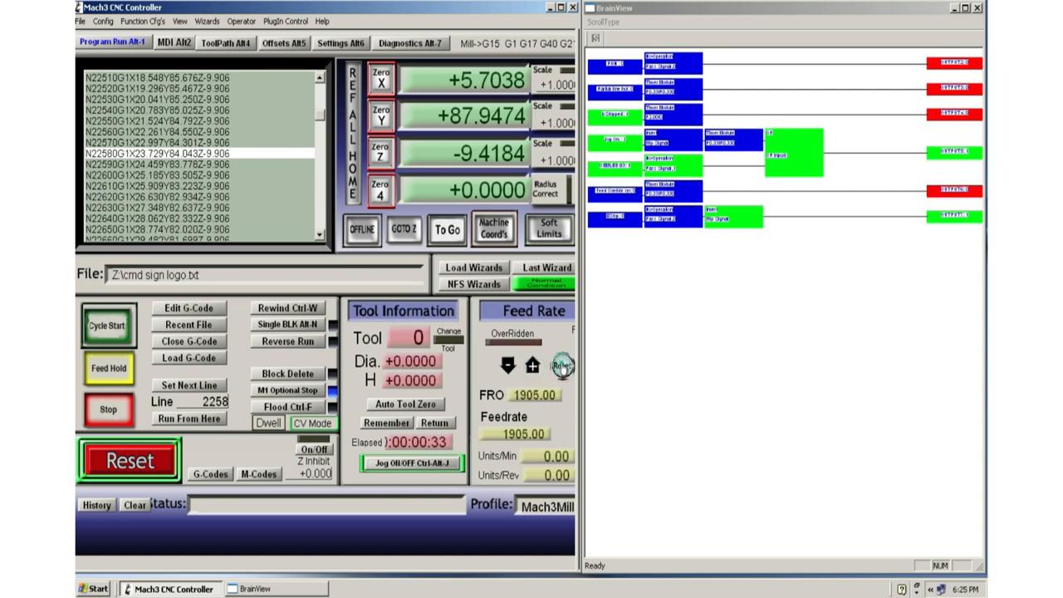
left_click(508, 365)
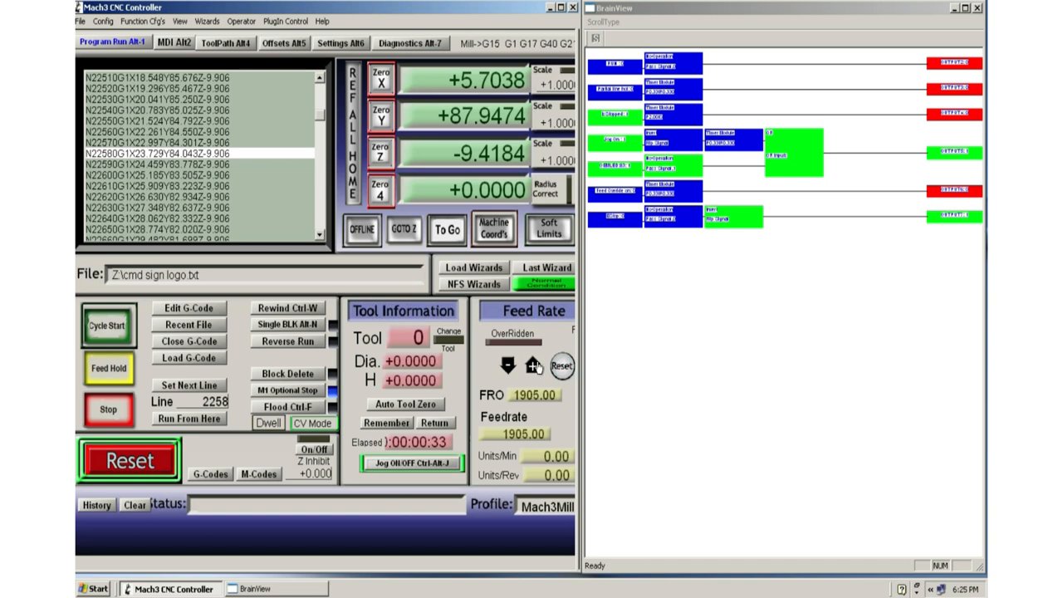
mouse_move(689, 344)
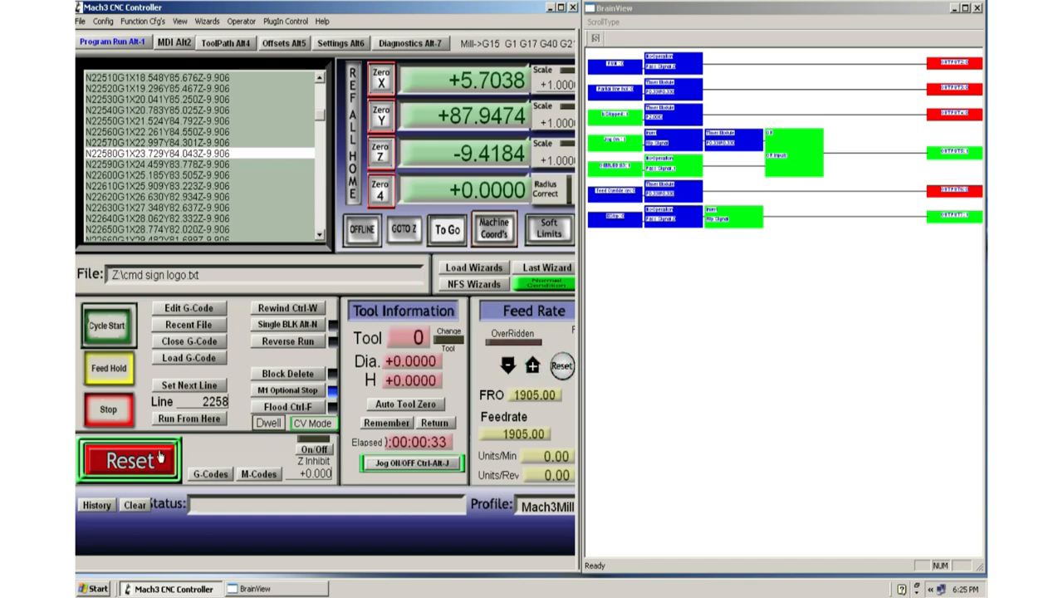
- Toggle the Reset button several times, ending with the machine in emergency stop
left_click(129, 460)
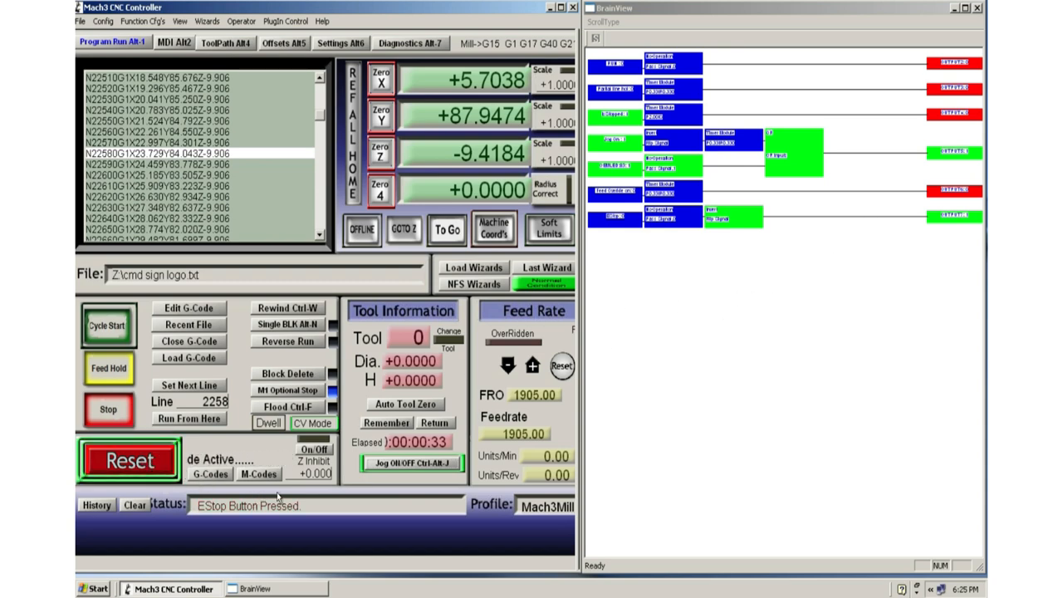
left_click(130, 460)
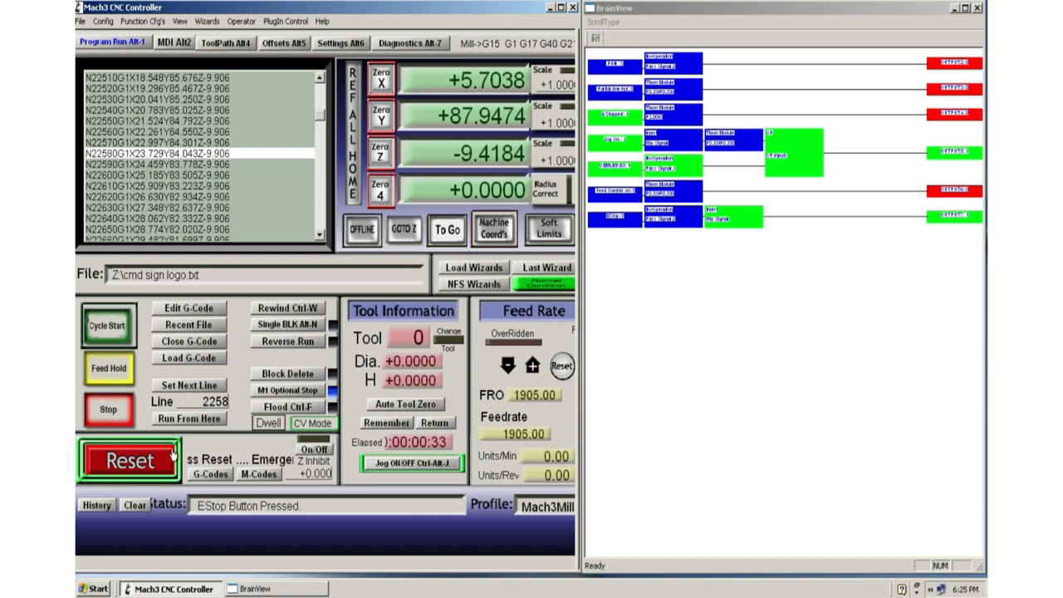
left_click(130, 460)
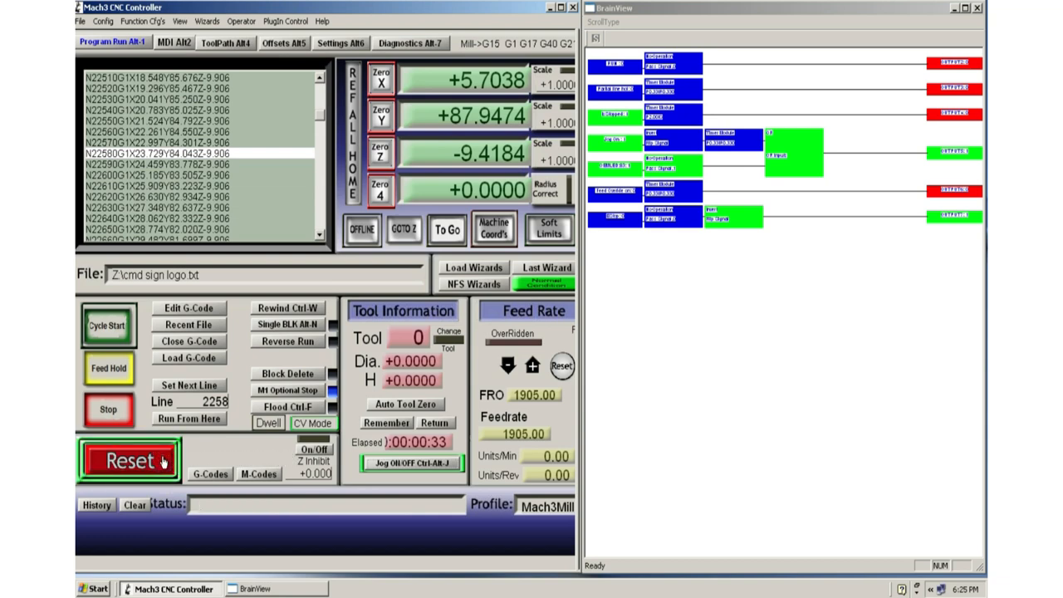
left_click(129, 460)
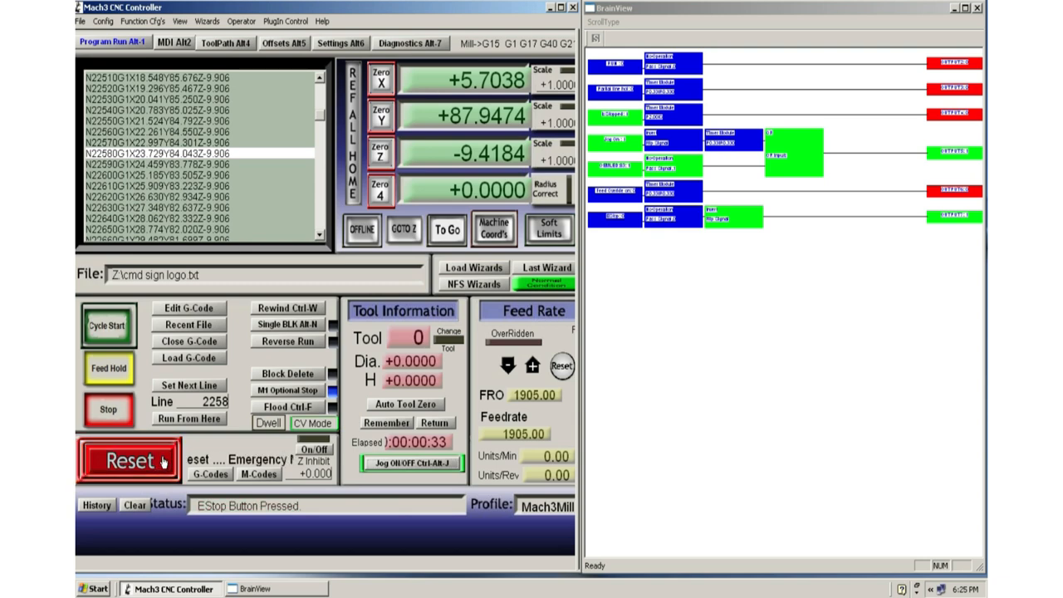